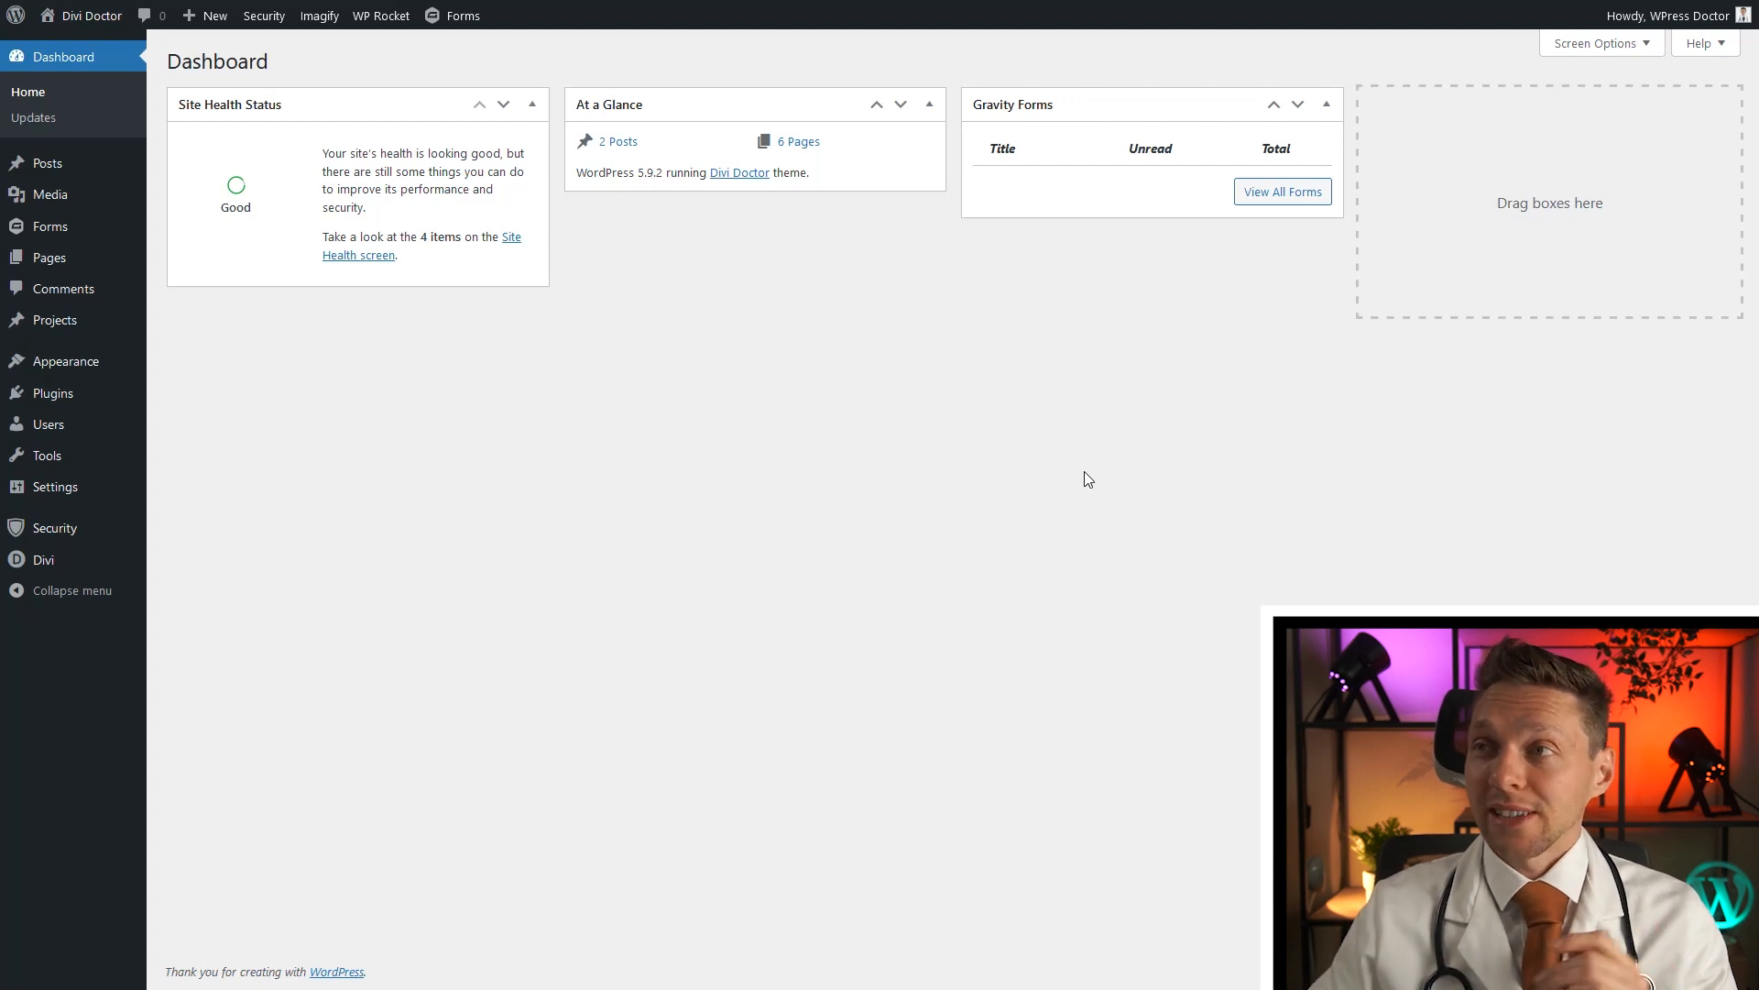
mouse_move(551, 377)
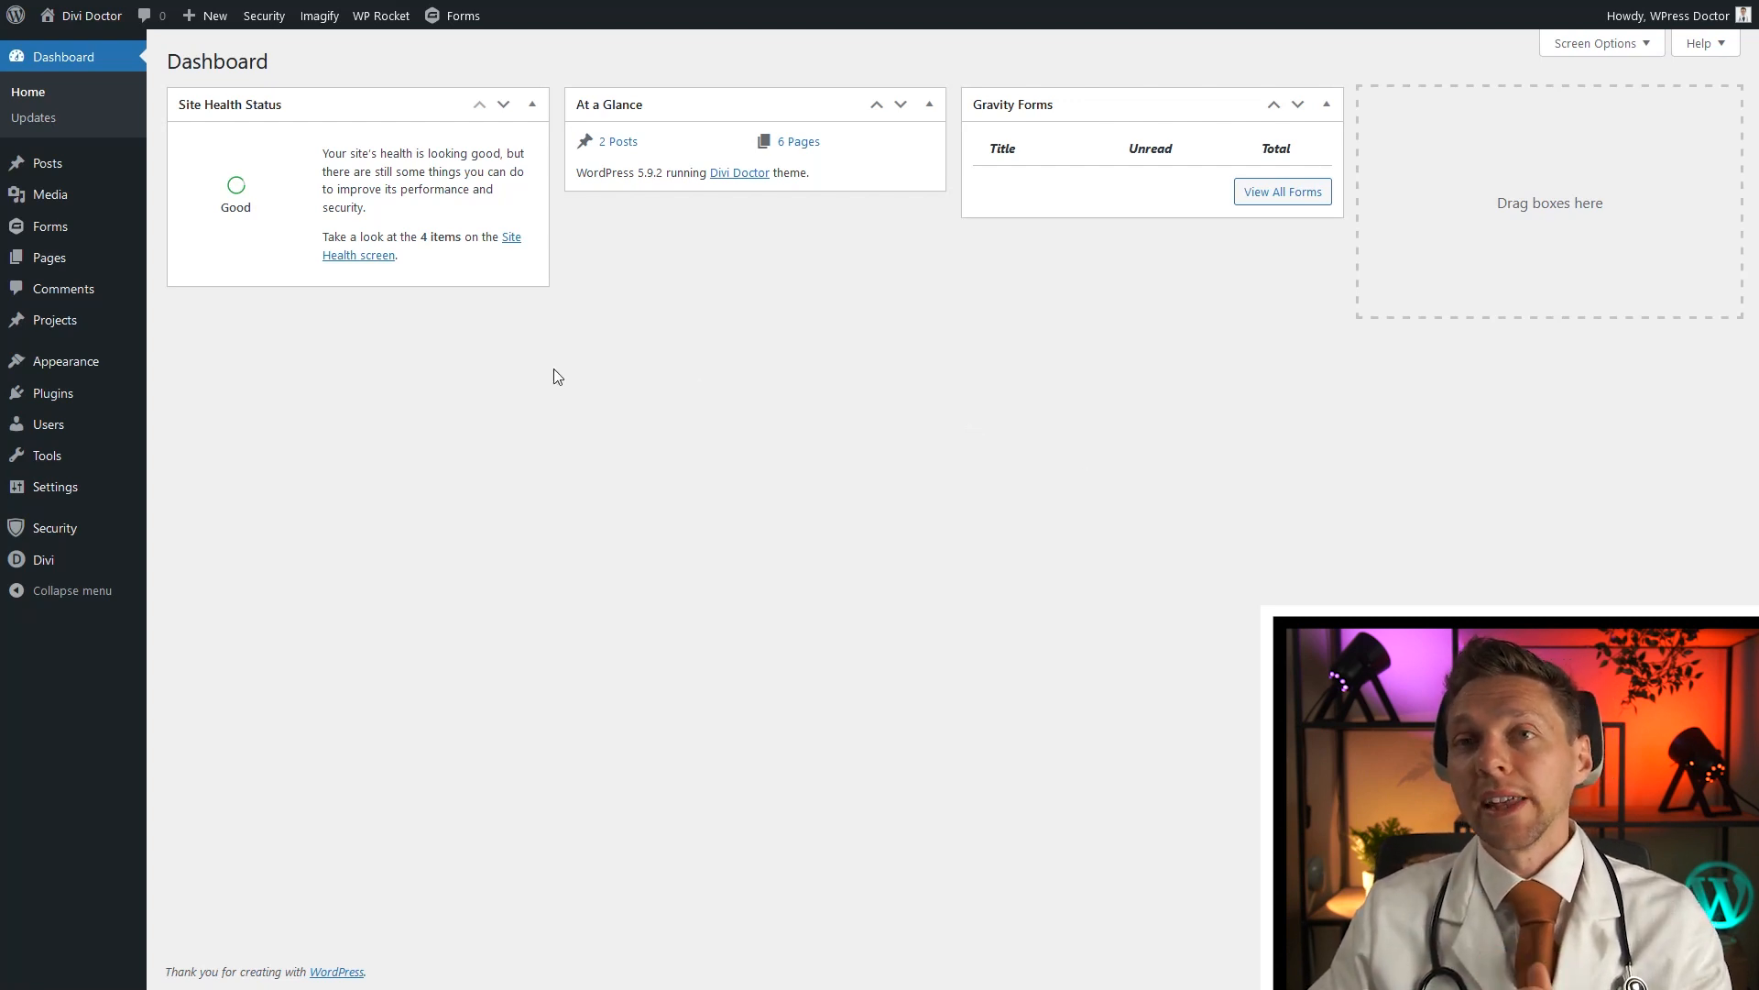
mouse_move(47, 163)
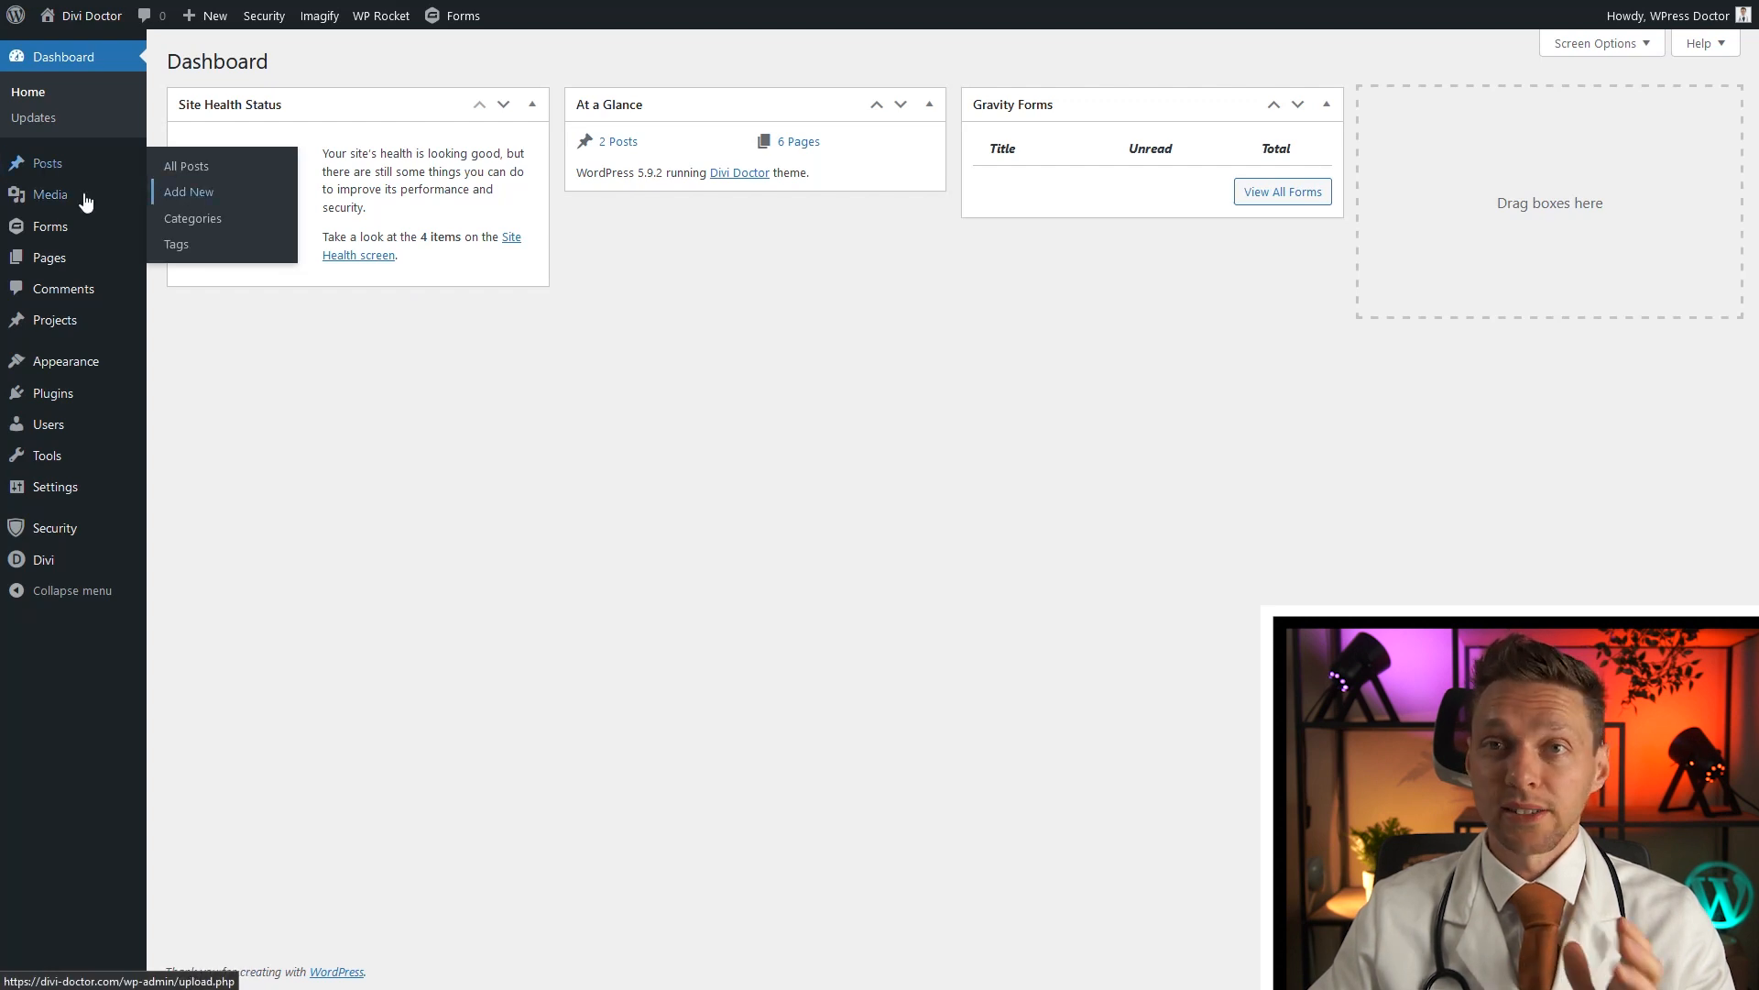
mouse_move(50, 195)
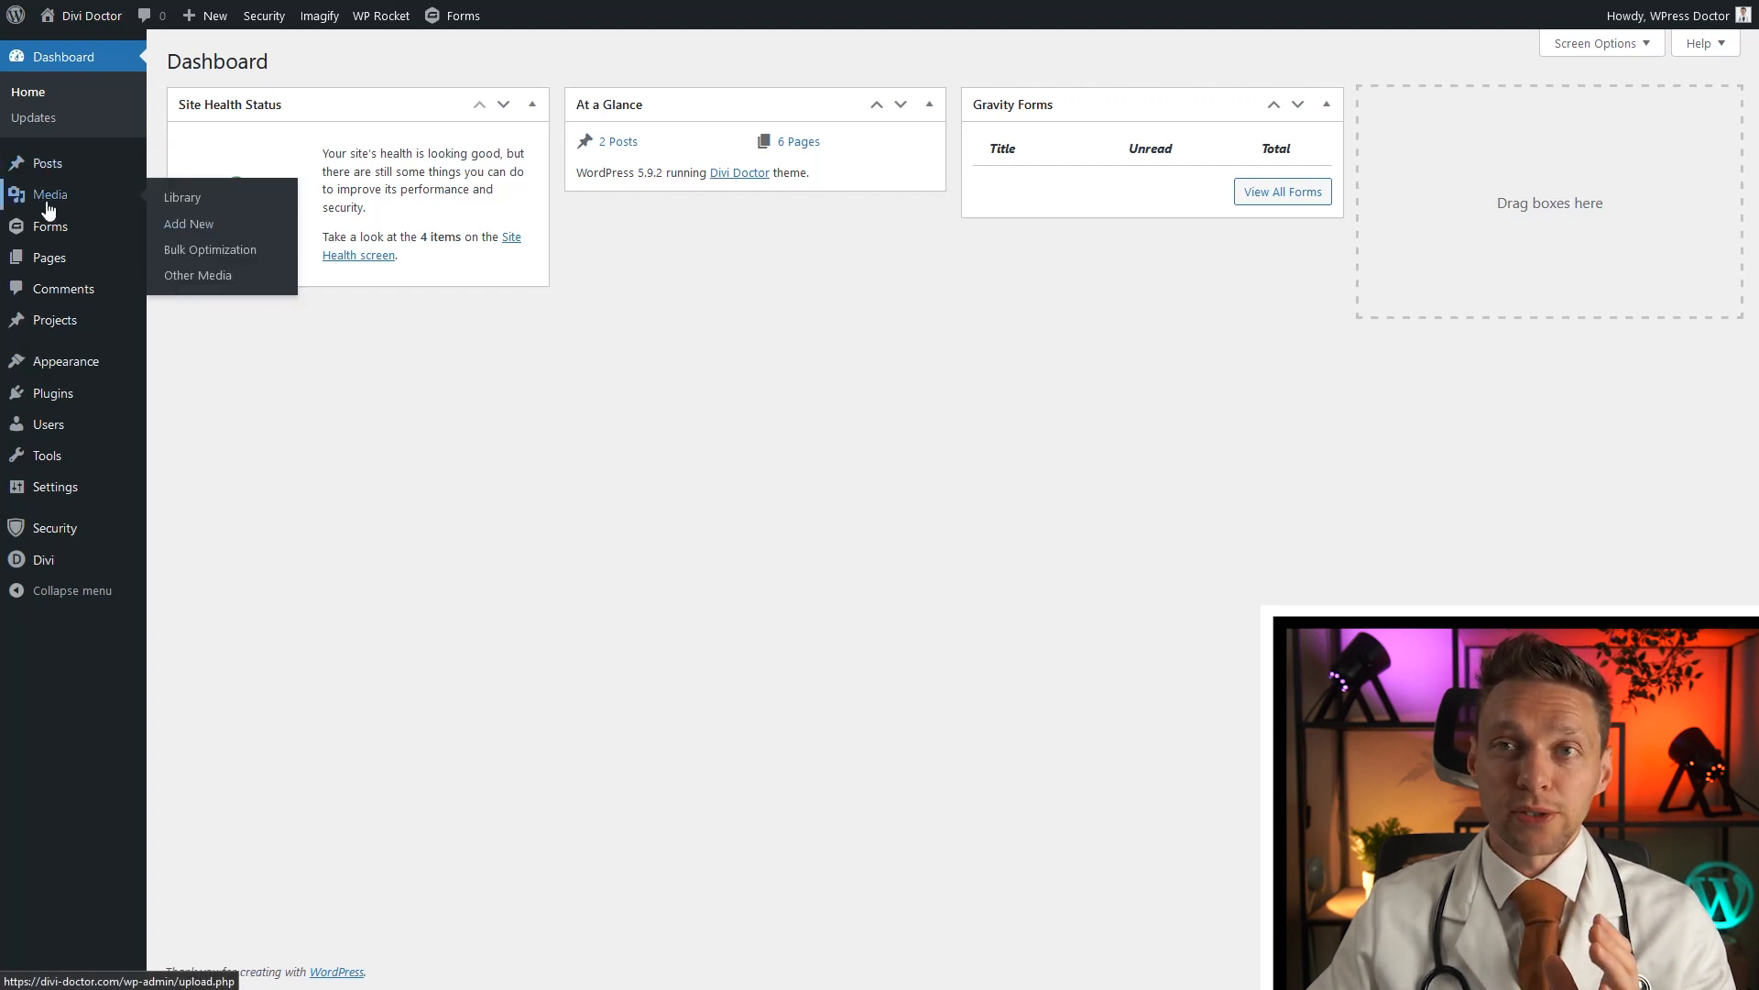
mouse_move(49, 225)
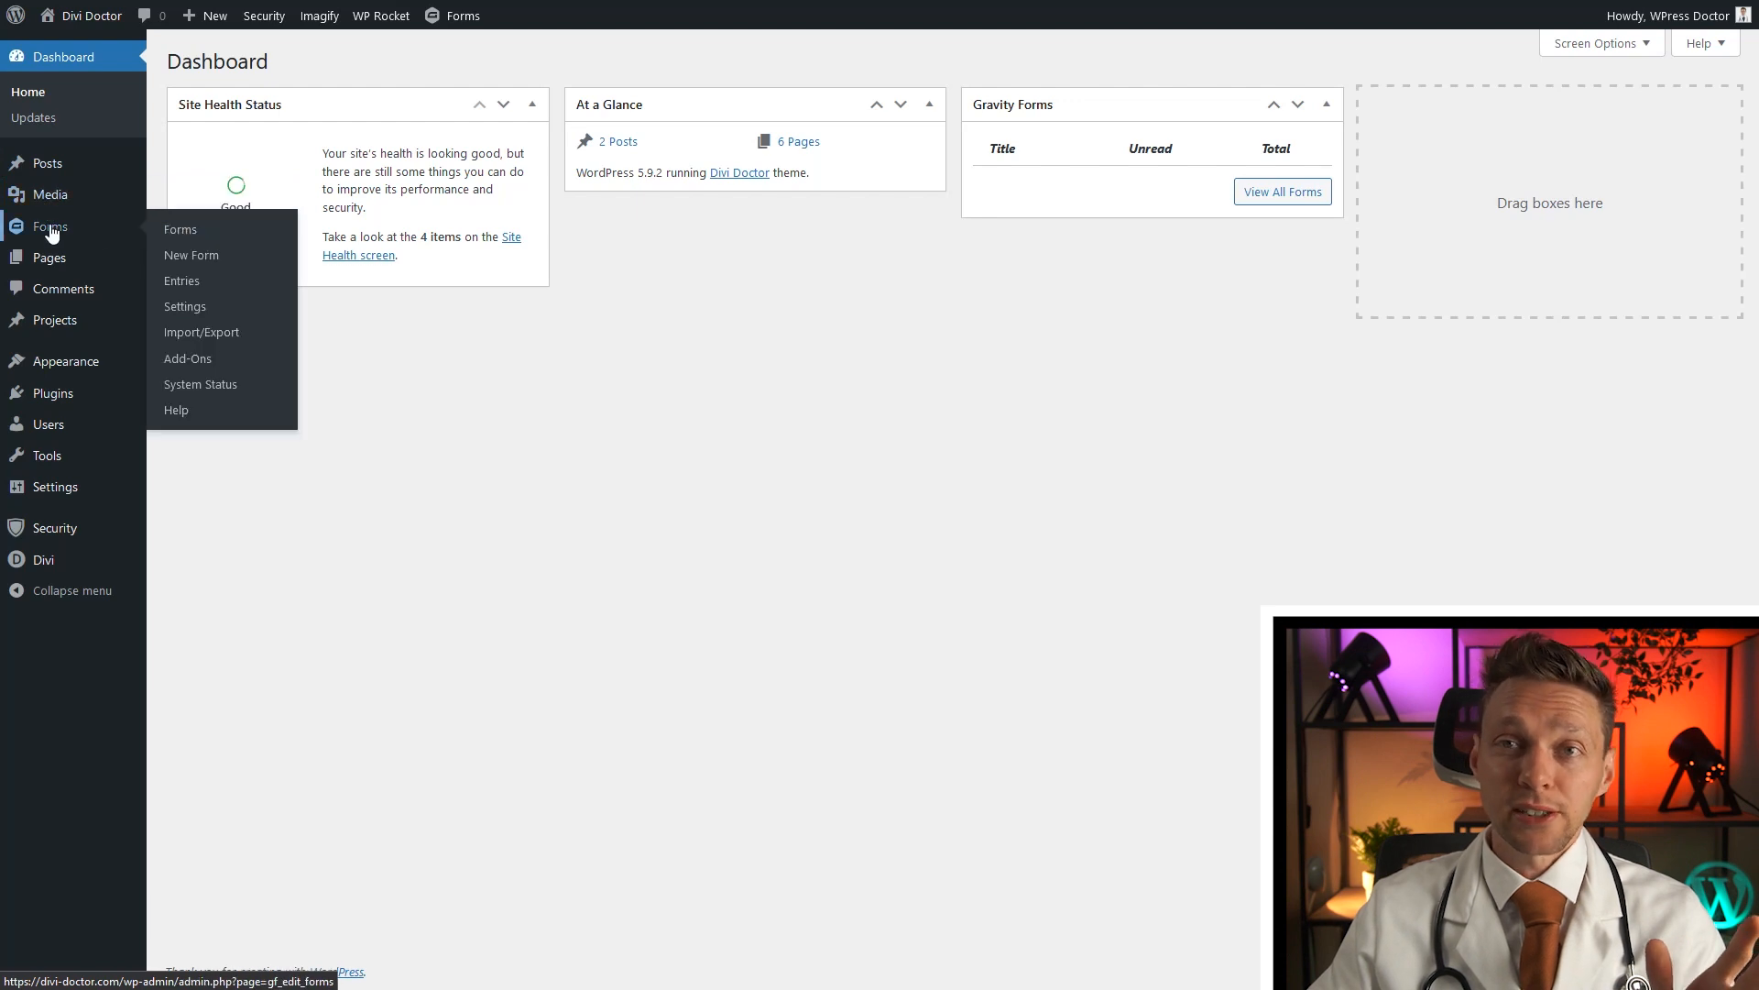
mouse_move(181, 280)
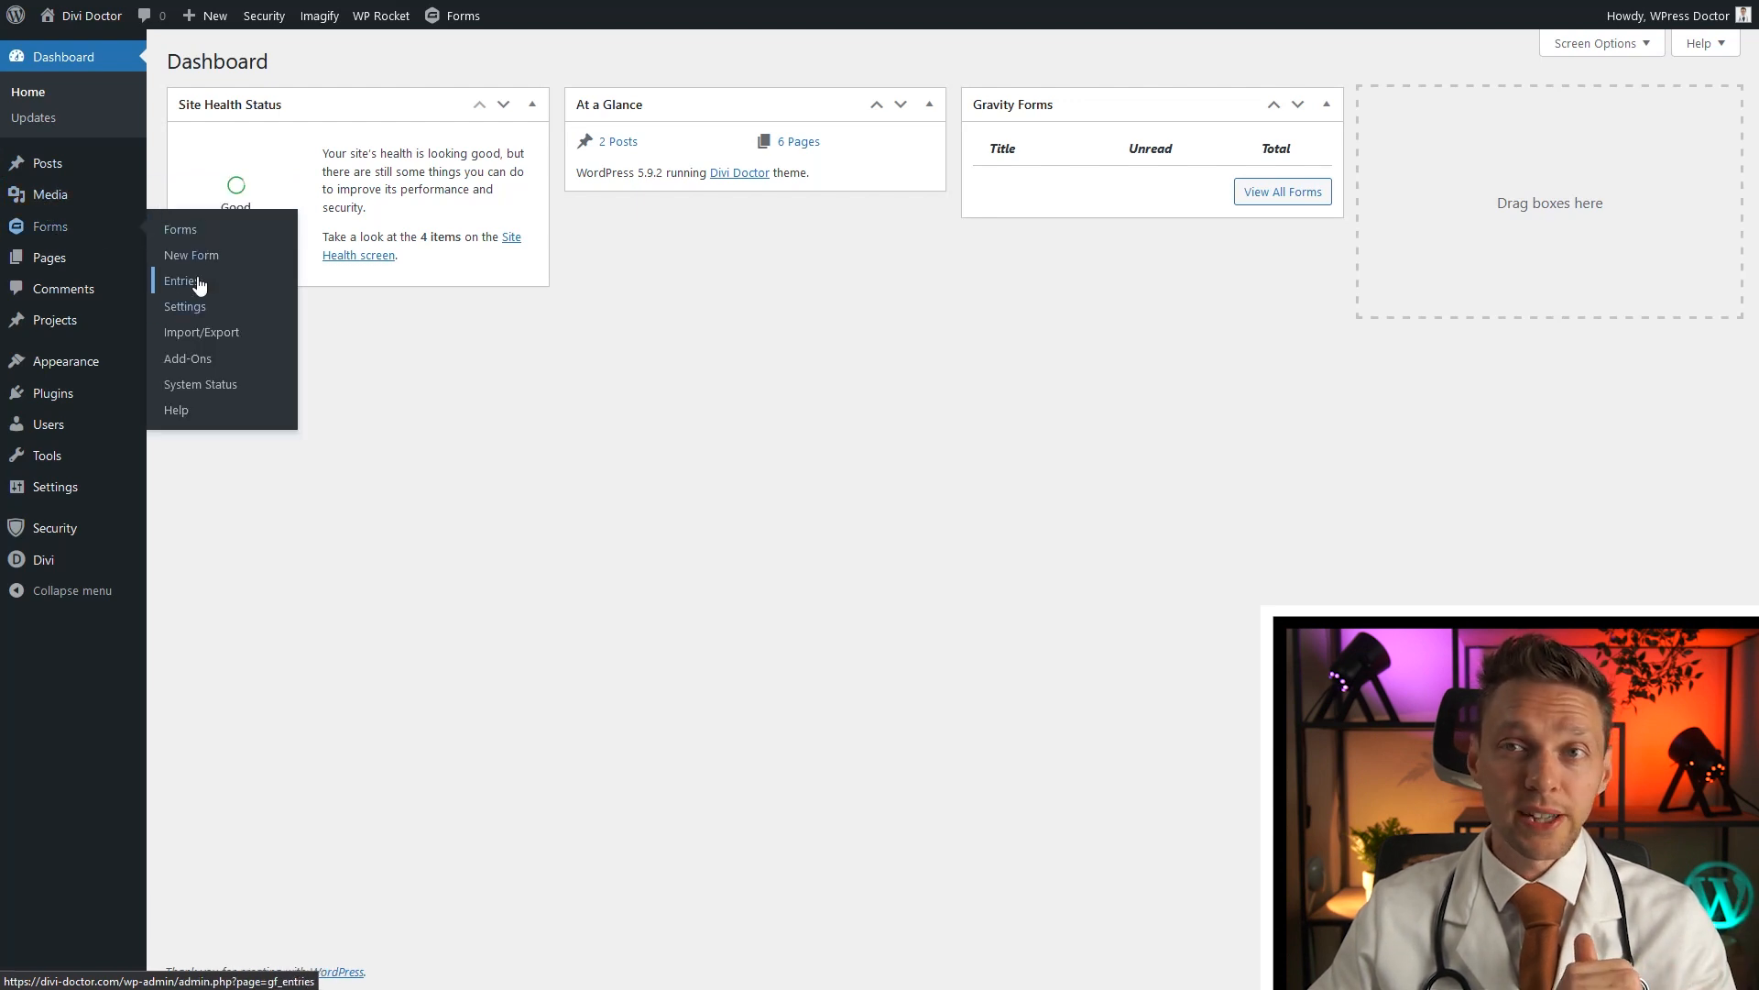
mouse_move(49, 260)
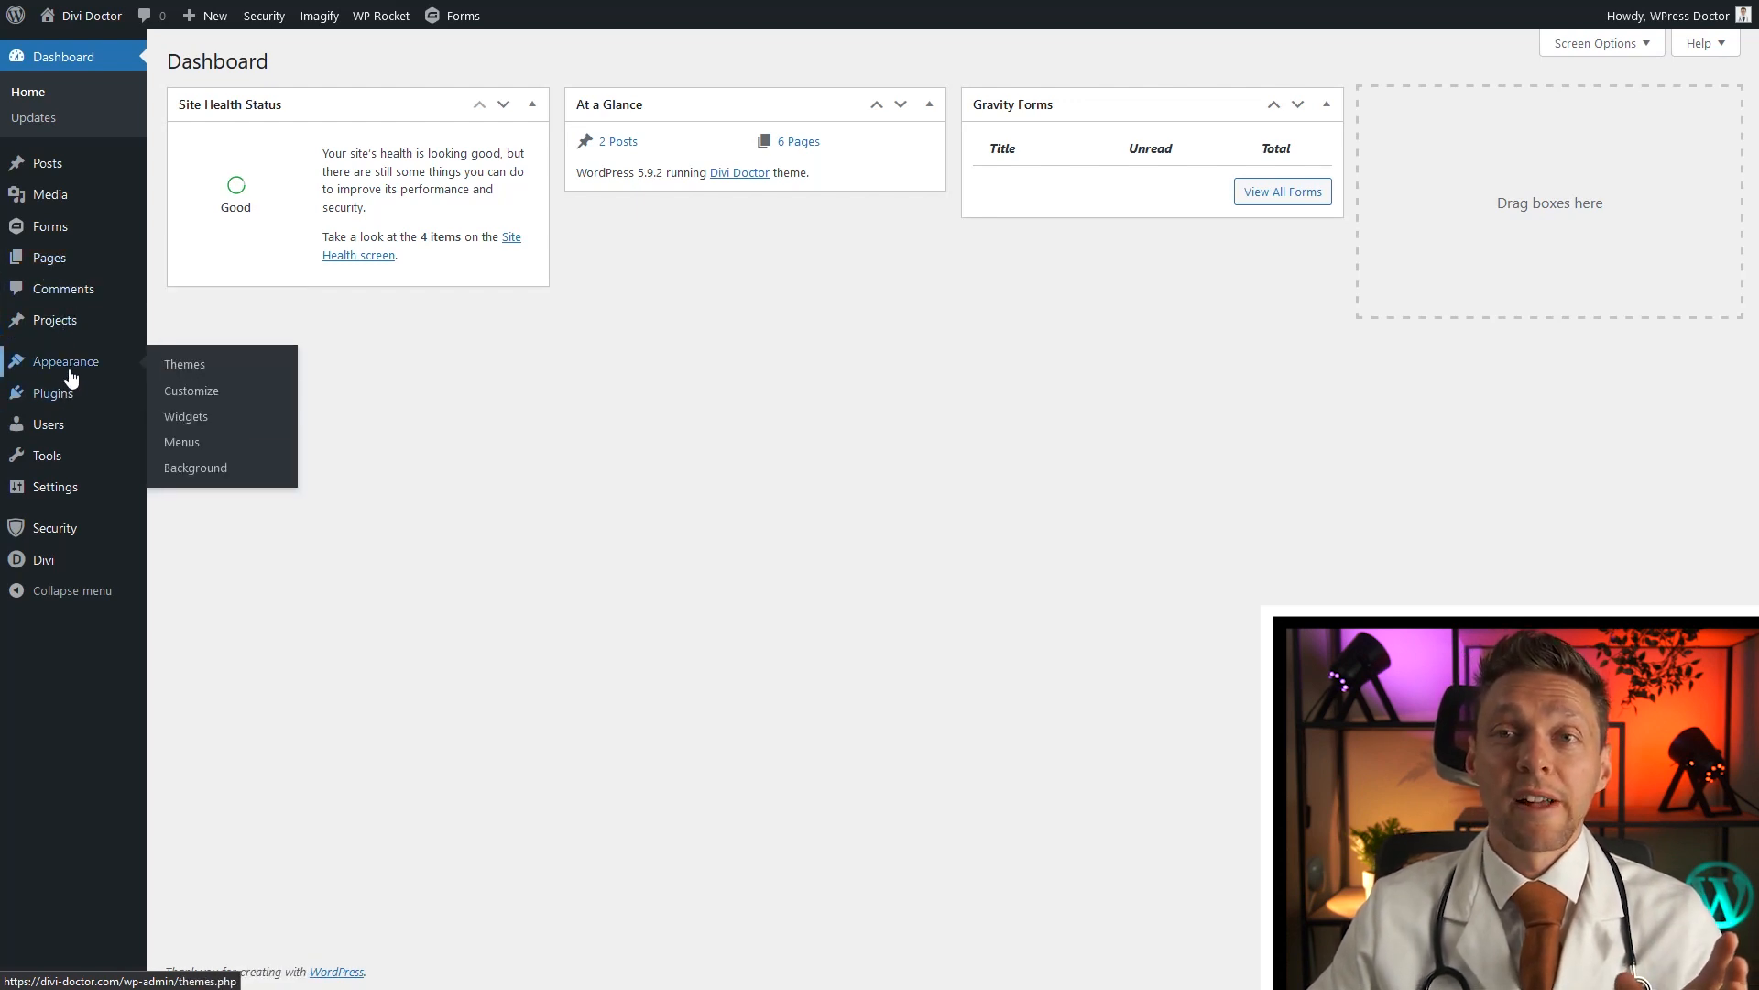
mouse_move(53, 394)
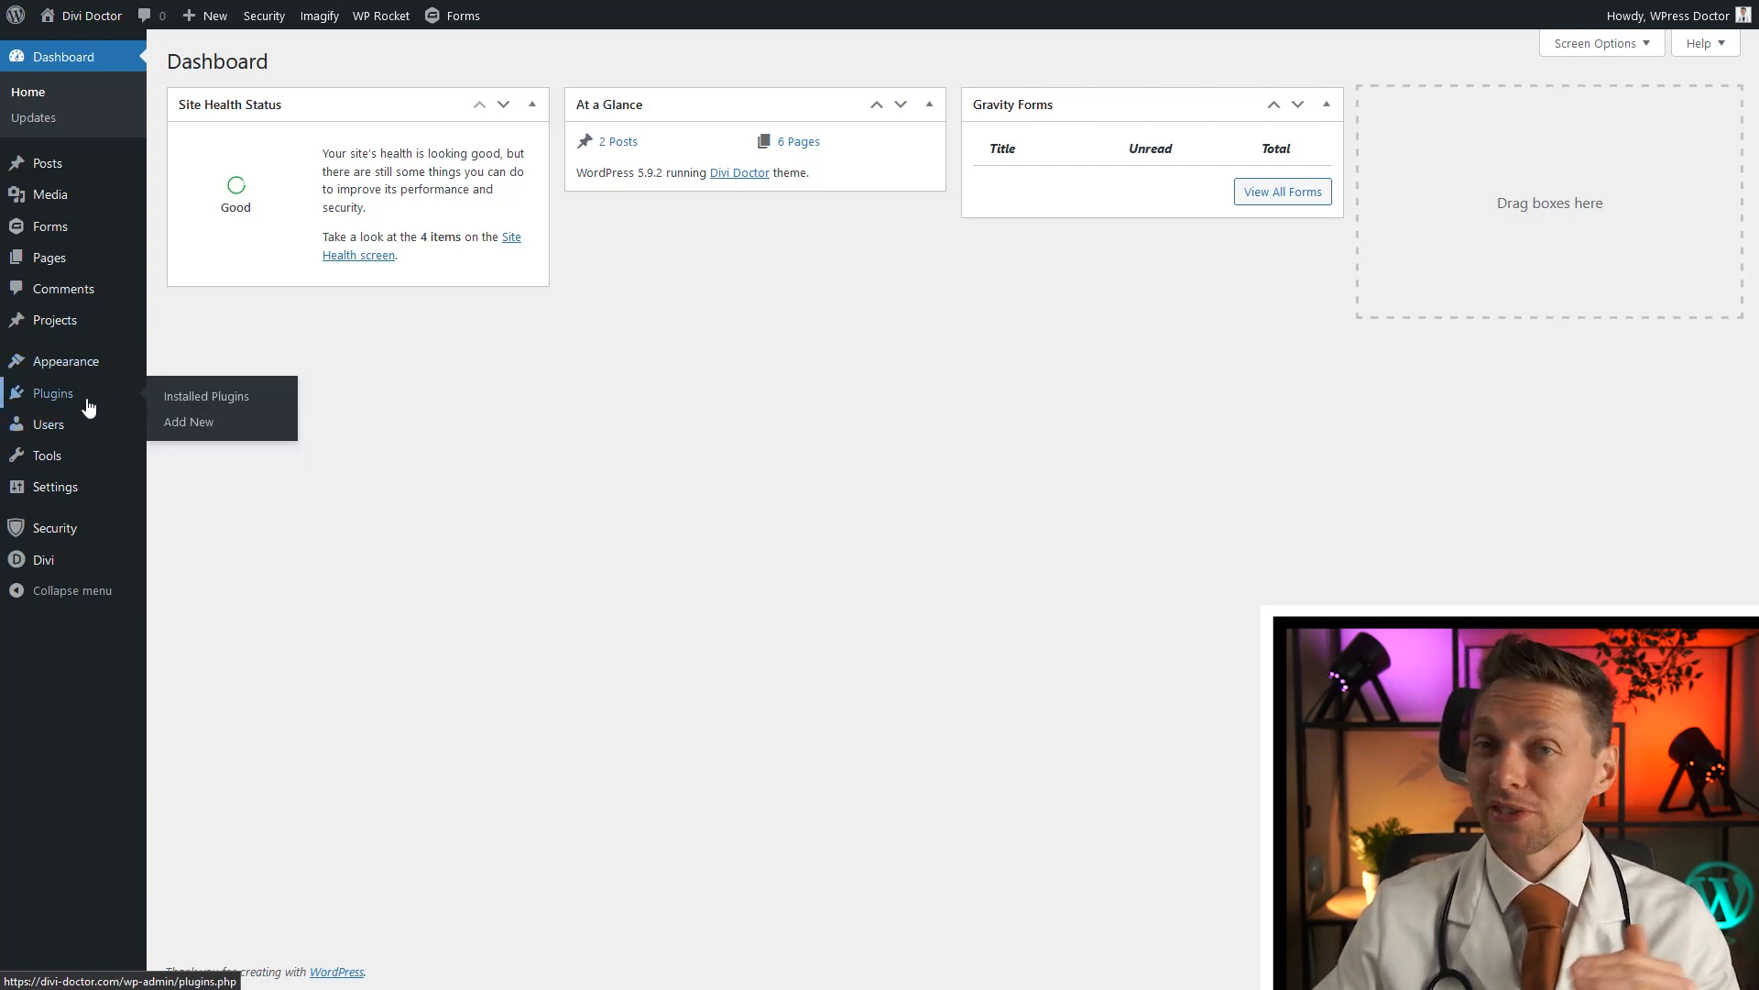
mouse_move(49, 424)
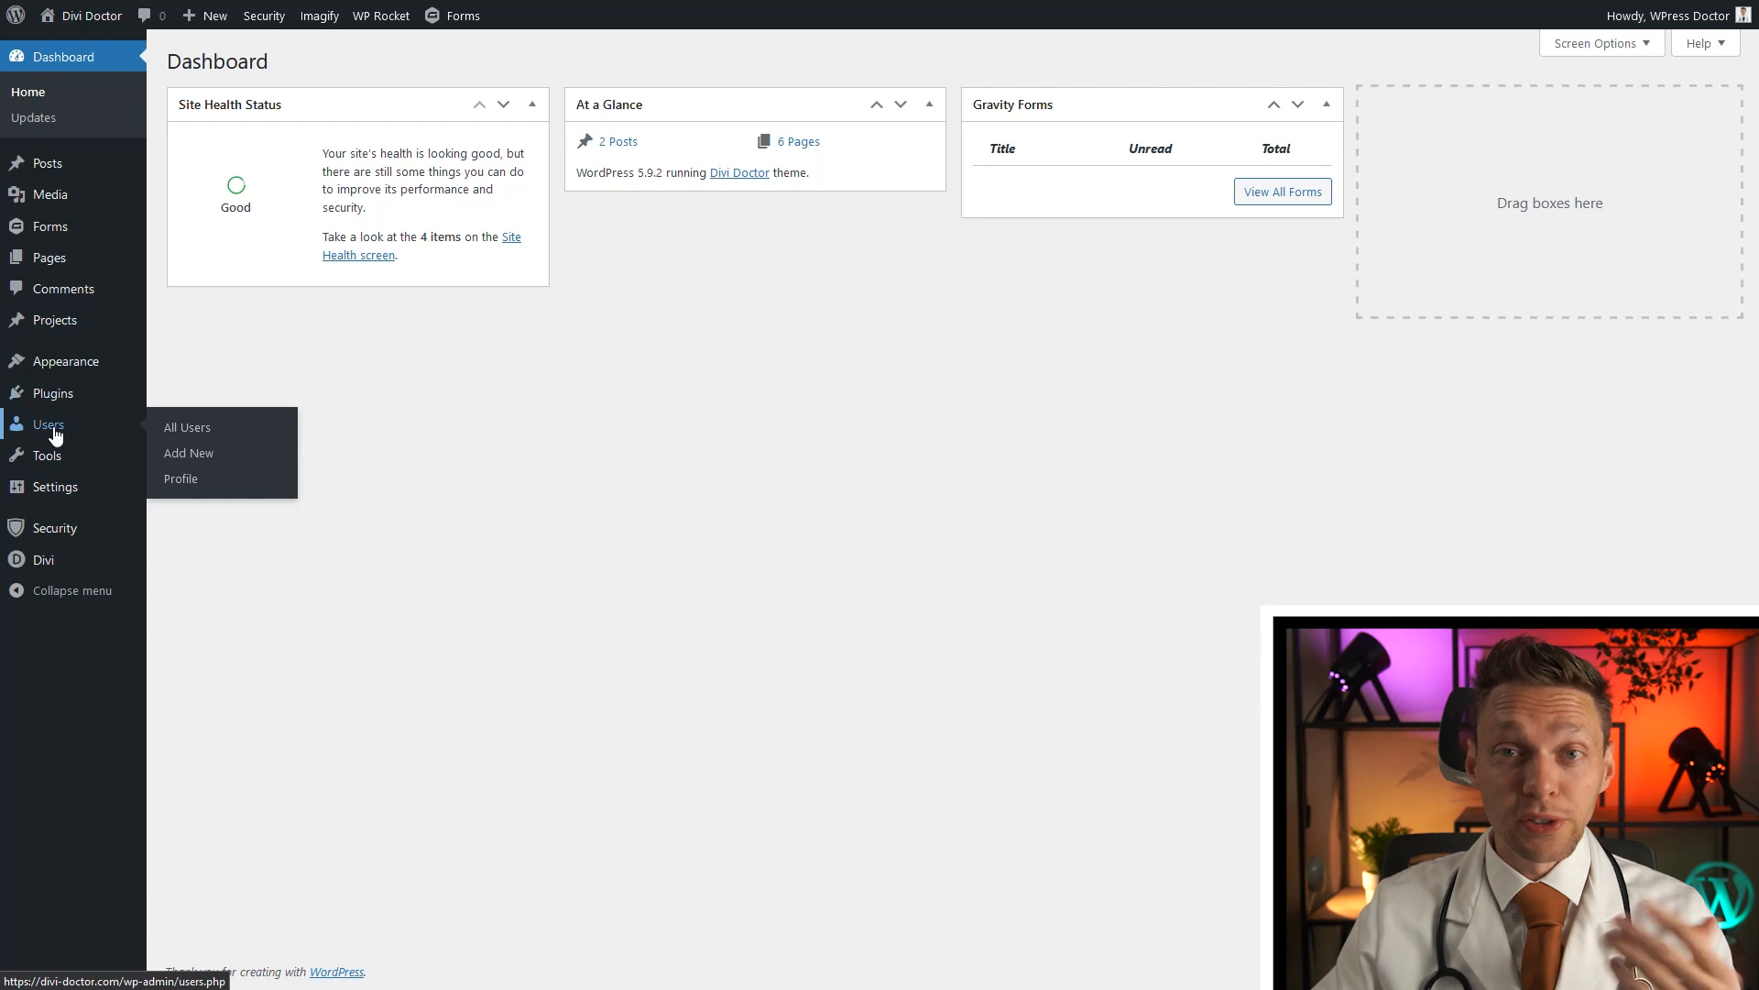
mouse_move(47, 454)
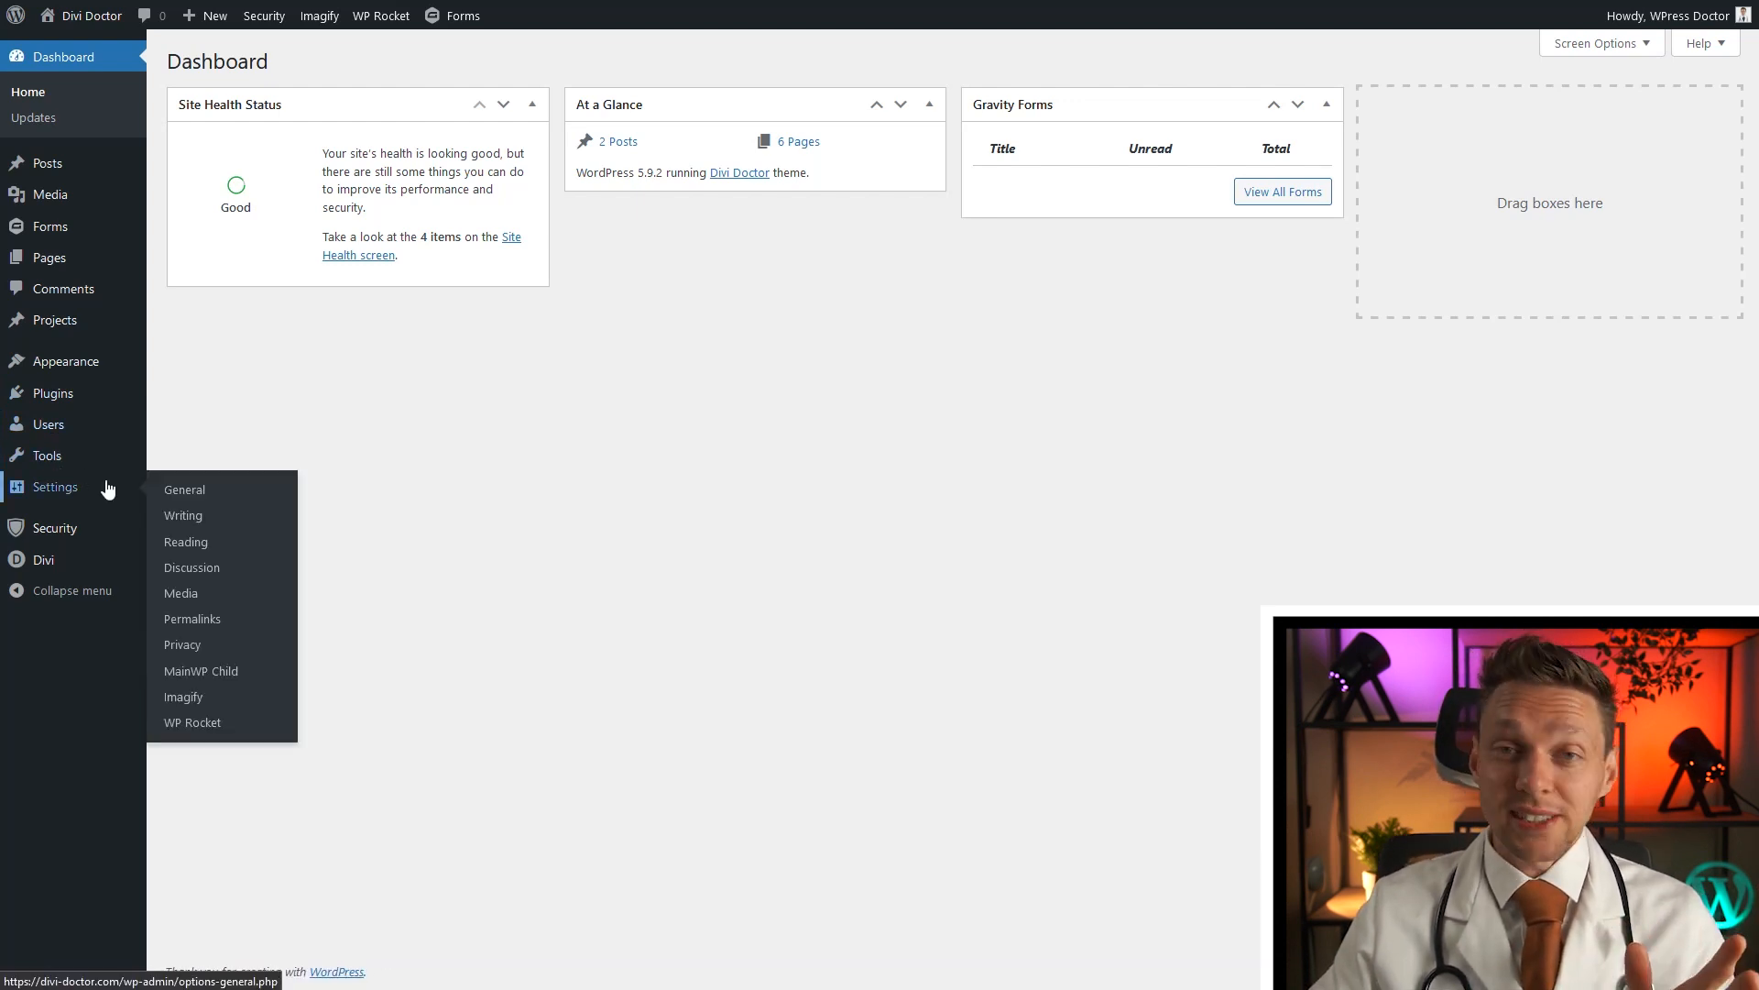
mouse_move(53, 528)
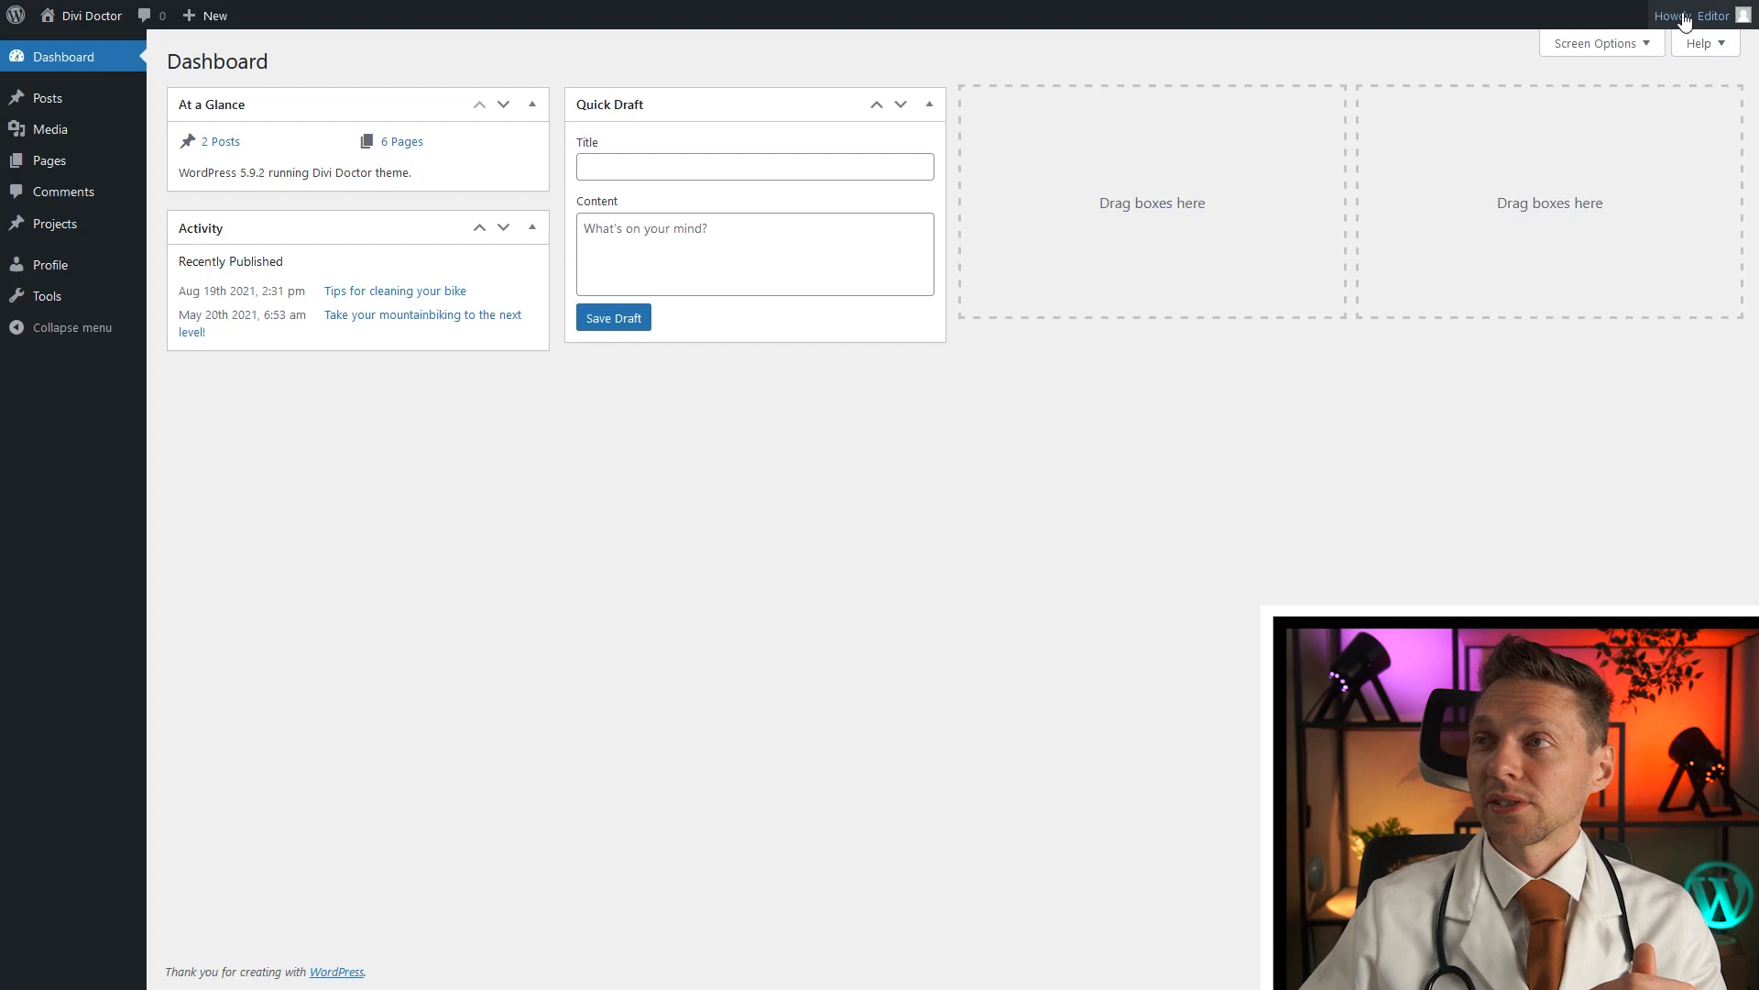
mouse_move(1029, 448)
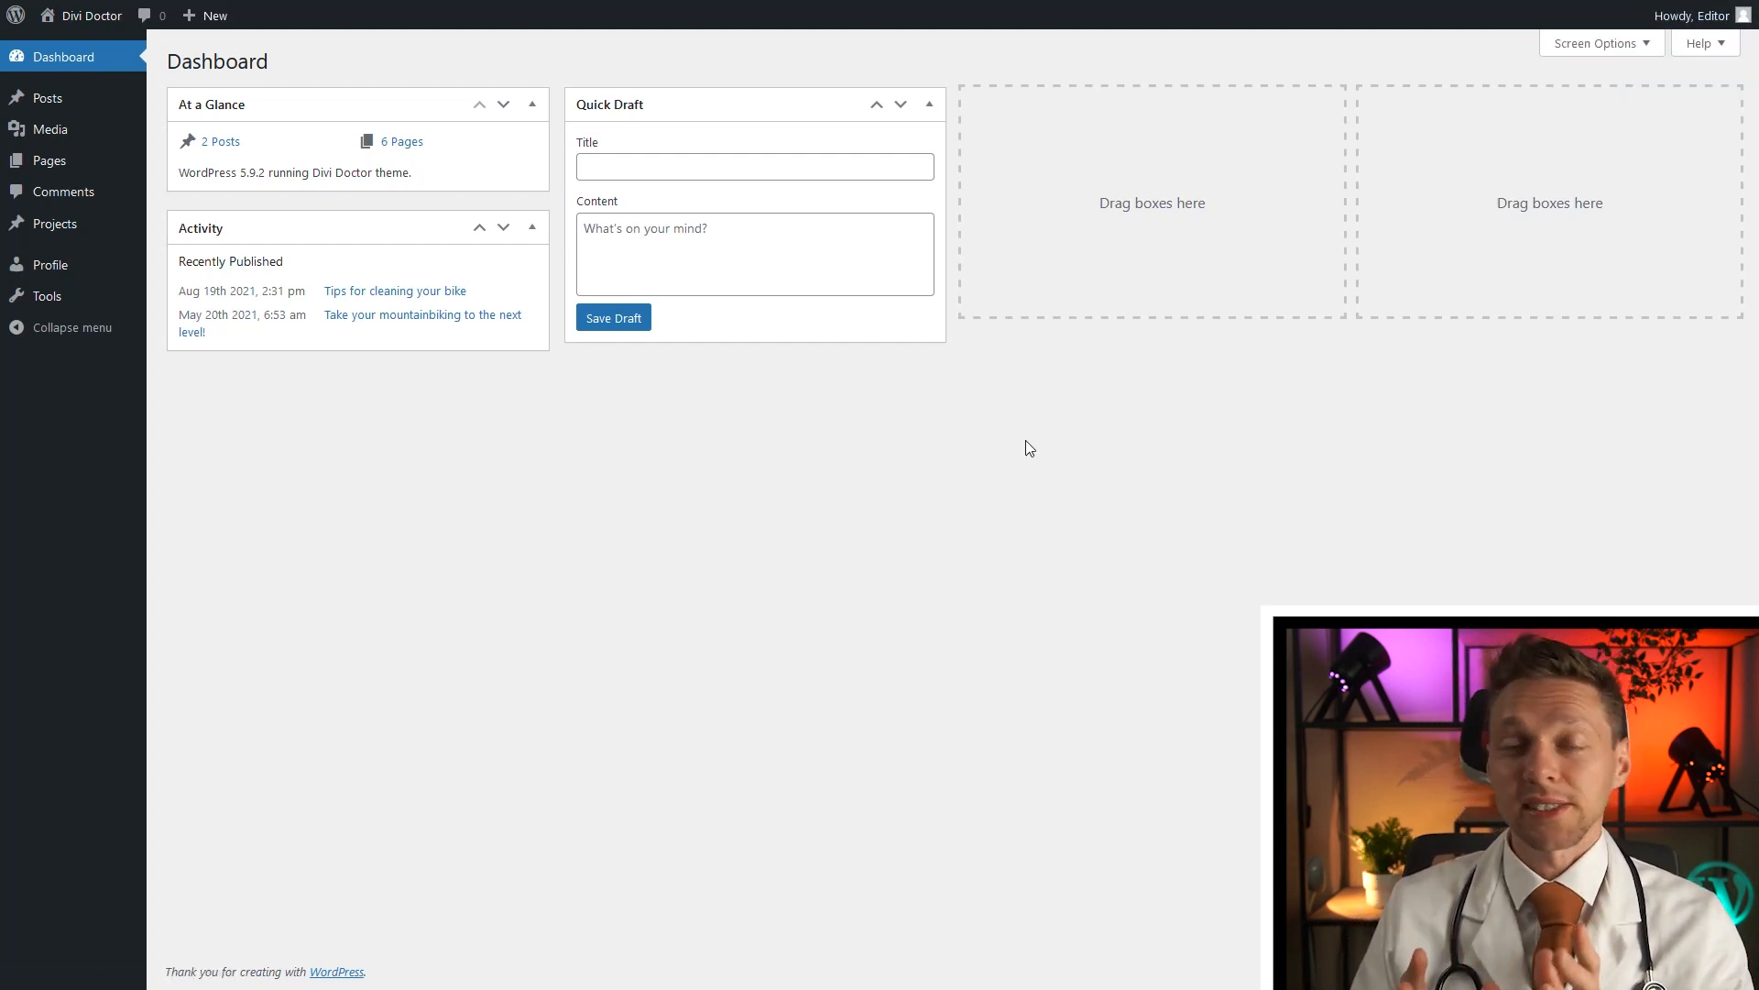
mouse_move(92, 123)
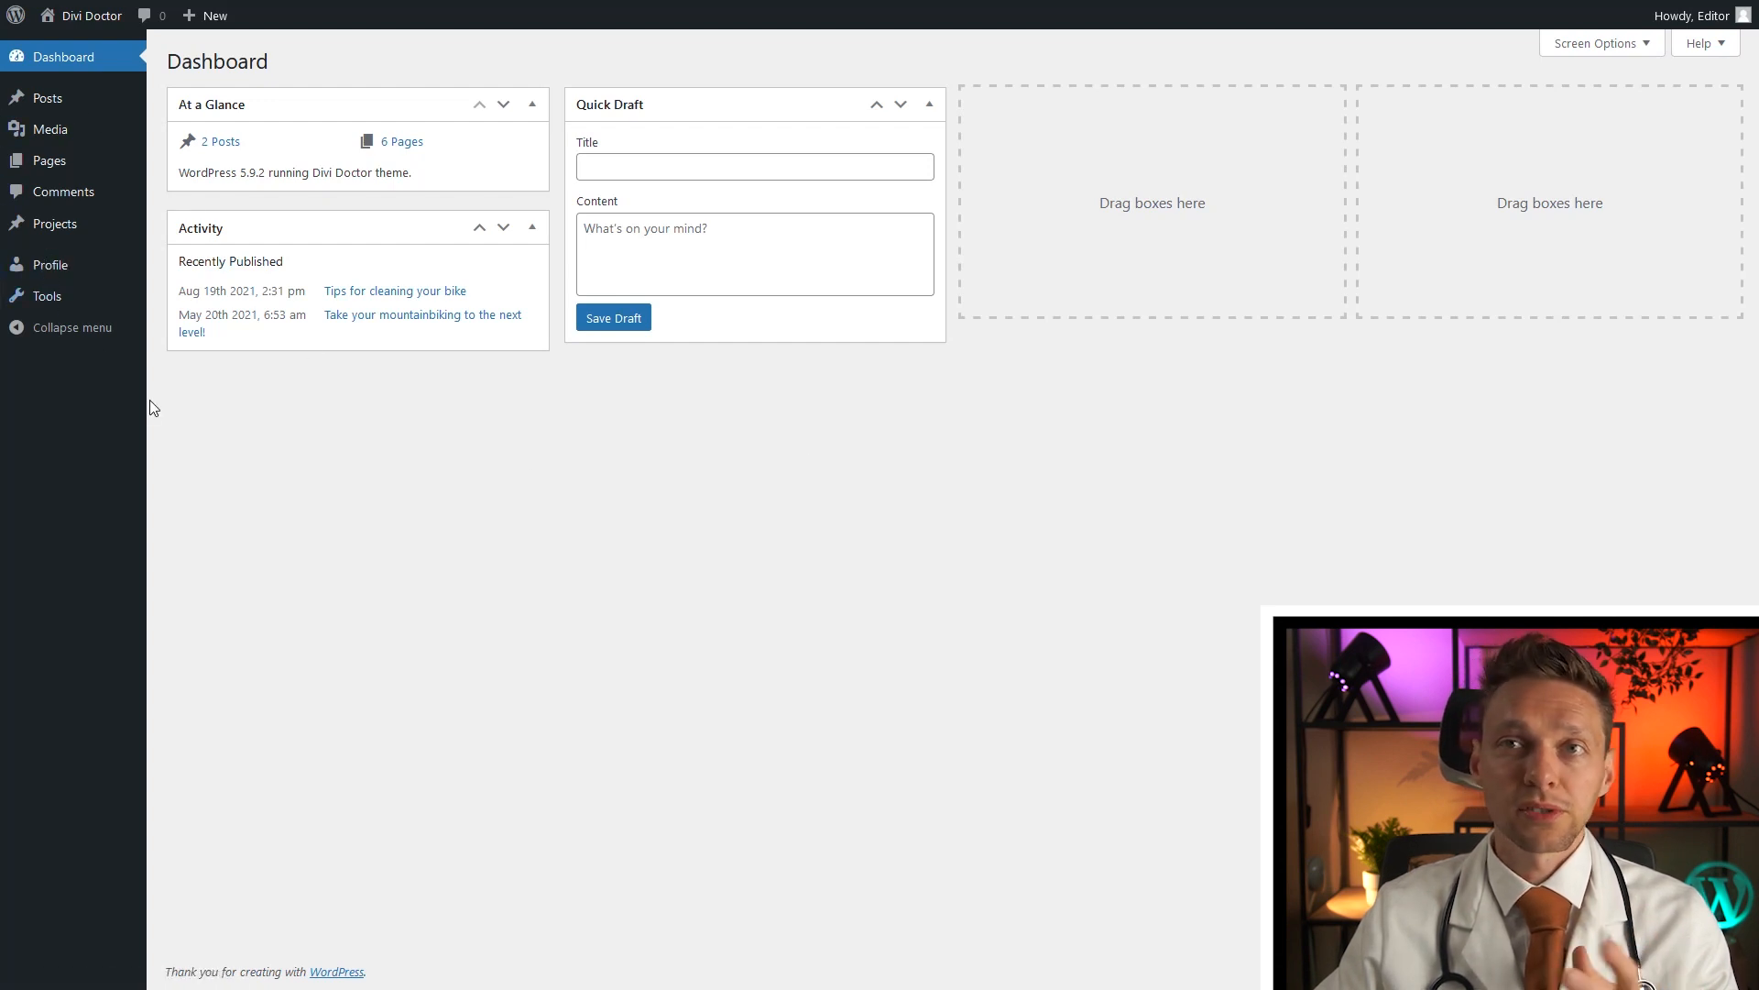
mouse_move(47, 98)
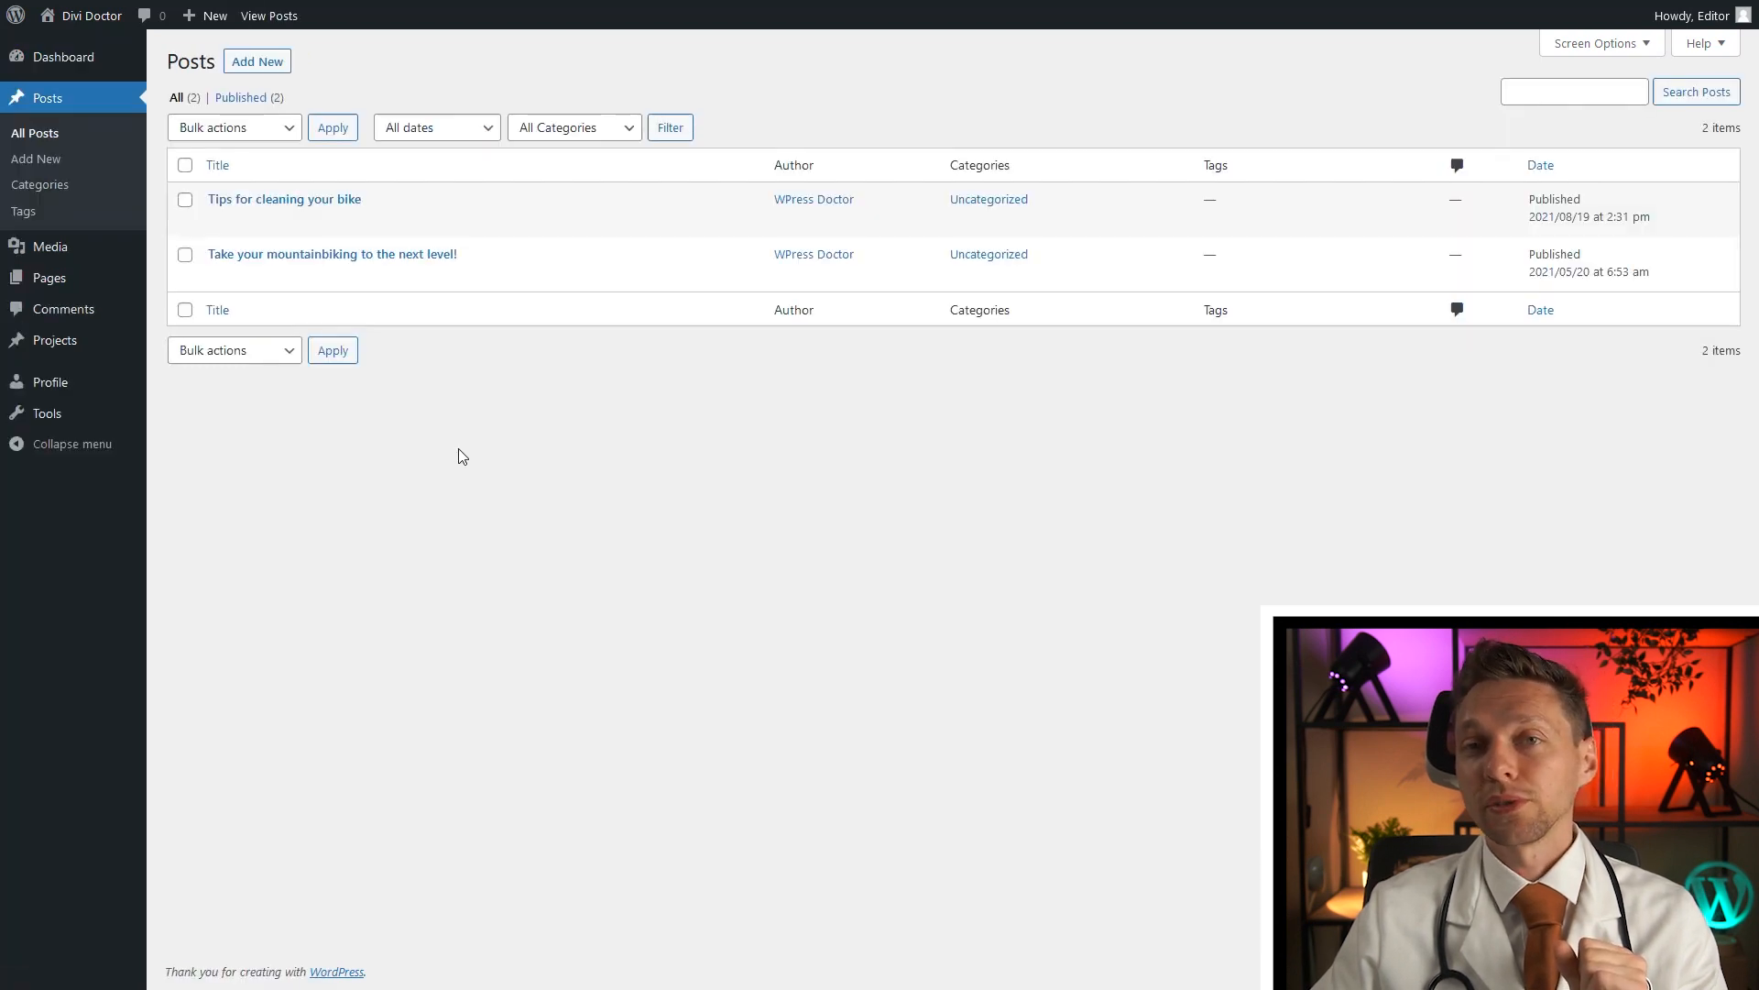
mouse_move(284, 199)
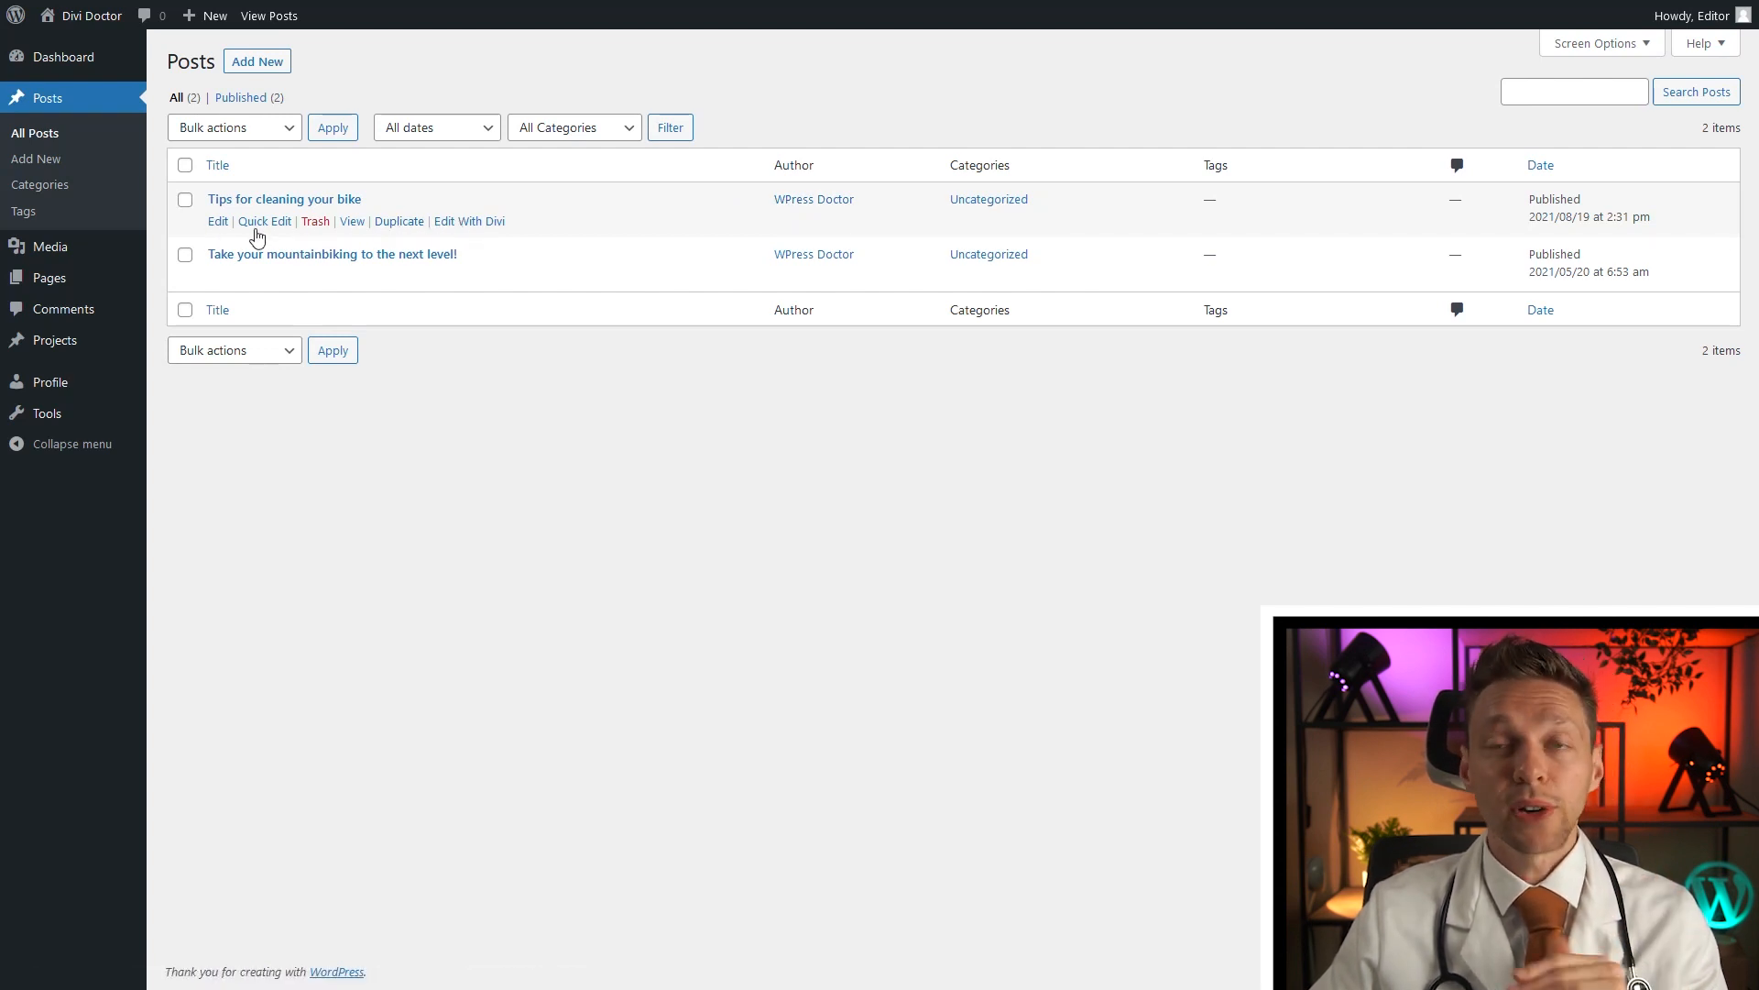
mouse_move(50, 276)
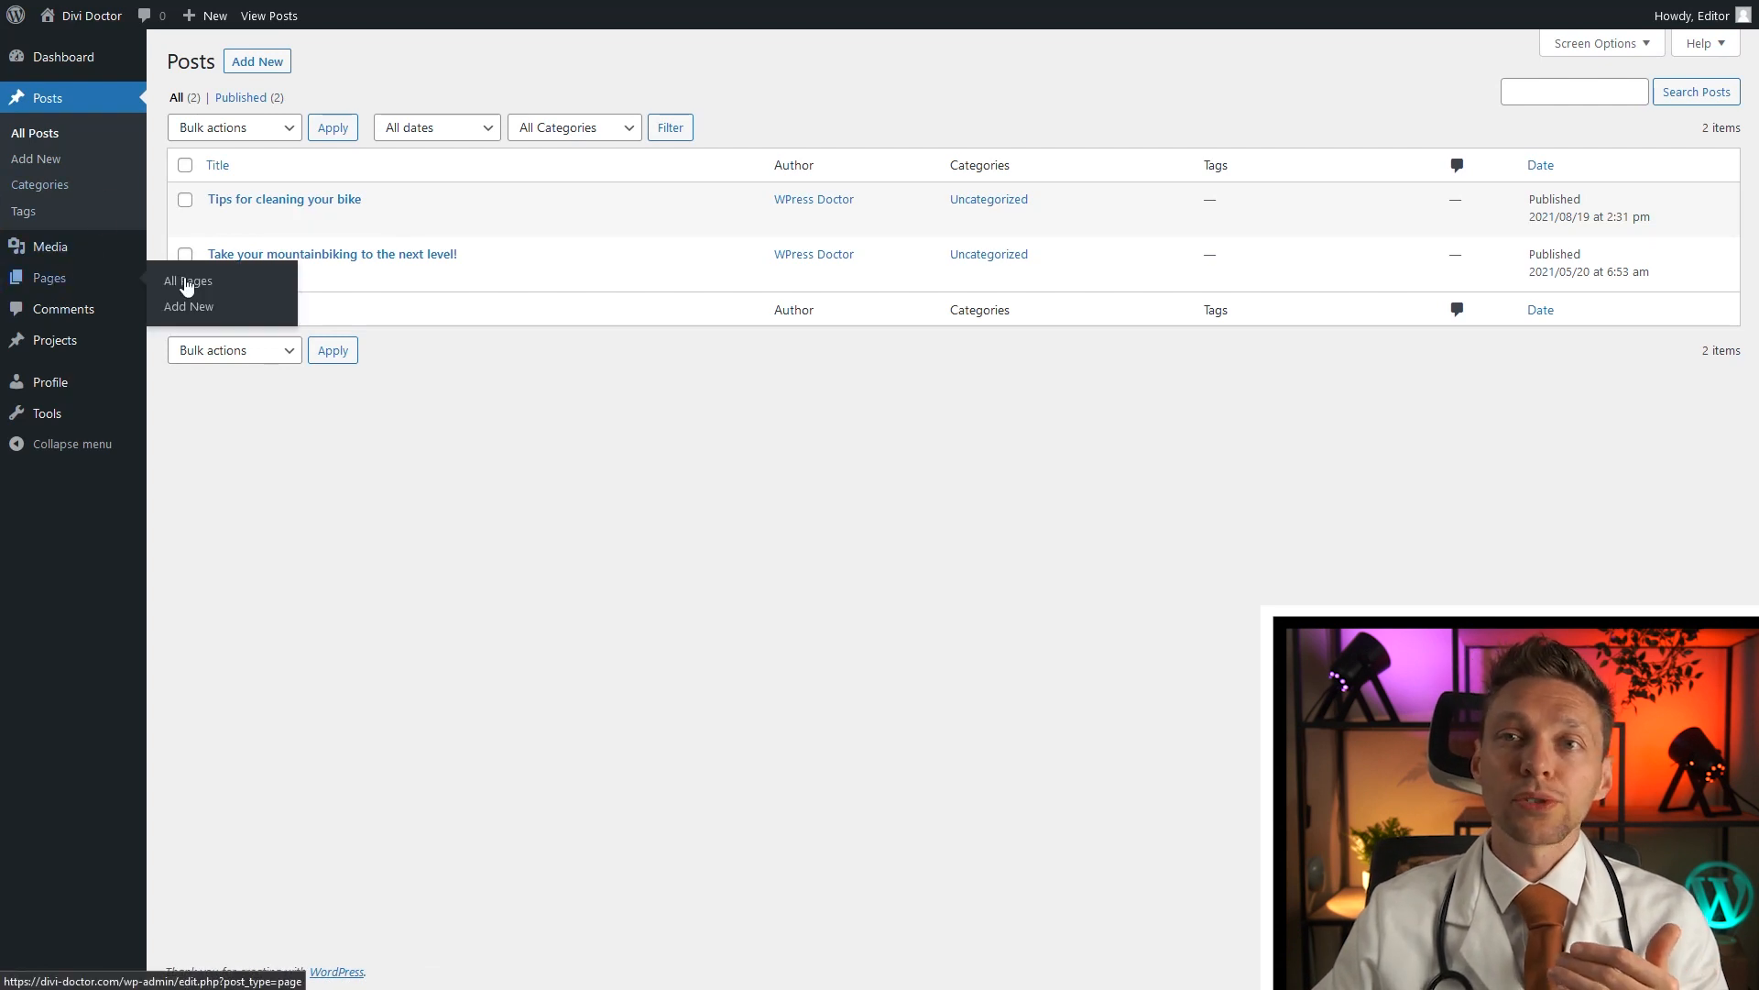
Step: Browse the Editor's pages list and 23-item Media Library, then switch to the Author account
click(187, 281)
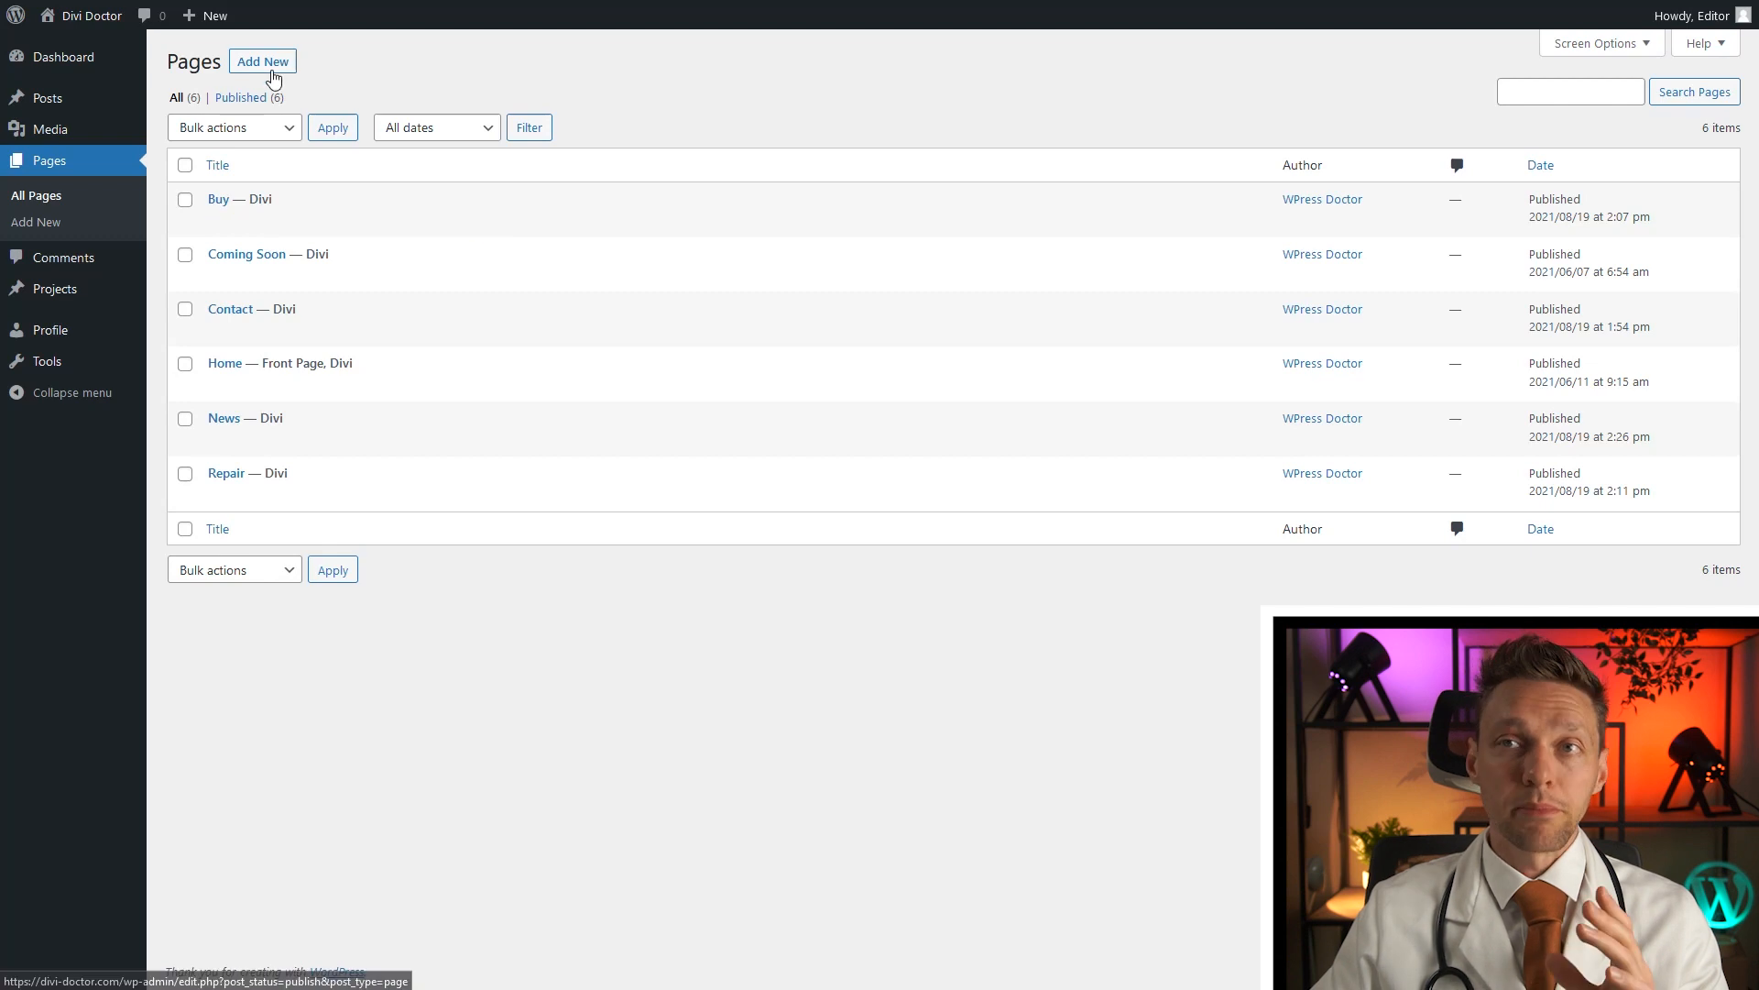
mouse_move(247, 253)
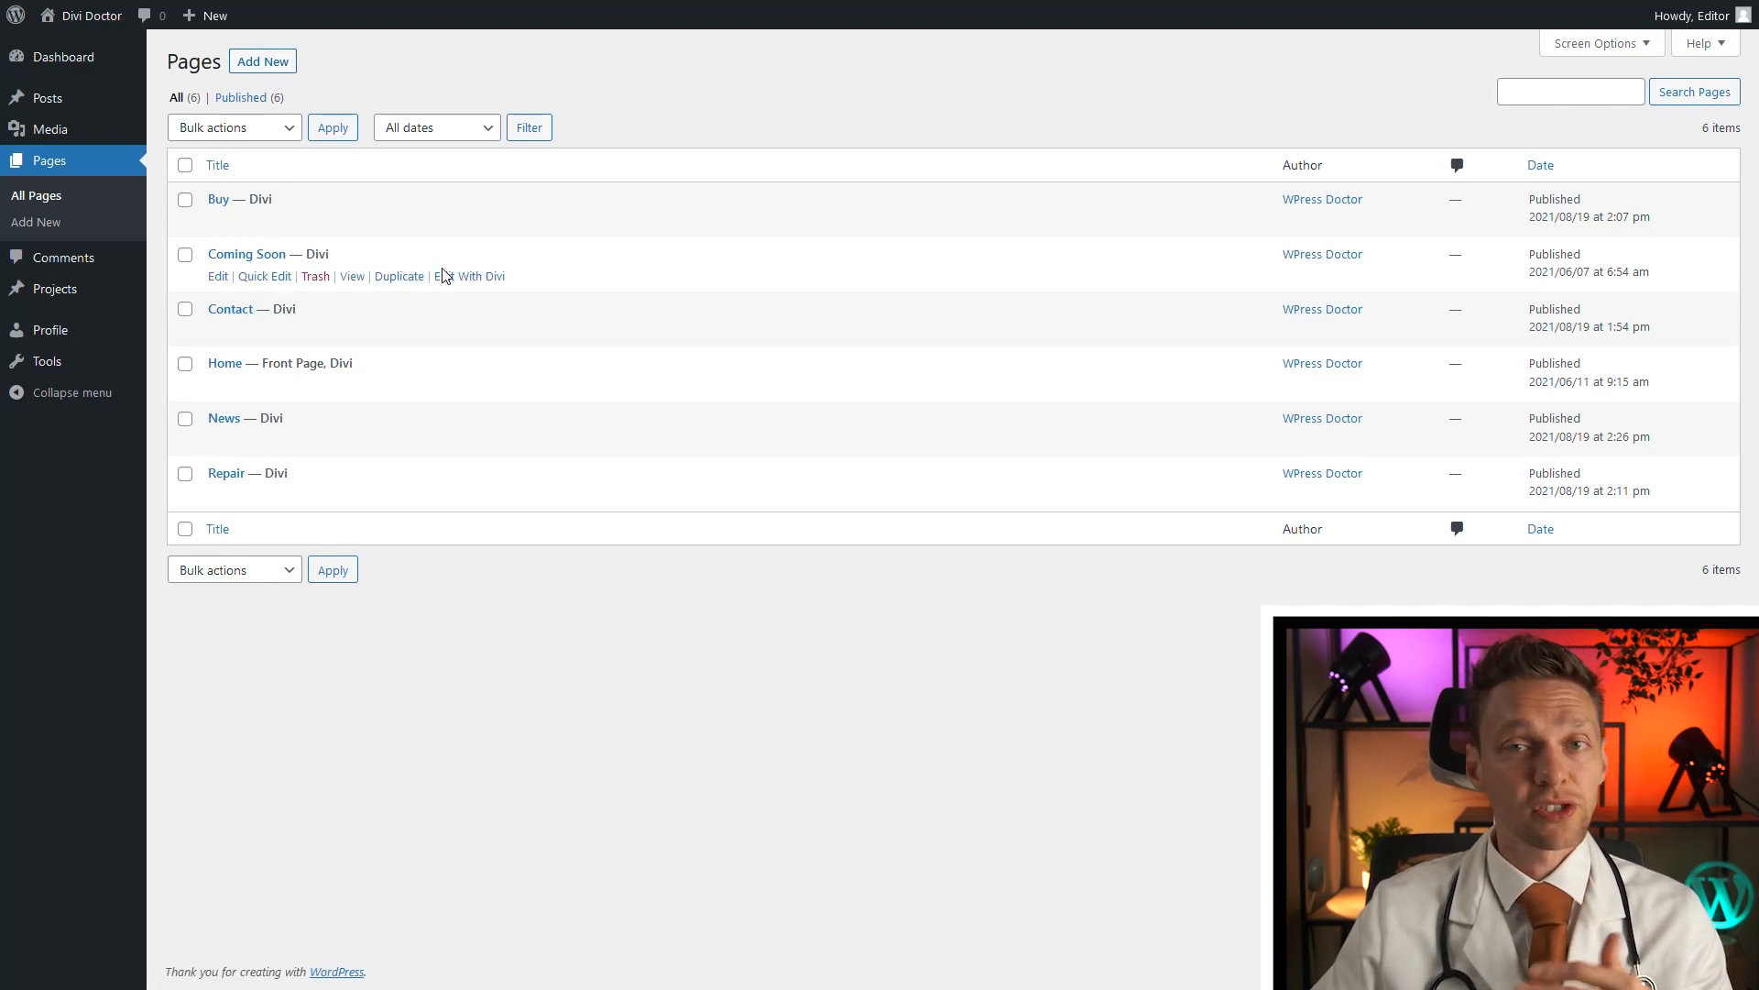
mouse_move(64, 256)
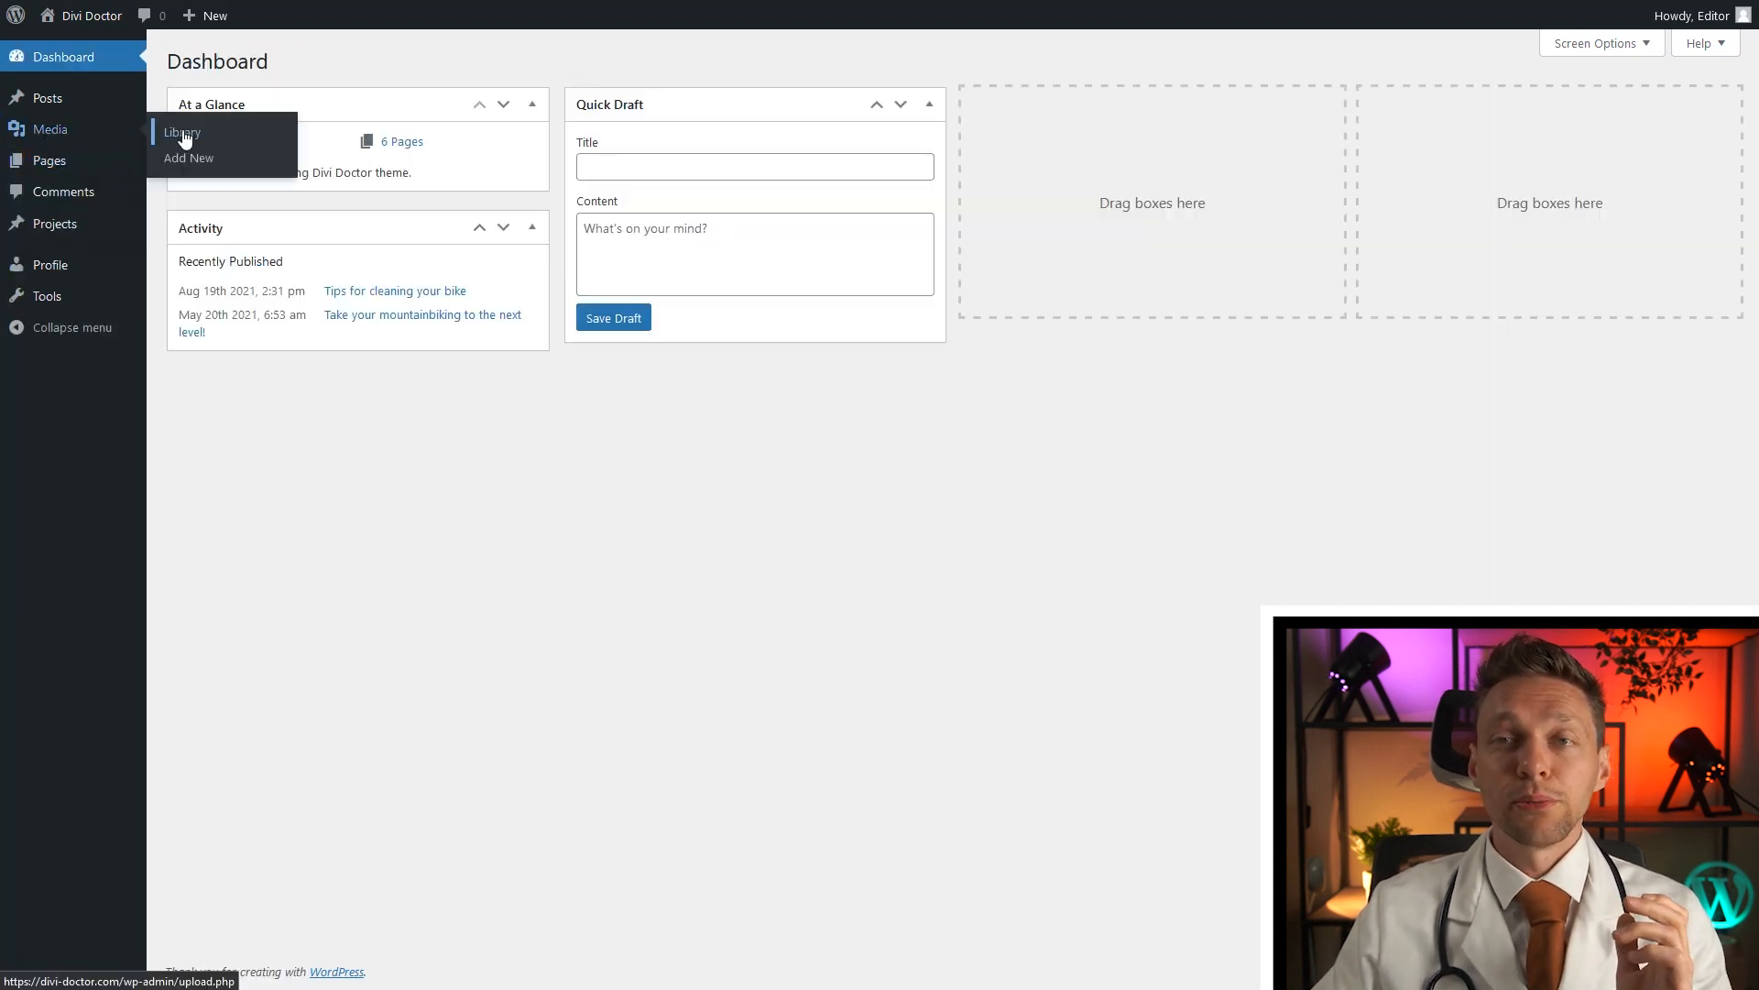
click(180, 131)
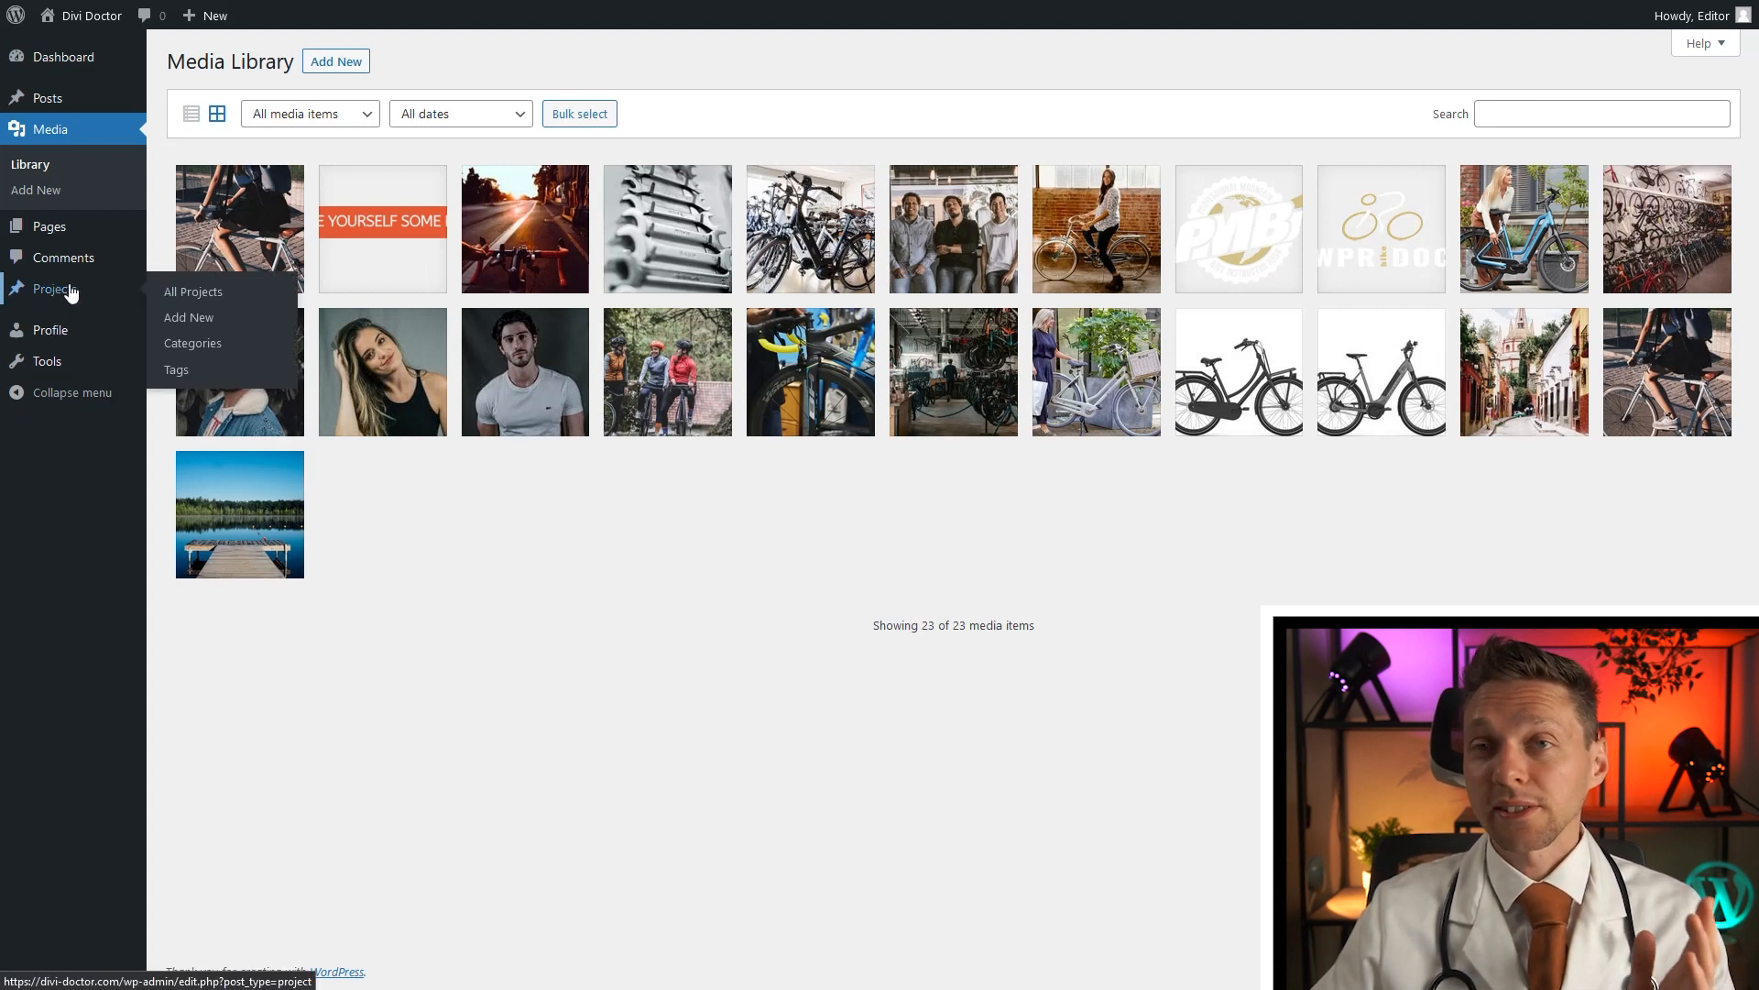
mouse_move(51, 330)
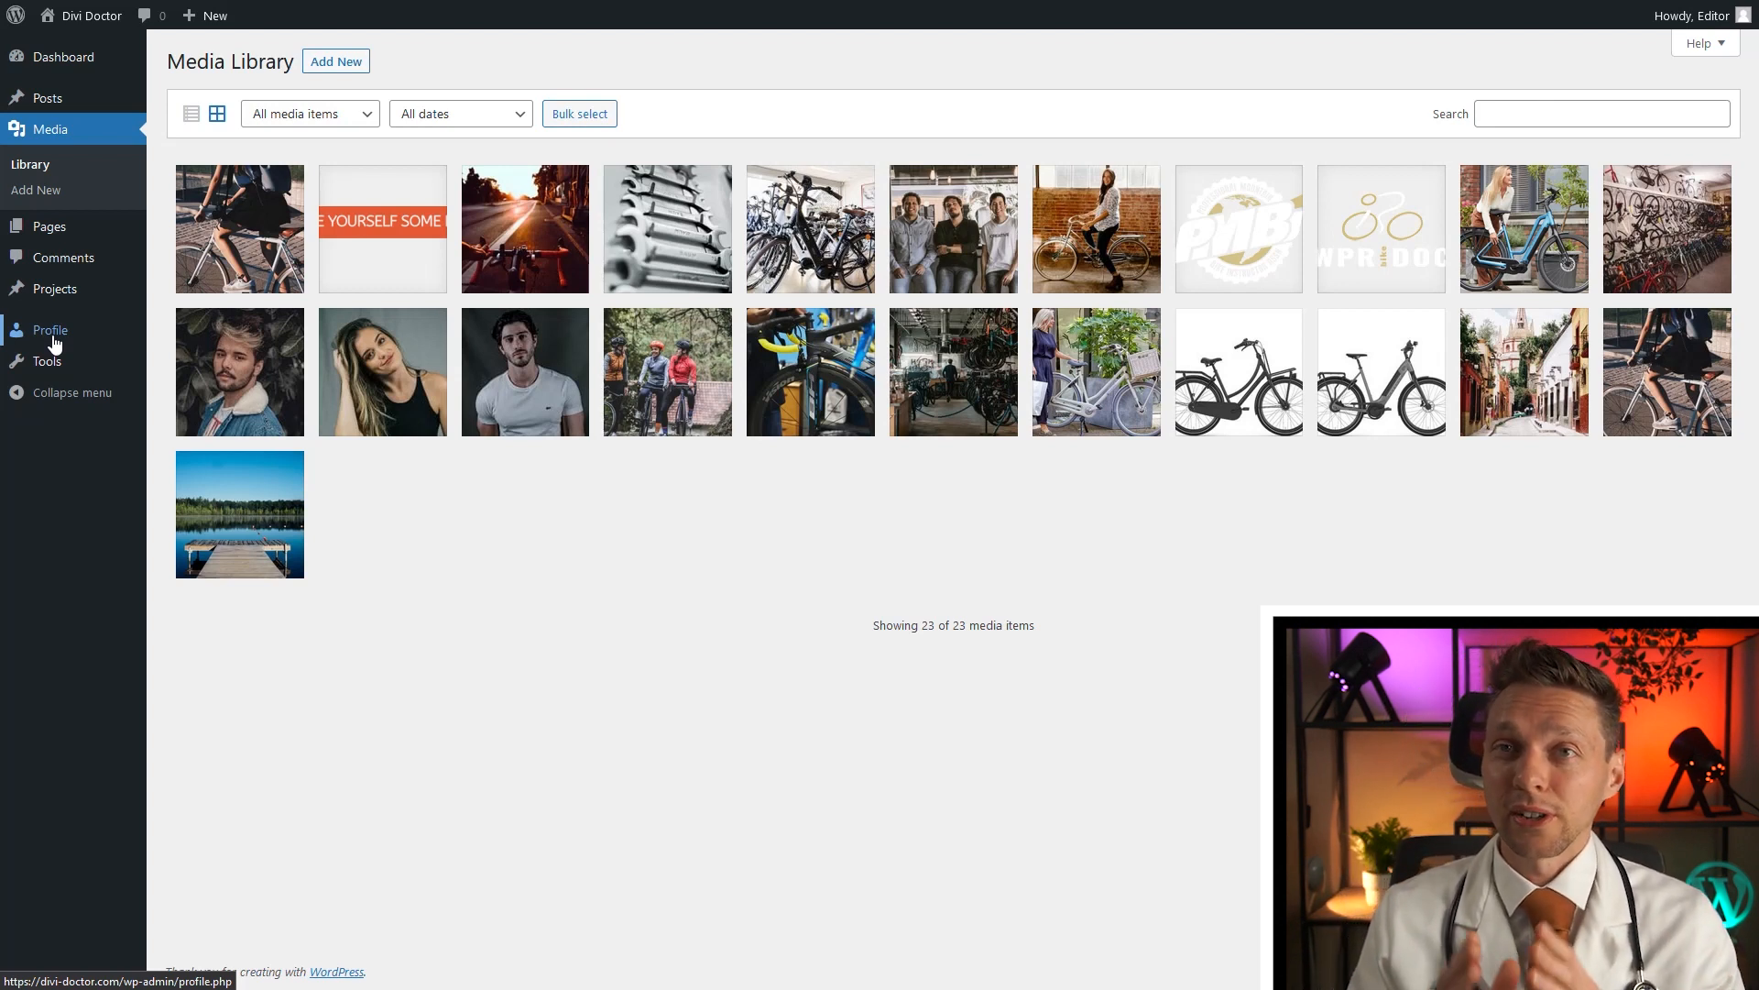
mouse_move(144, 560)
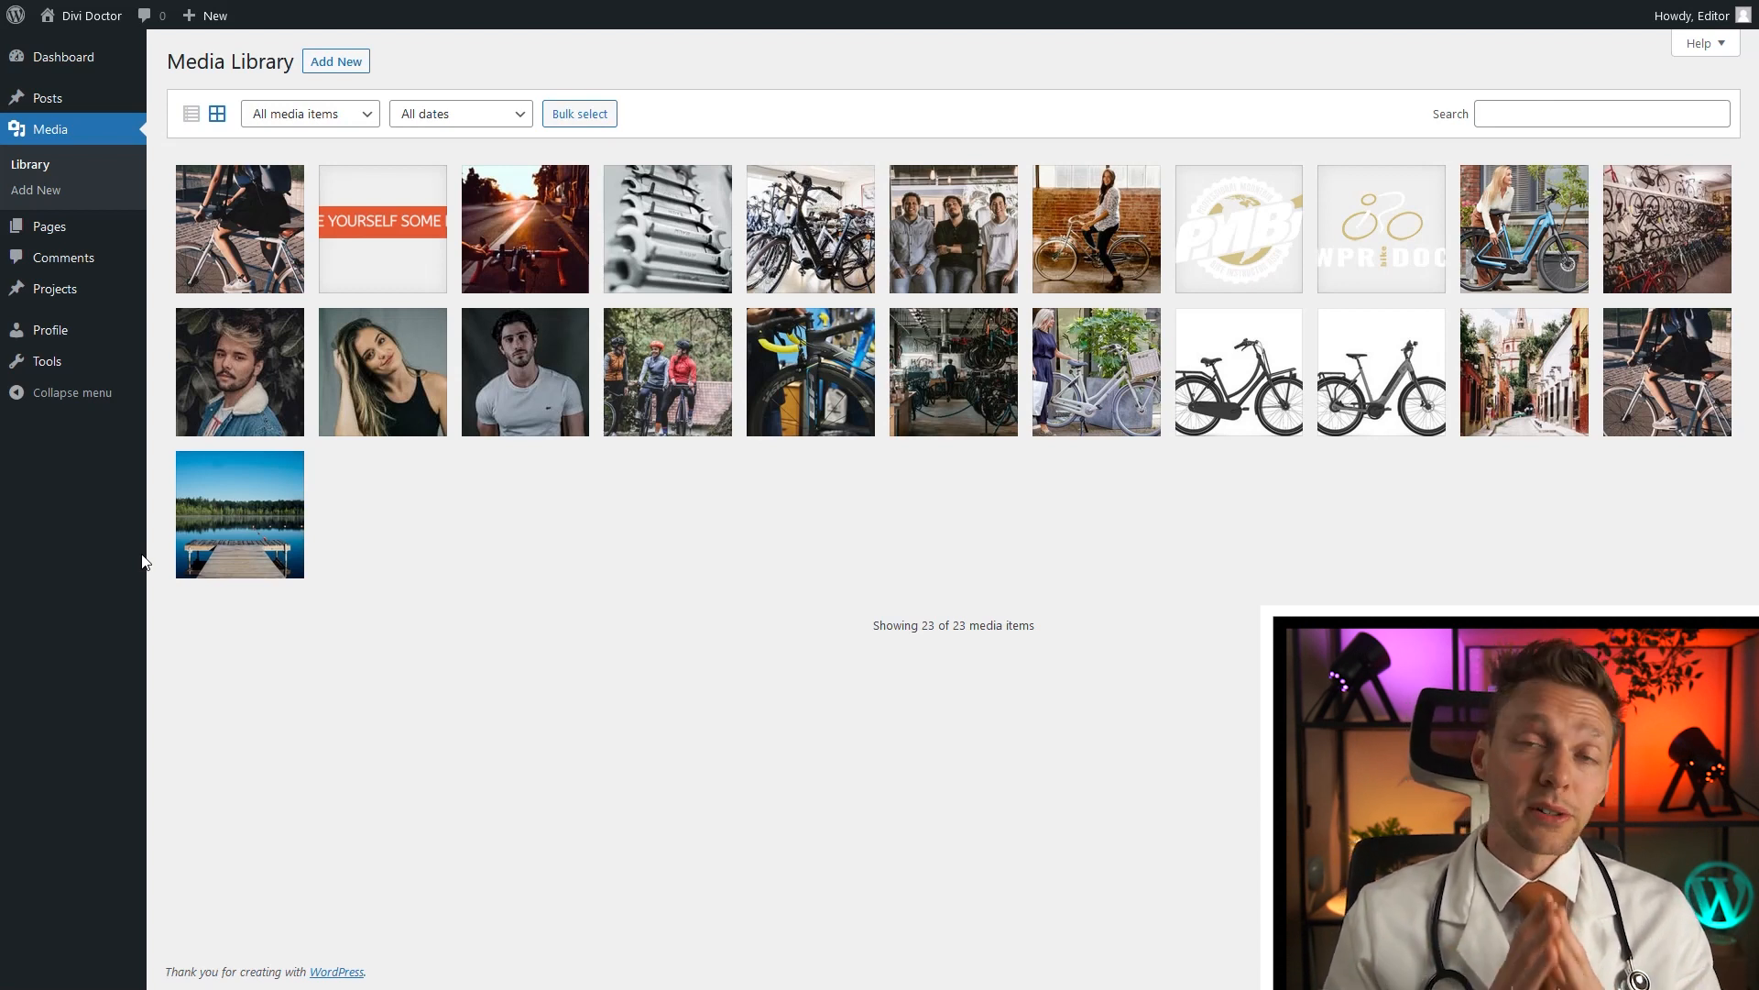
click(63, 56)
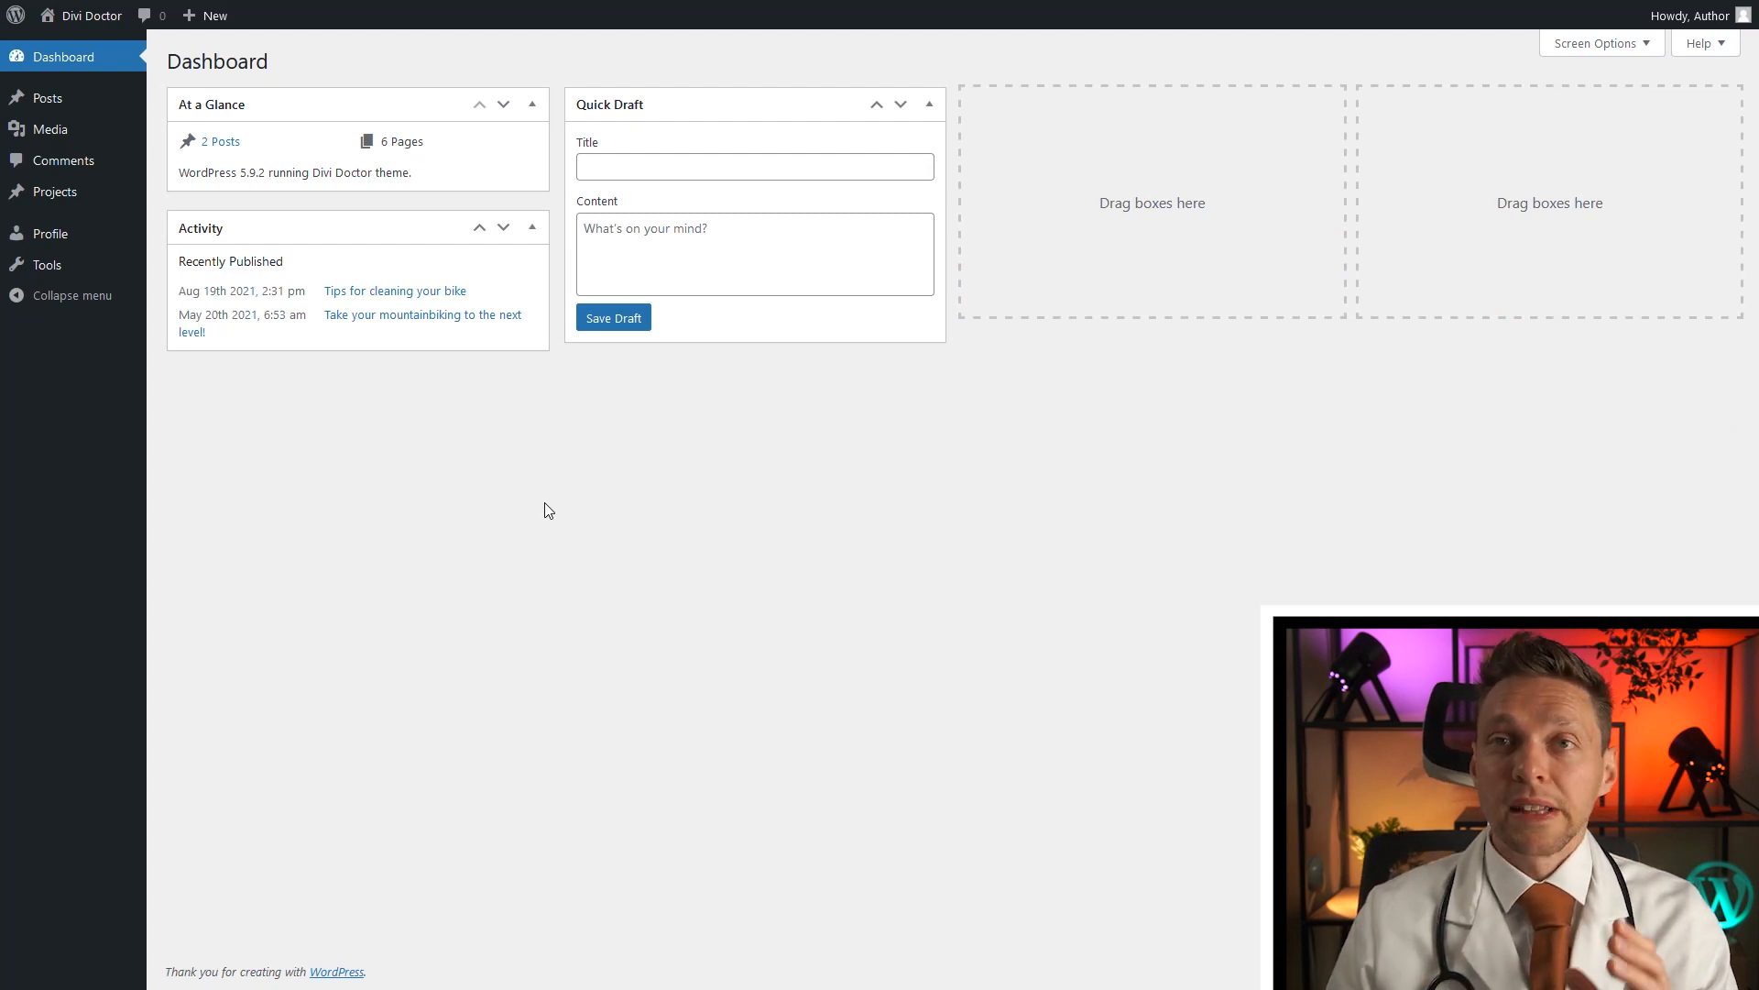
mouse_move(225, 394)
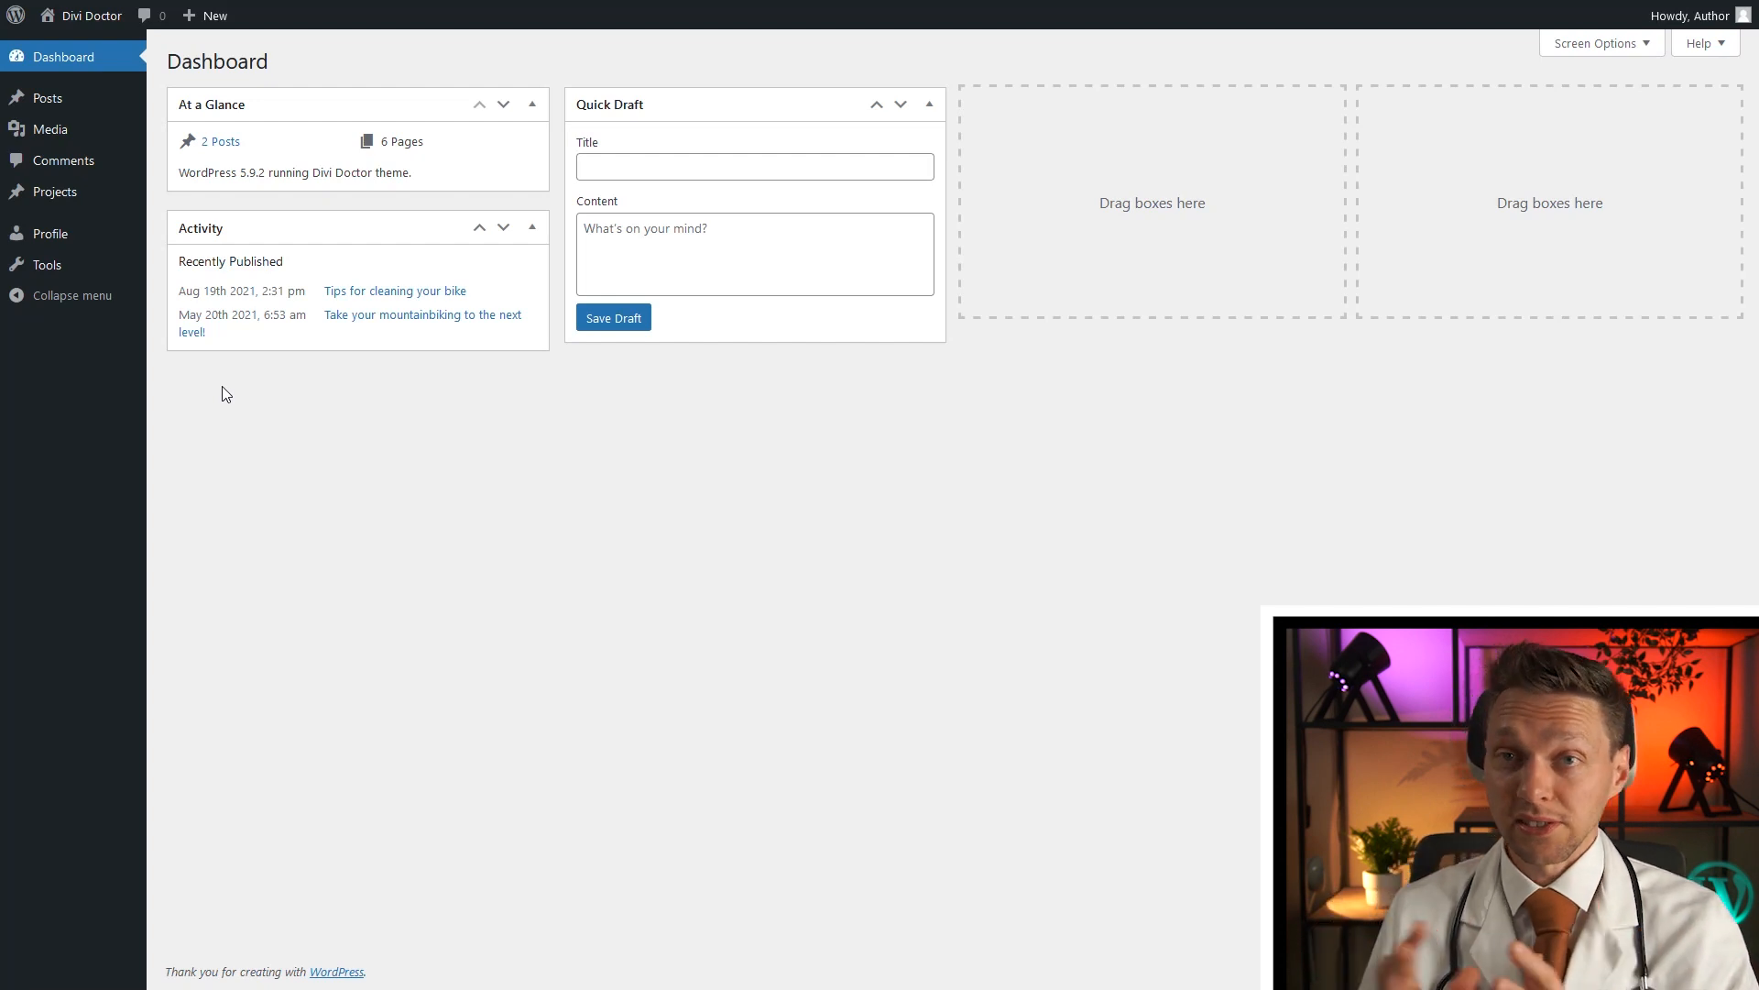
mouse_move(296, 435)
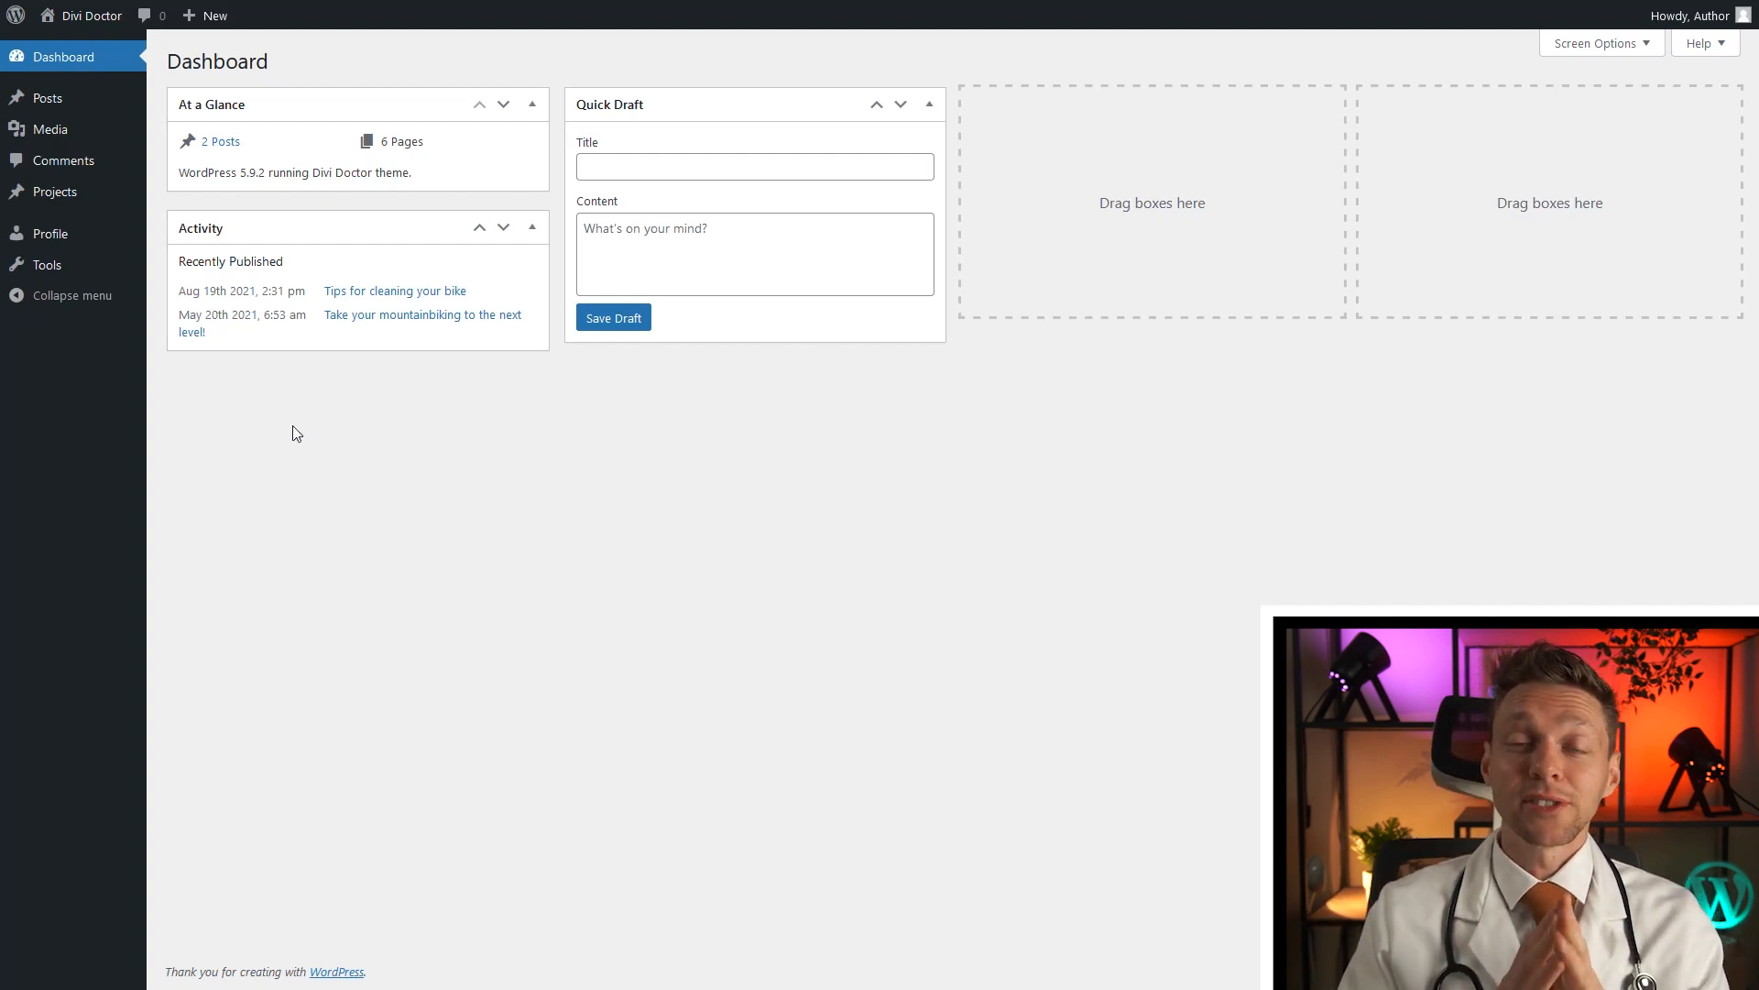
mouse_move(47, 265)
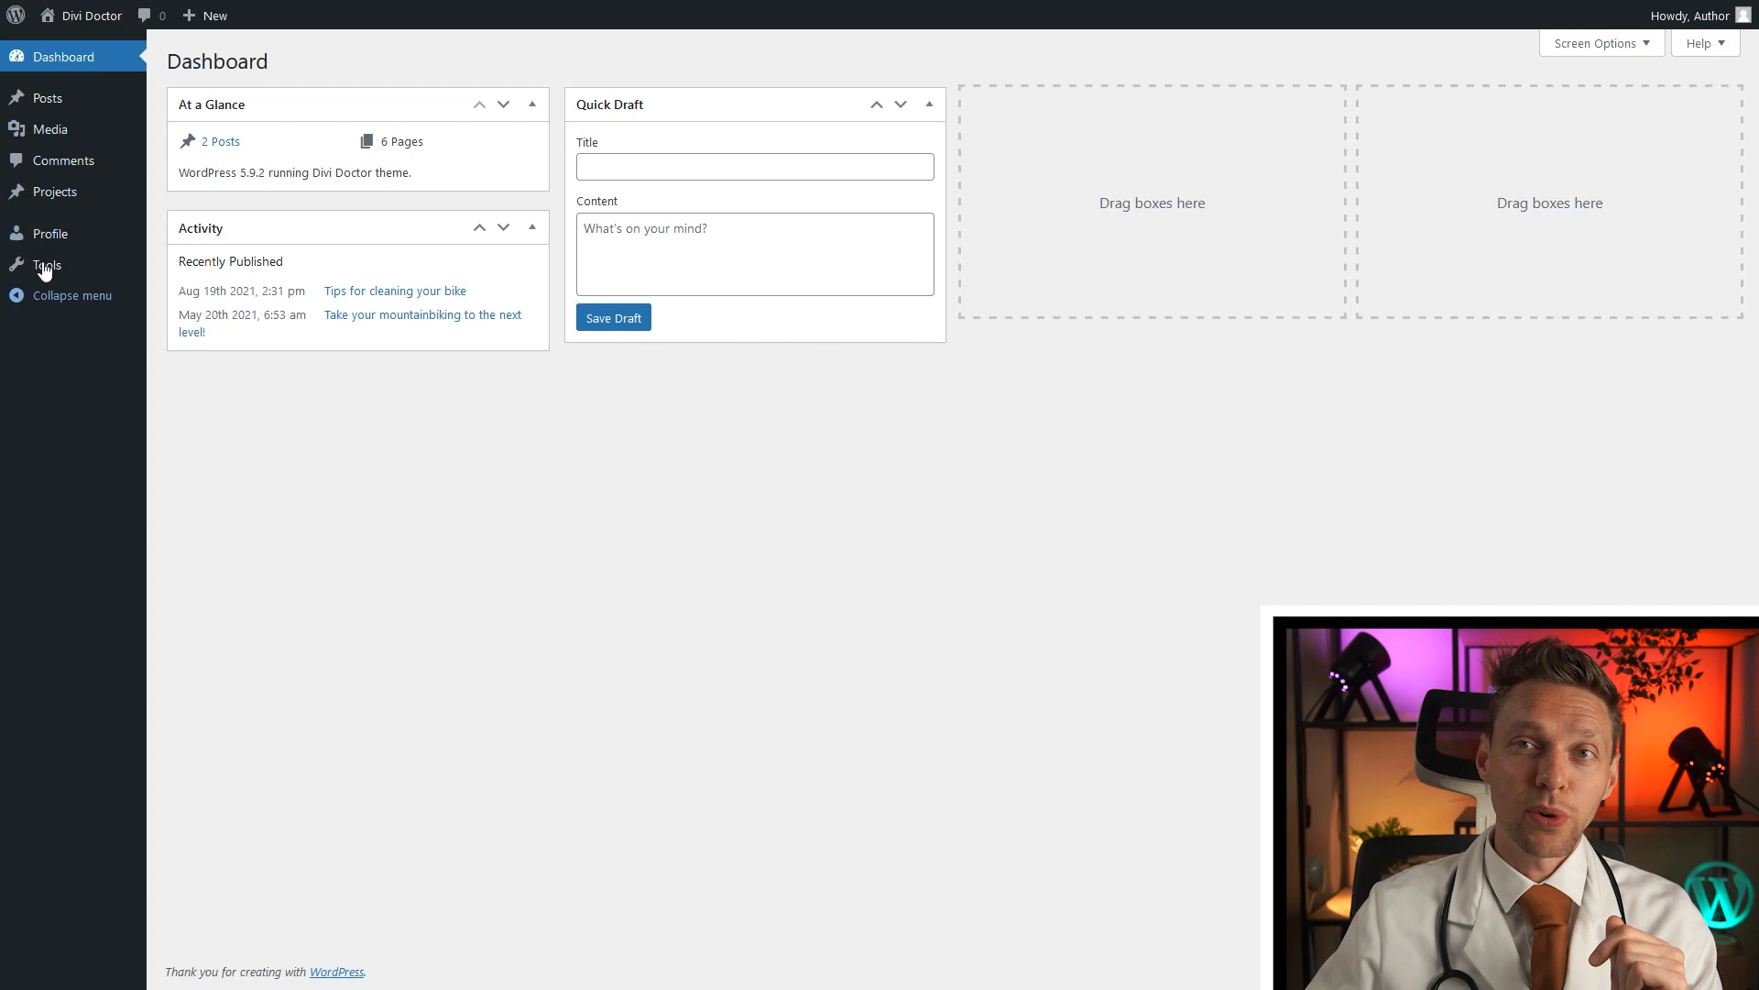
mouse_move(47, 98)
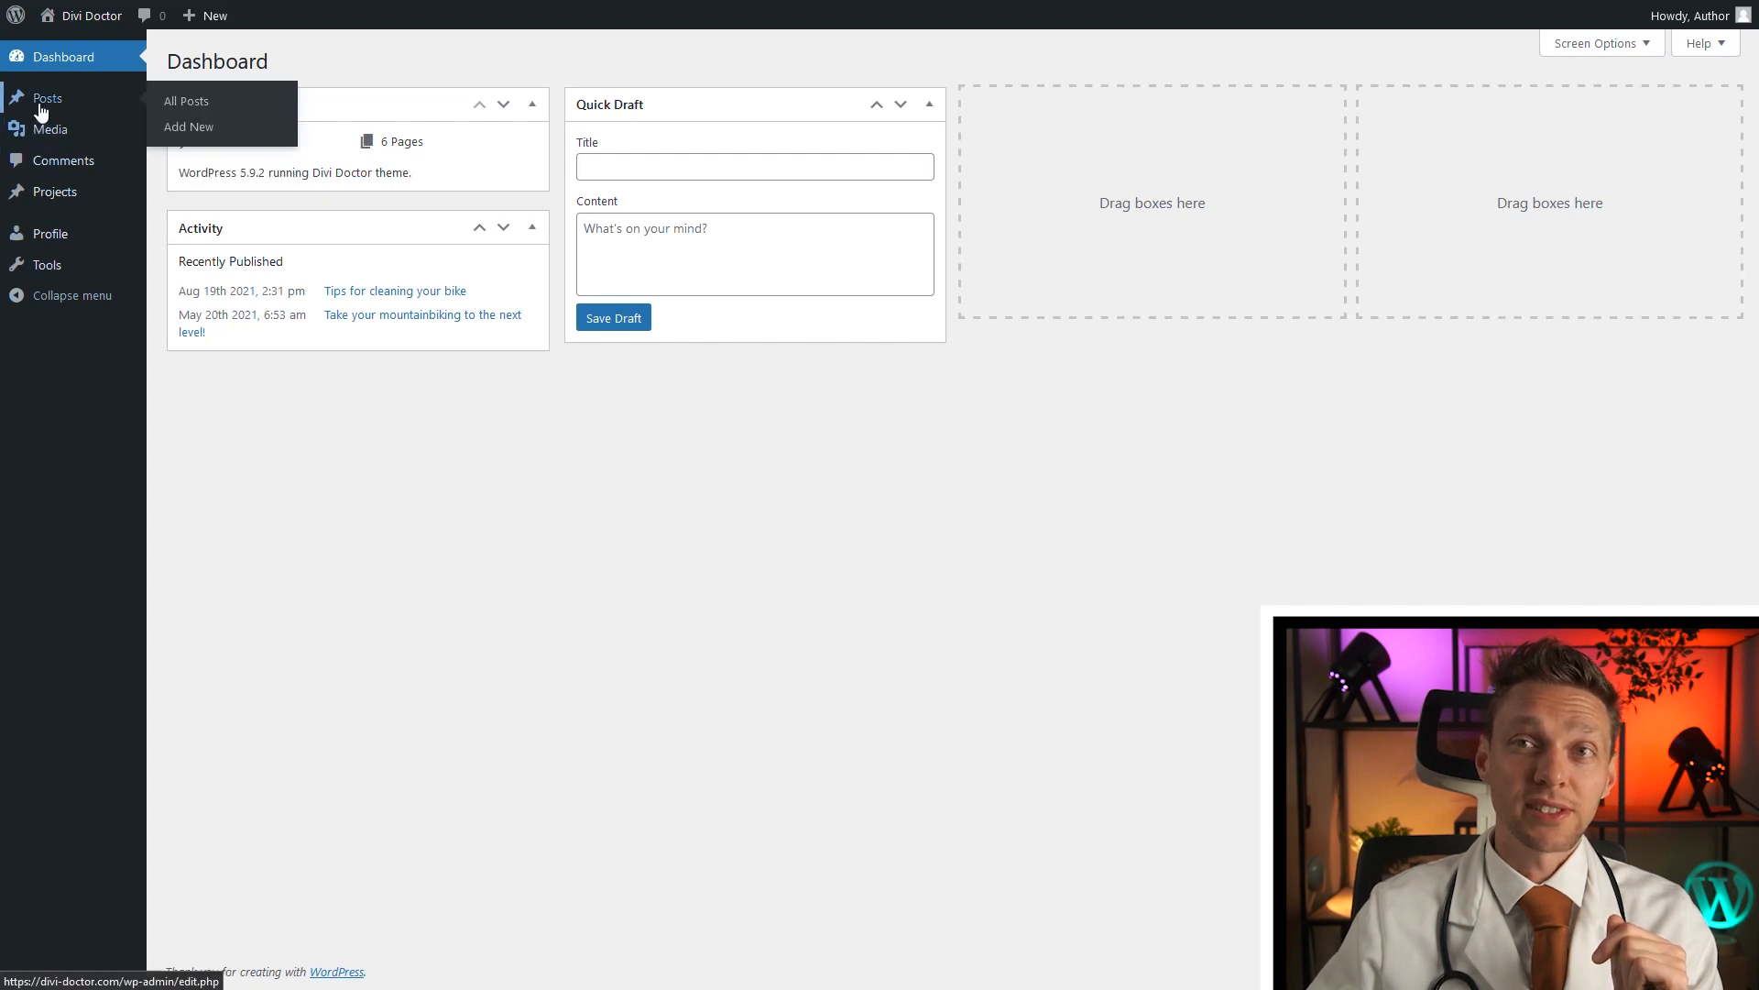
Step: As the Author, filter All Posts to Mine, showing only 'Post by the Author'
click(186, 101)
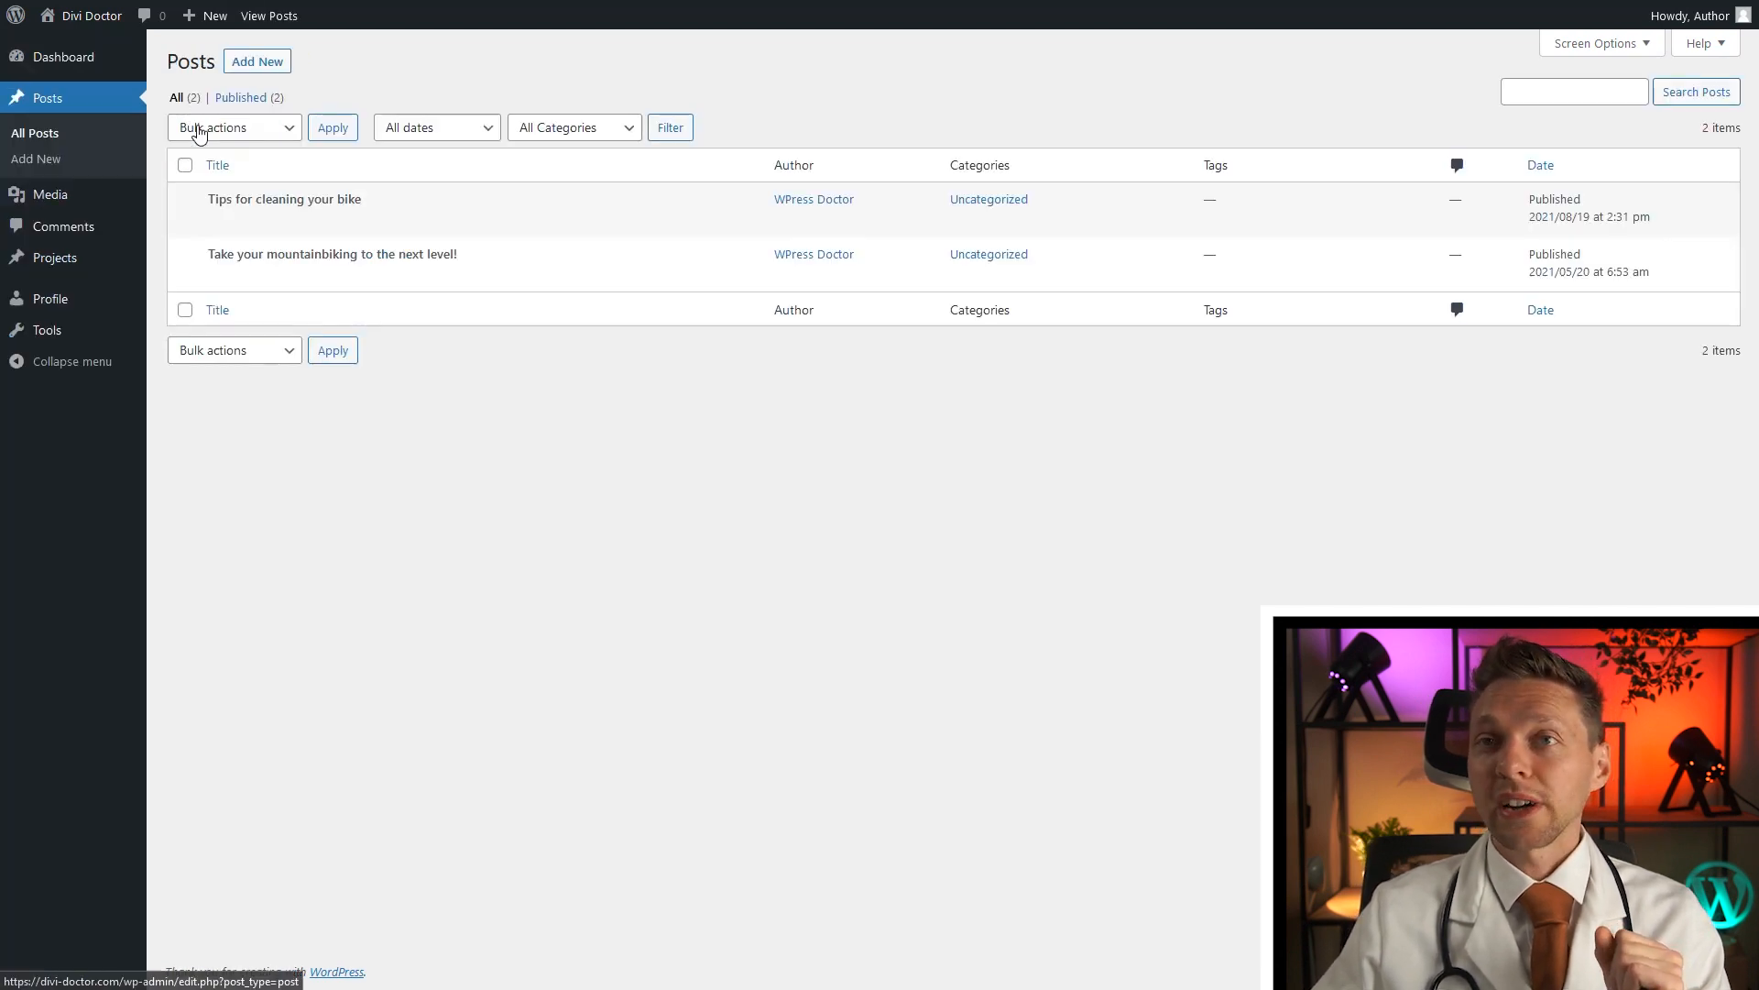
mouse_move(284, 199)
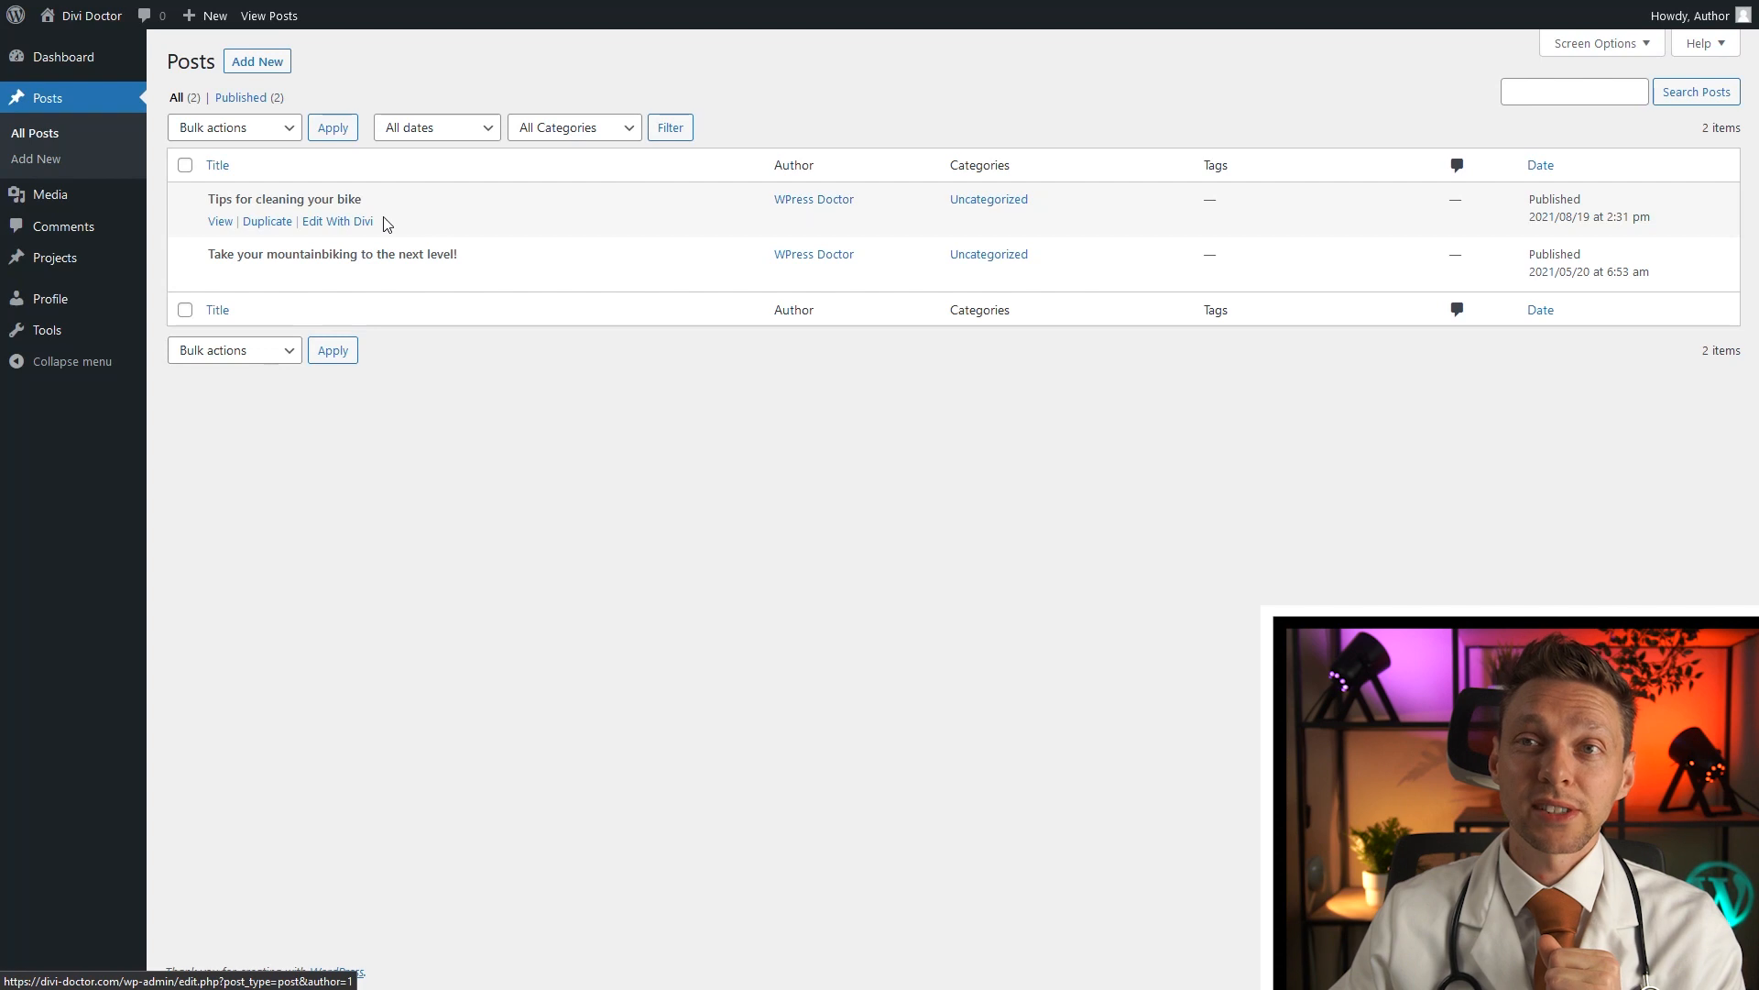
mouse_move(267, 275)
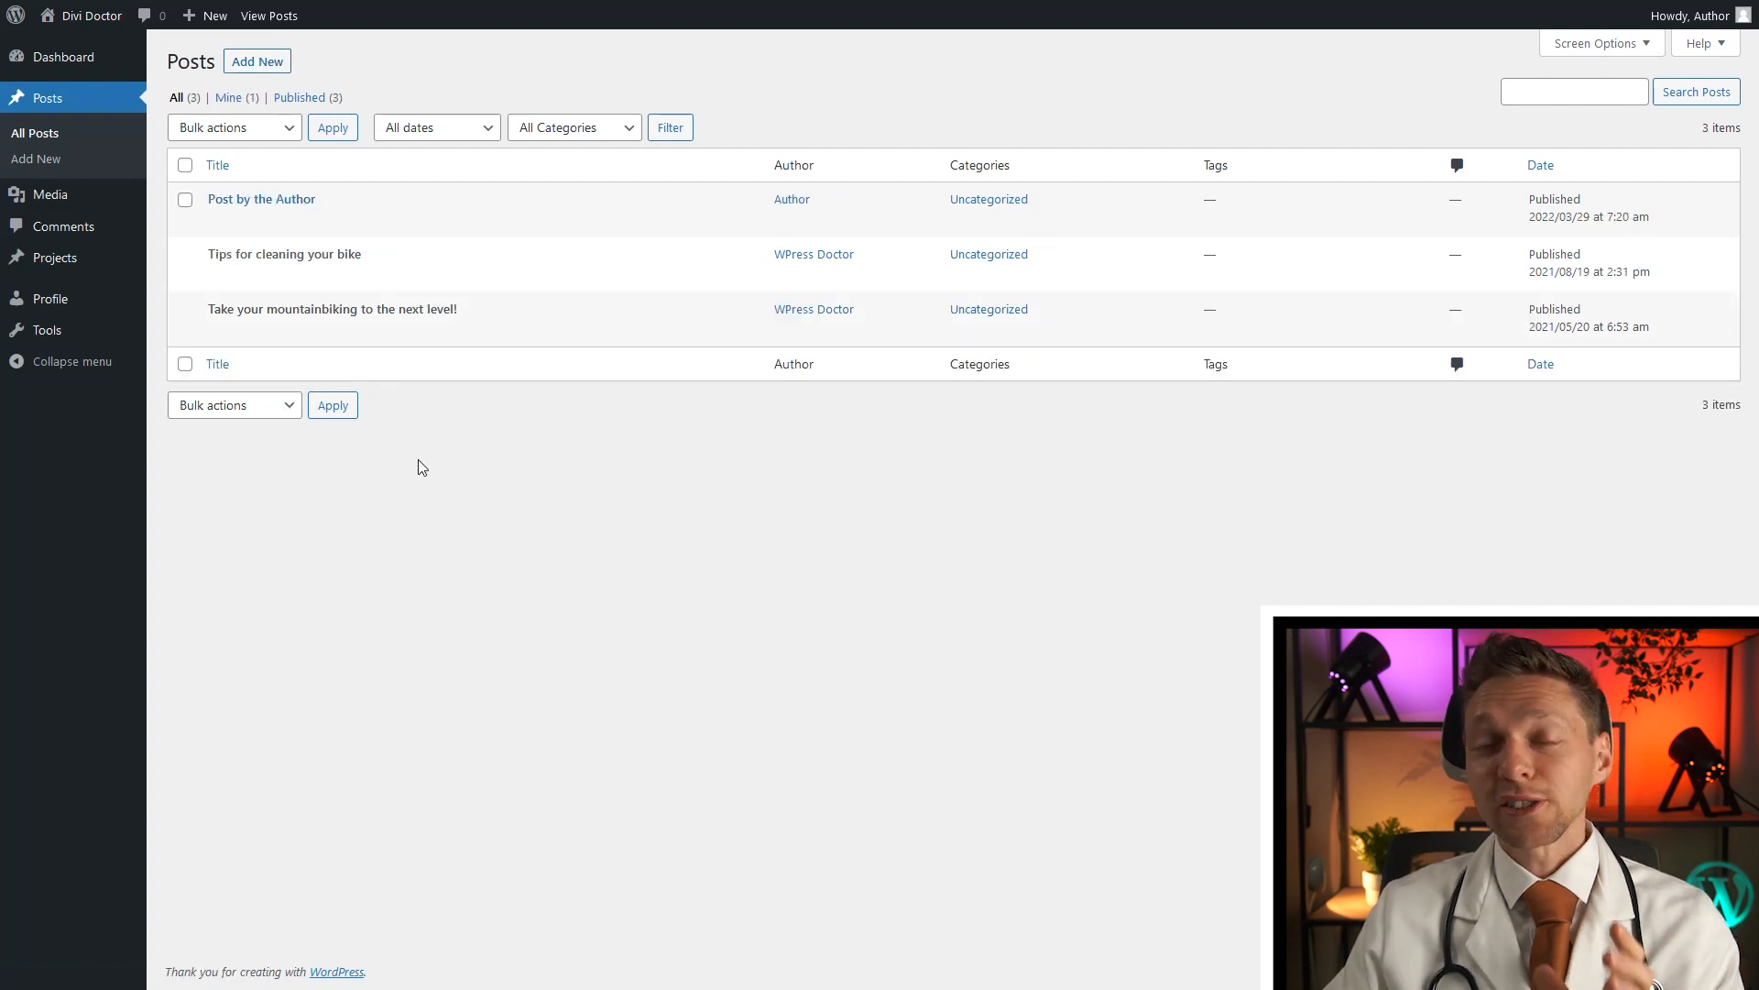
mouse_move(284, 254)
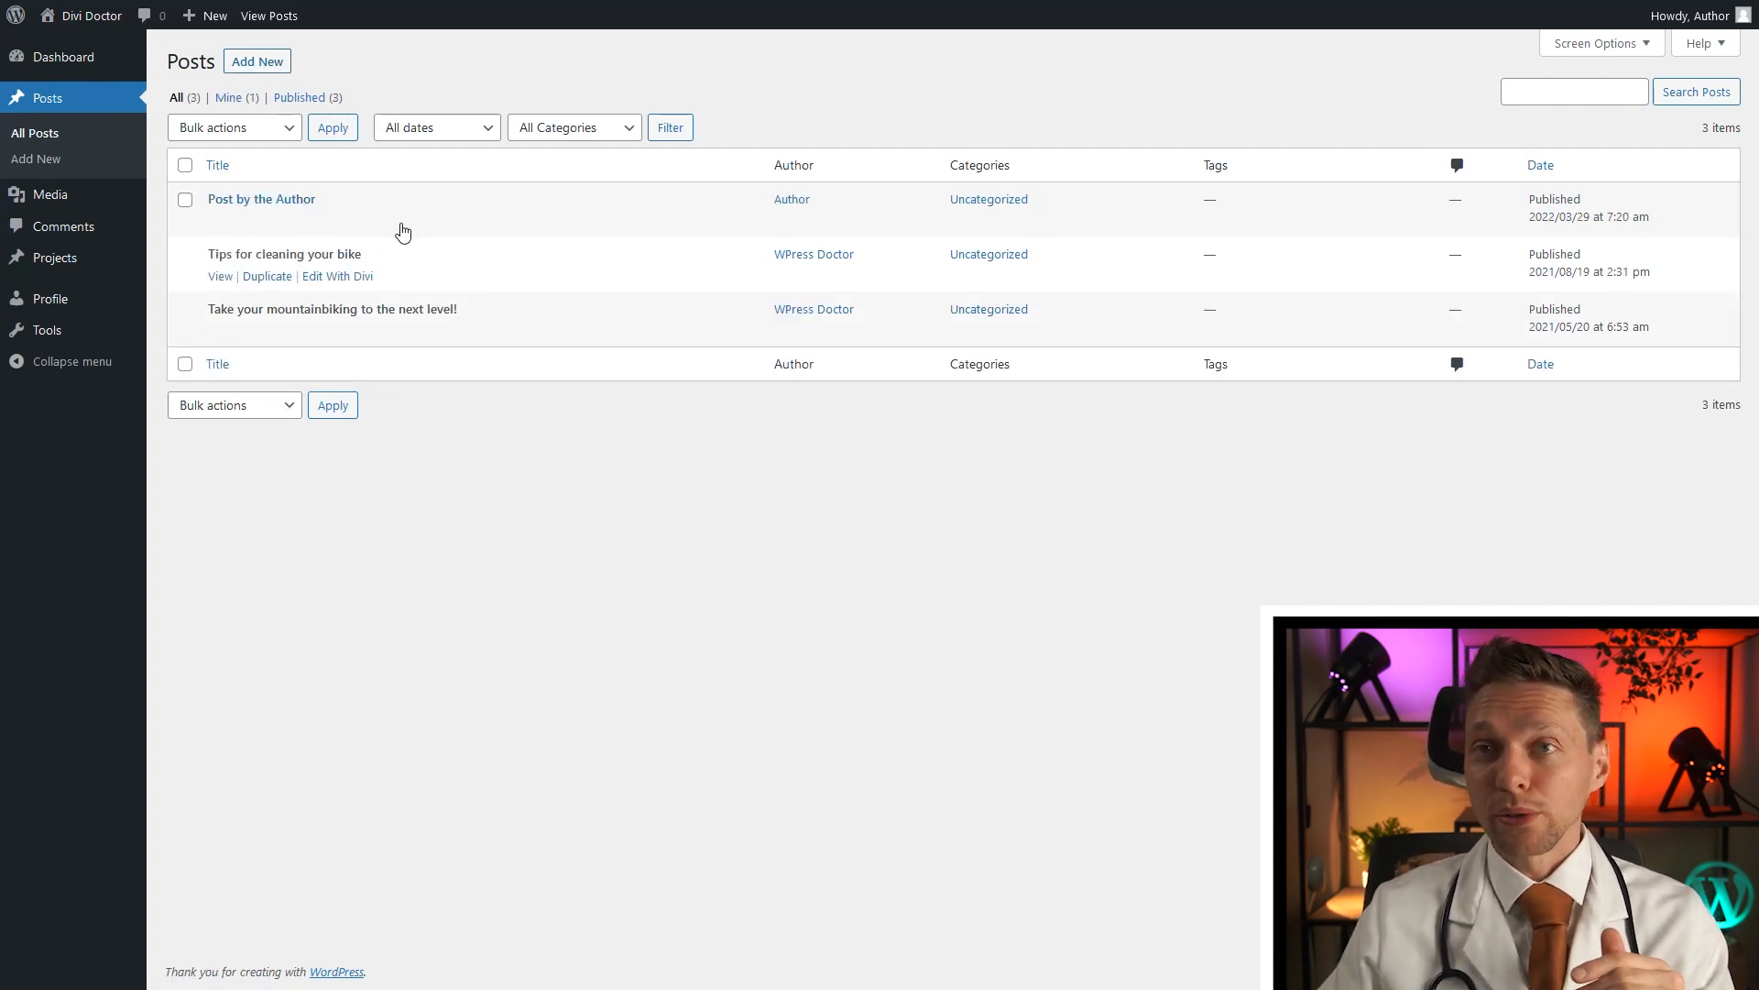
click(231, 127)
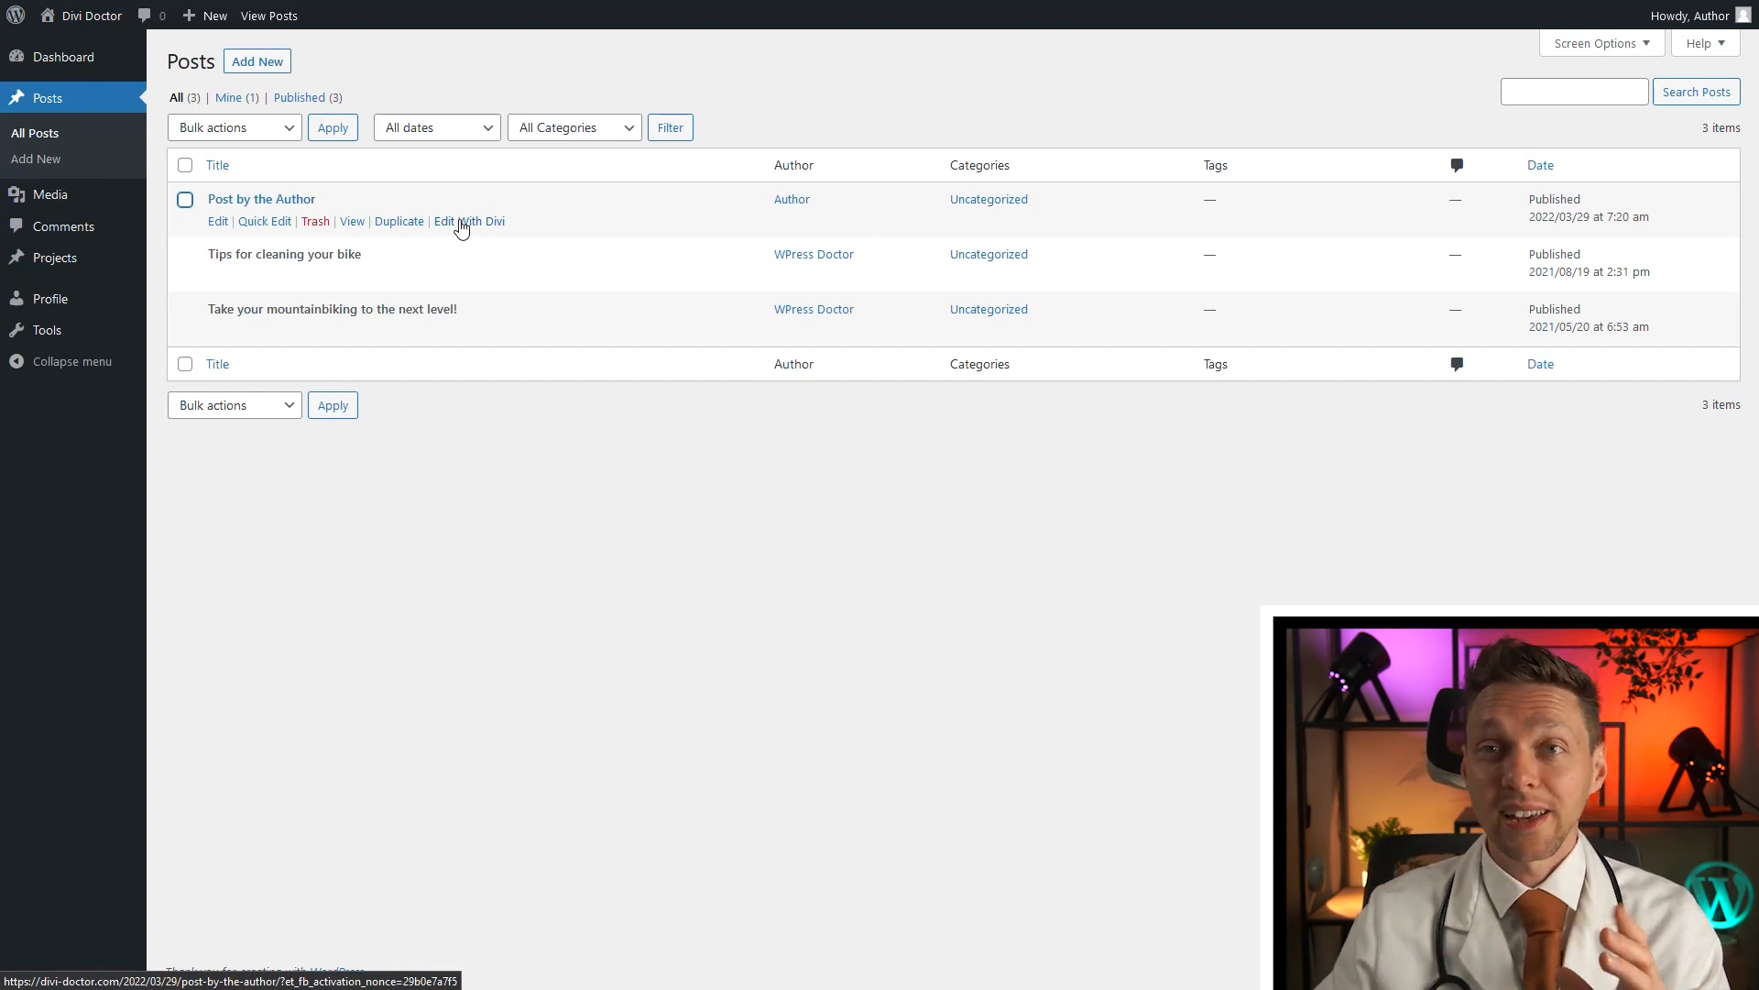
mouse_move(54, 257)
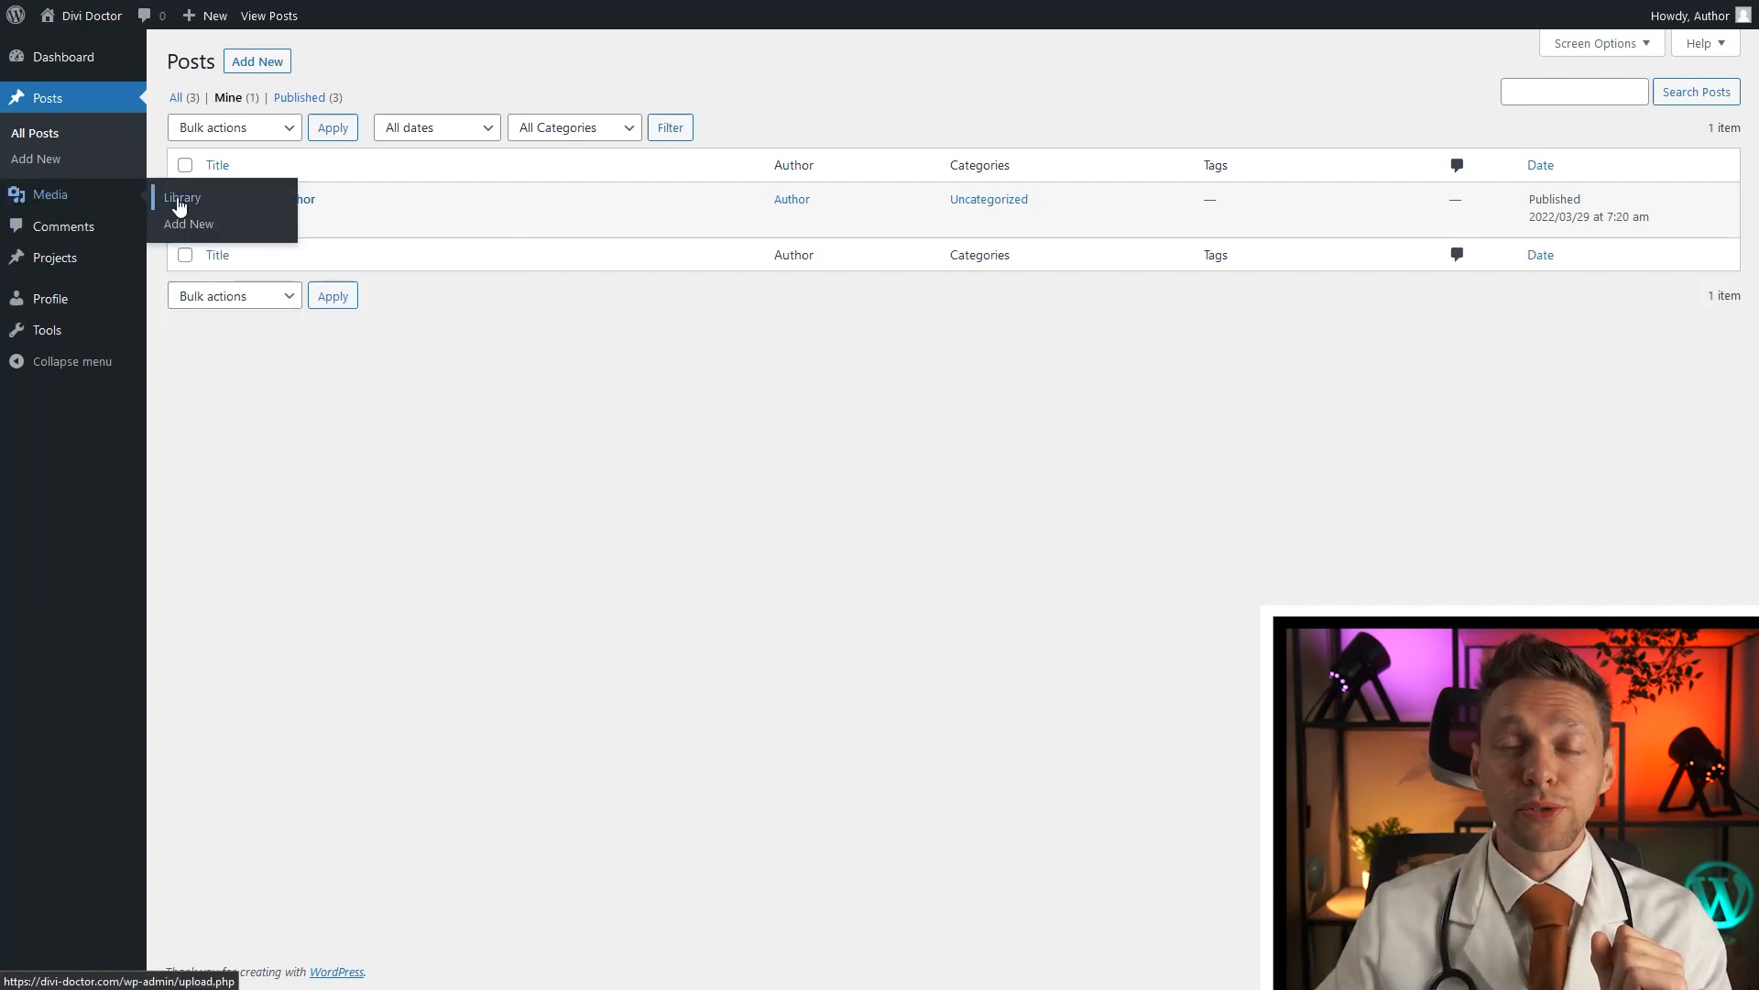
click(180, 198)
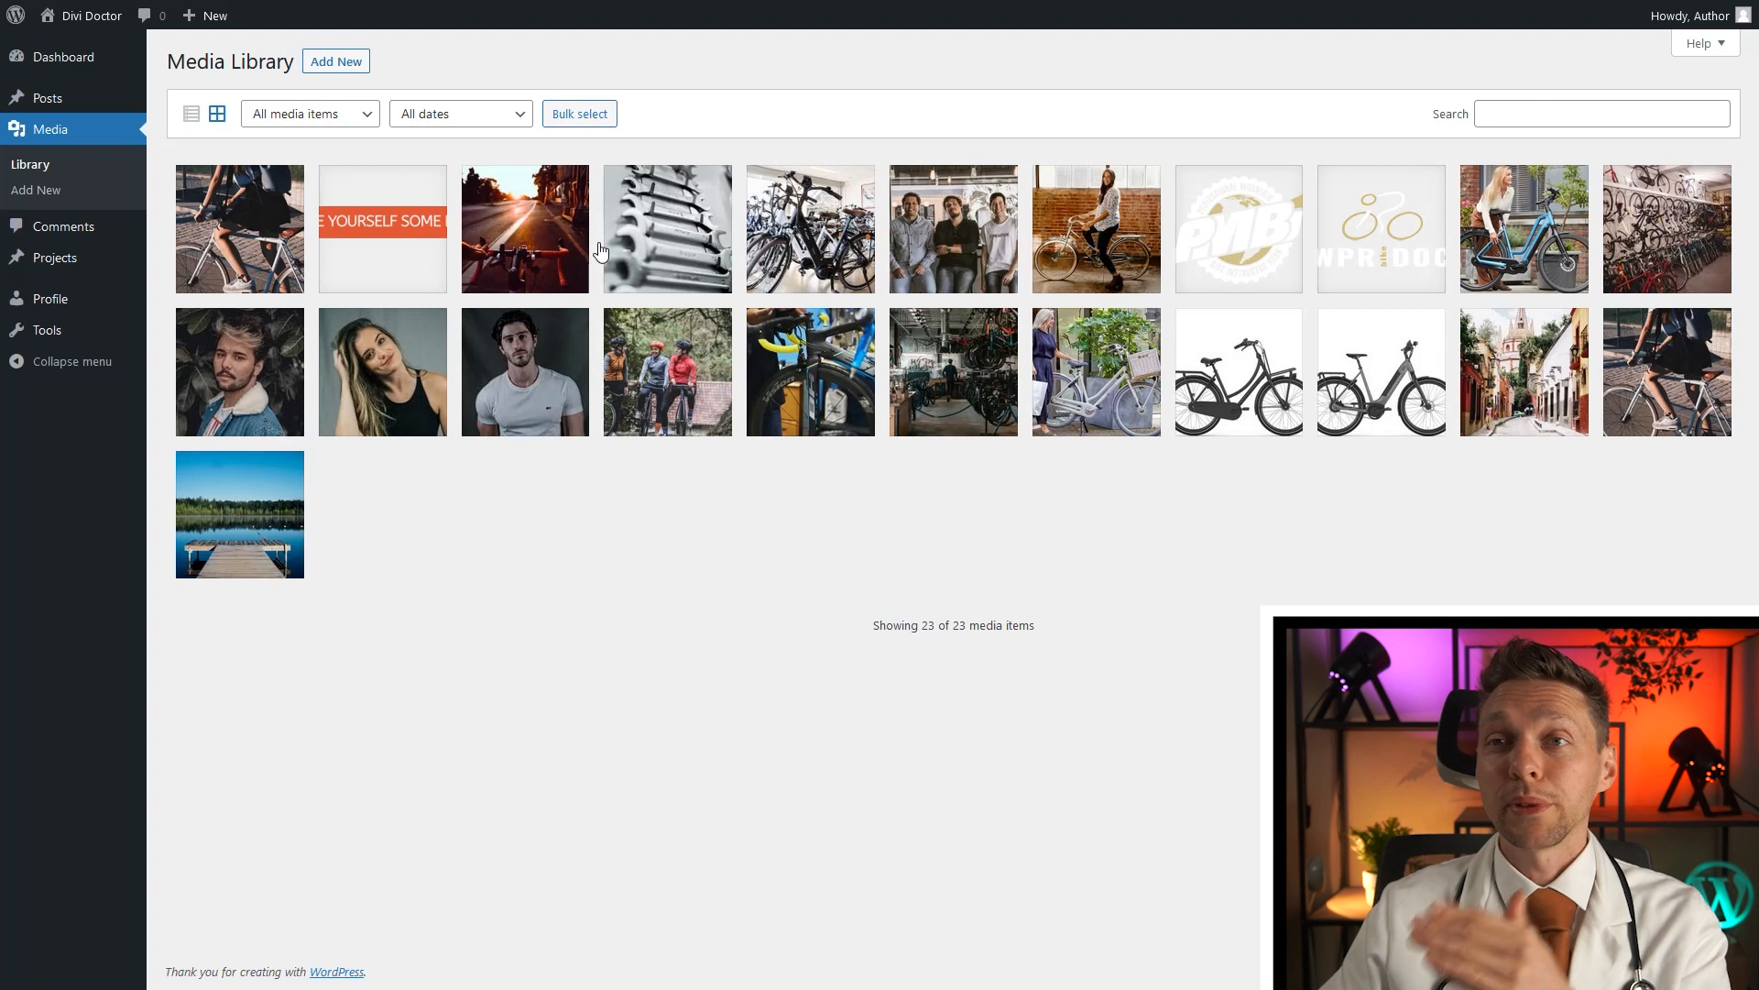
Step: View the wrenches image's attachment details, close them, and reveal the upload area
click(666, 229)
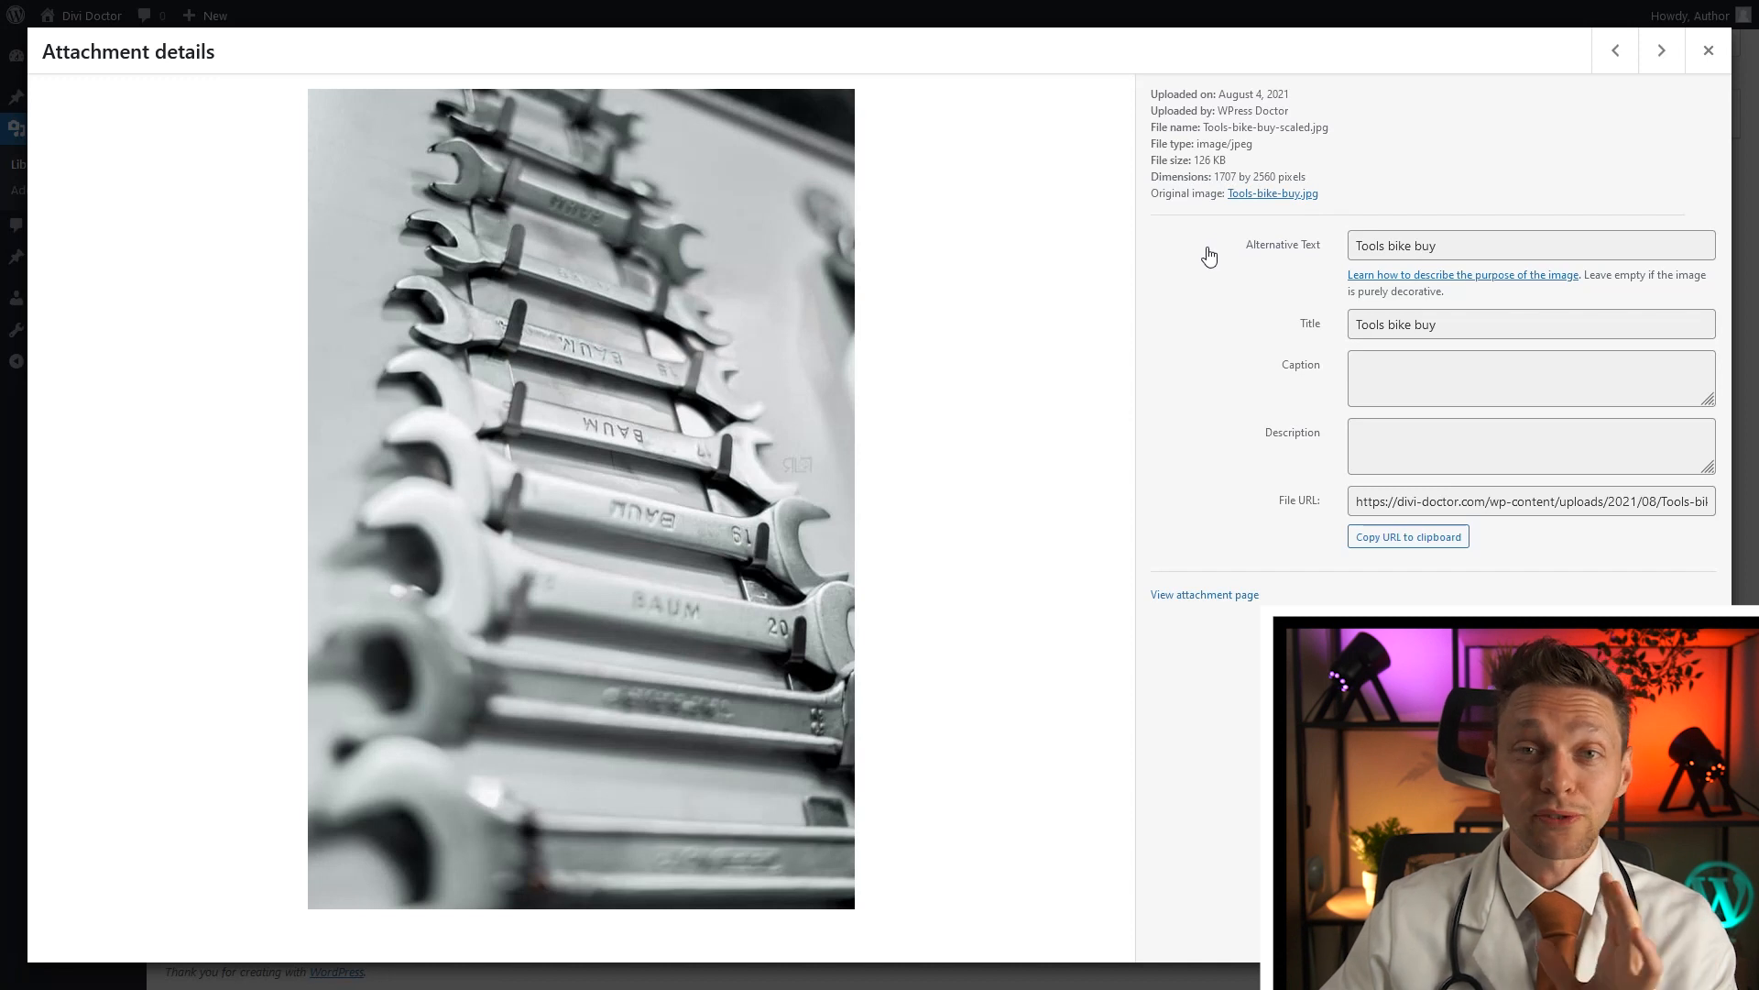
click(1707, 50)
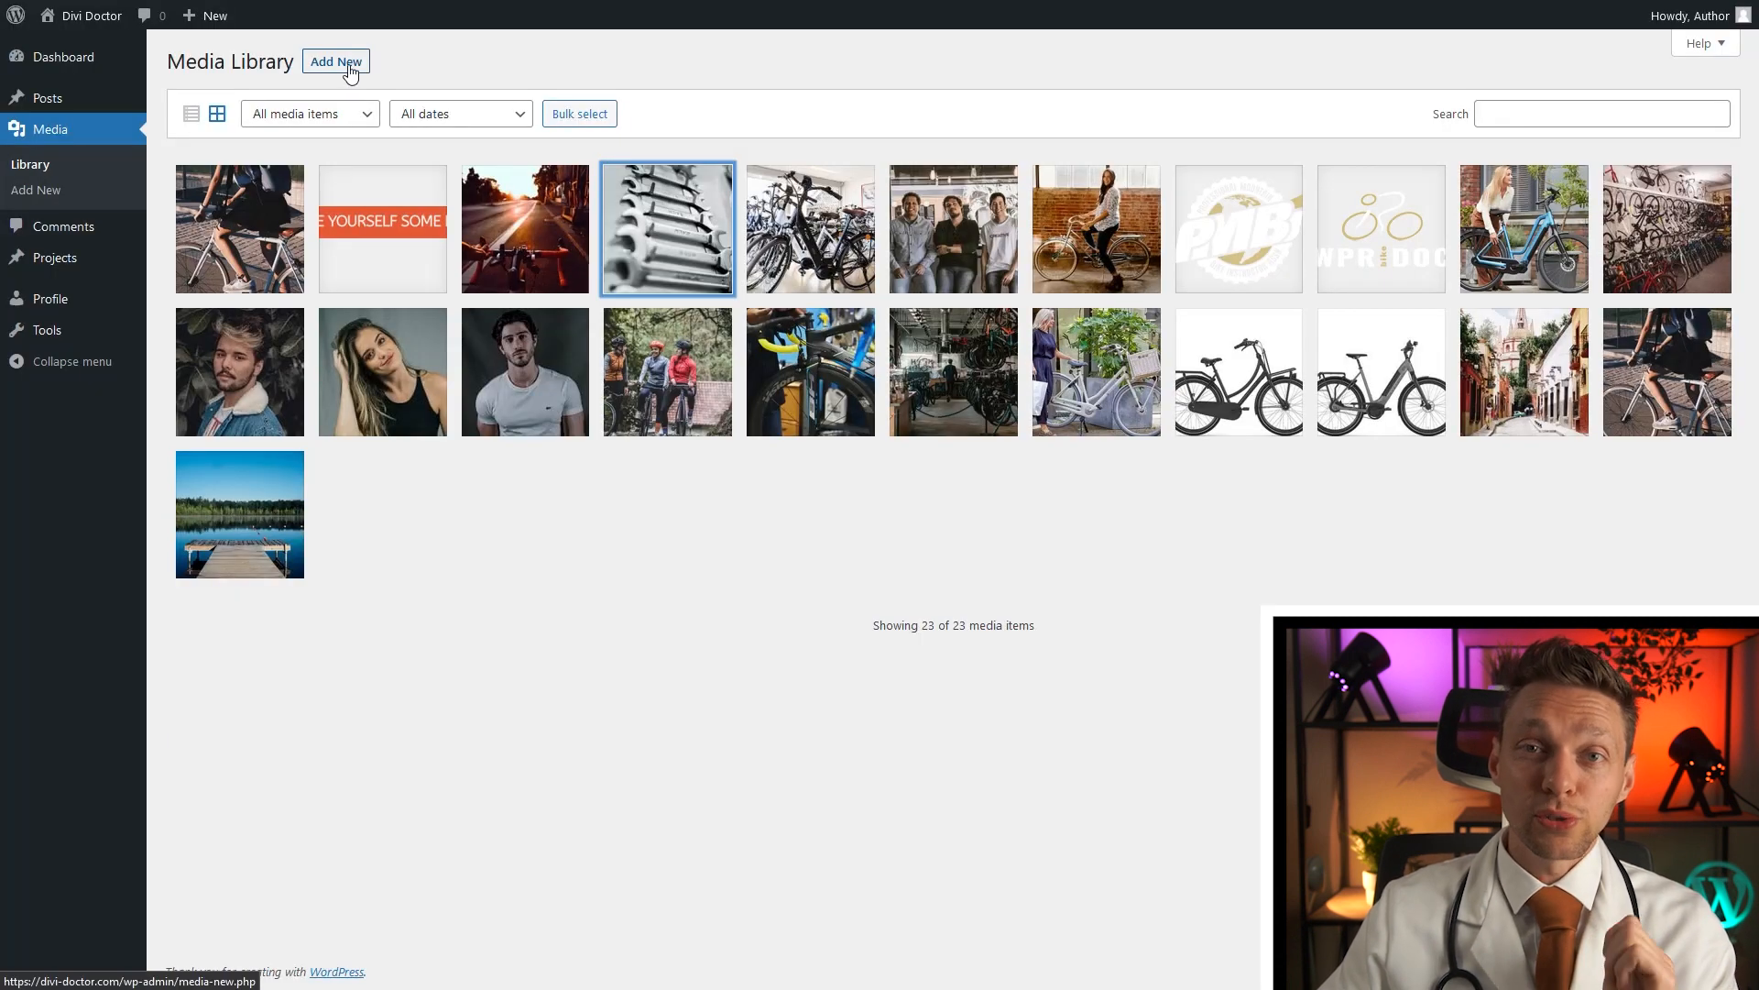
click(335, 61)
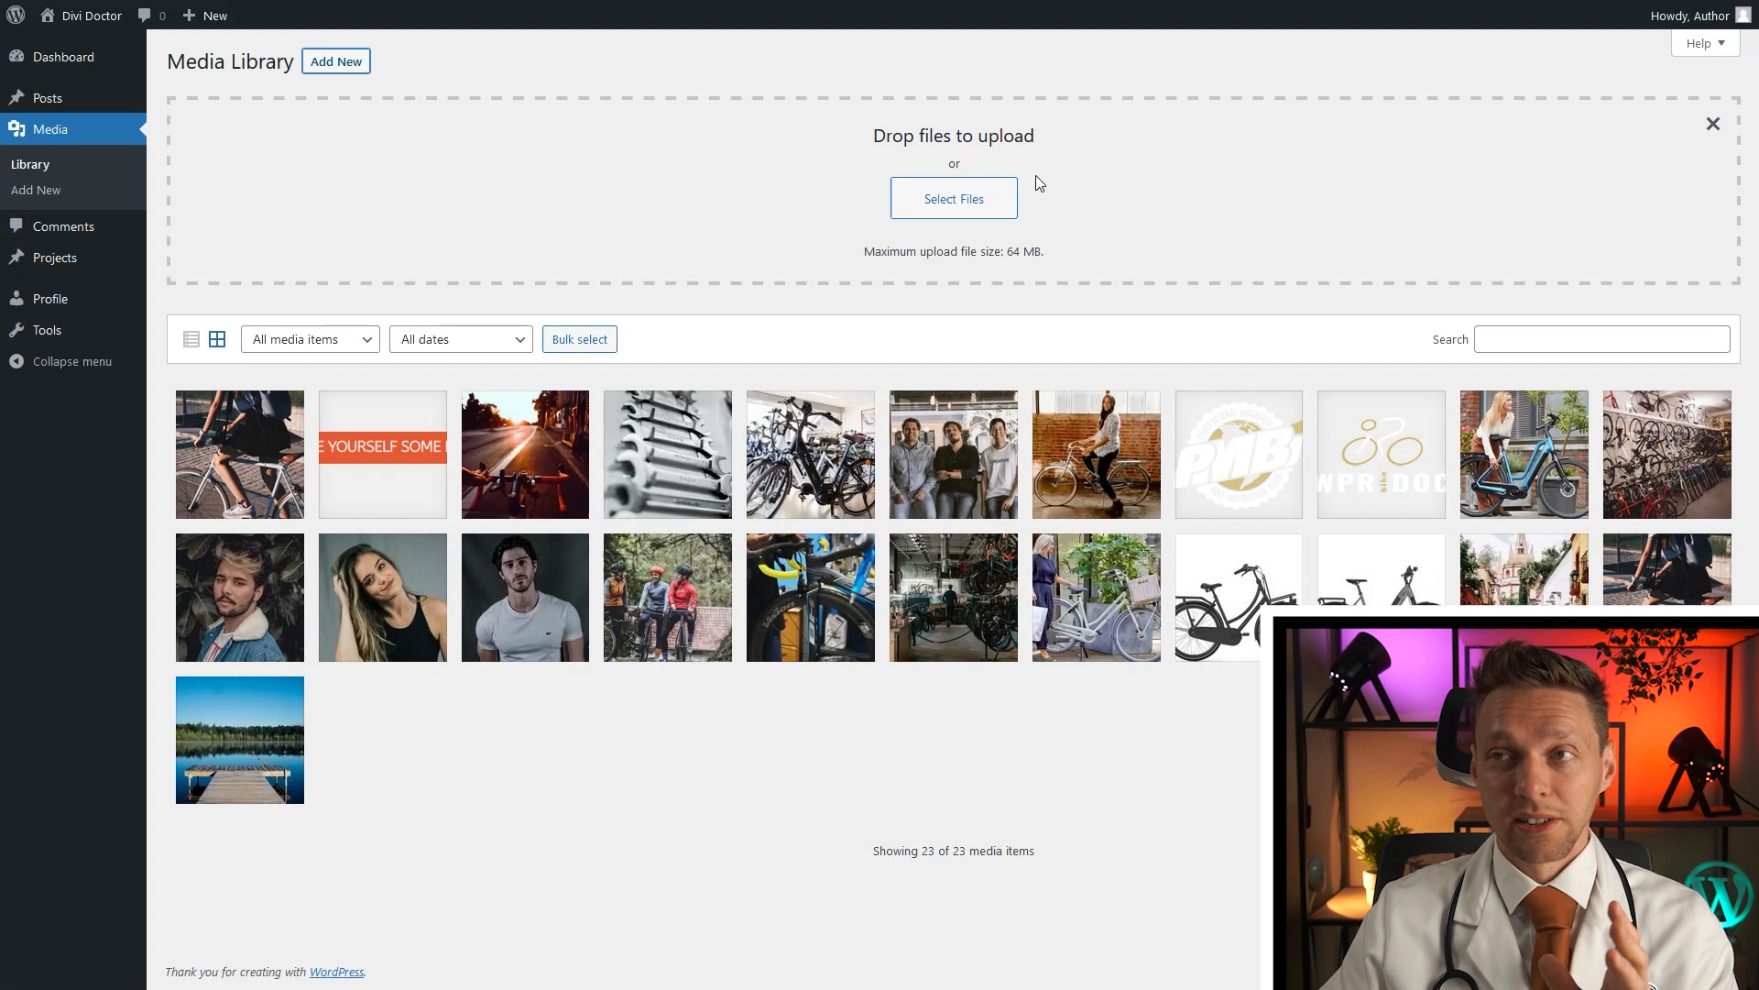
mouse_move(949, 283)
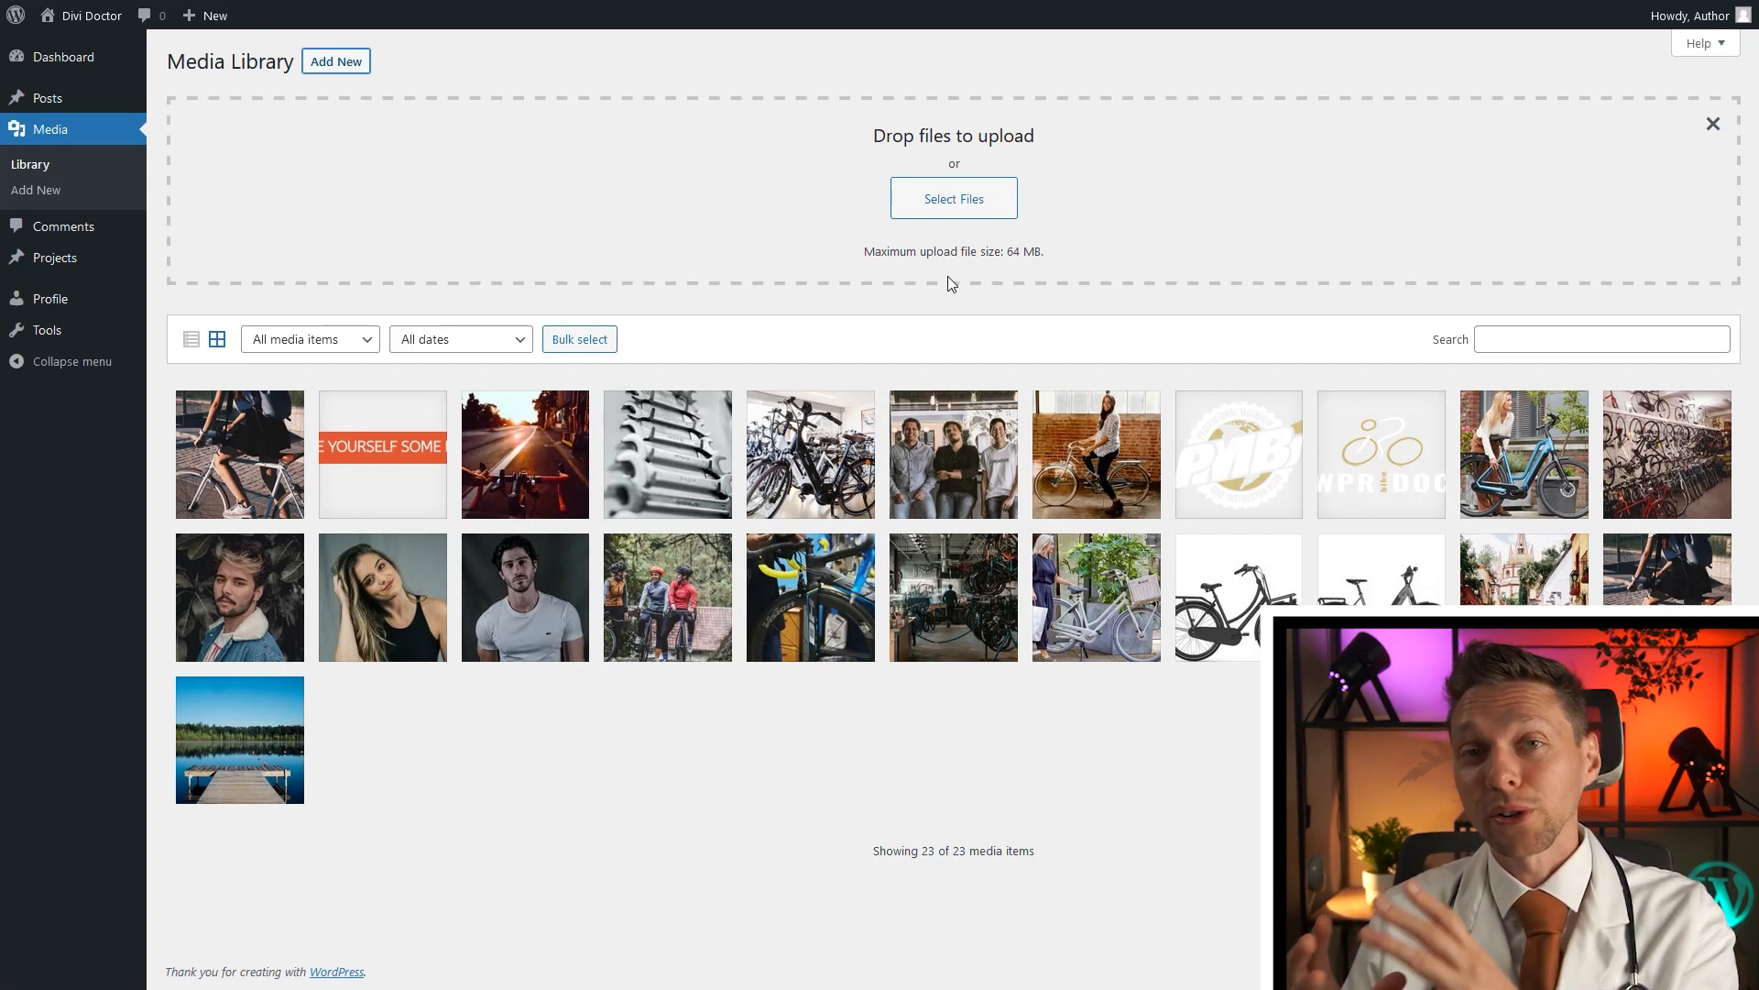
mouse_move(491, 310)
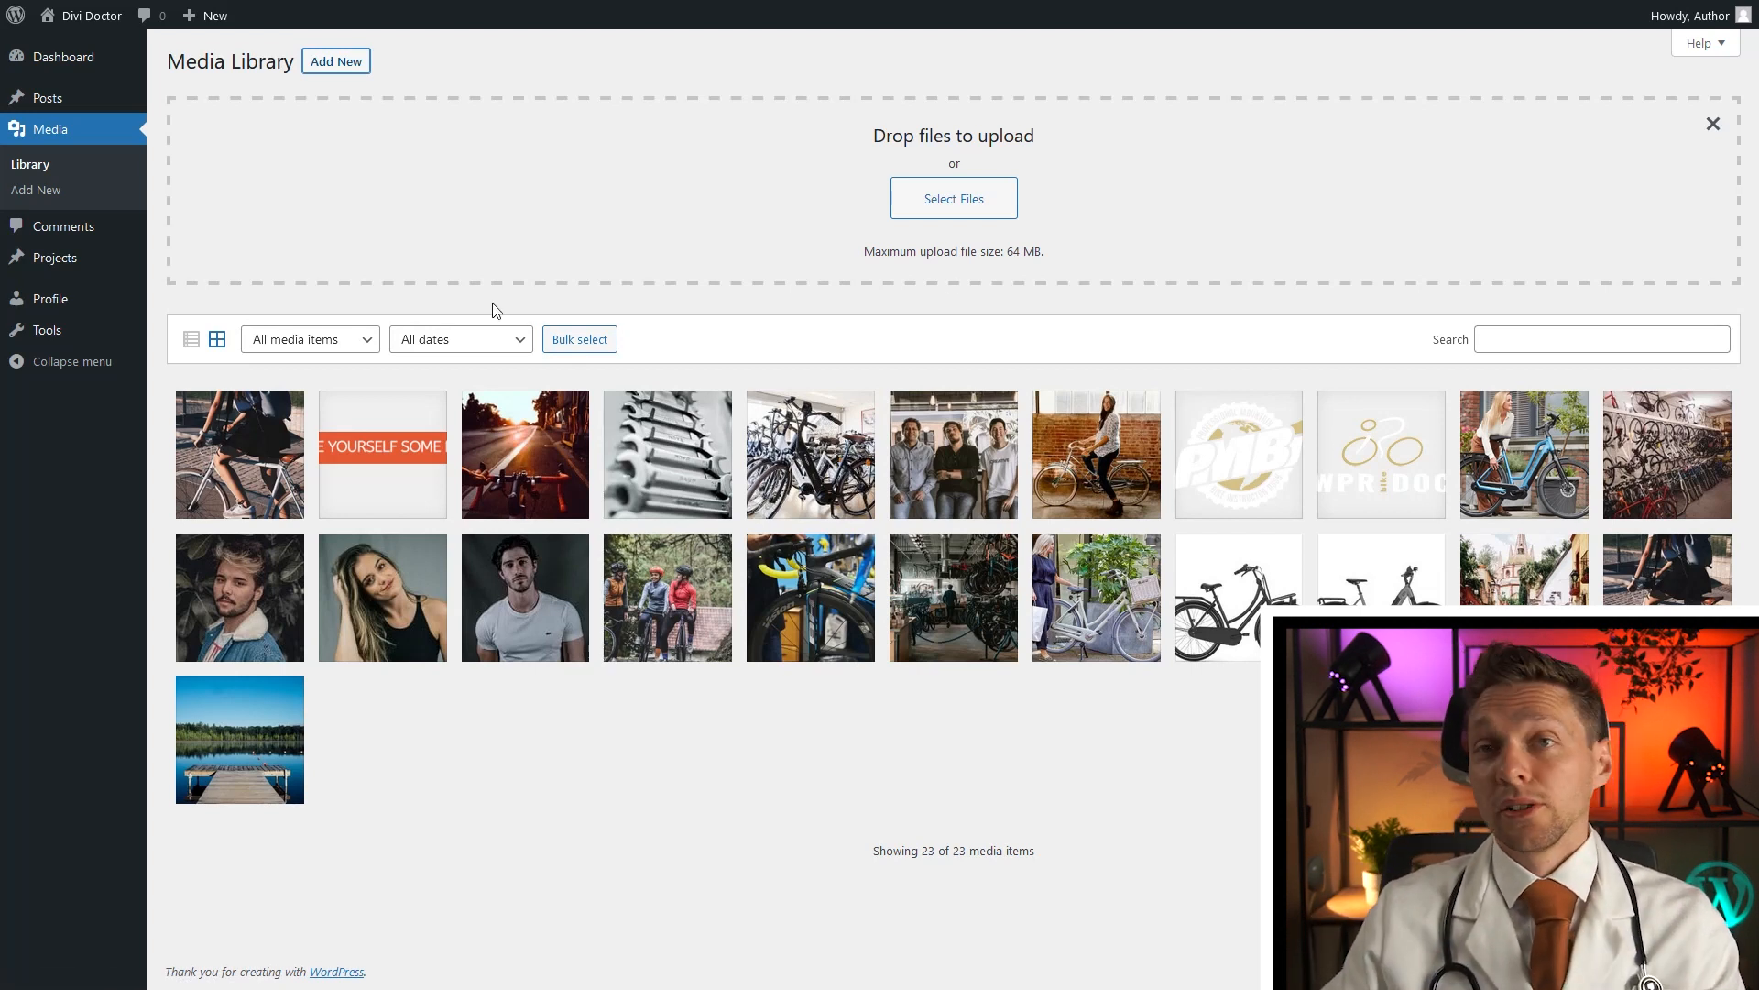
mouse_move(64, 226)
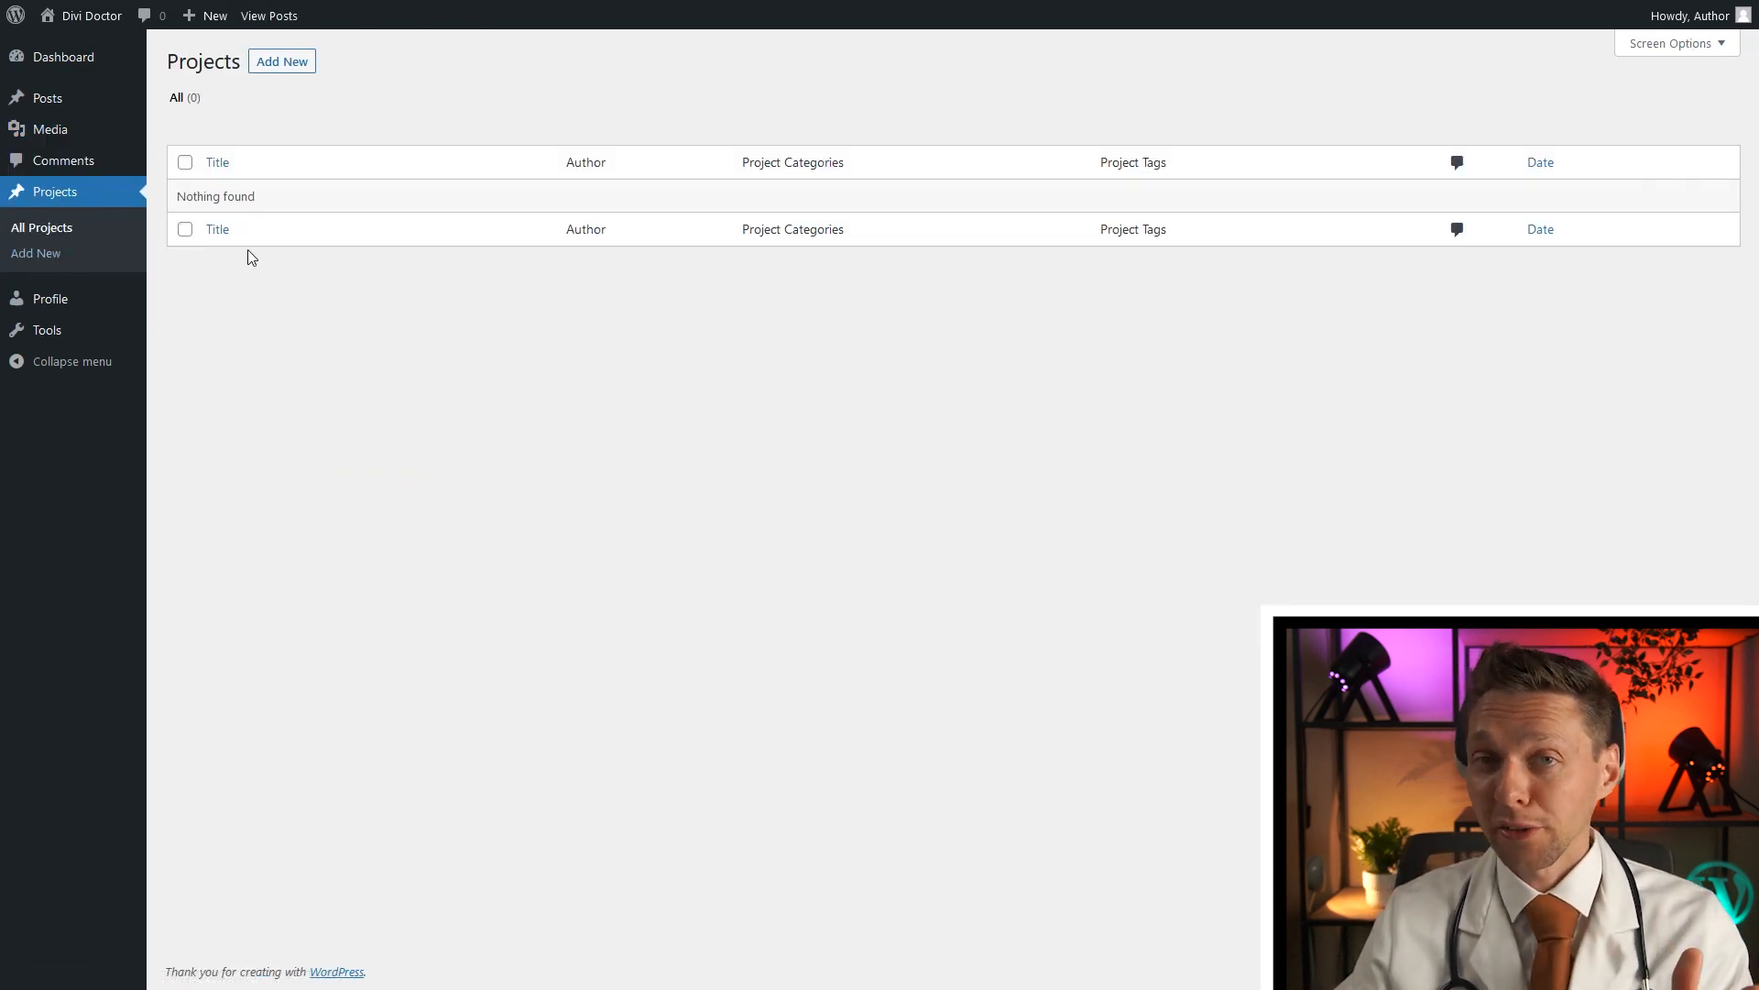
mouse_move(281, 61)
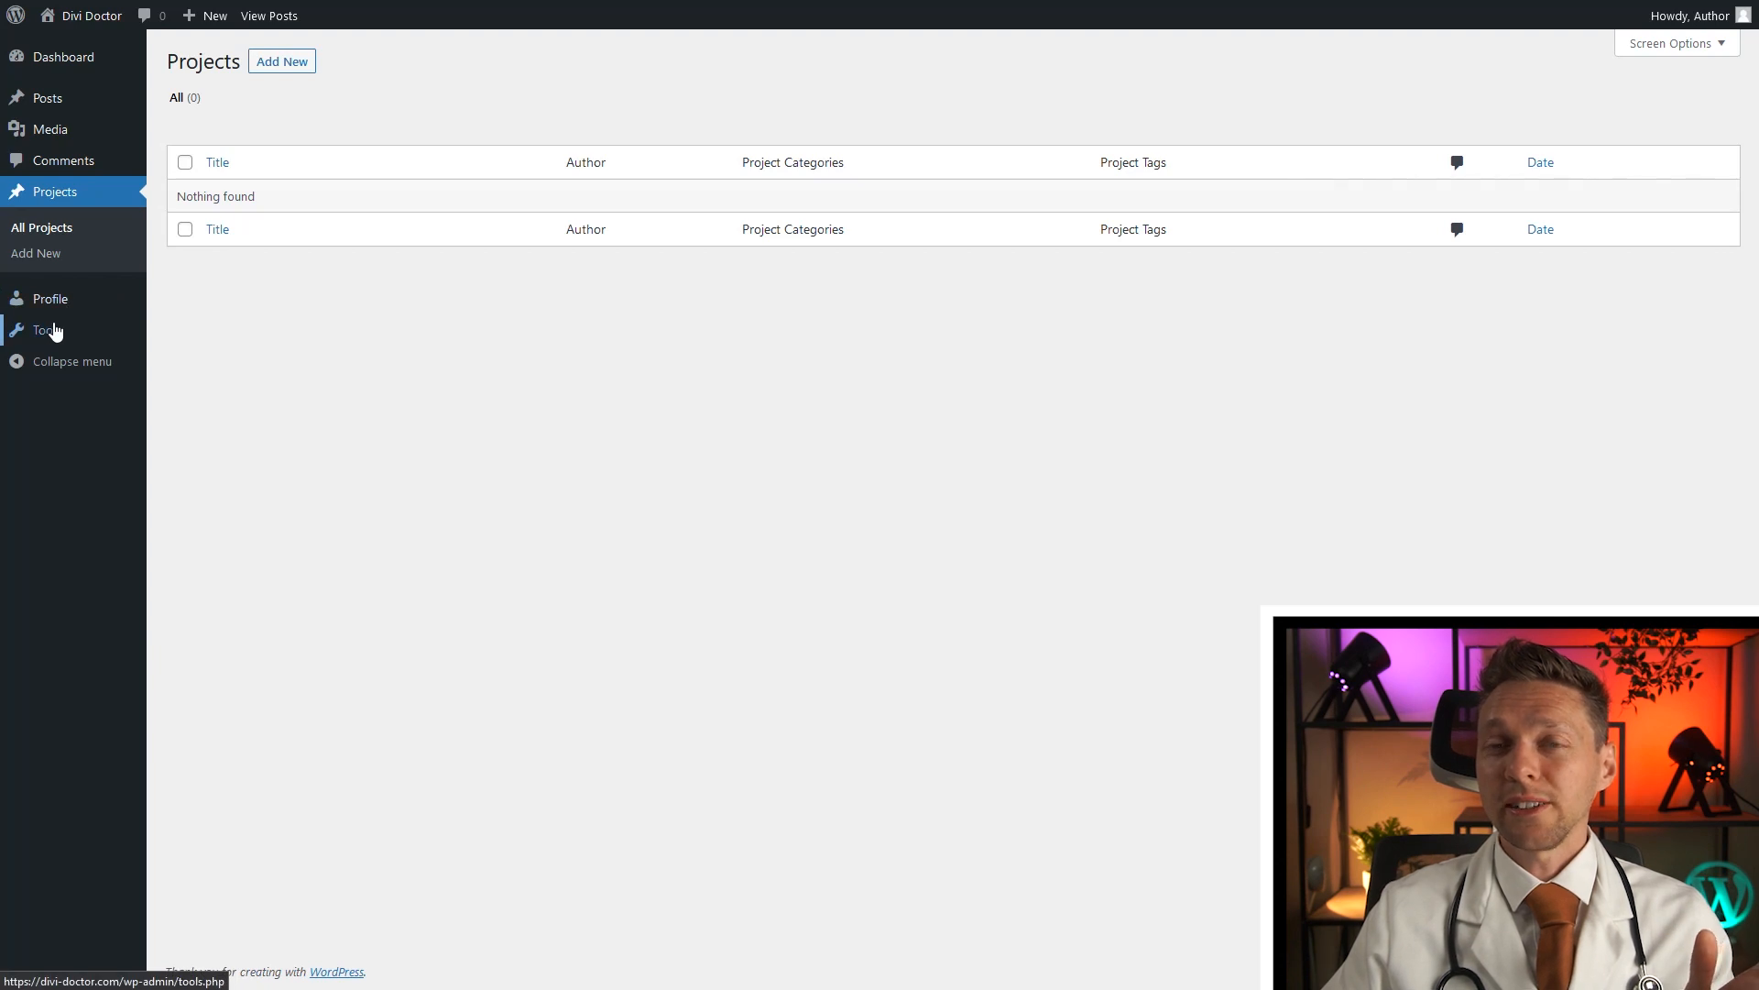
Step: Check the Author's bare Tools page, then switch to the Contributor account's dashboard
click(46, 330)
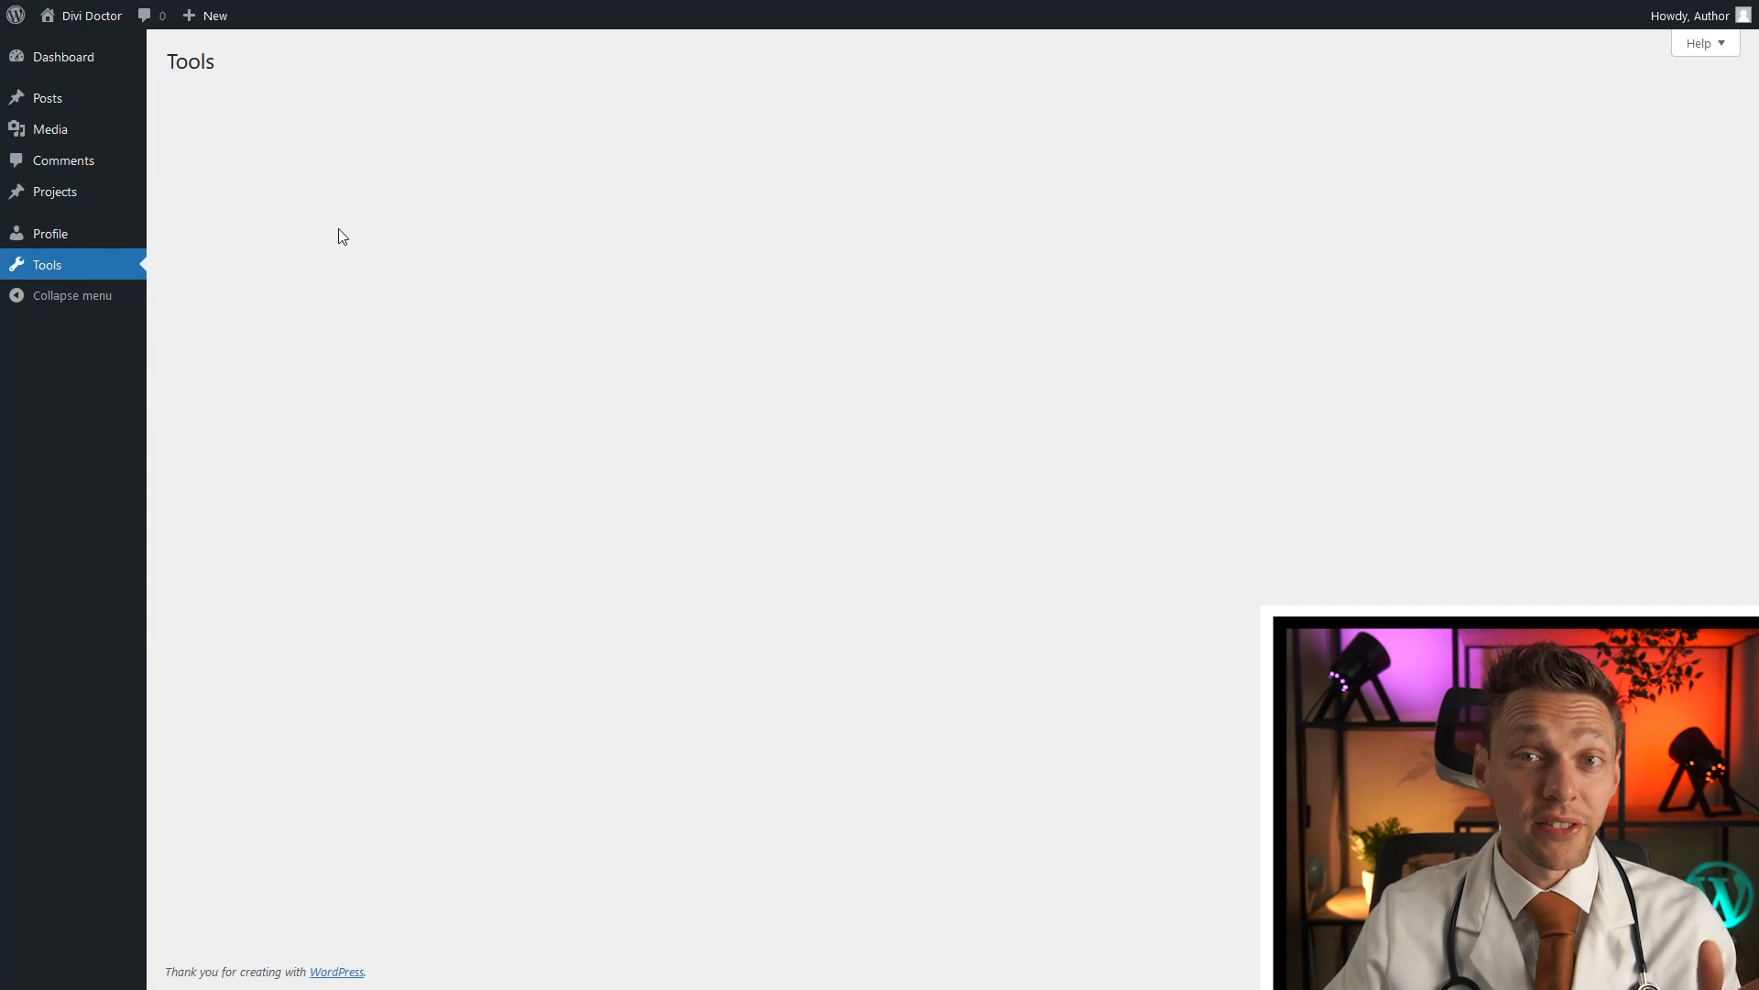
mouse_move(426, 368)
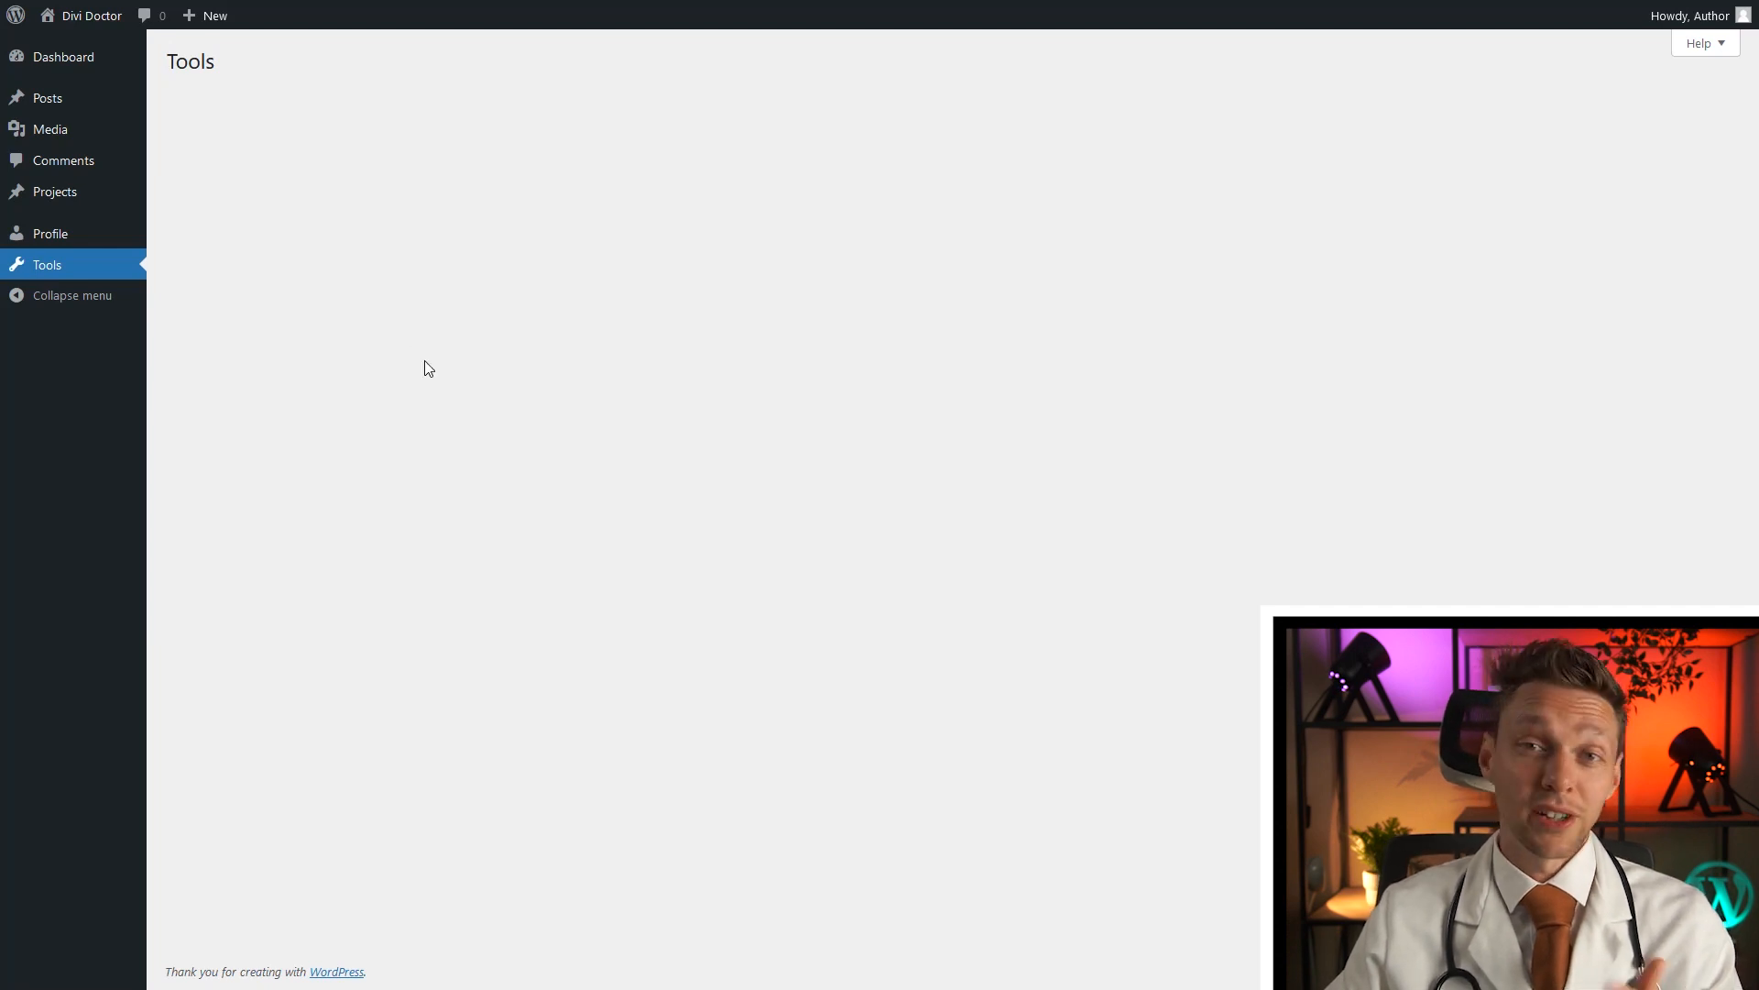
click(63, 55)
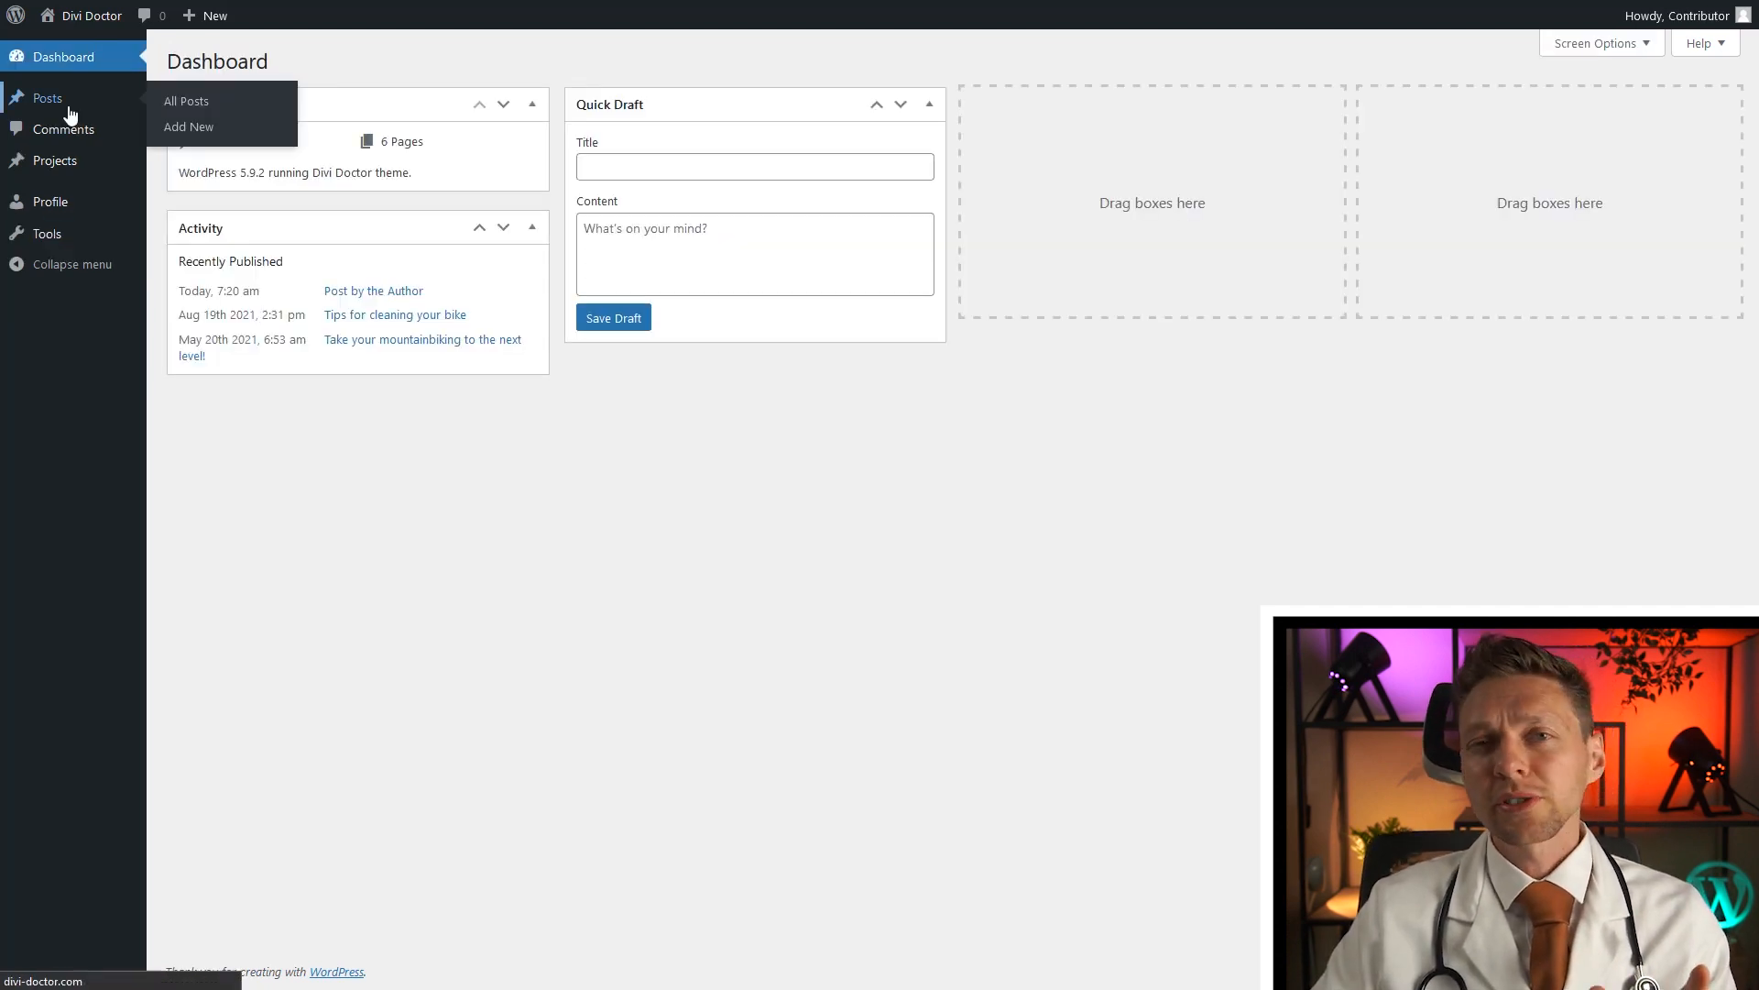
Step: From the Contributor's posts list, start a new post titled 'Post by contributor'
click(186, 101)
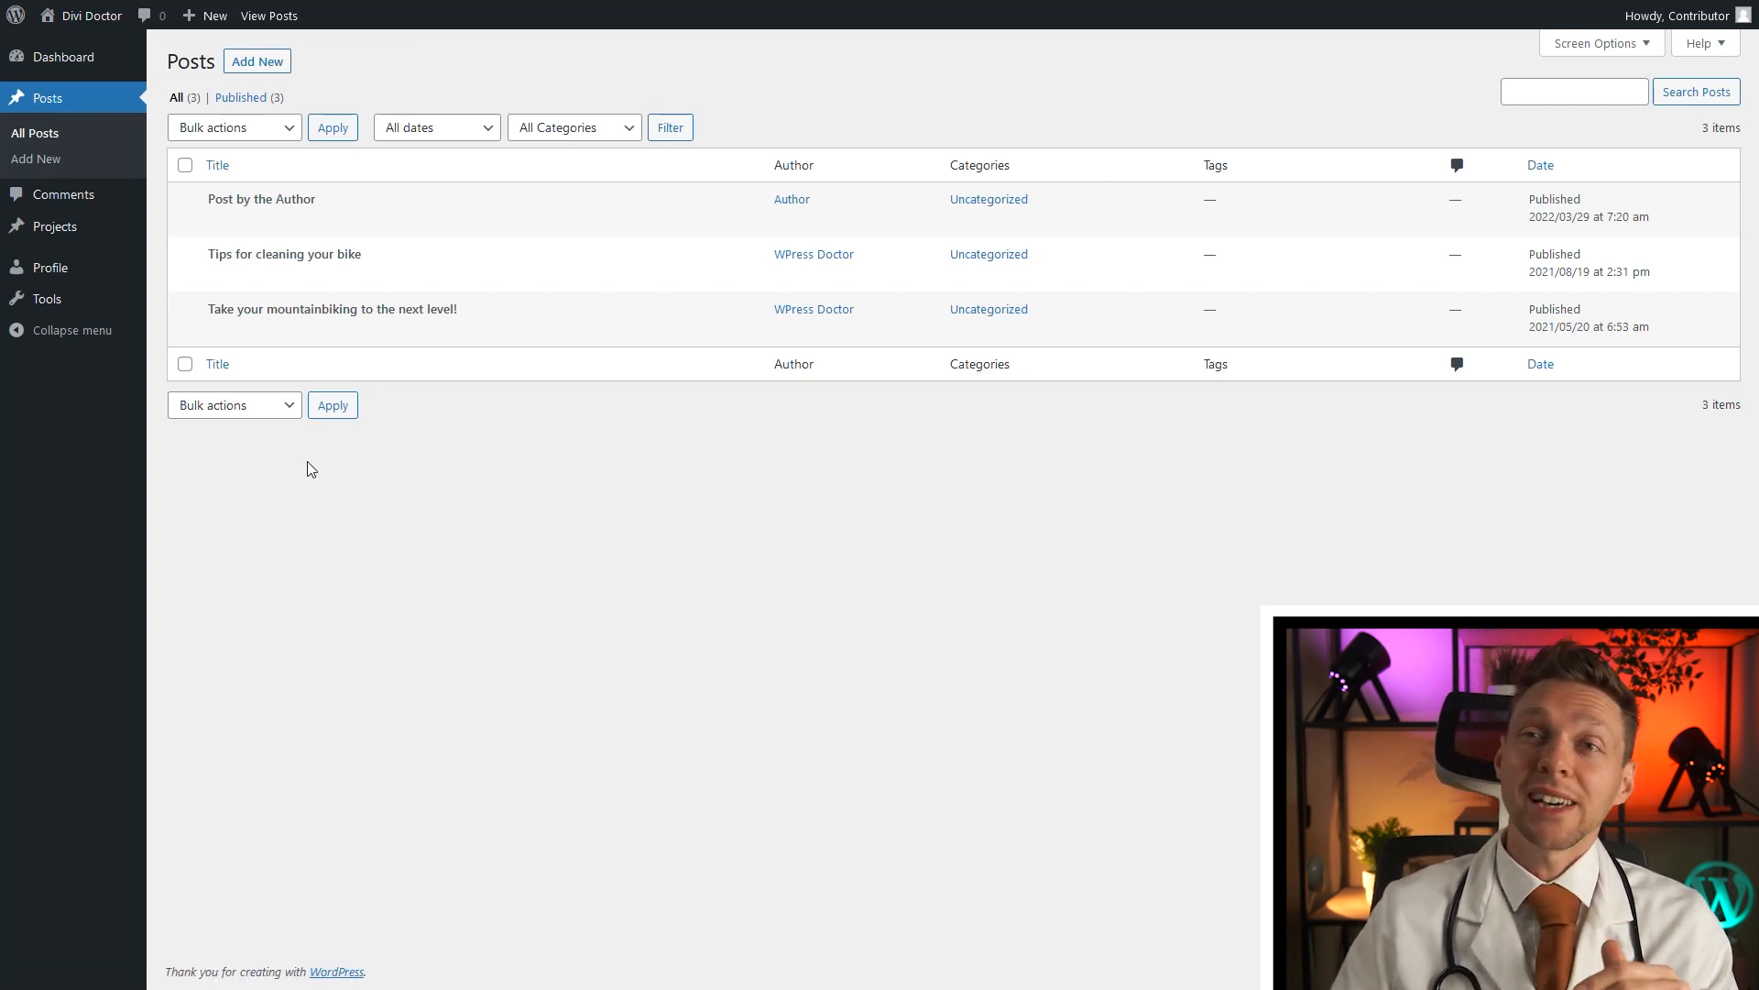
mouse_move(331, 308)
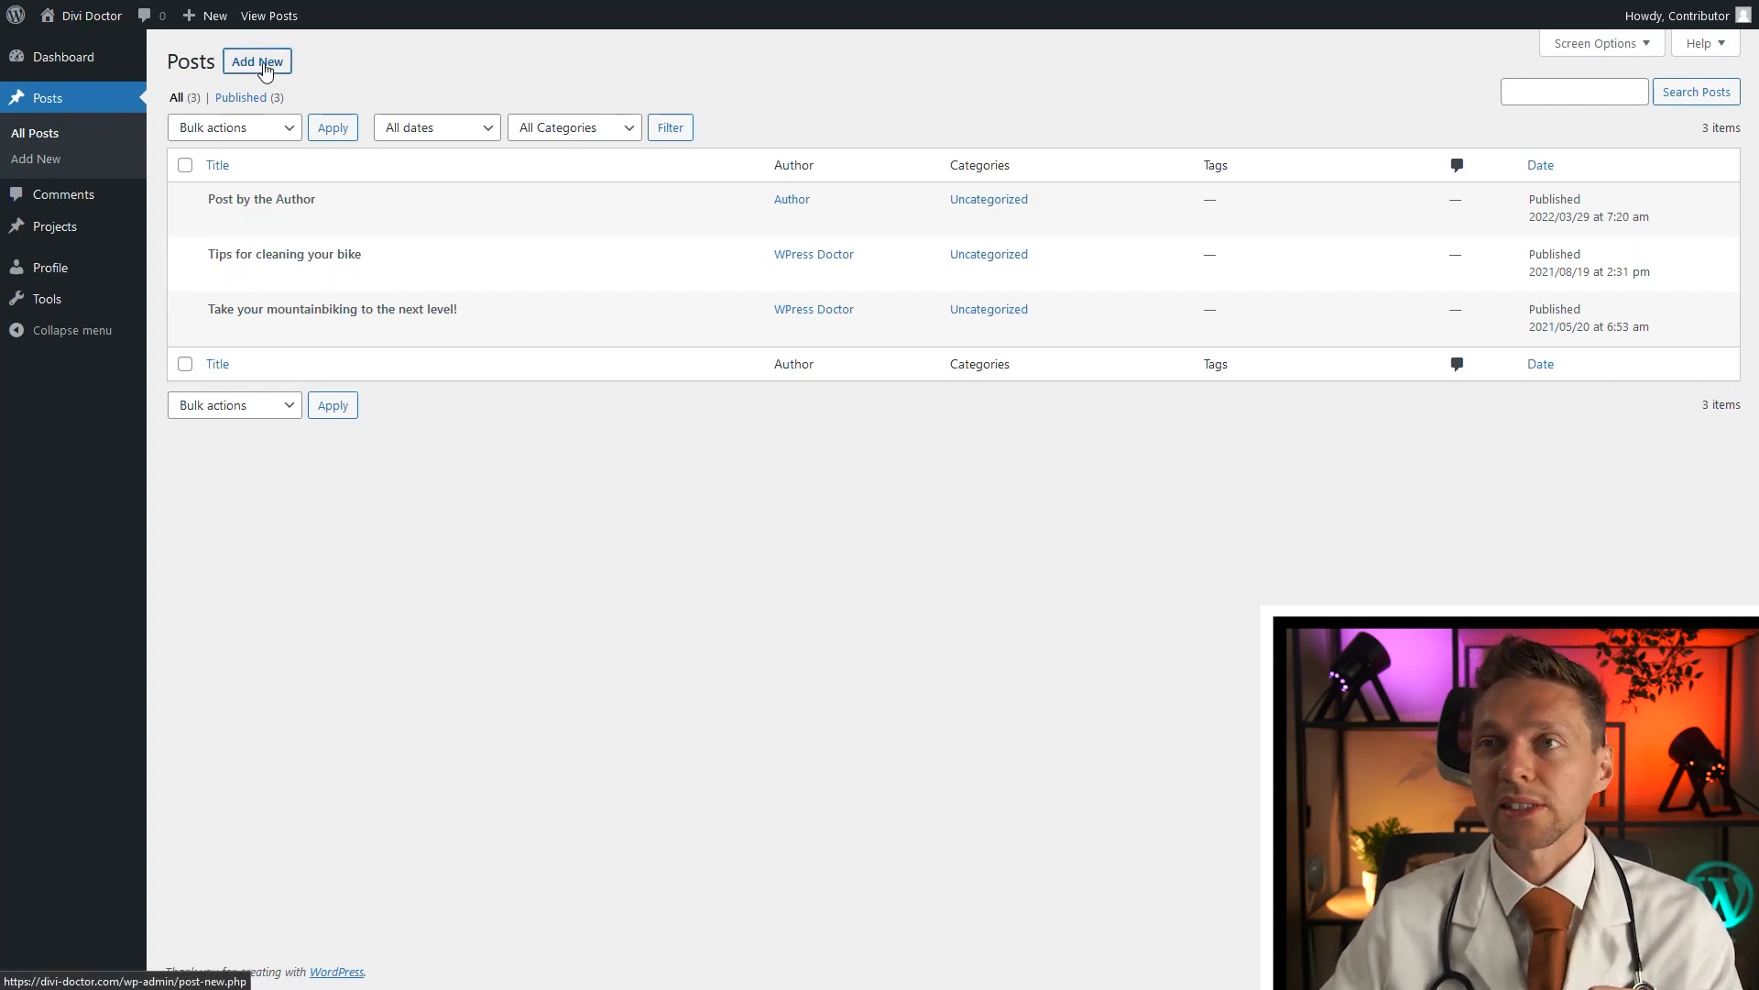
click(255, 61)
text(Post by contributor)
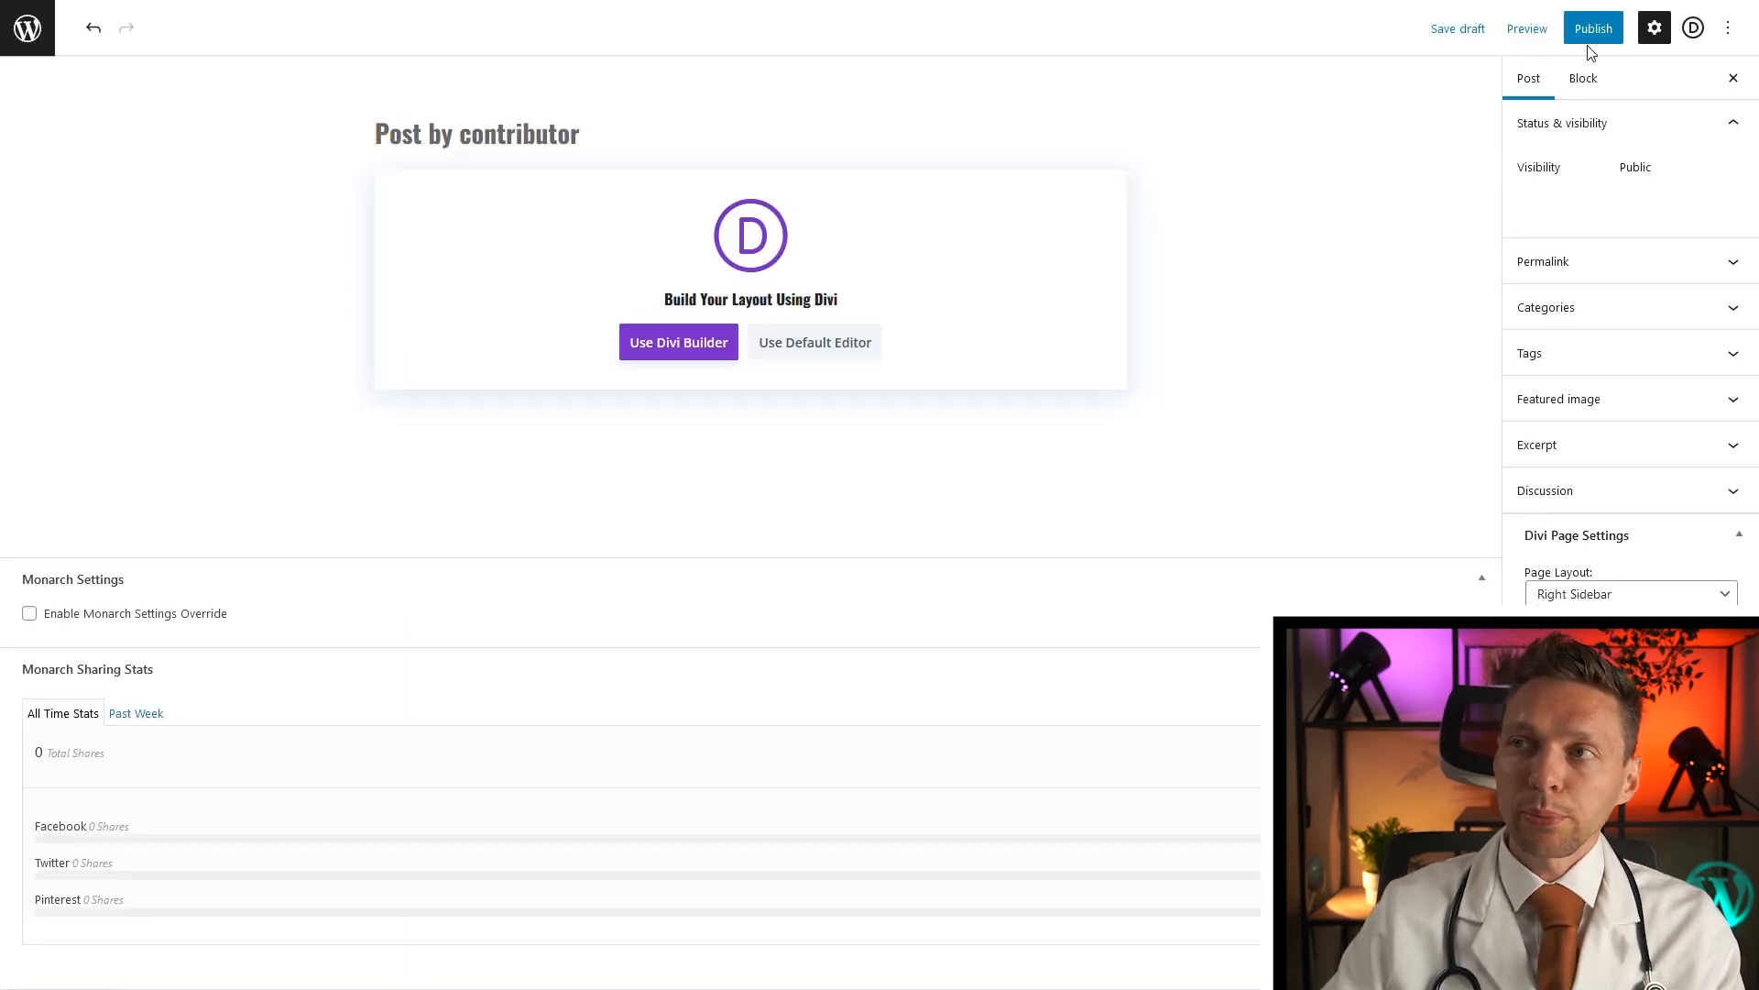
Step: Begin publishing 'Post by contributor', which offers Submit for Review instead
click(1592, 28)
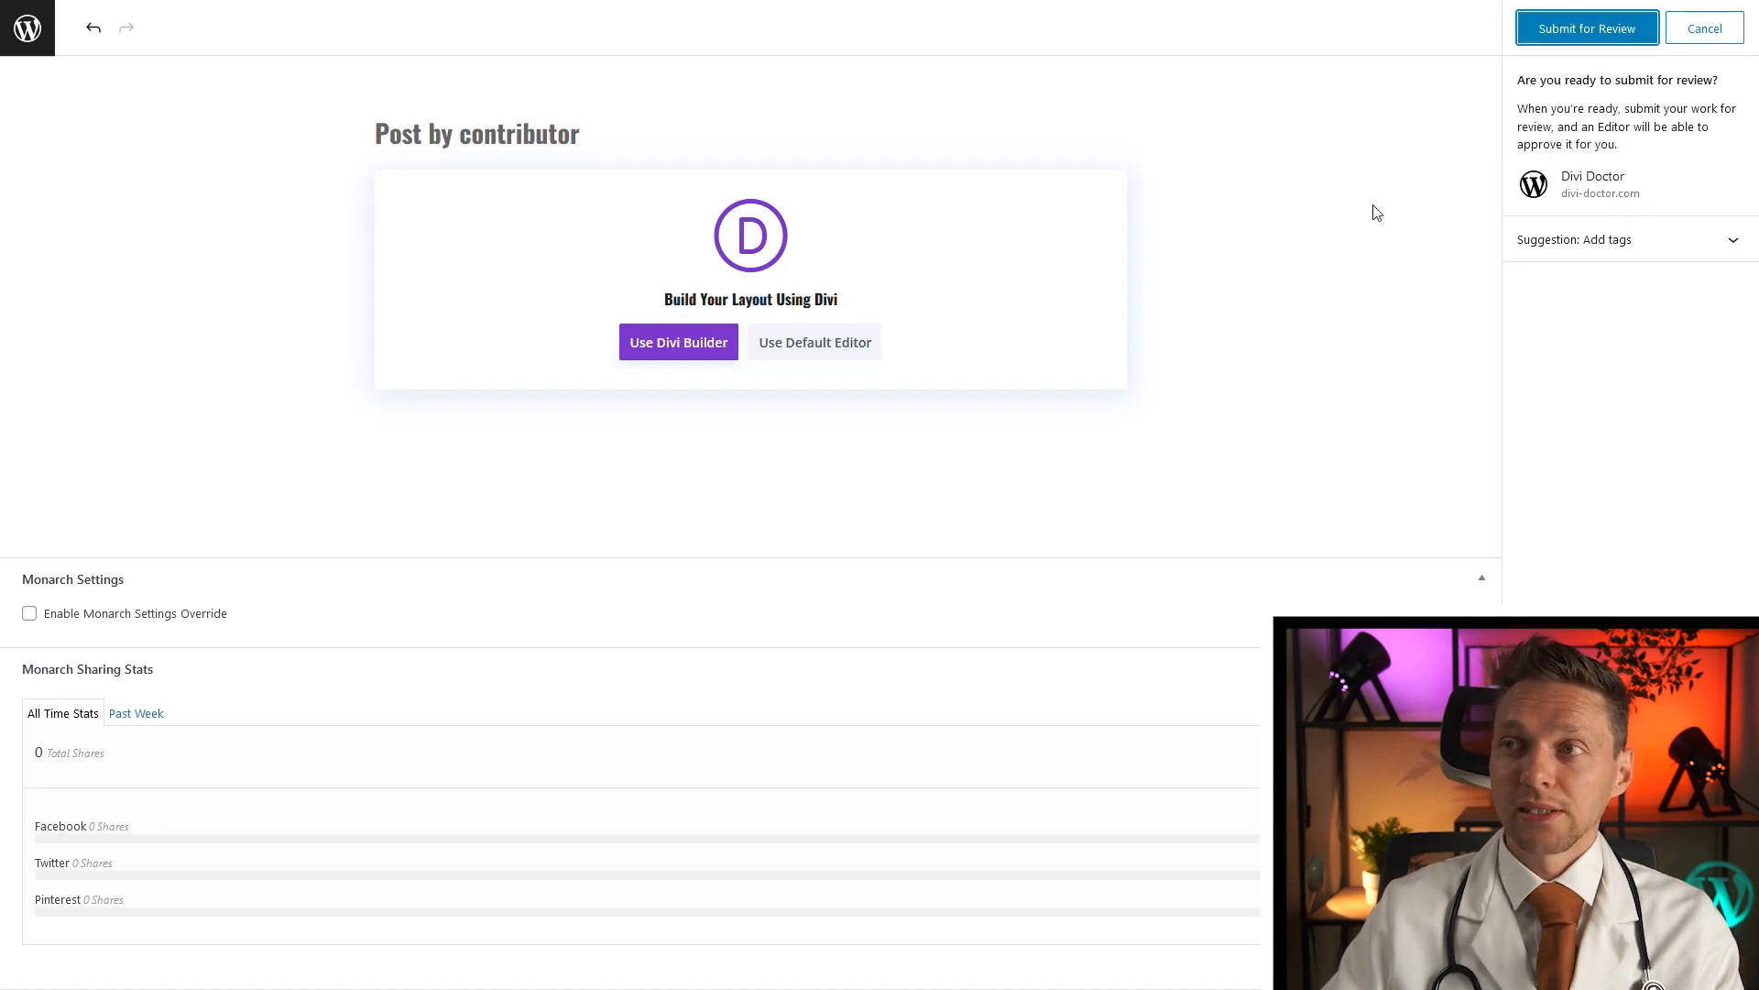
mouse_move(1587, 28)
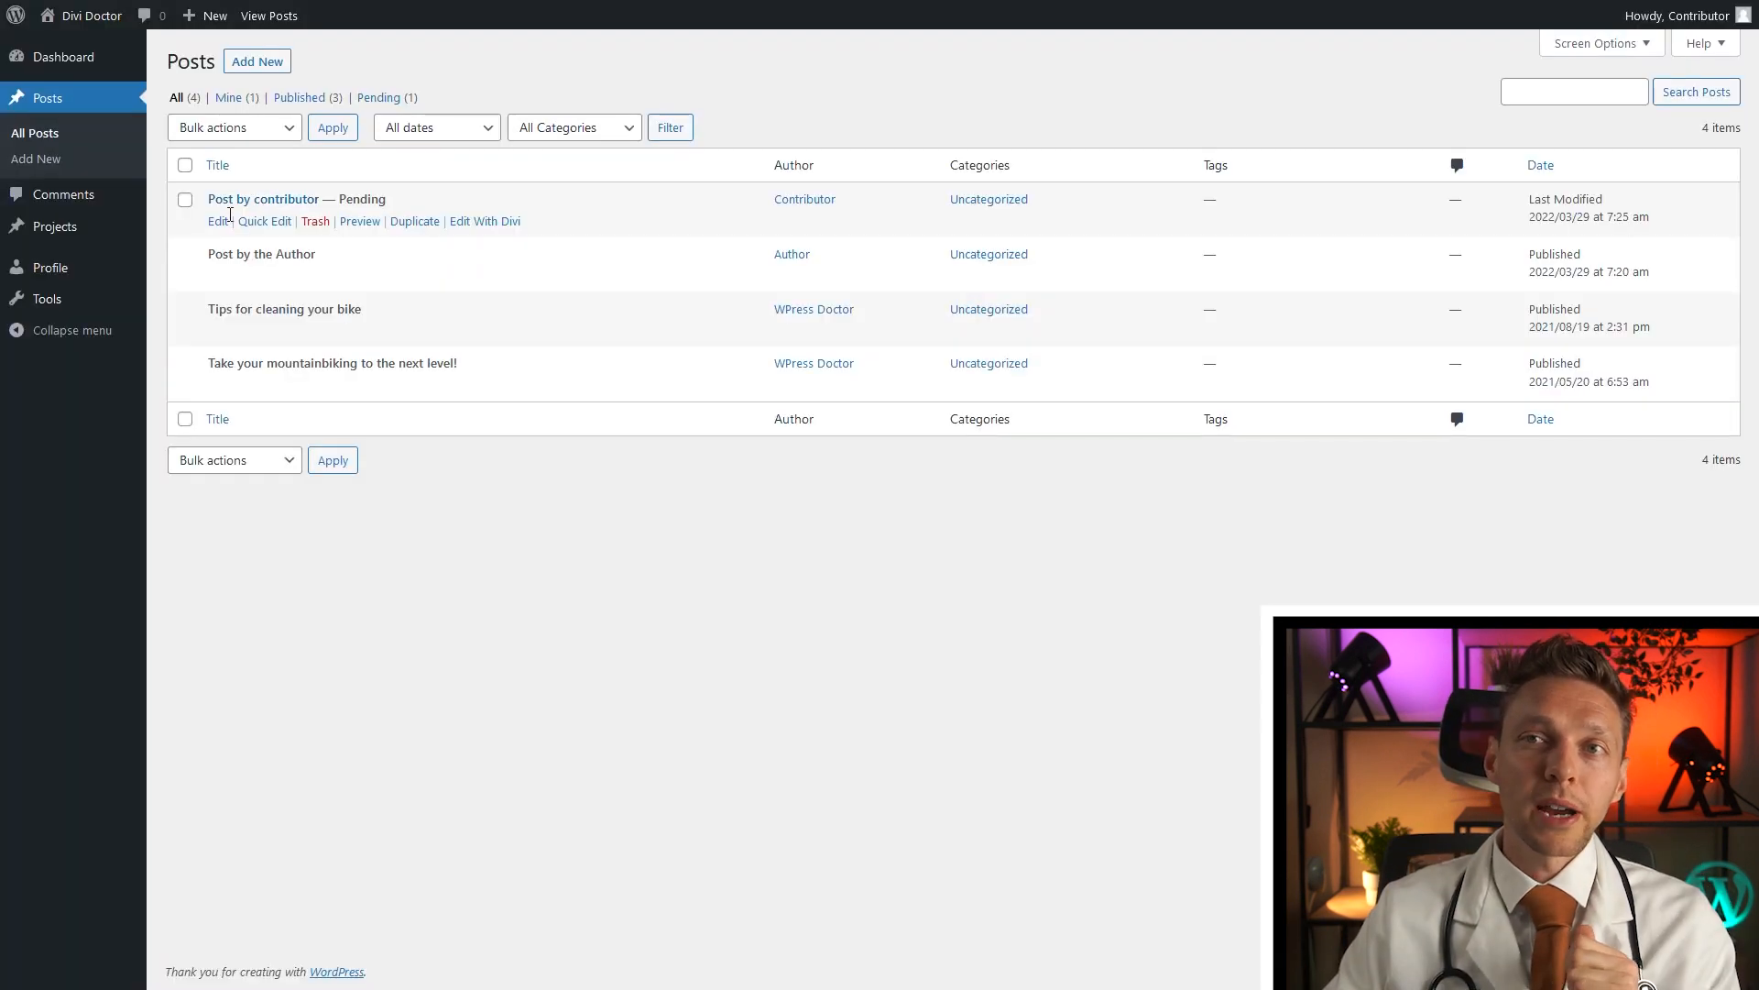
double_click(361, 199)
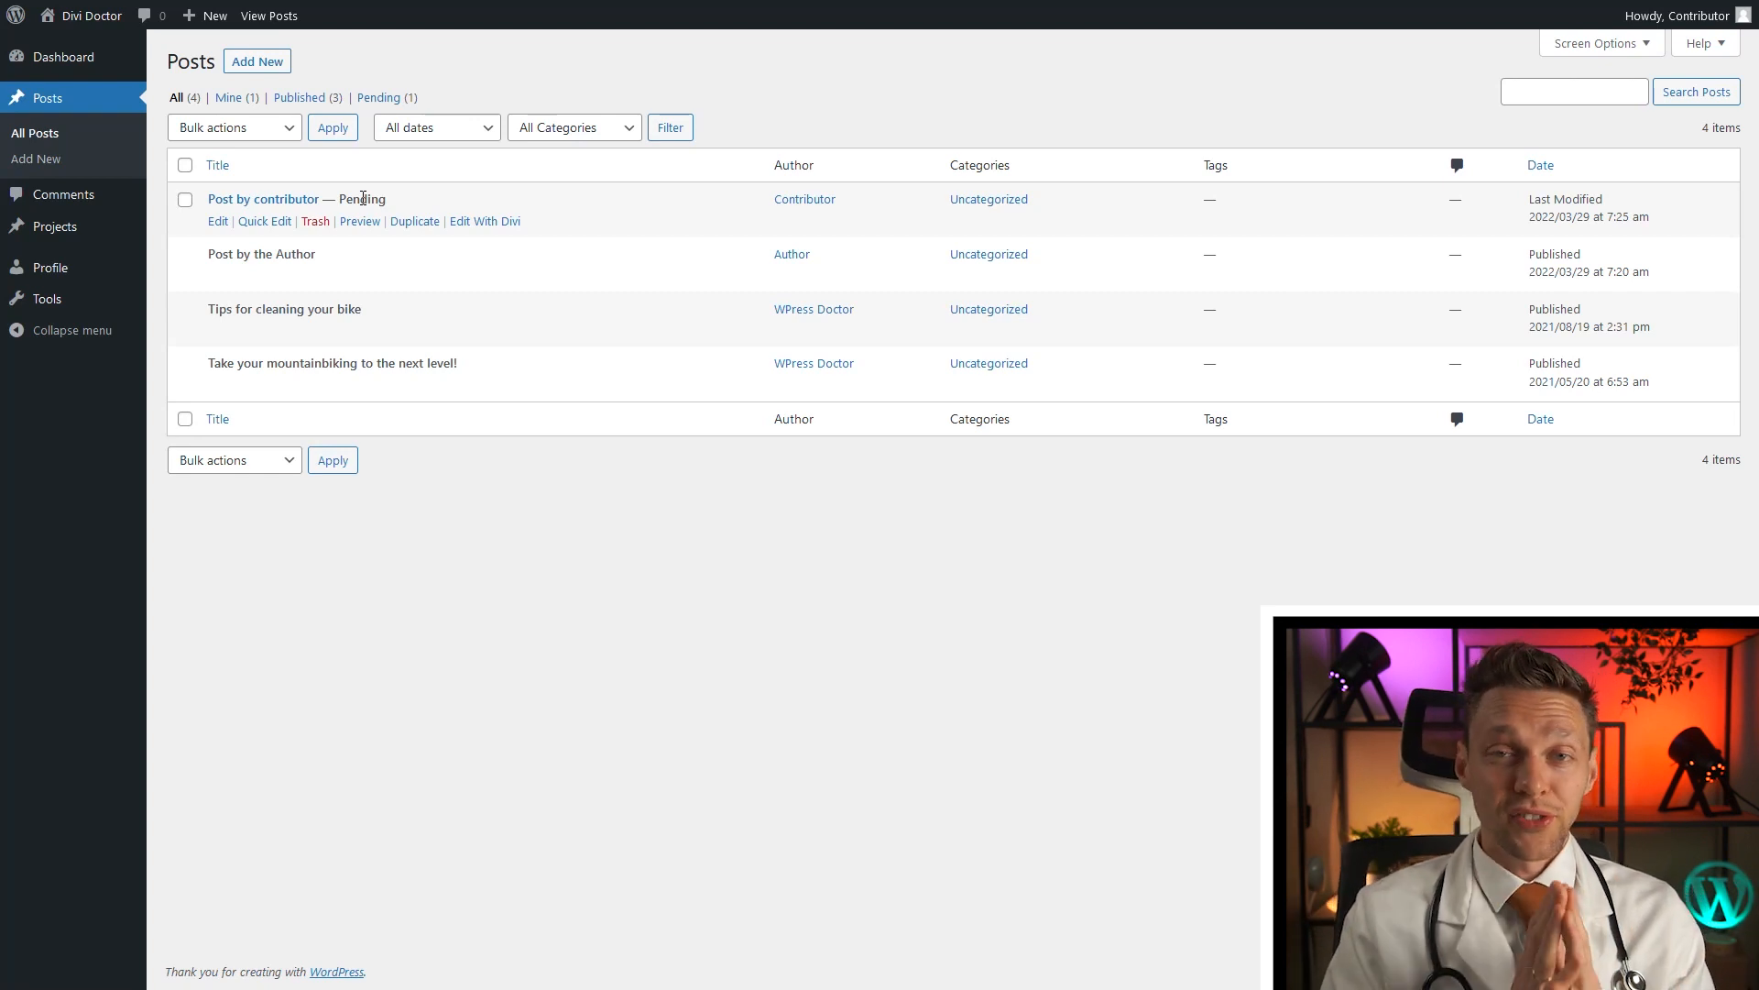
click(63, 56)
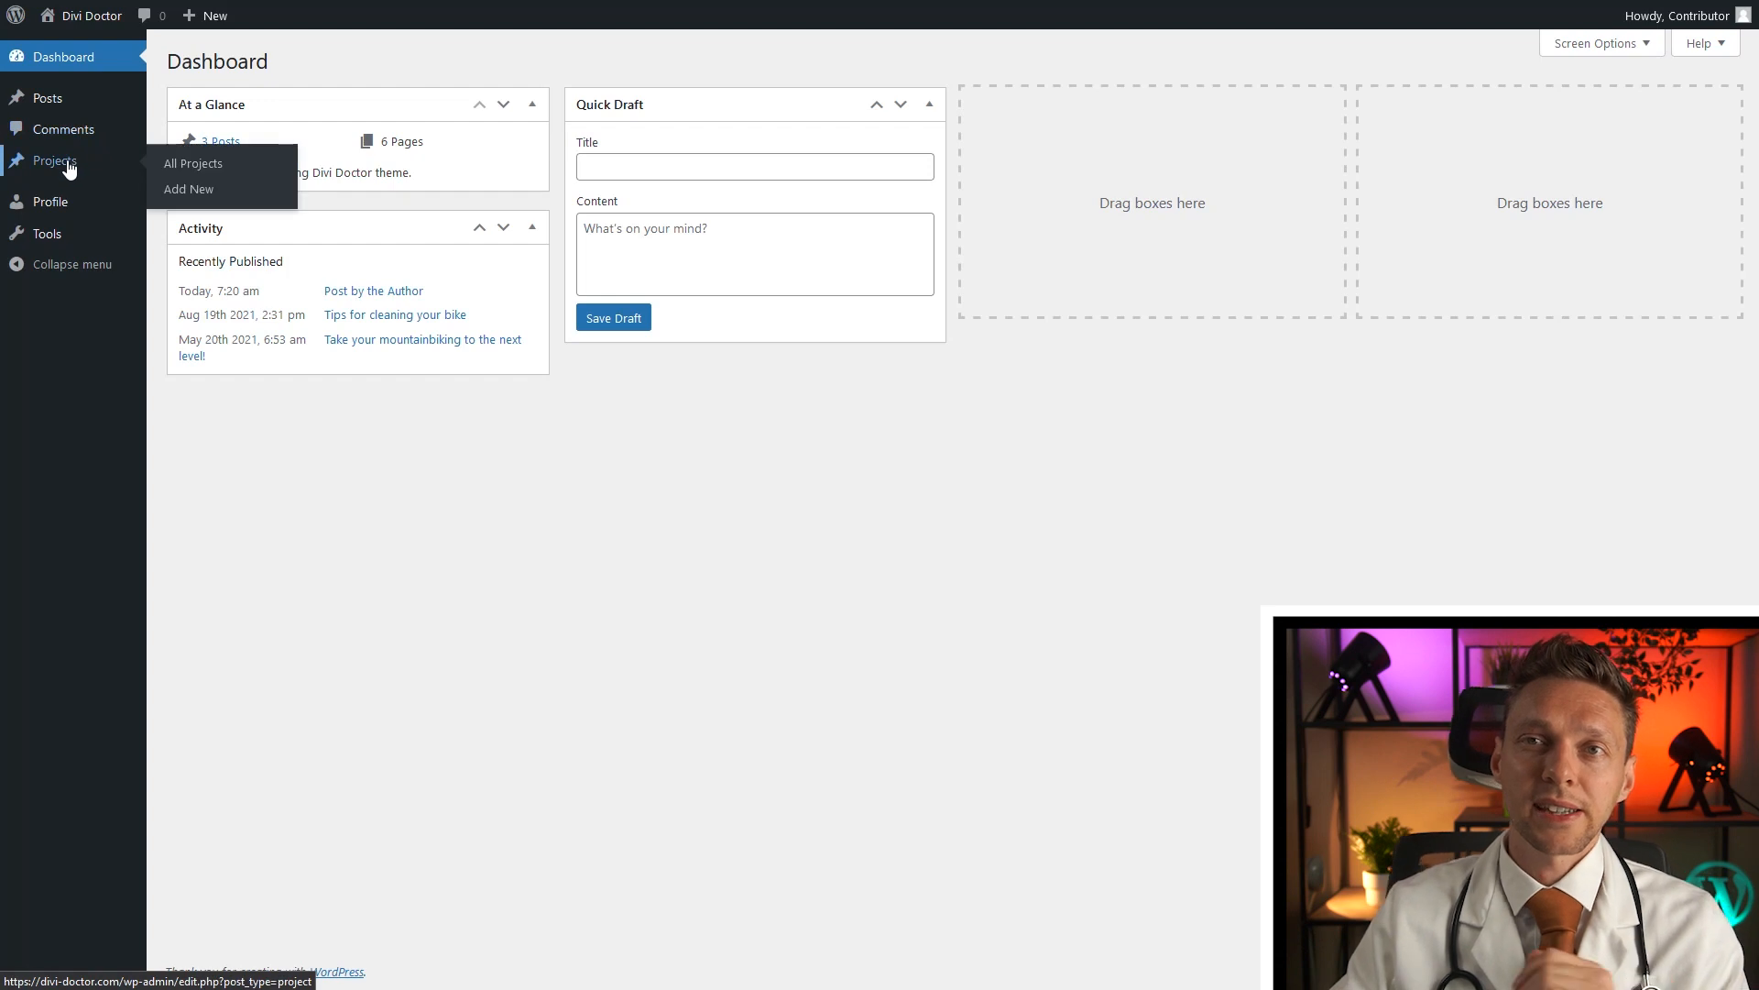
Step: View the Contributor's empty Tools page, then switch to the Subscriber dashboard
click(191, 163)
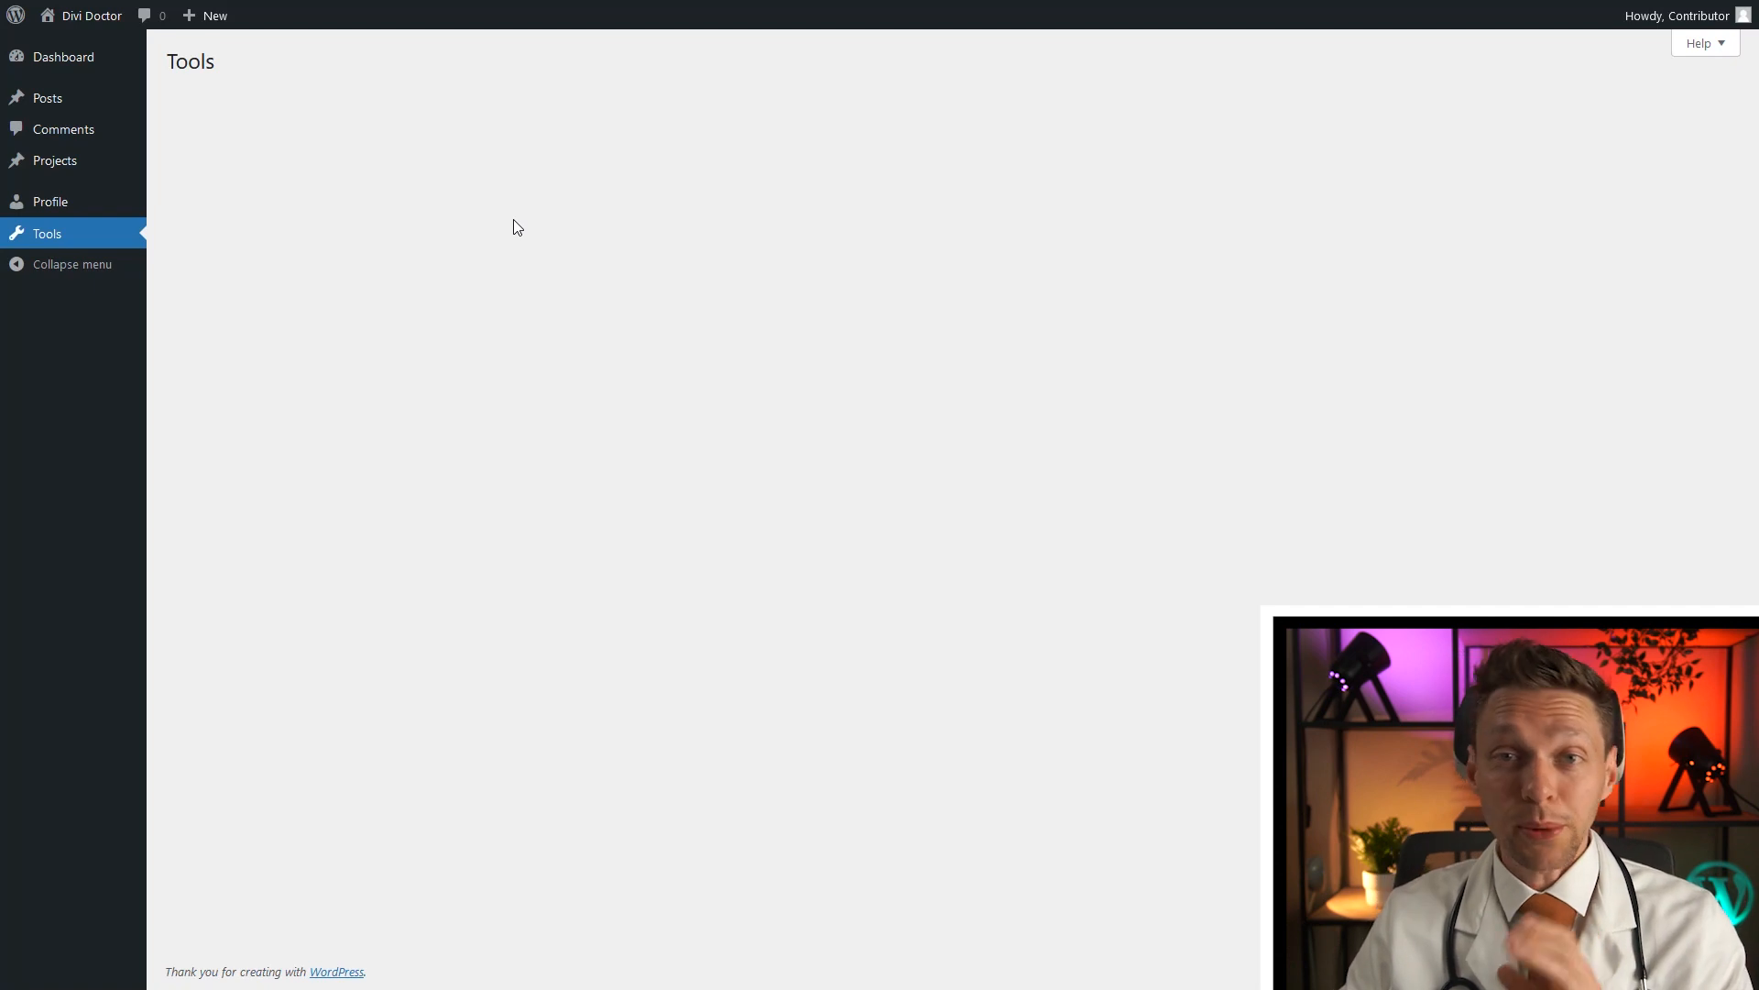
click(63, 56)
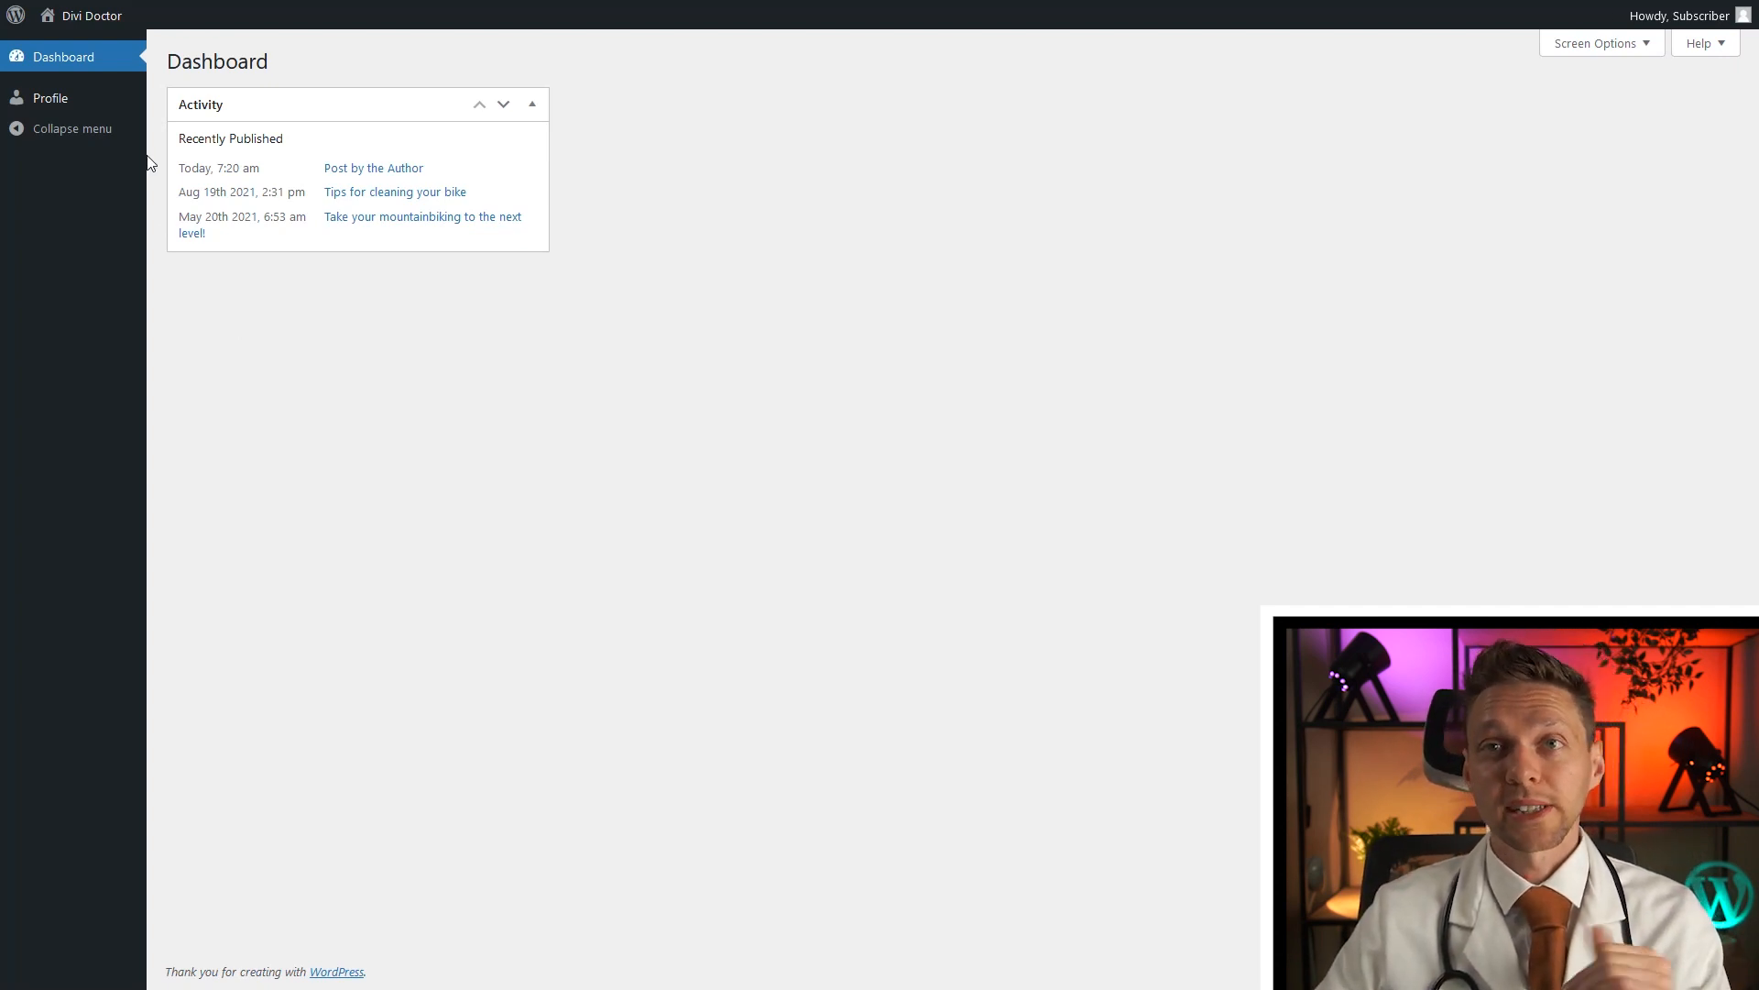
Step: Reset the Subscriber's admin colour scheme to Default and return to the dashboard
click(50, 98)
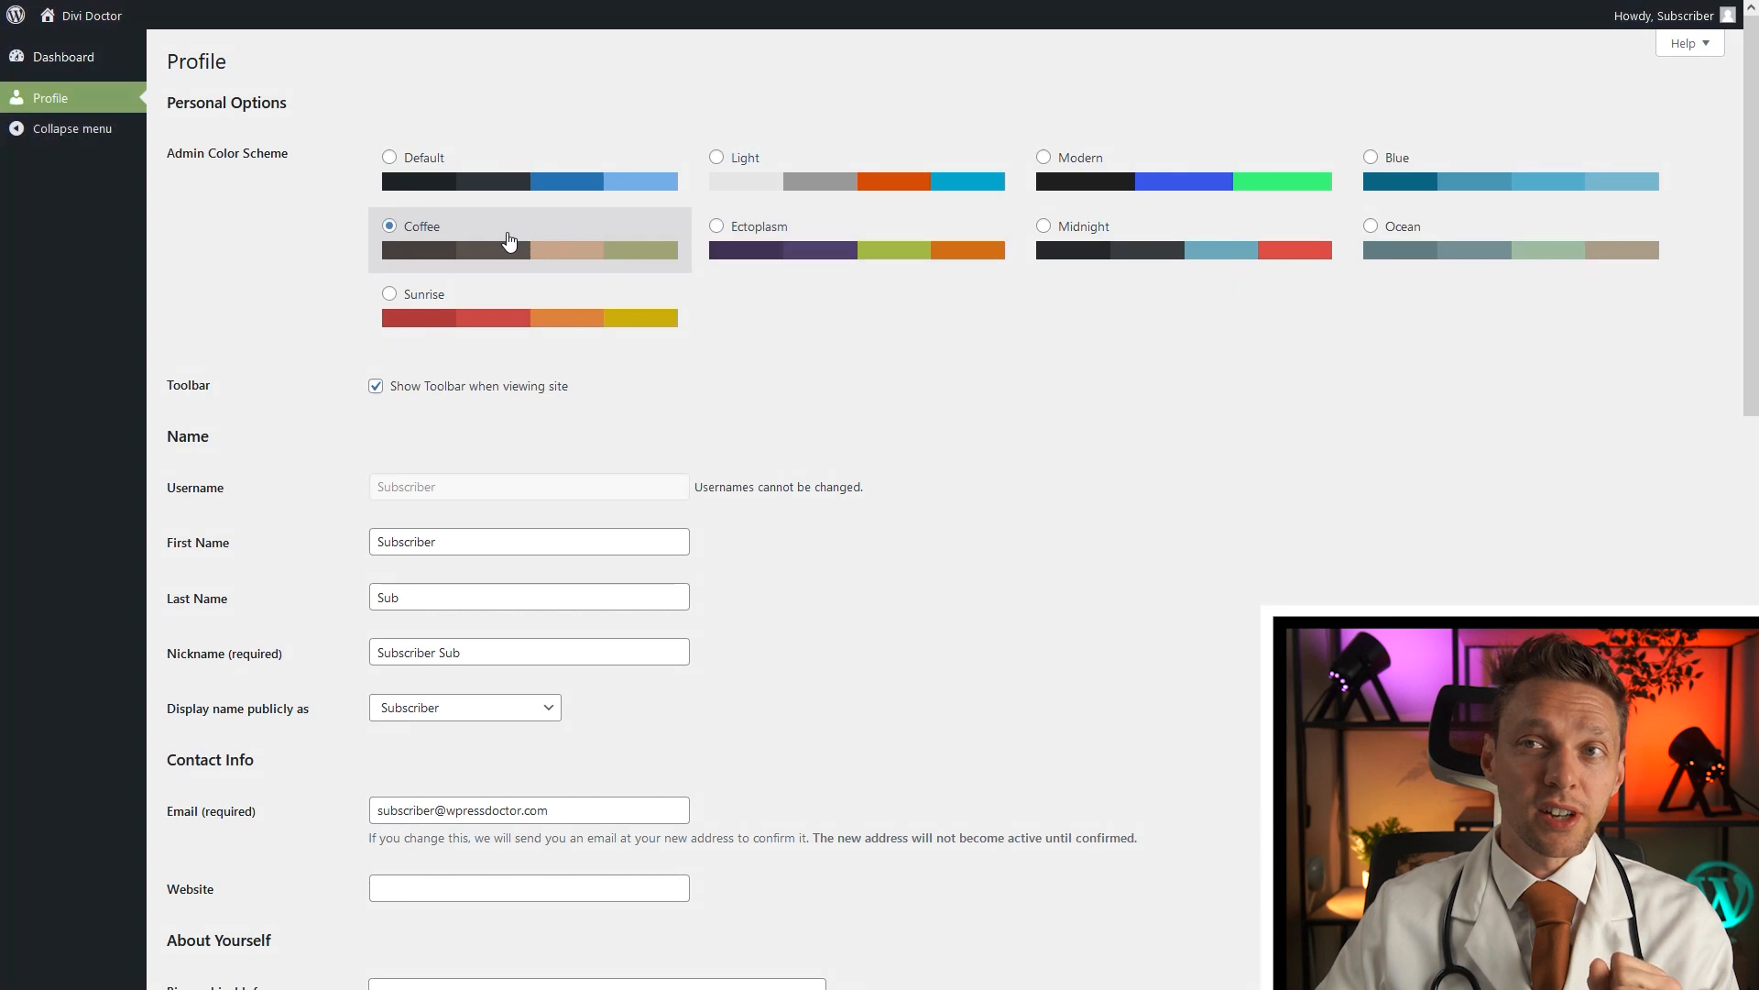
click(389, 156)
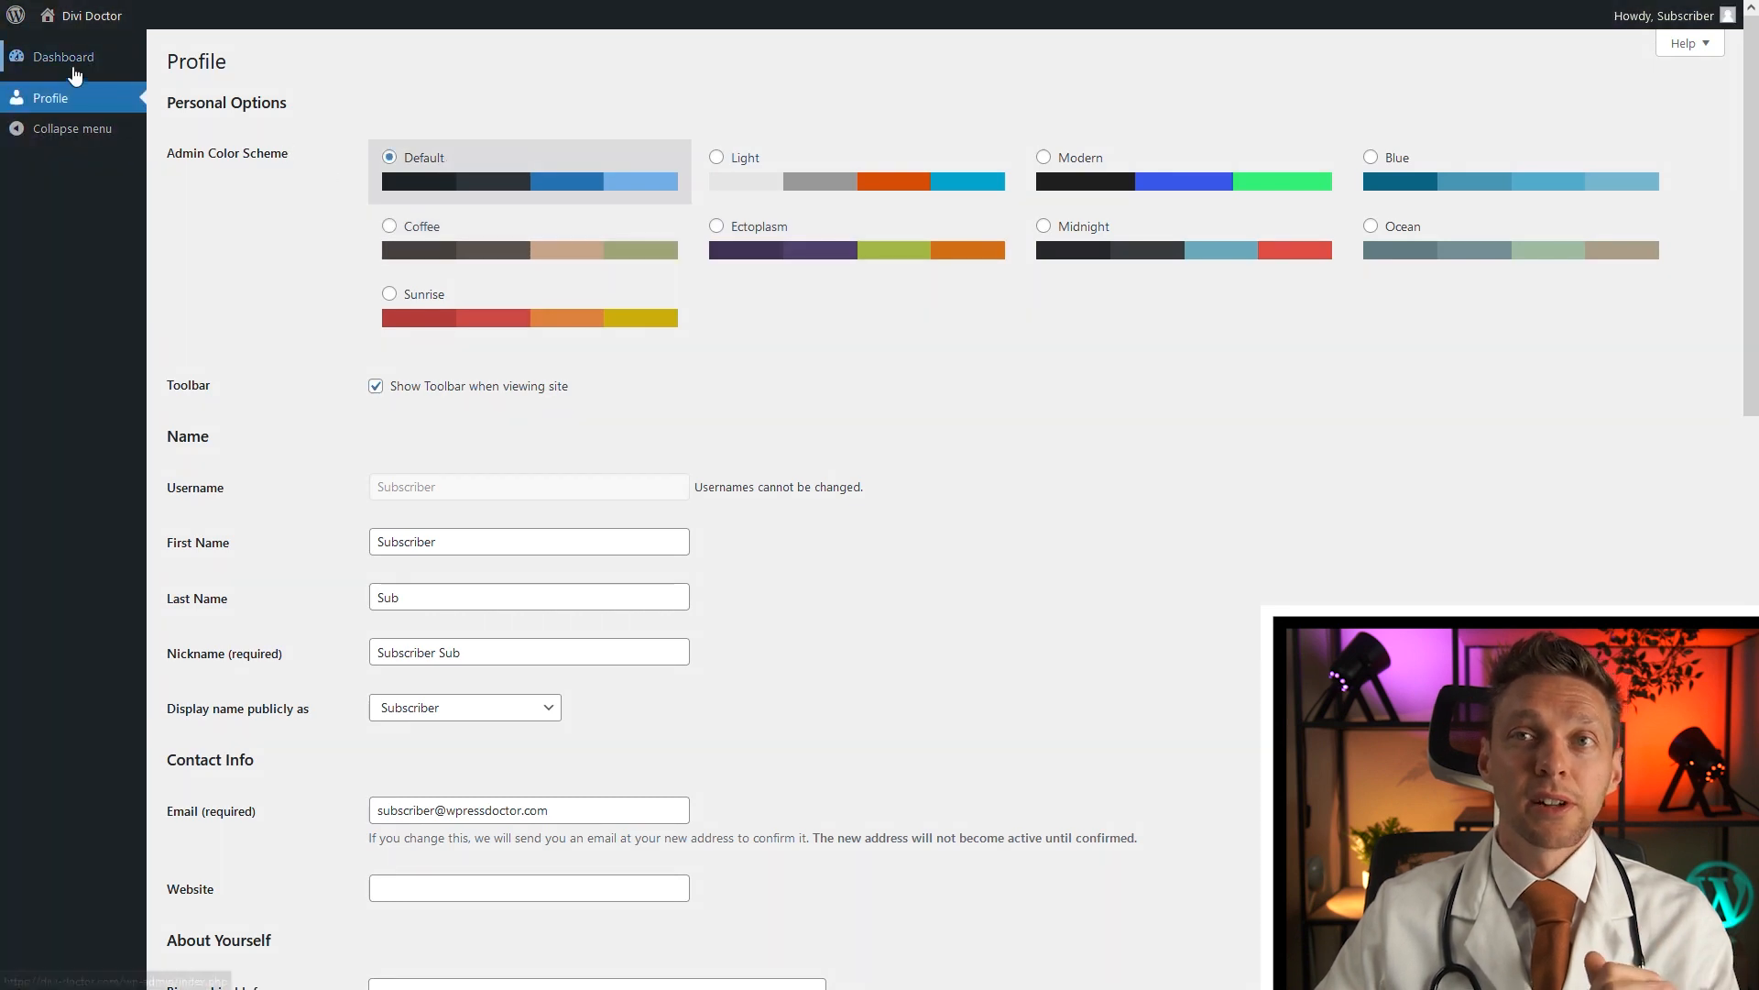
click(64, 55)
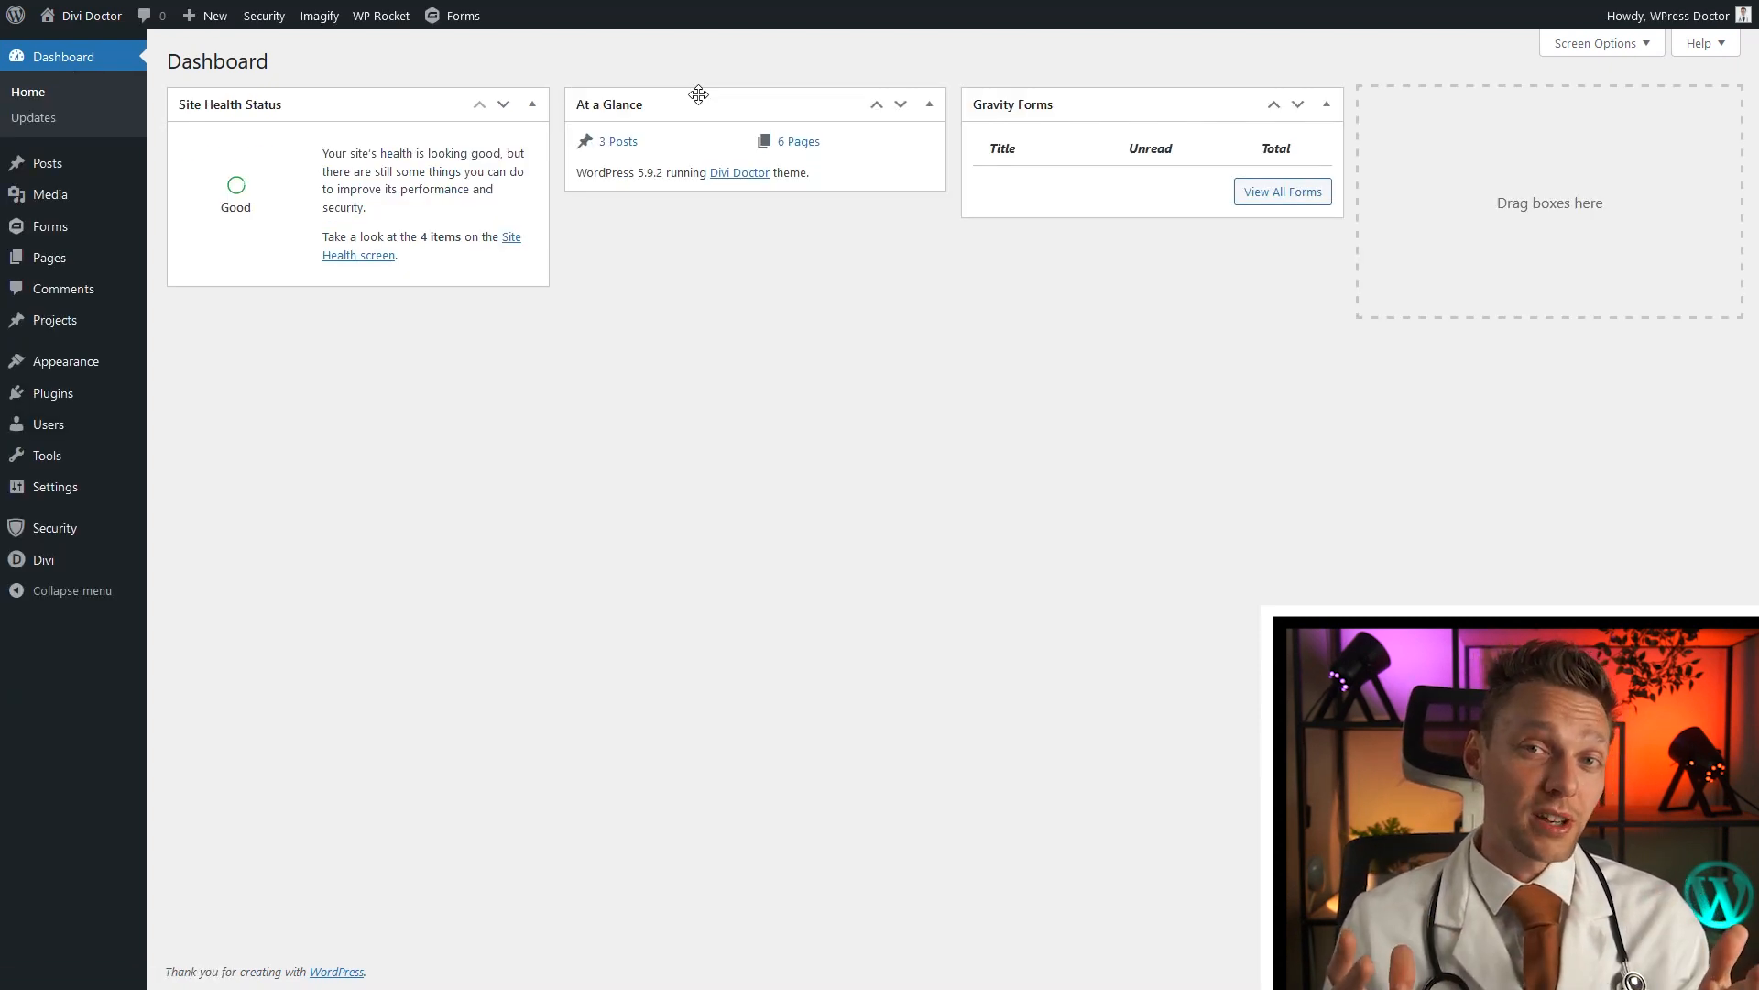
Step: Review the Users list's role dropdown, including Shop manager and Customer, then return to Dashboard
click(47, 424)
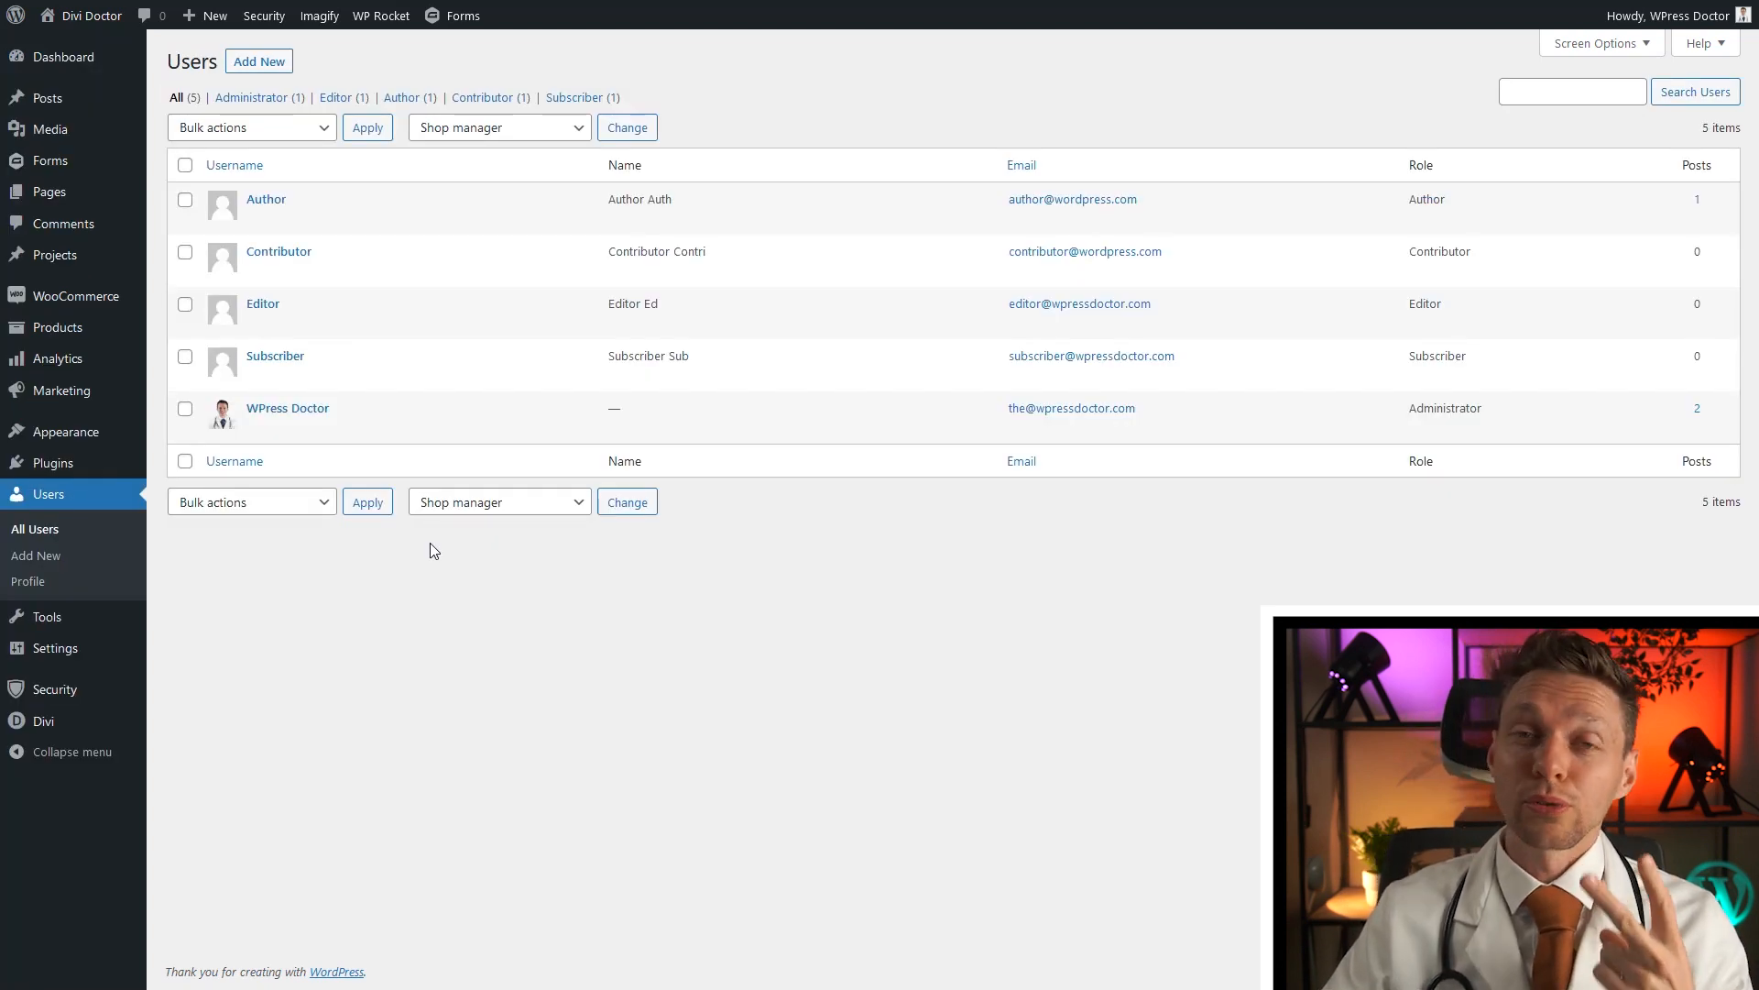
click(498, 502)
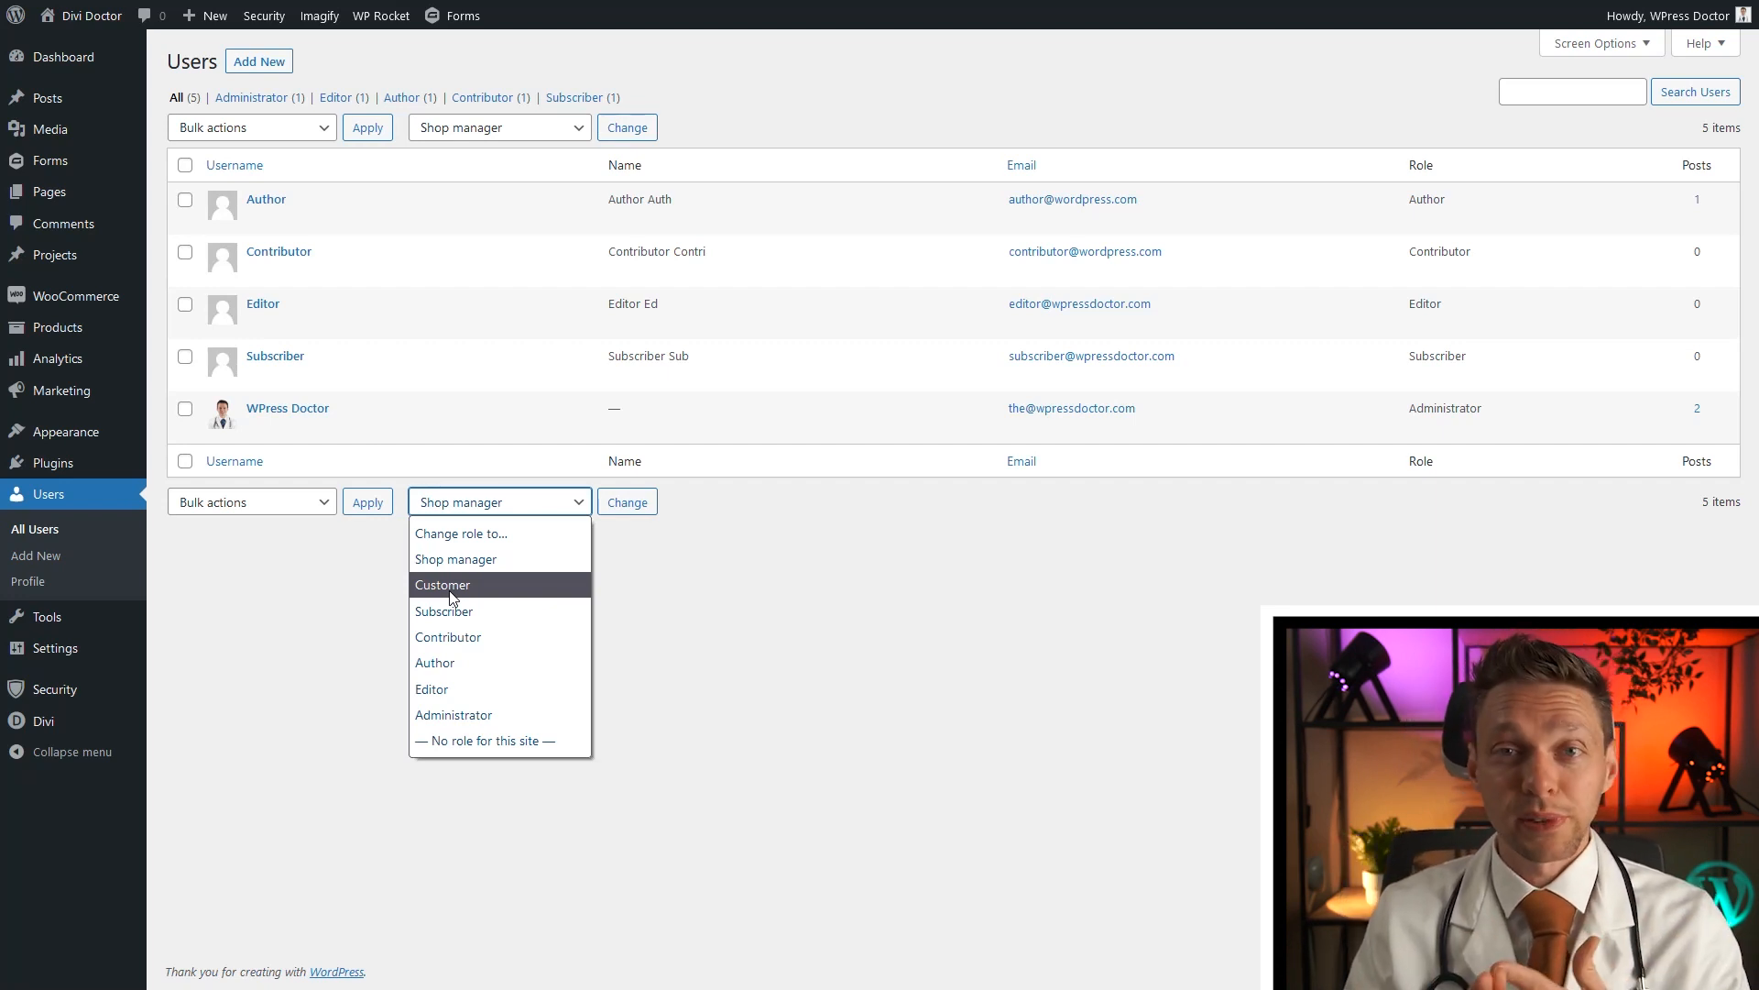
mouse_move(455, 559)
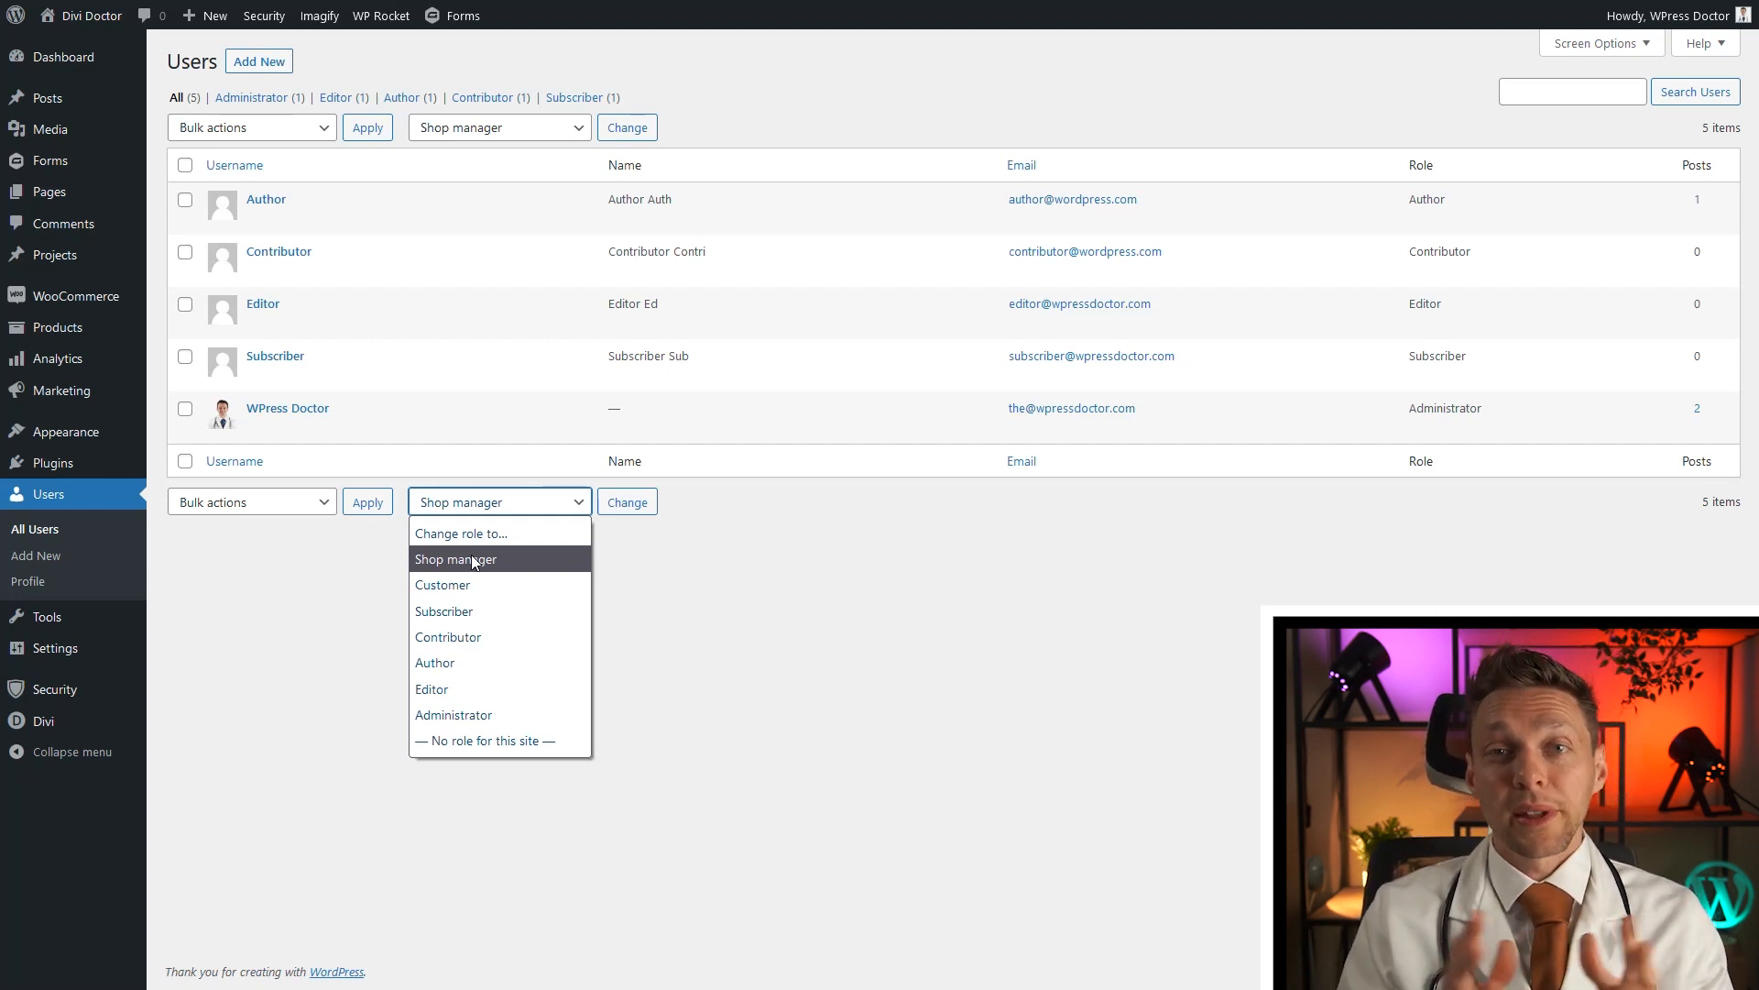
click(64, 56)
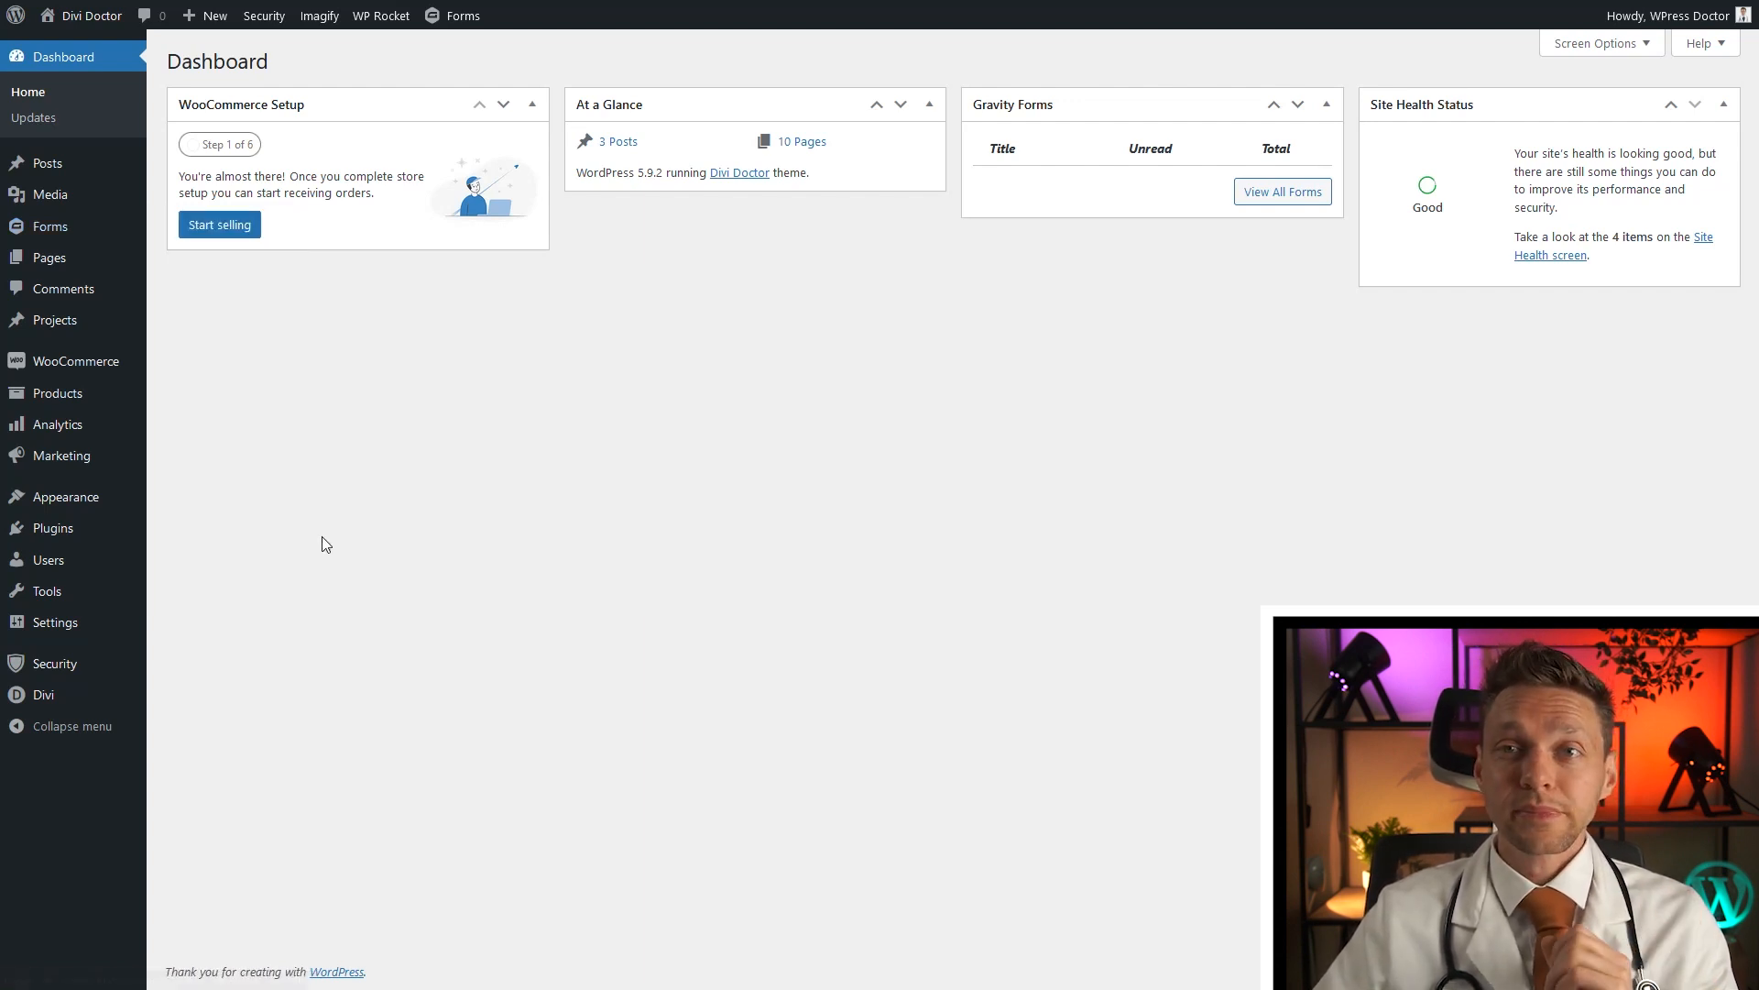
mouse_move(51, 528)
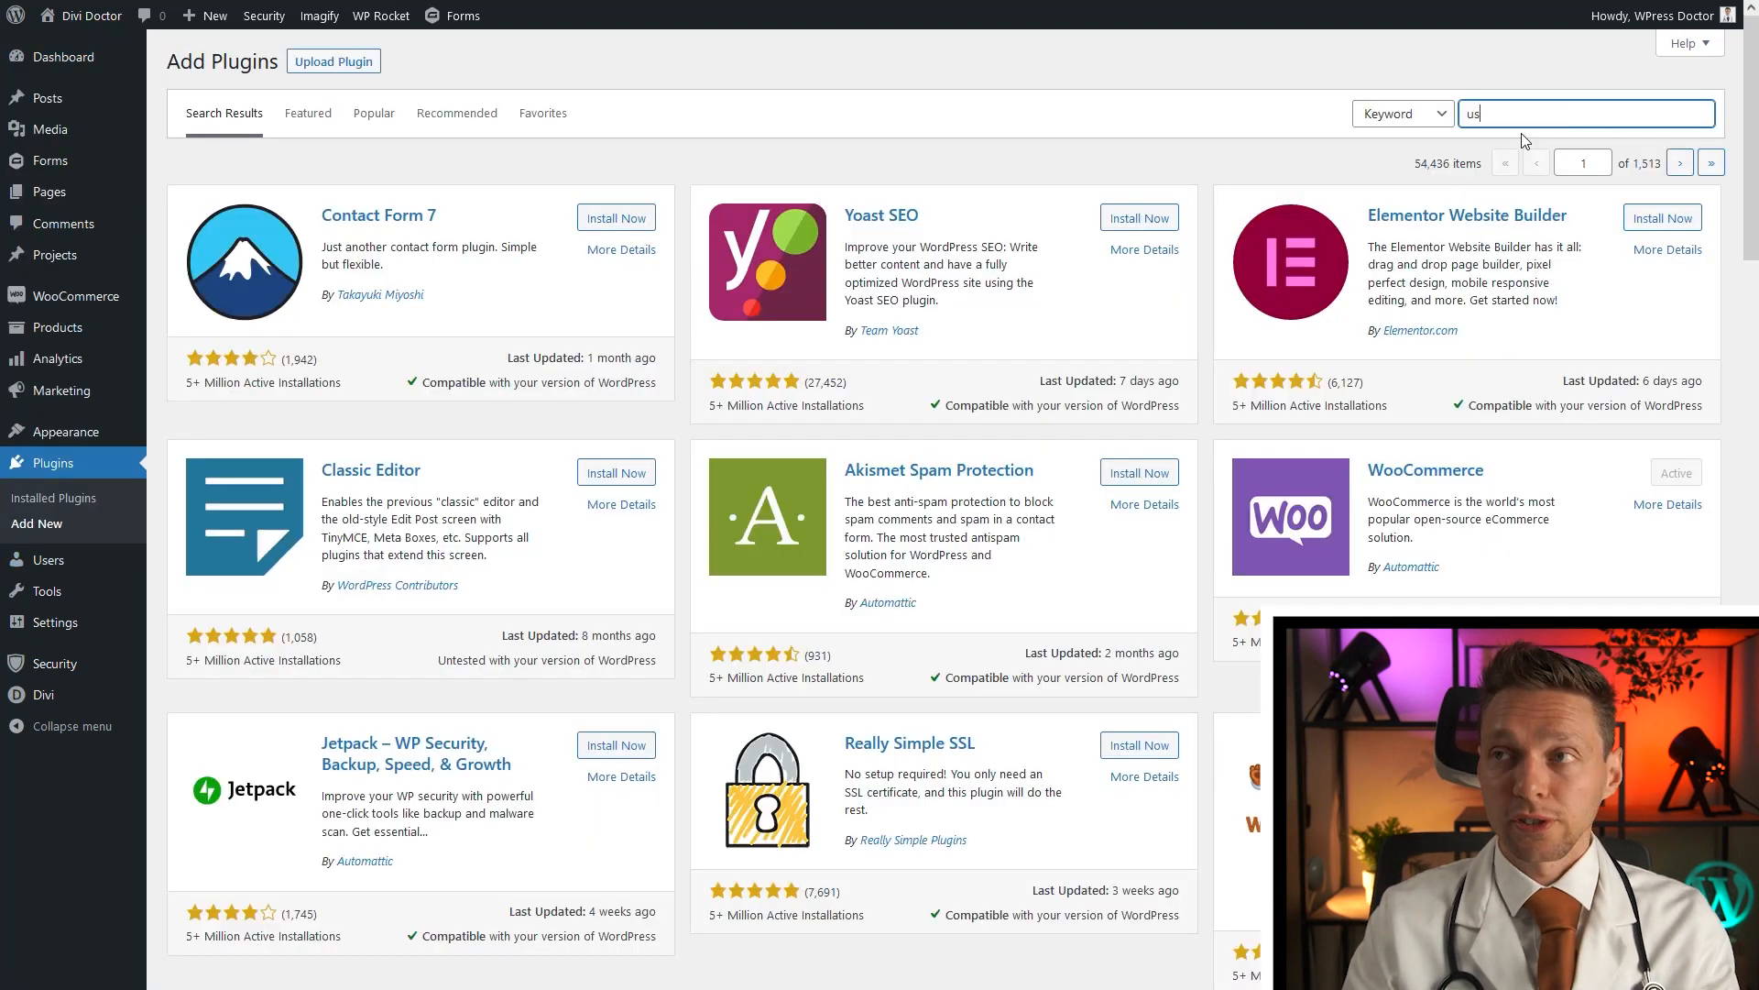
Step: Search for 'user role editor', then install and activate the User Role Editor plugin
text(user role editor)
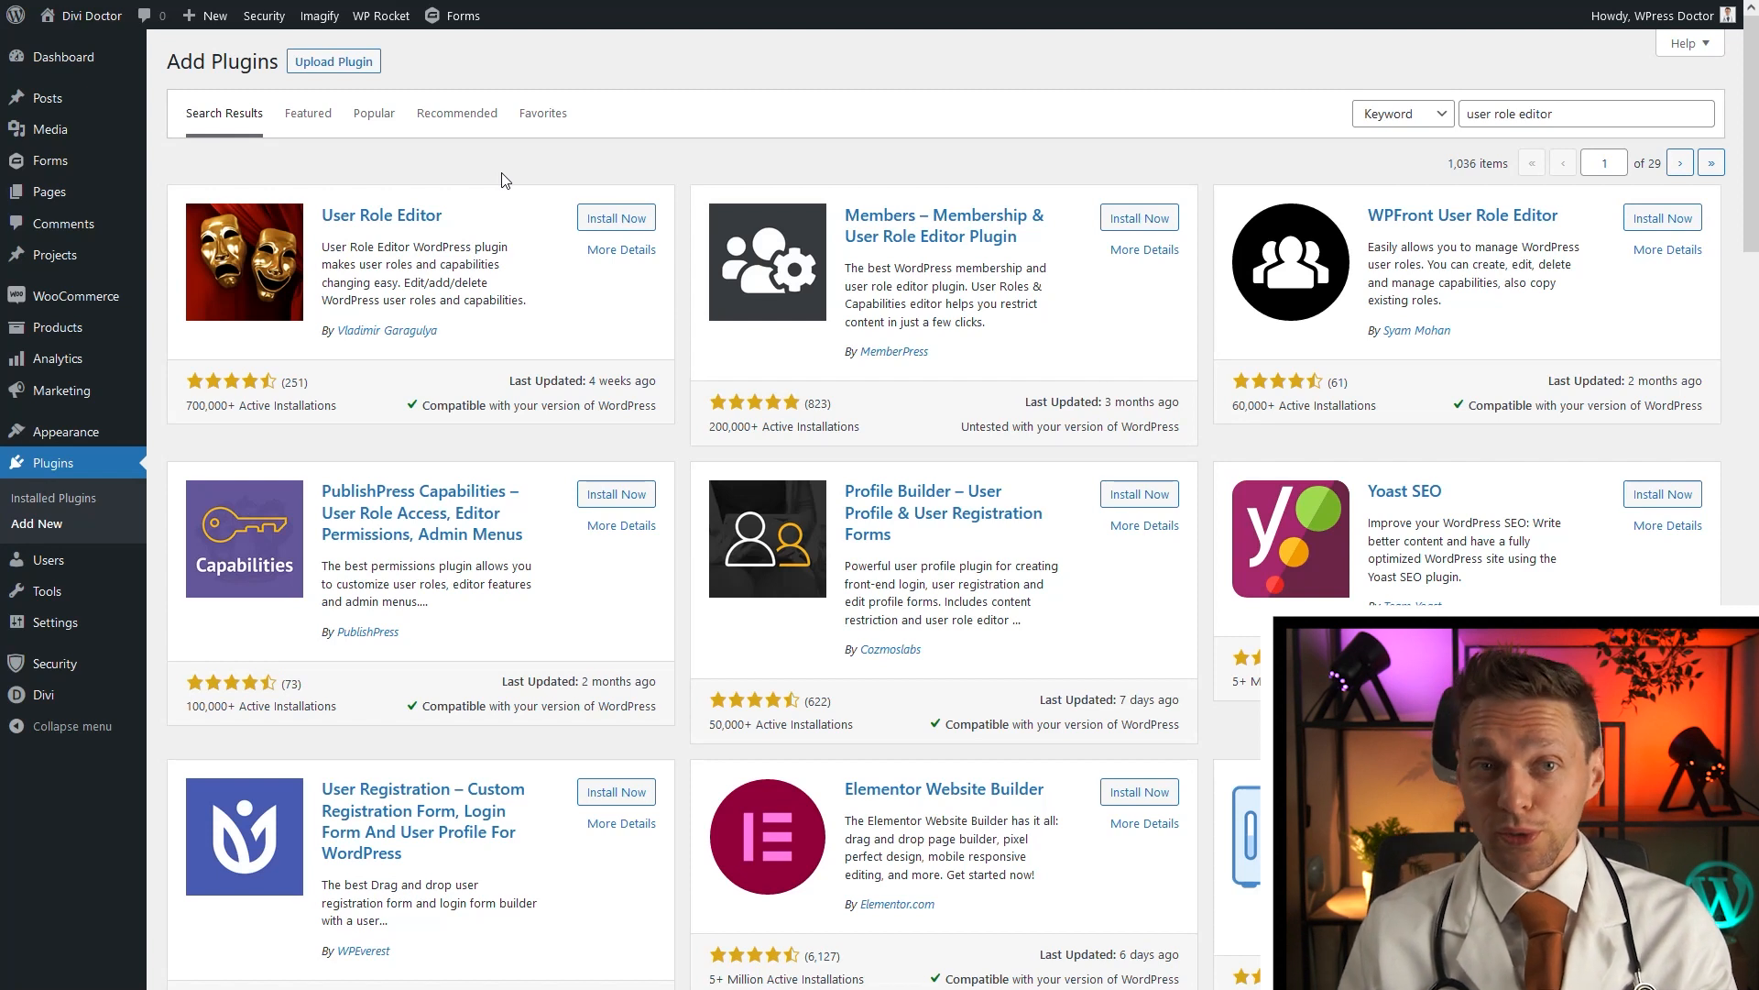
click(615, 216)
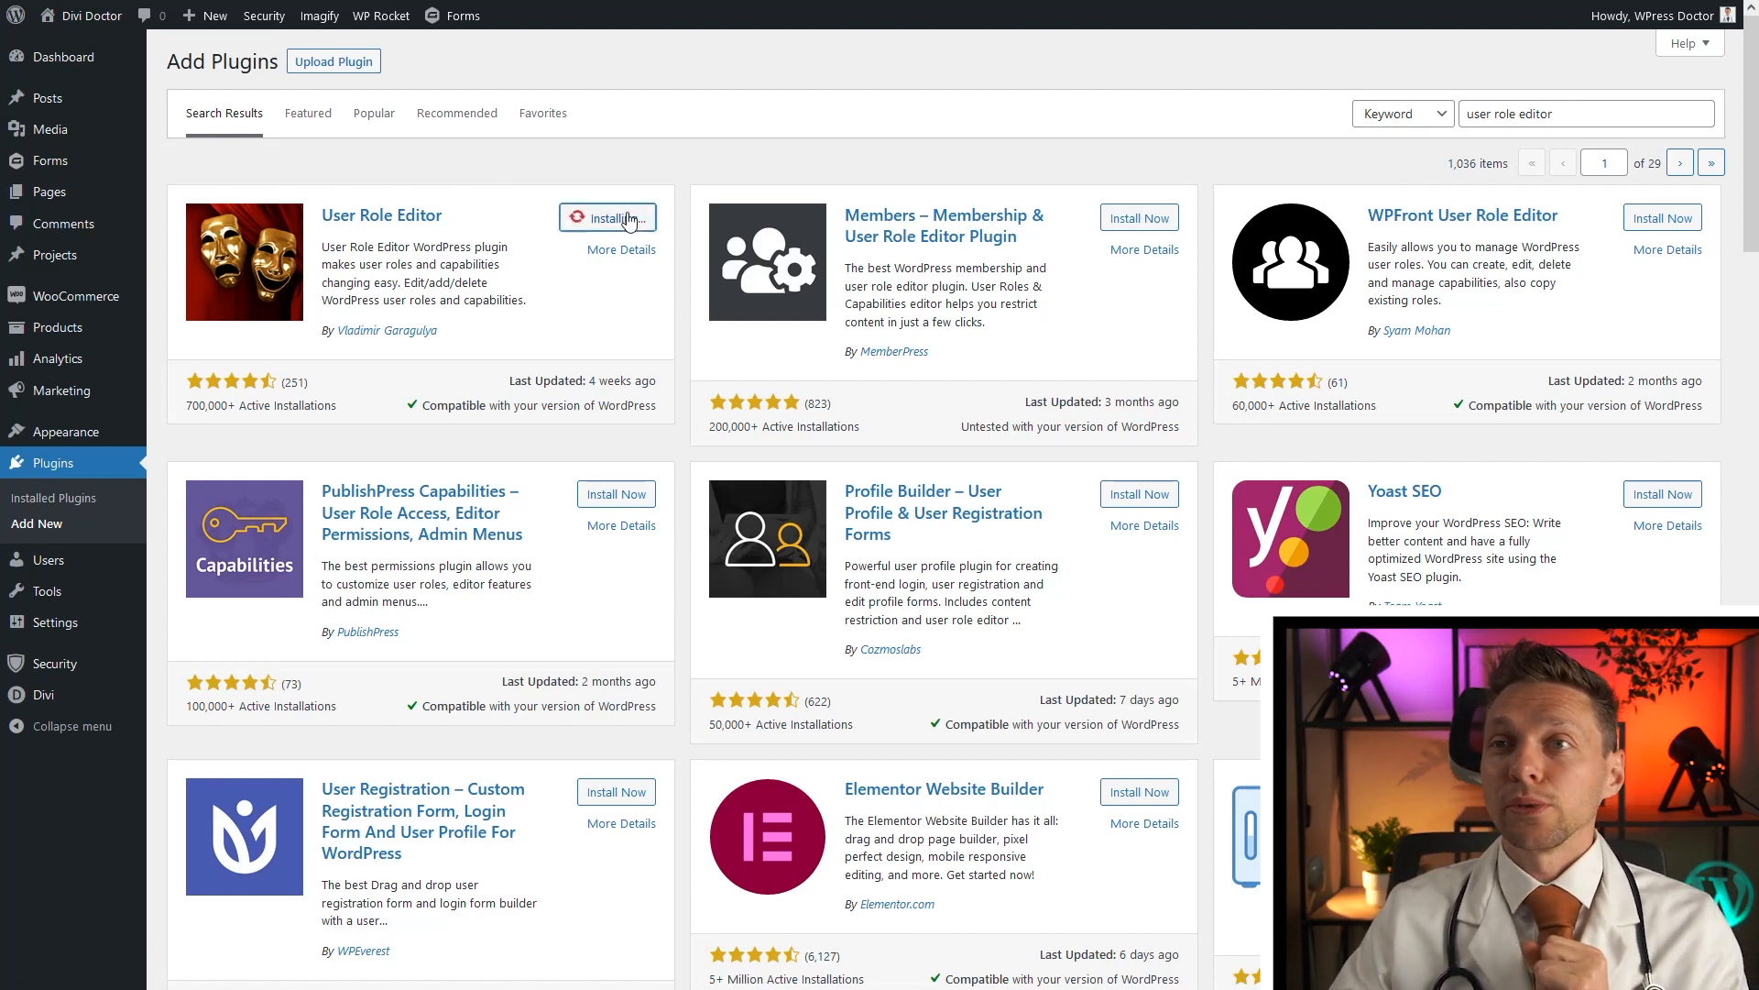
click(609, 219)
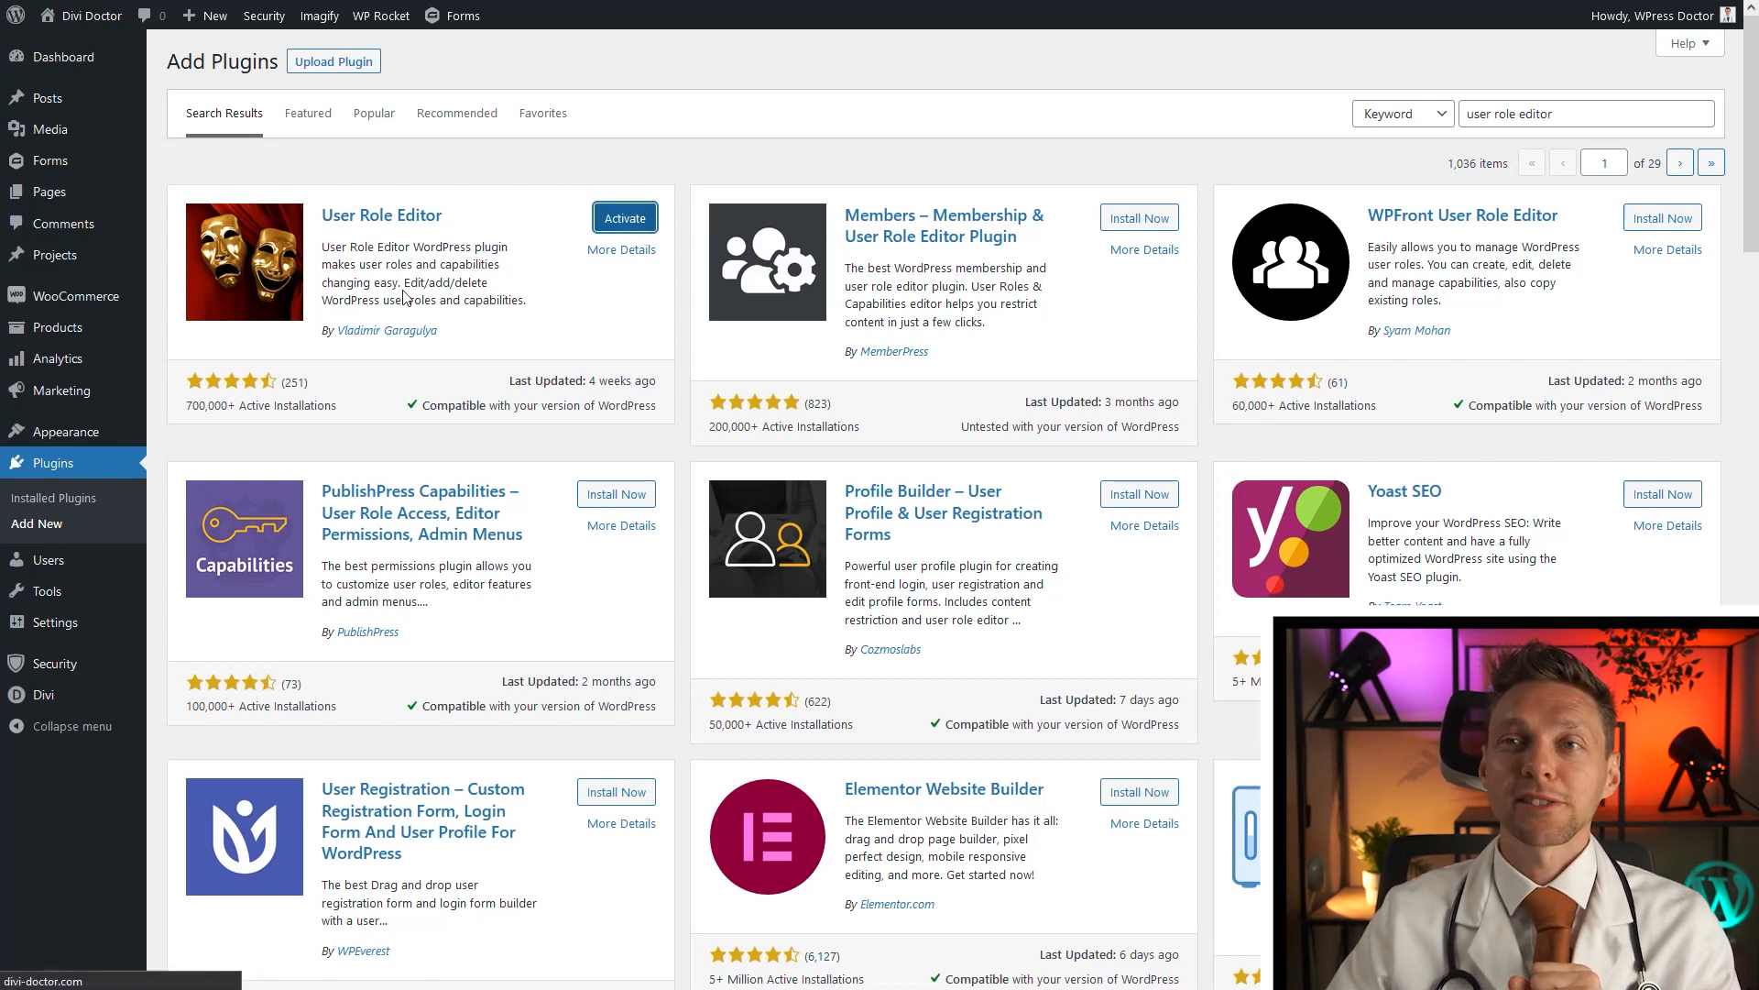
click(624, 218)
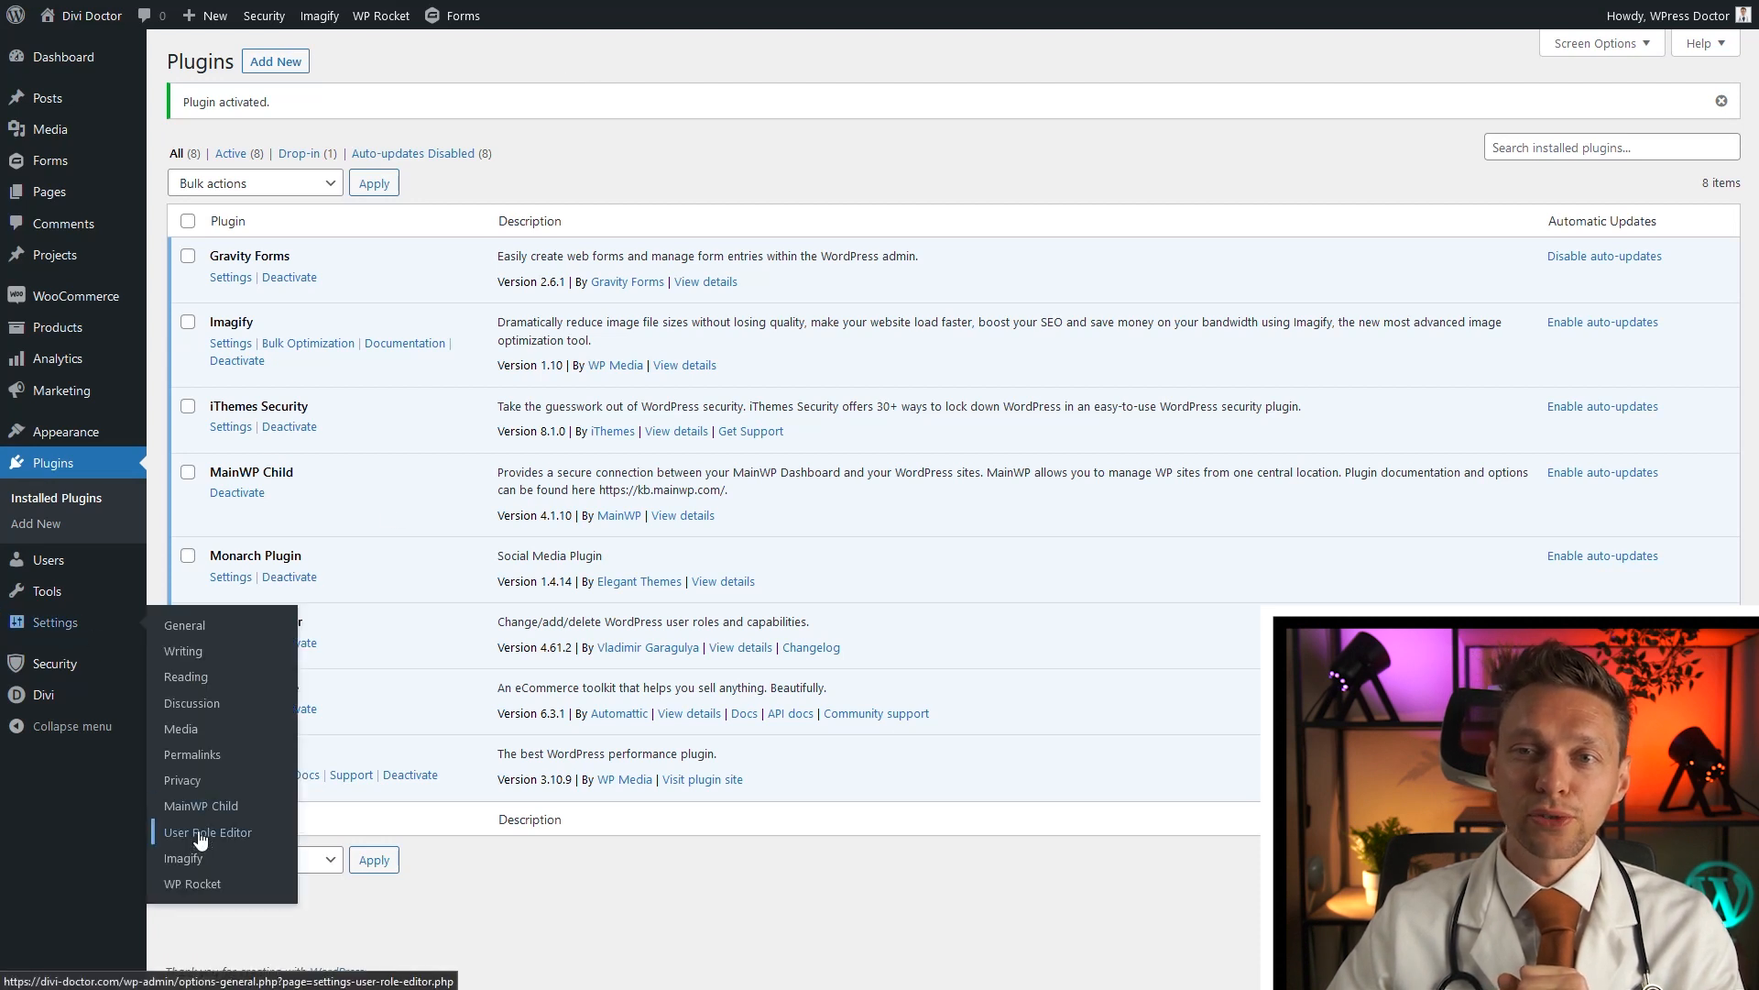
Step: Browse the User Role Editor General, Default Roles and About tabs, ending back on General
click(206, 831)
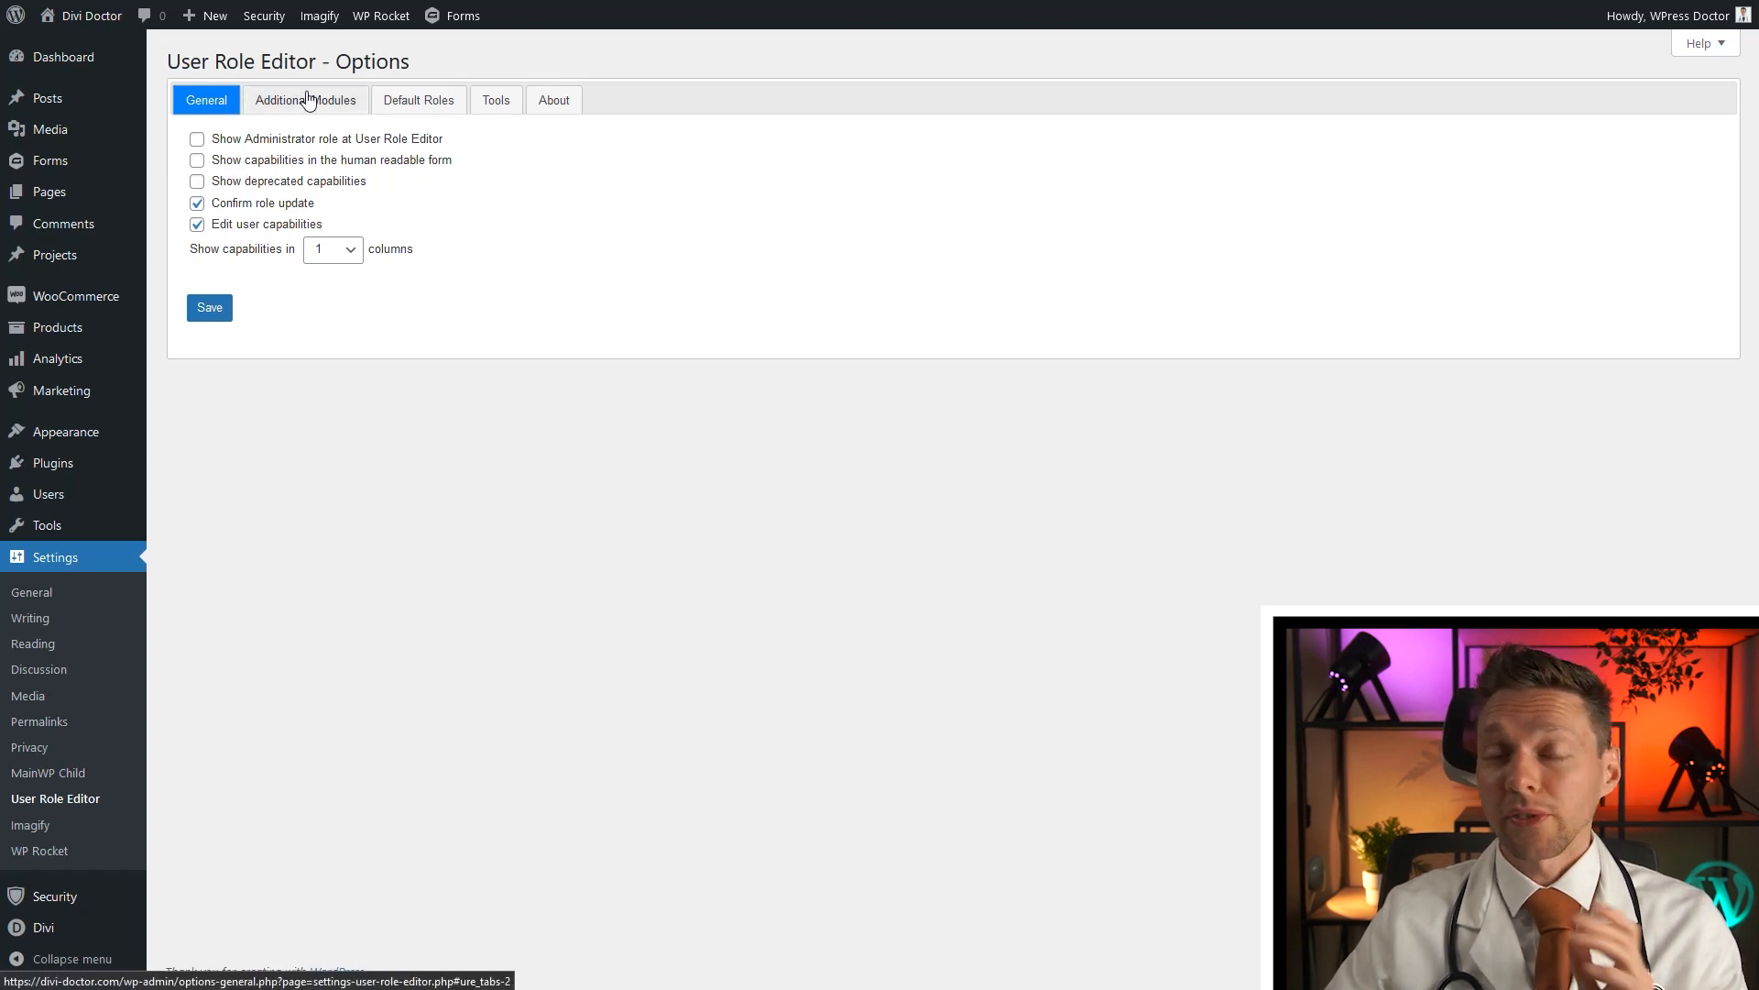
click(418, 100)
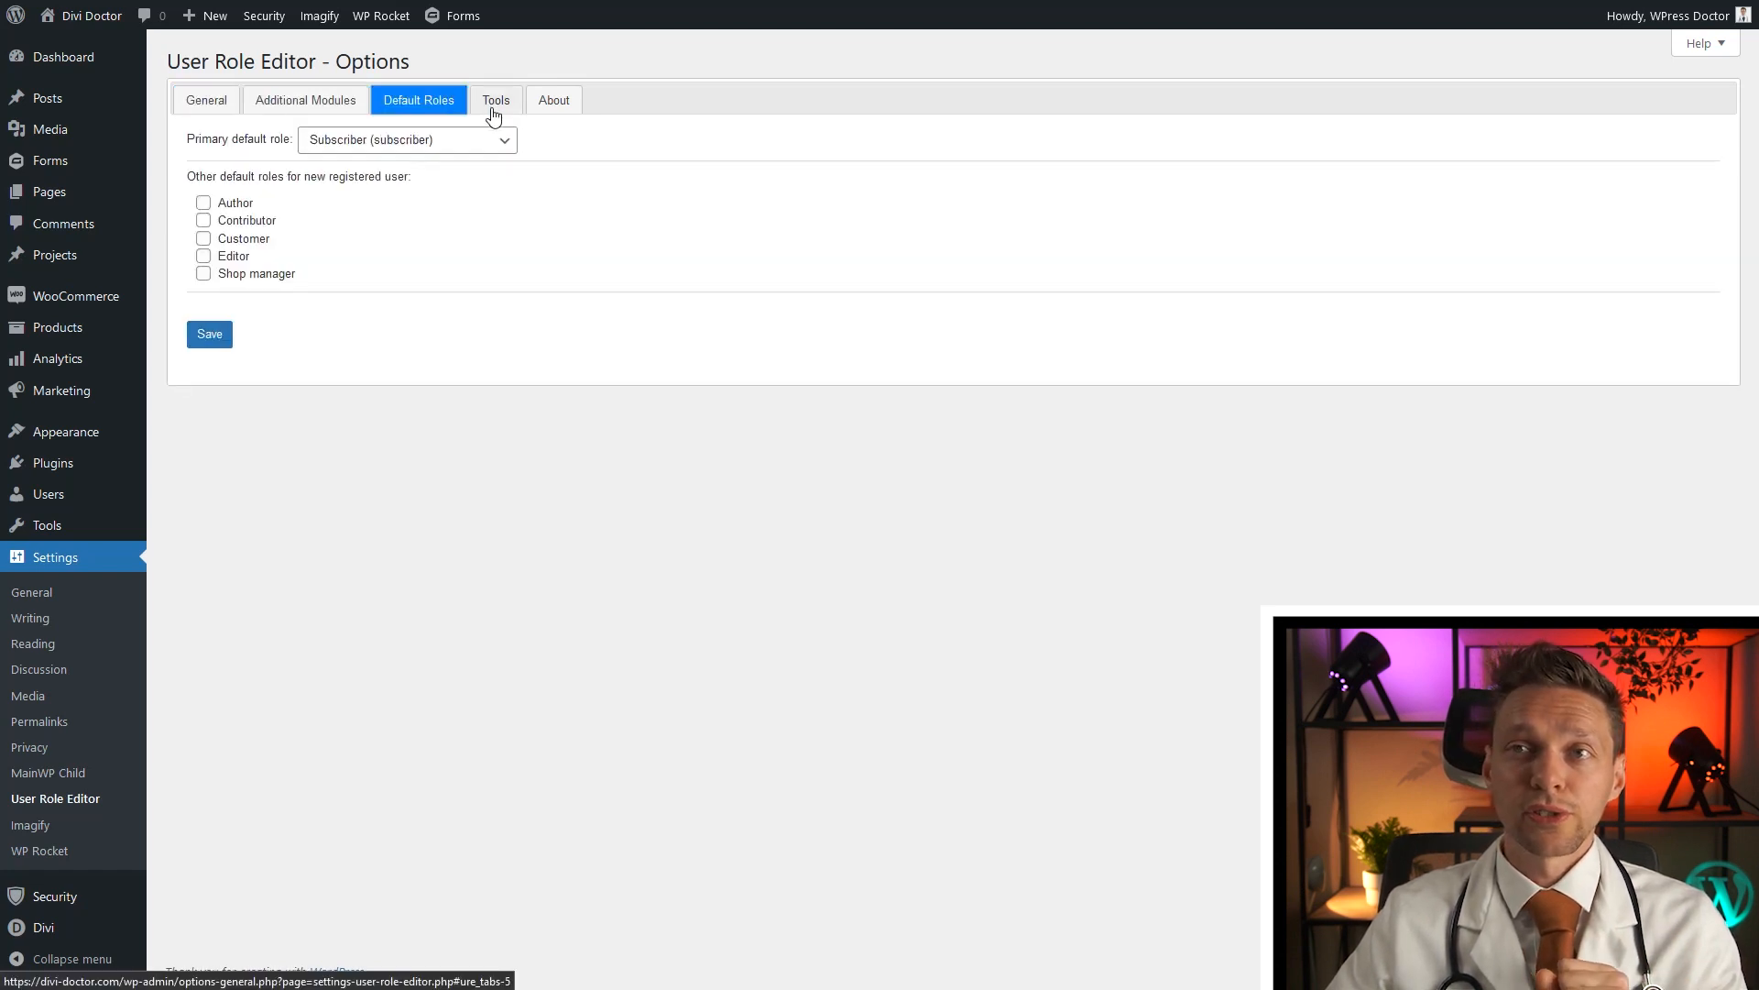
click(551, 100)
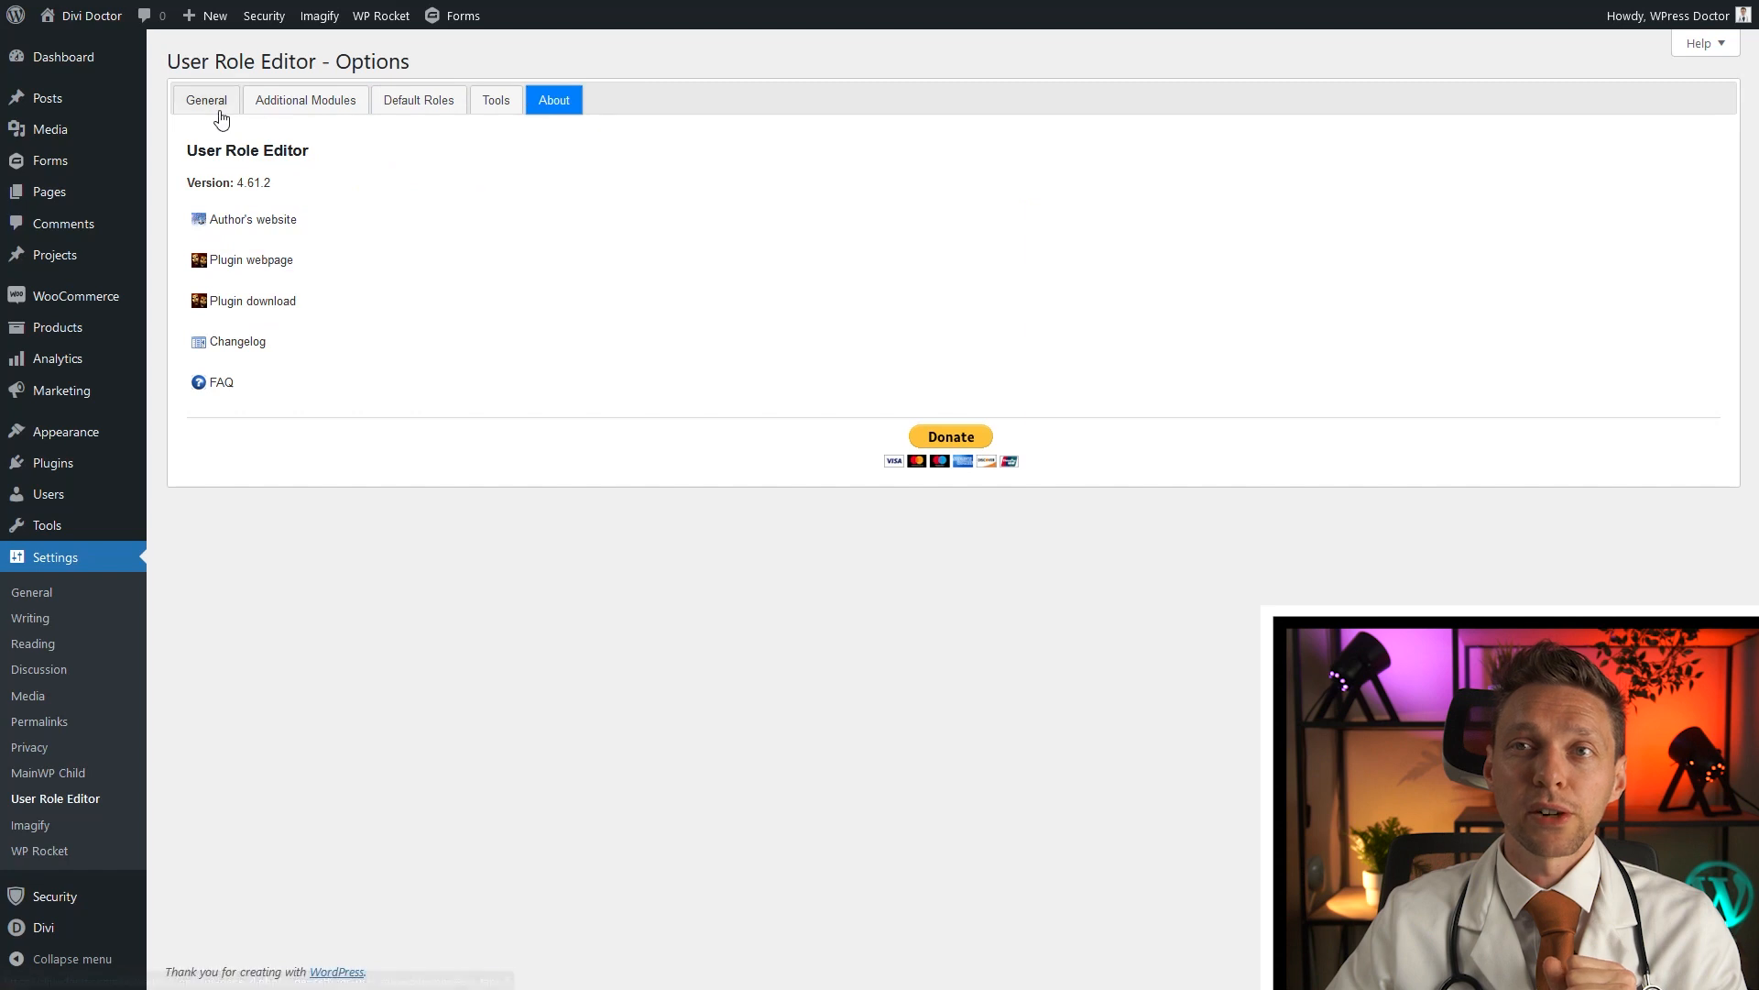
click(205, 100)
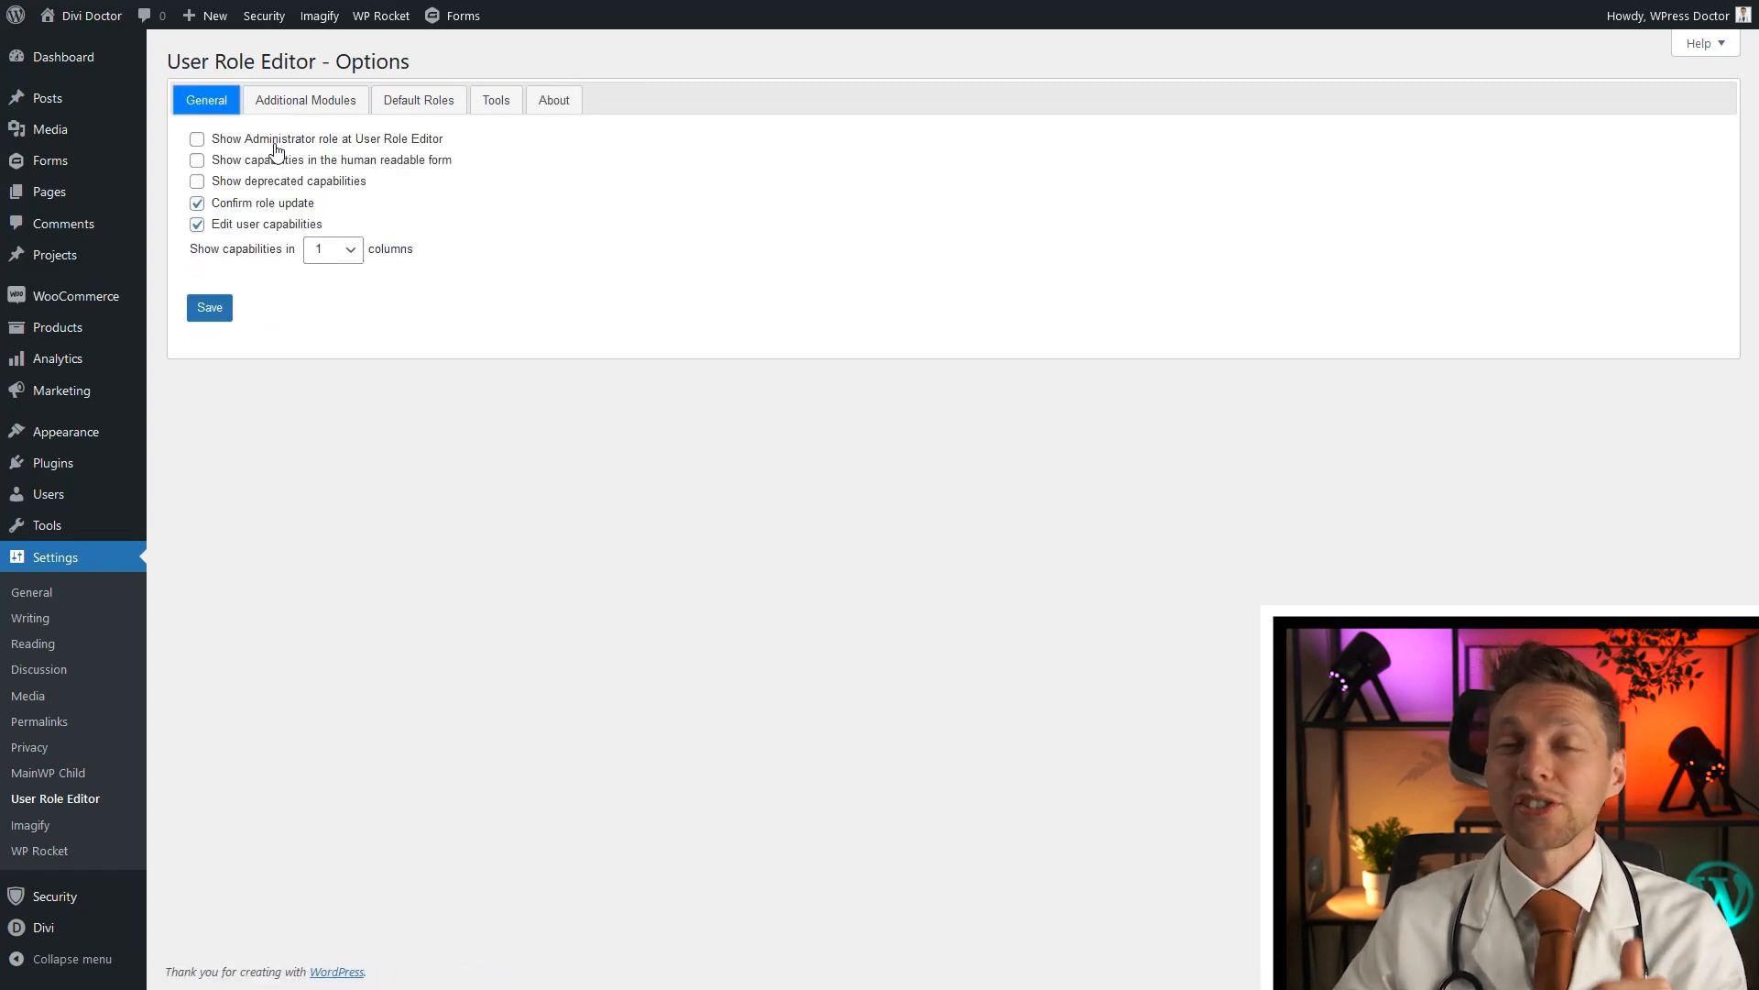
mouse_move(357, 196)
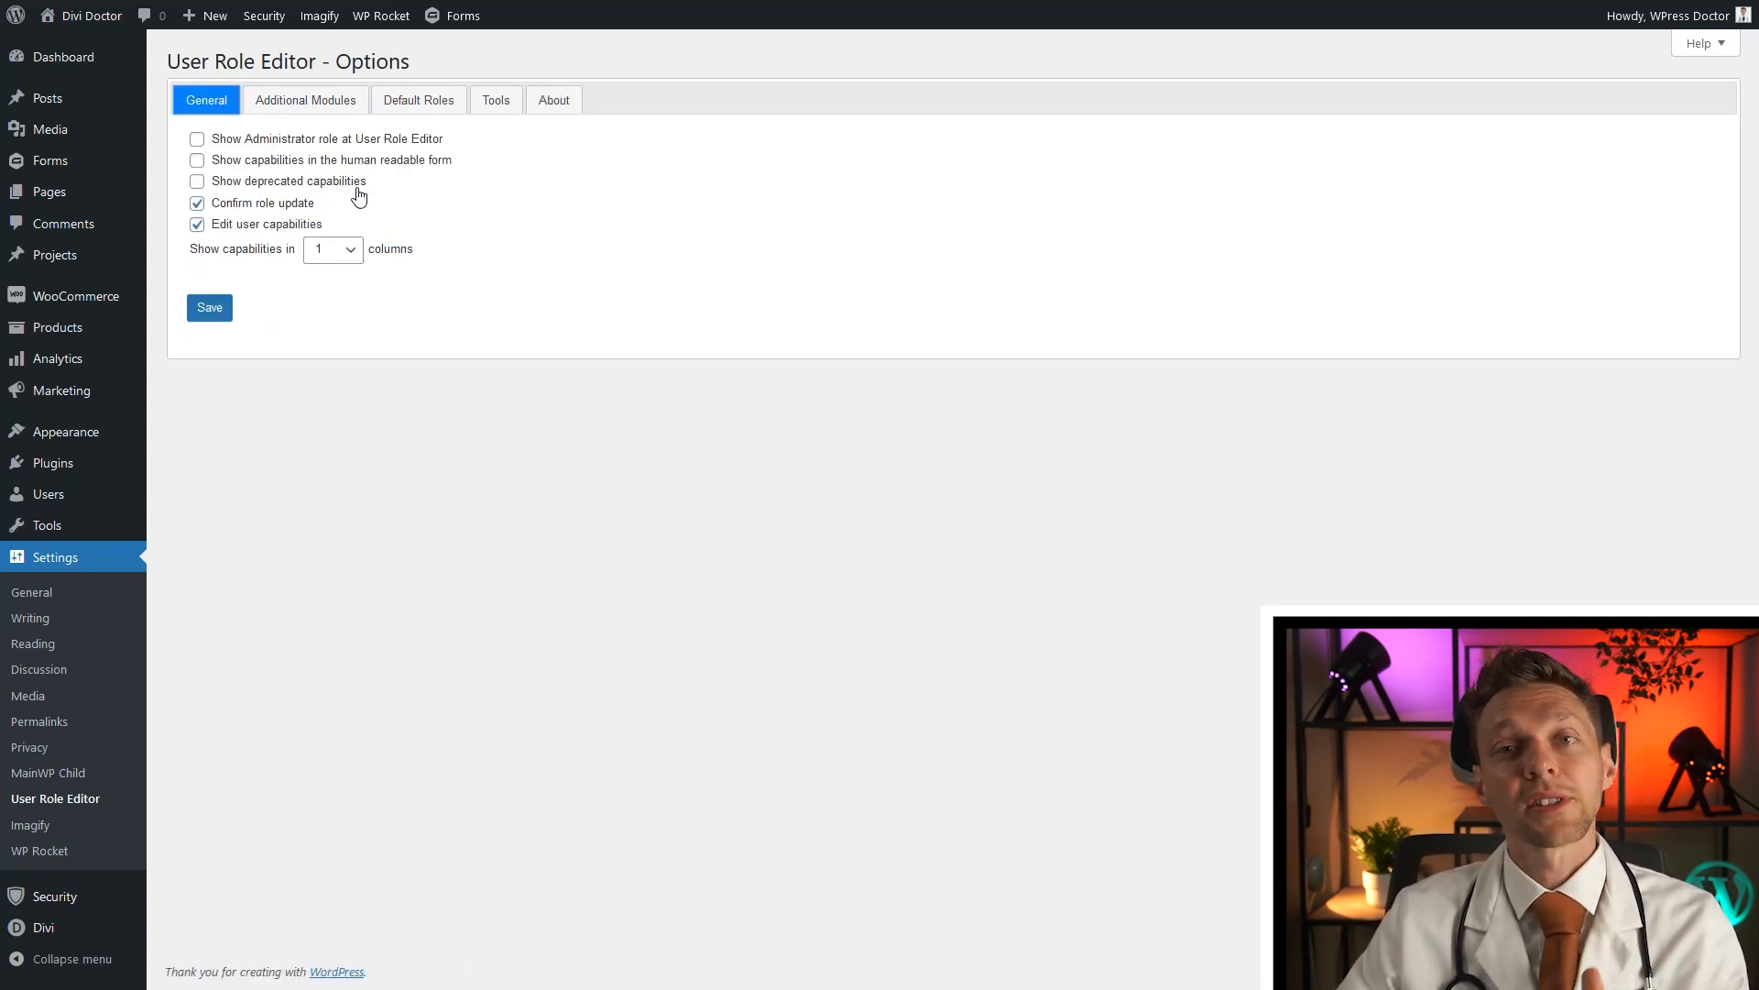
mouse_move(111, 517)
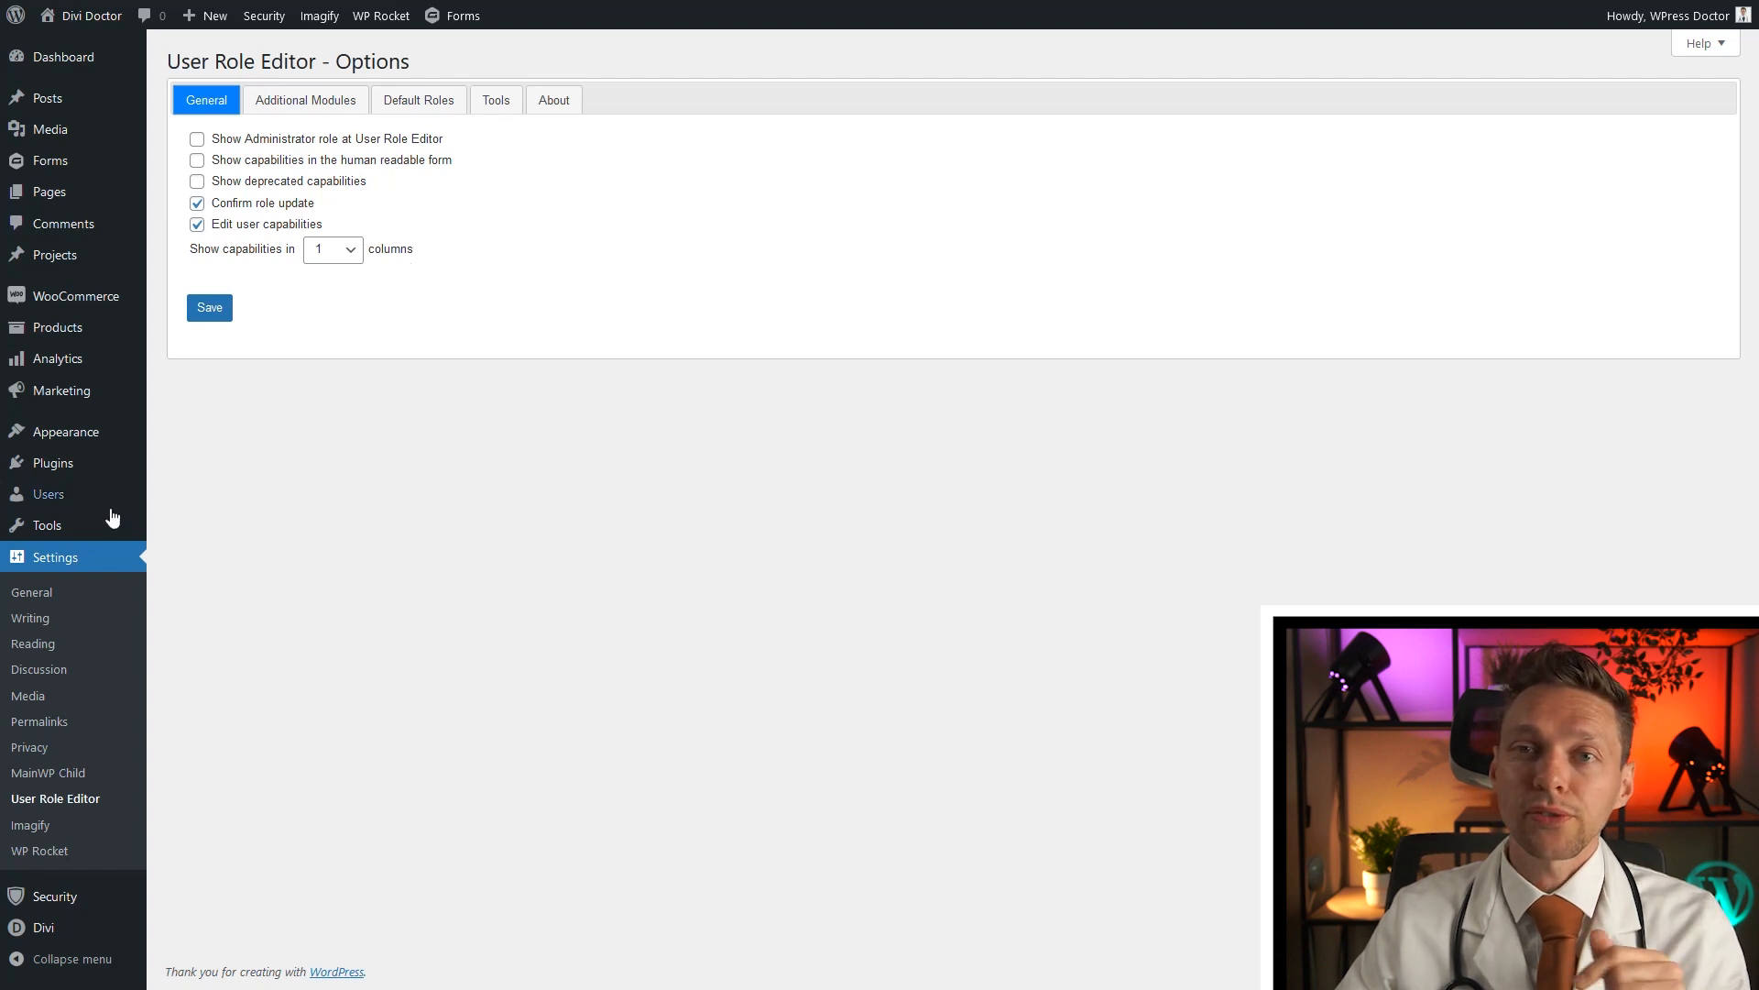
mouse_move(49, 494)
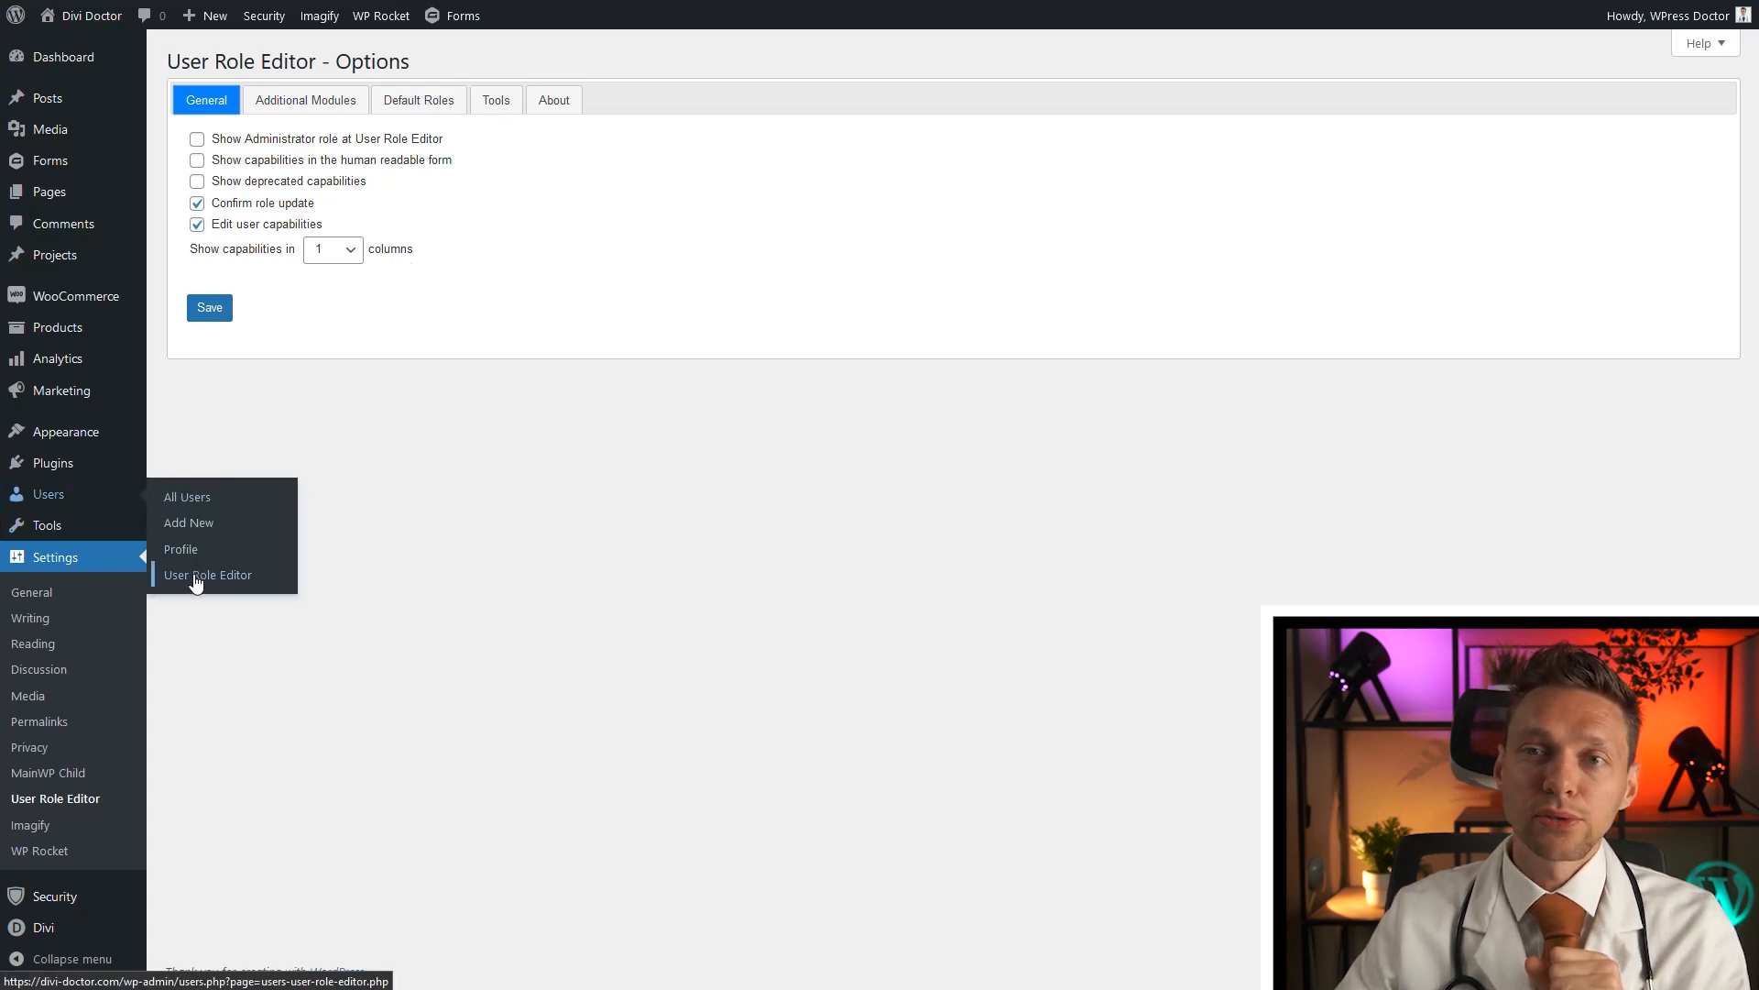
Step: Open the User Role Editor capabilities screen and scroll through the role's permissions
click(208, 575)
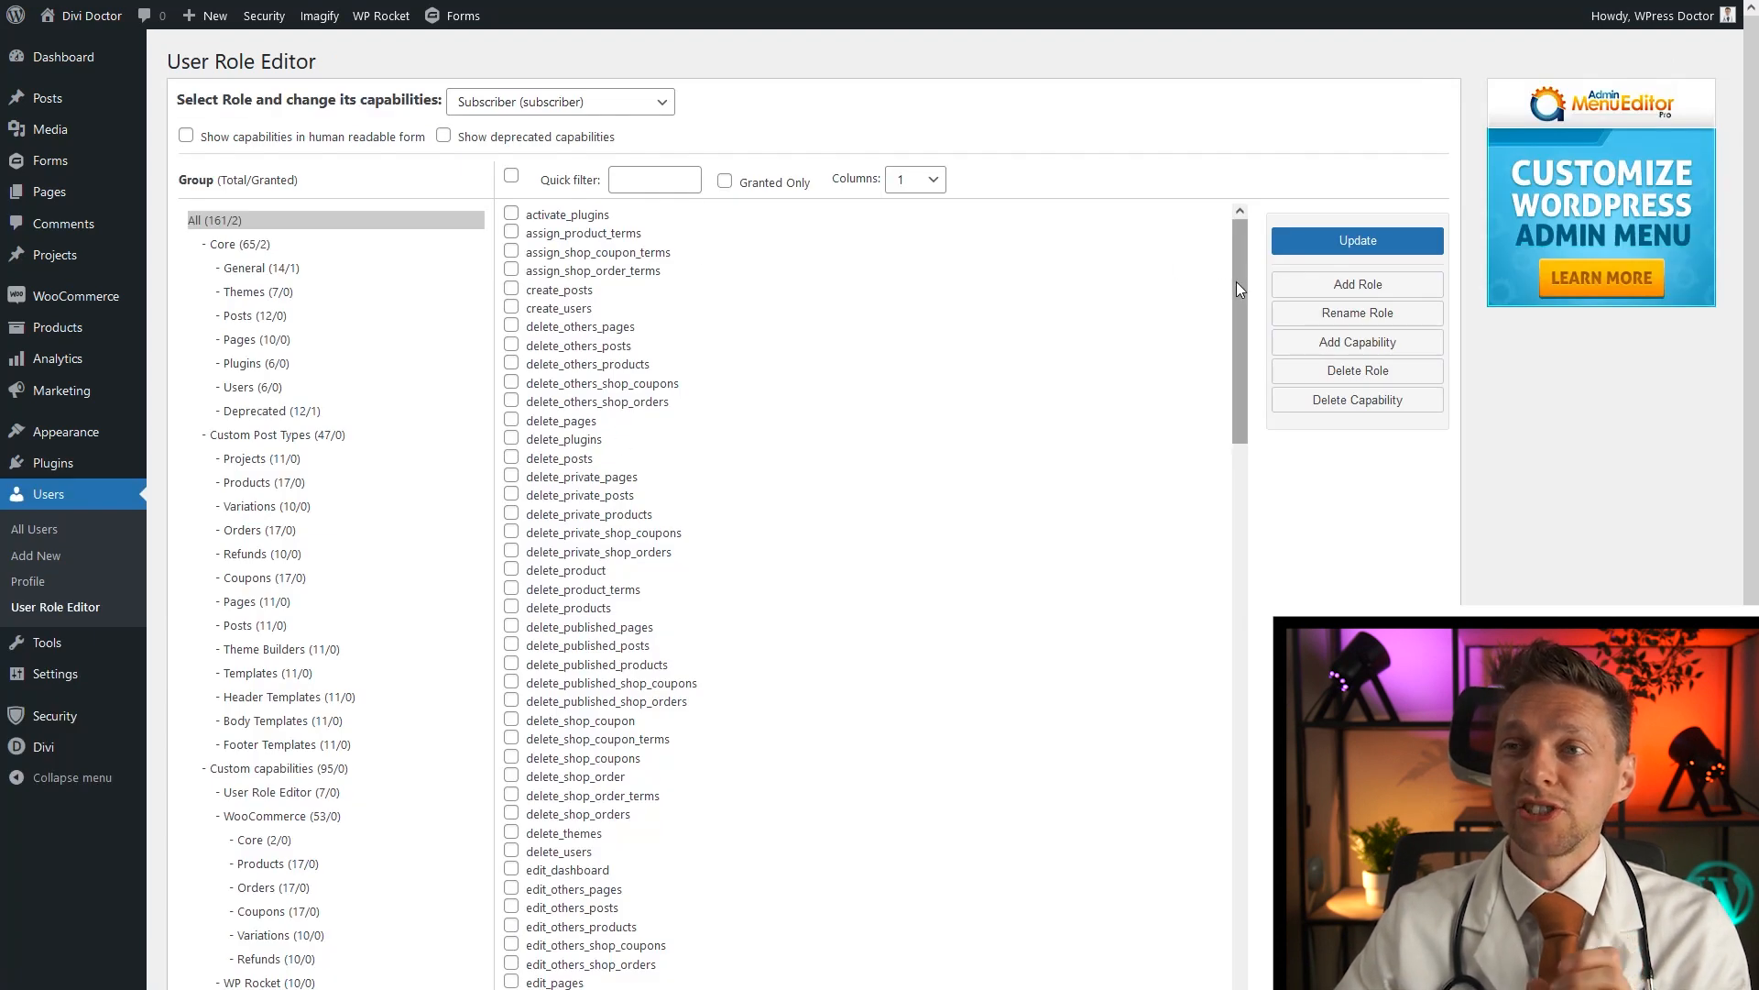
scroll(down, 3)
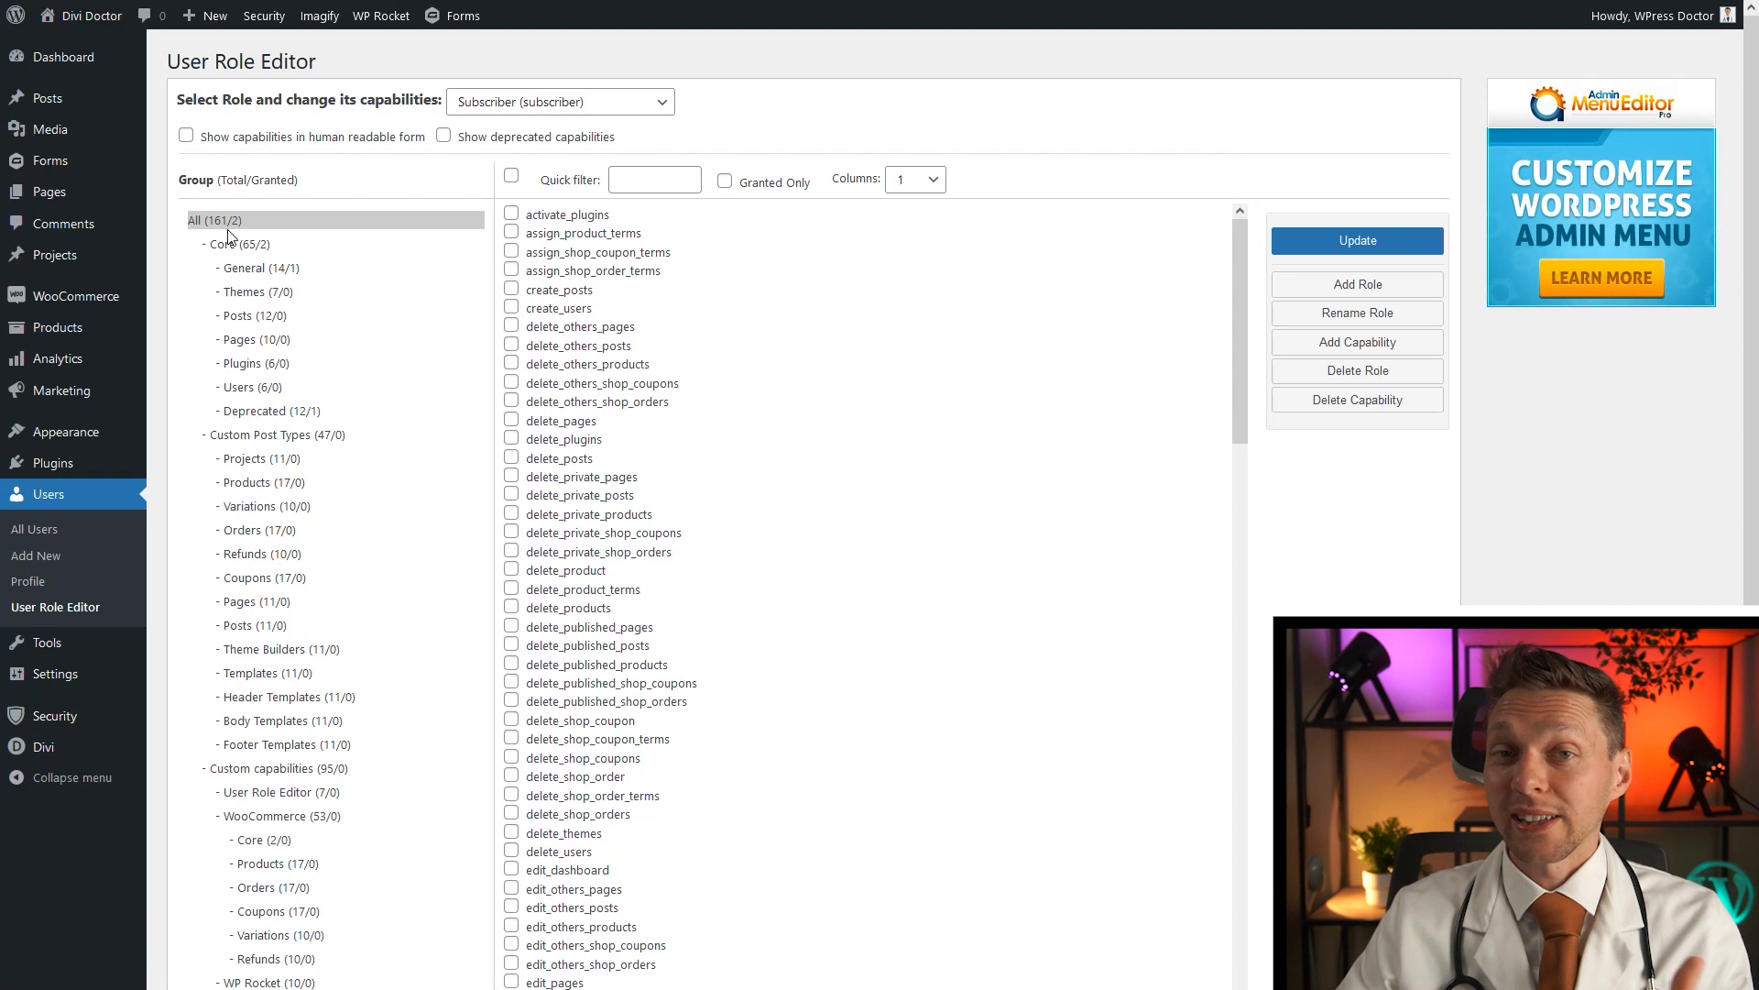
mouse_move(370, 95)
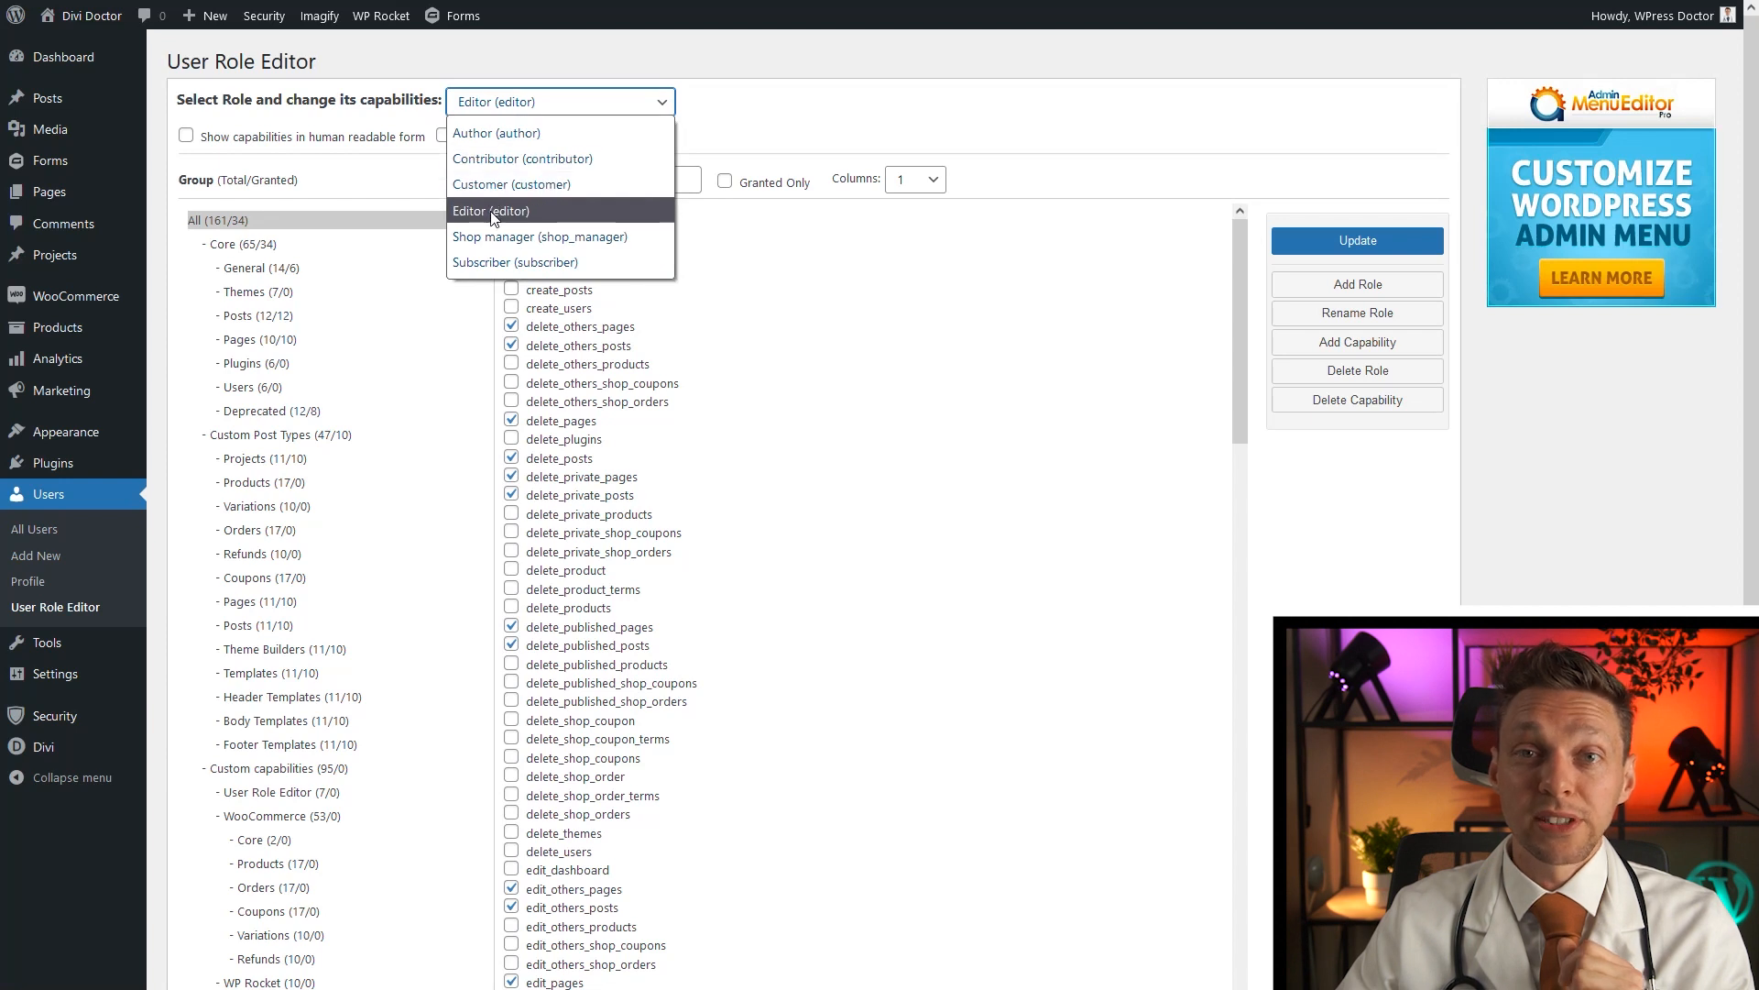
Step: Show all Editor capabilities, then filter the list to the WP Rocket (10/0) group
click(491, 210)
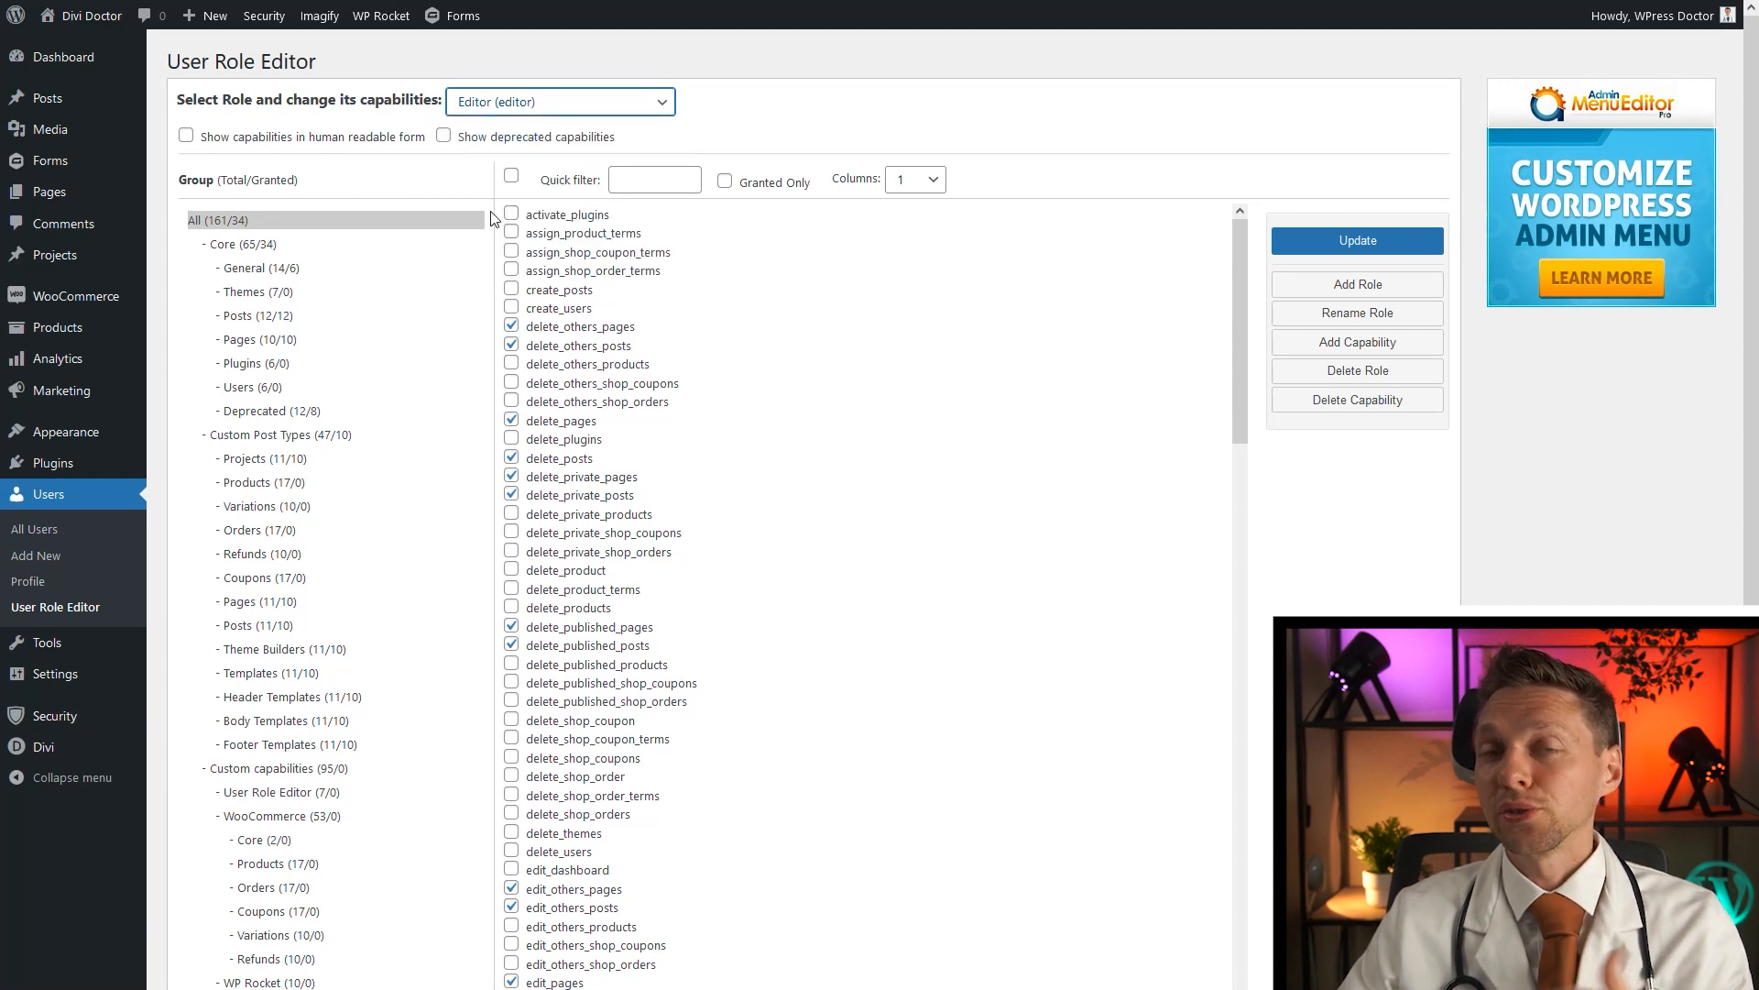
click(558, 101)
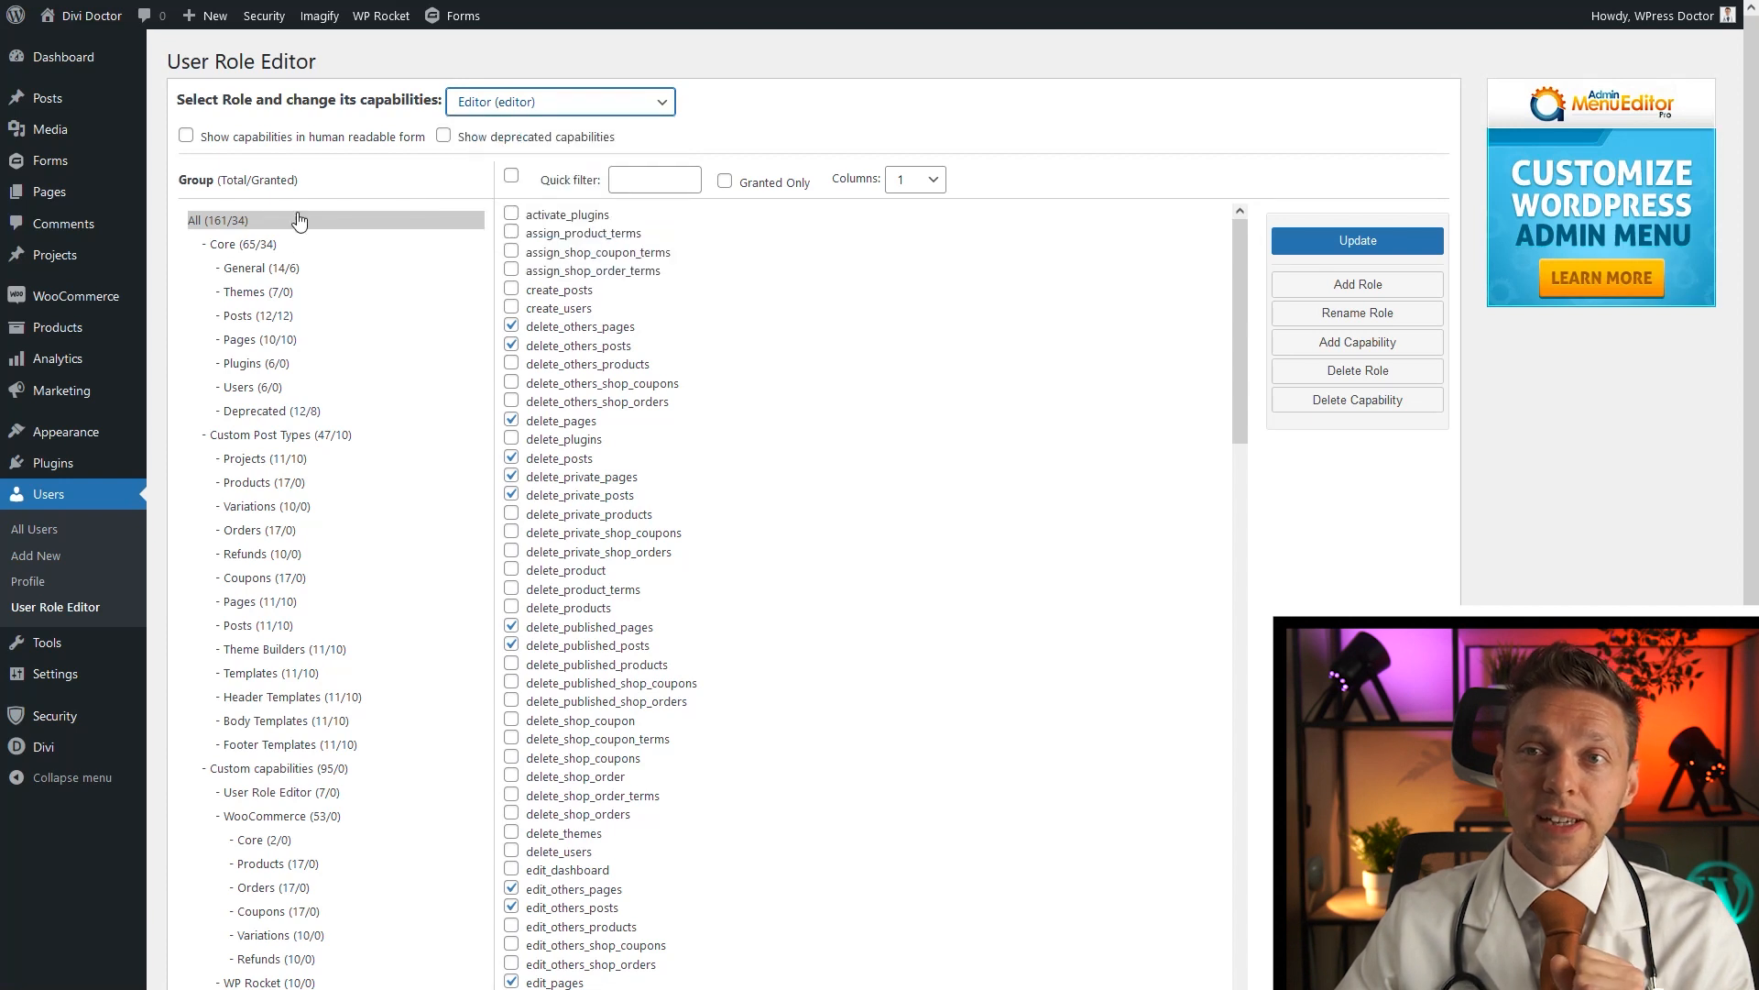
scroll(down, 3)
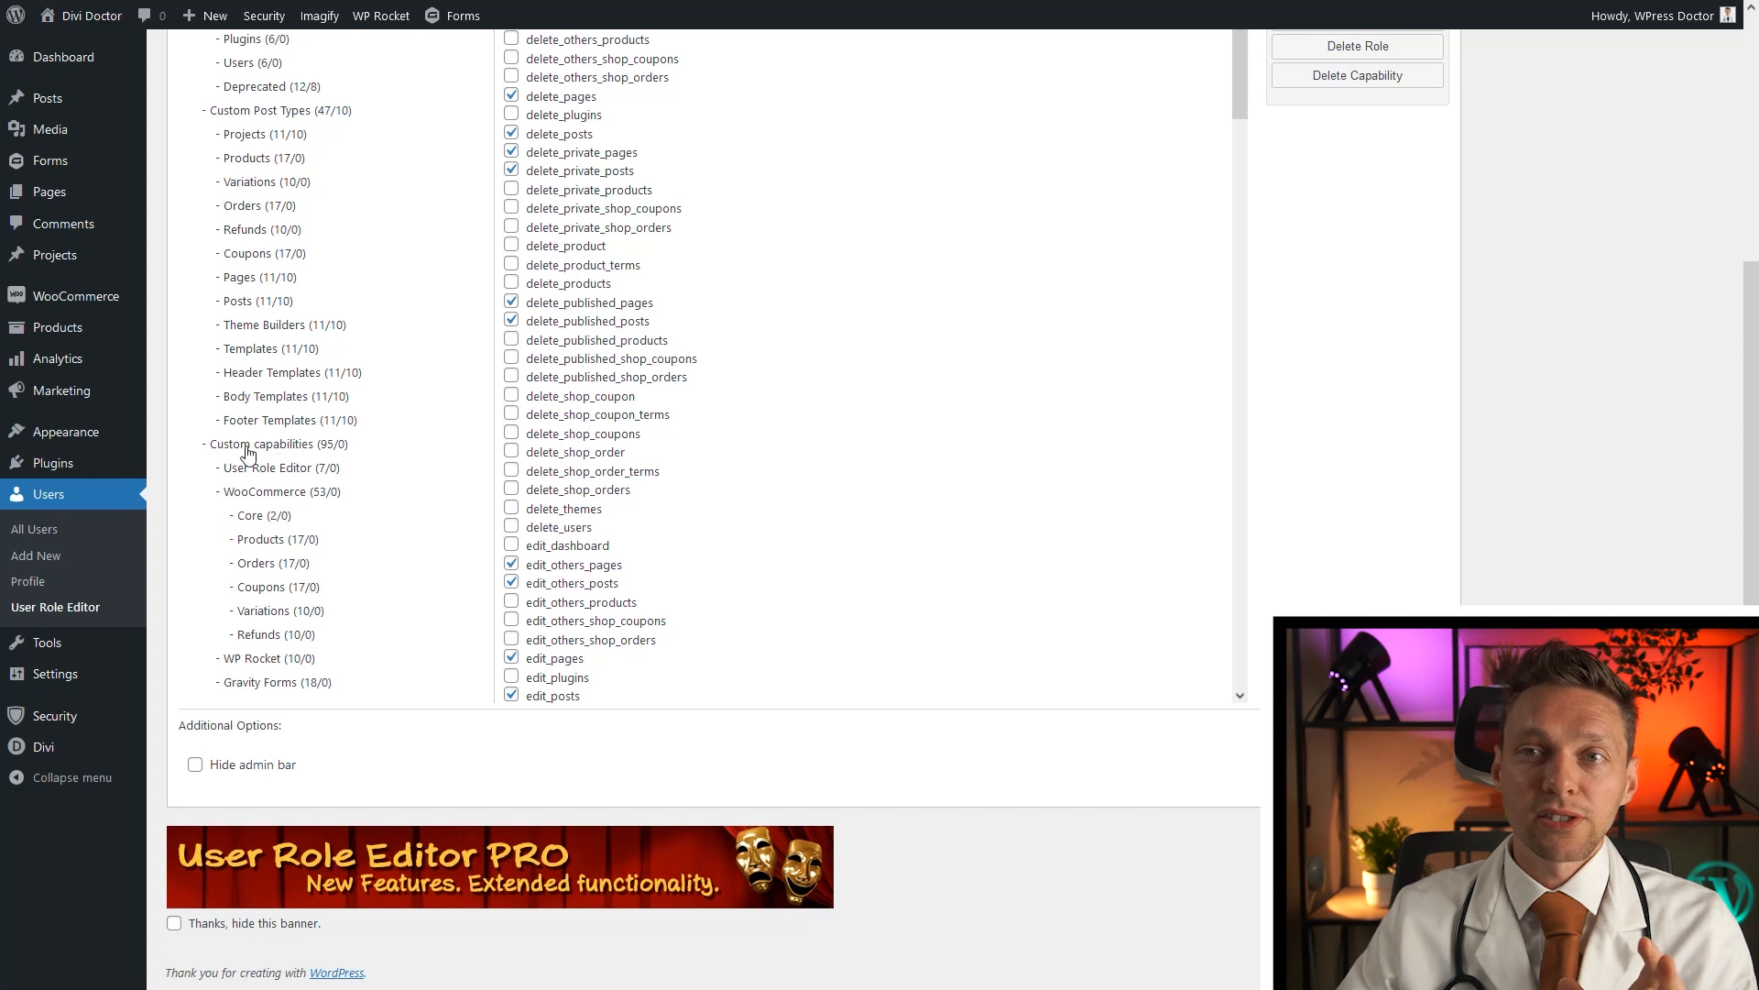
mouse_move(274, 475)
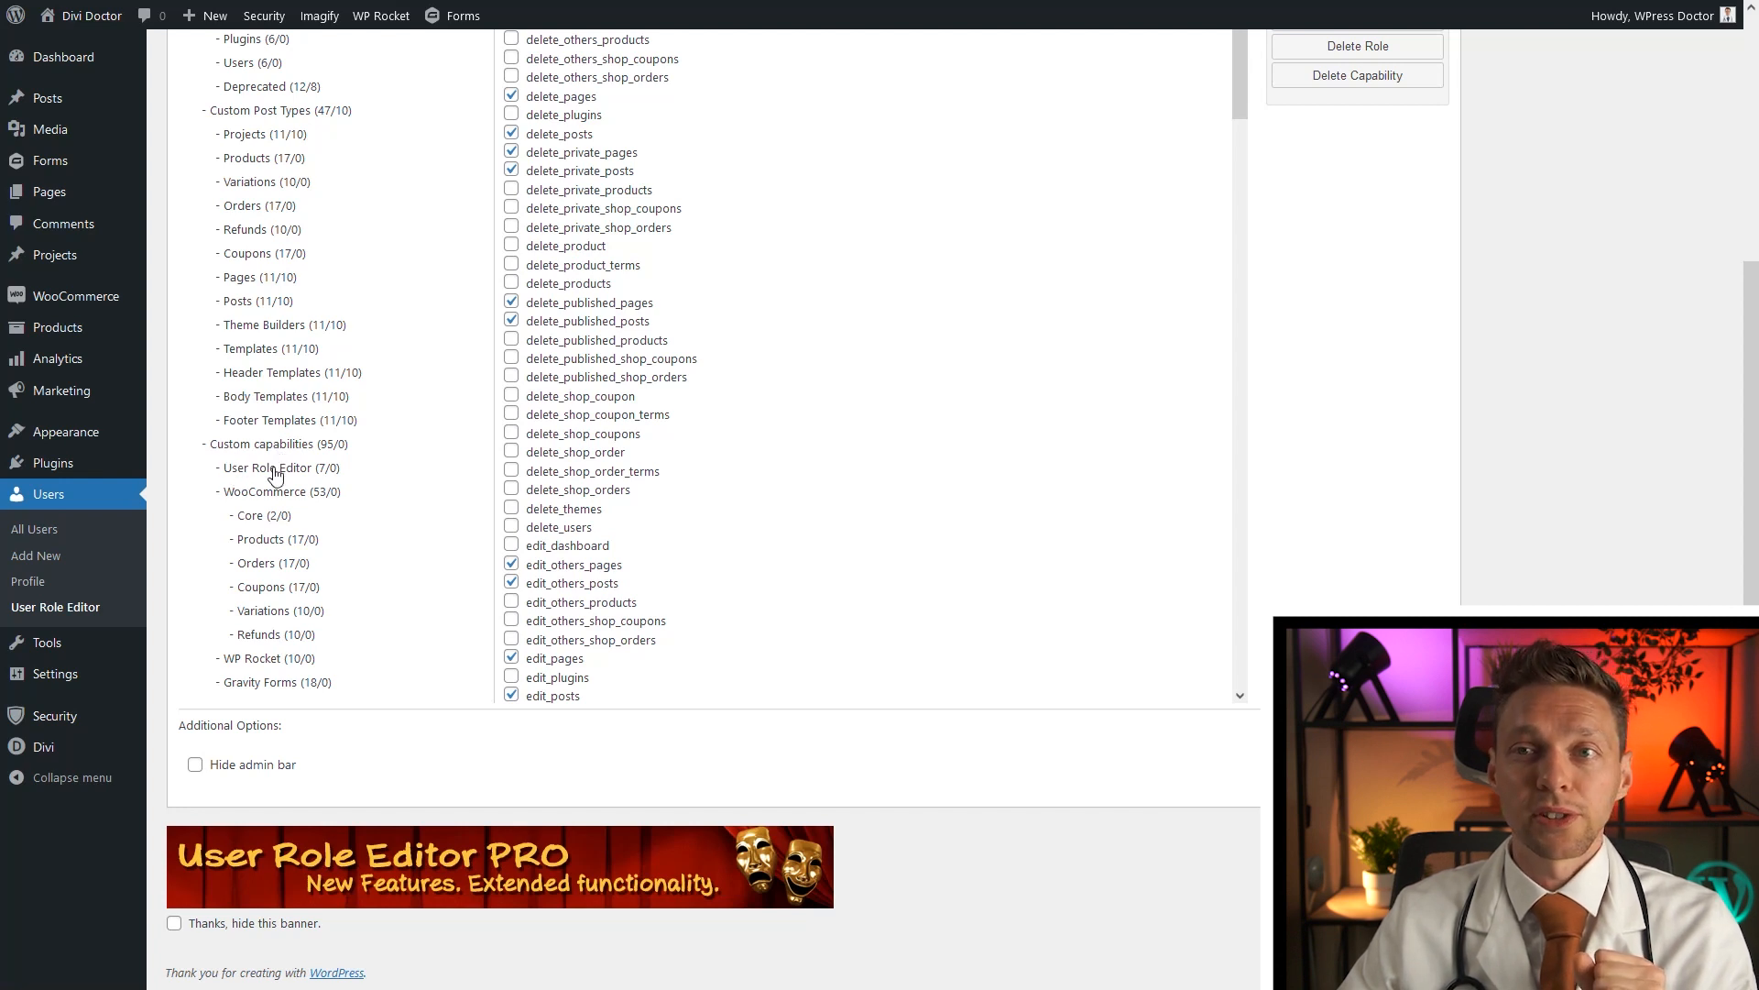
mouse_move(239, 511)
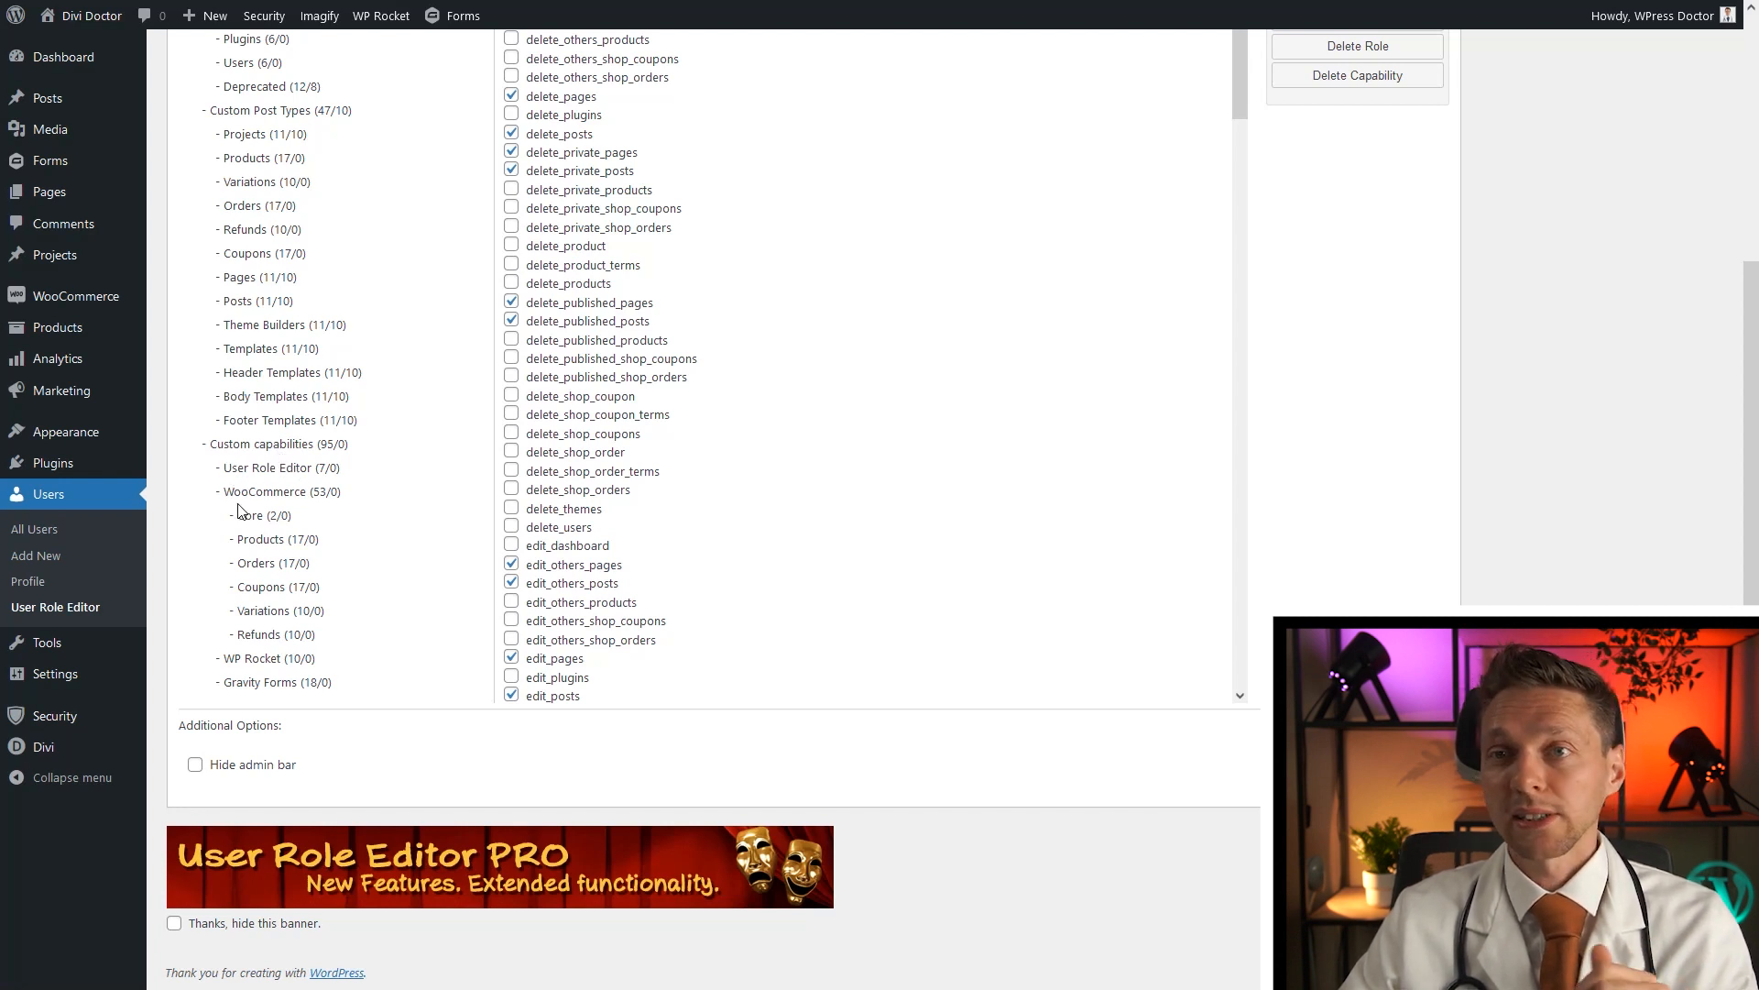
mouse_move(266, 669)
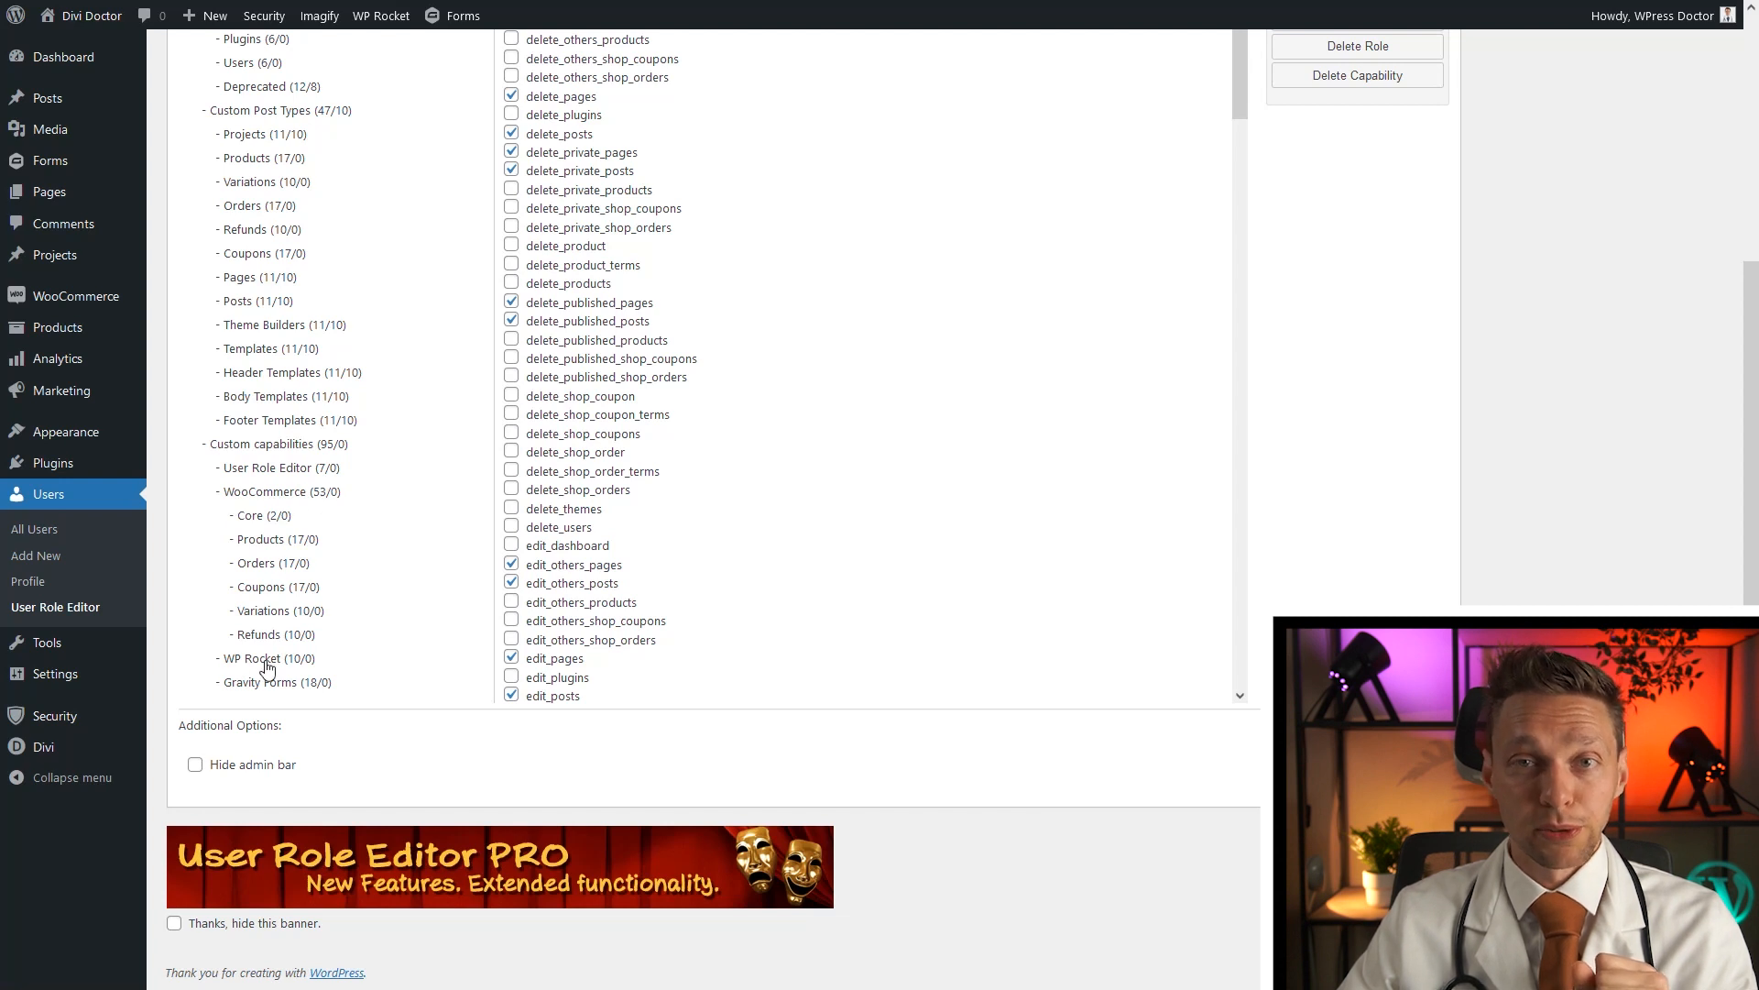
click(380, 16)
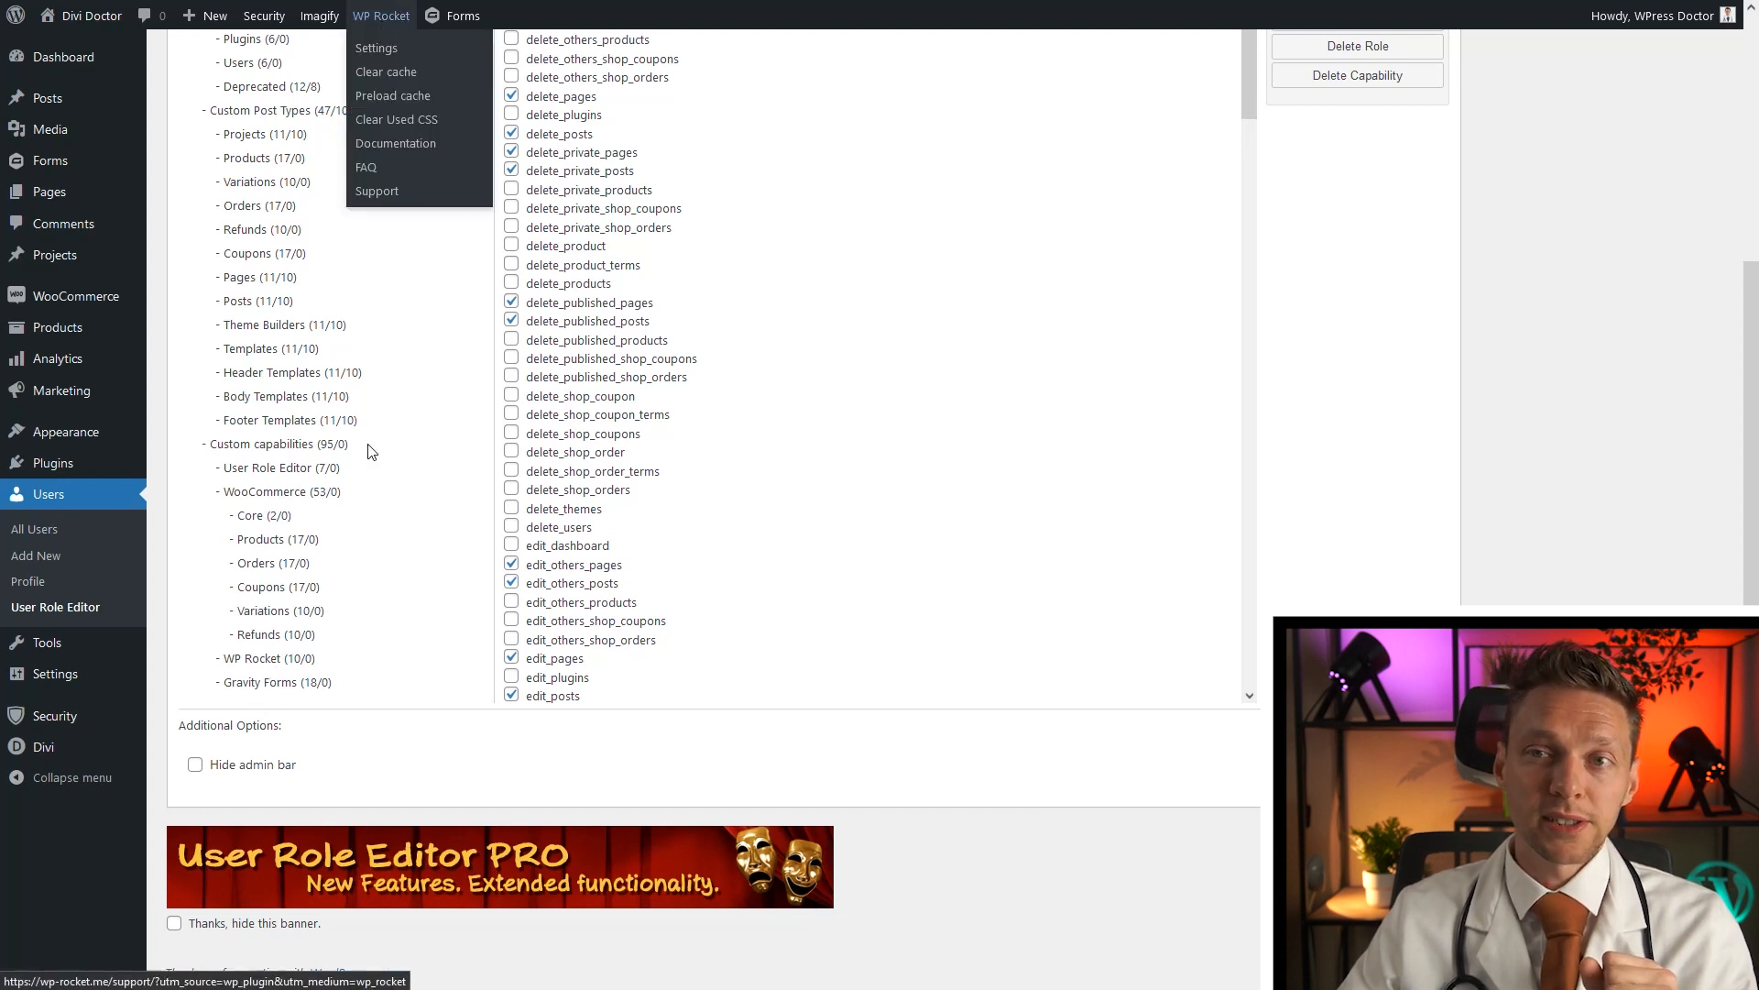
click(266, 696)
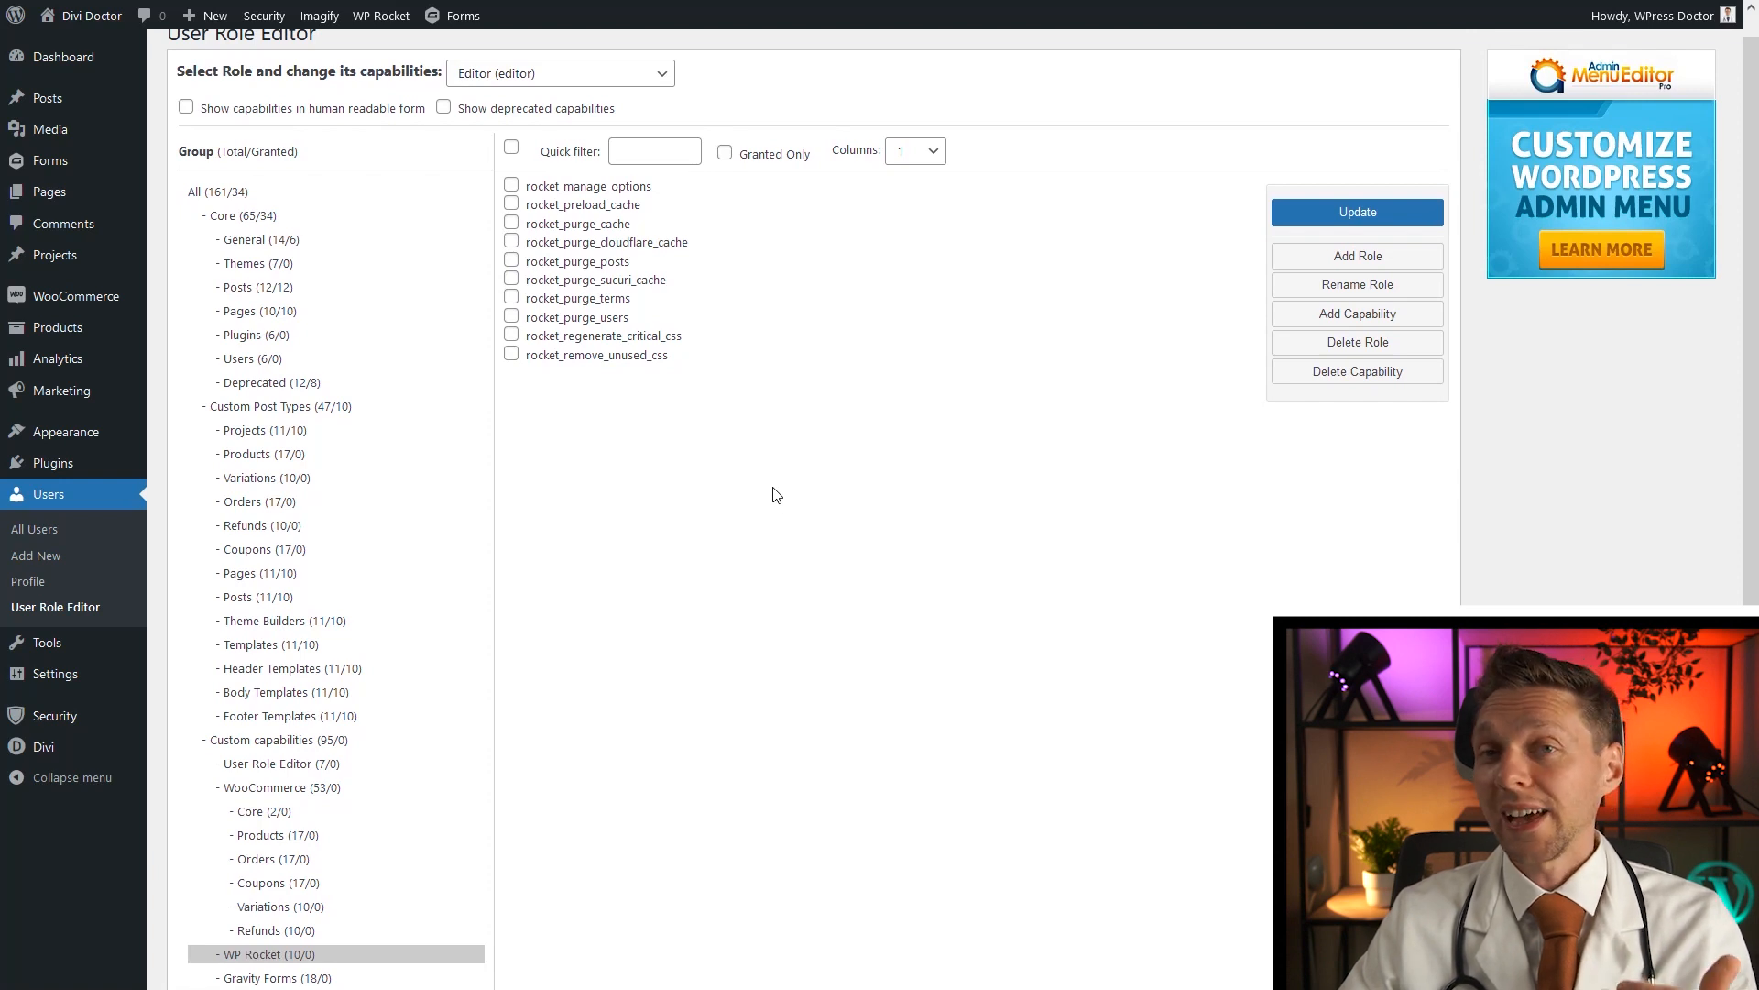
Step: Grant the Editor every WP Rocket capability except rocket_manage_options and confirm the update
click(511, 204)
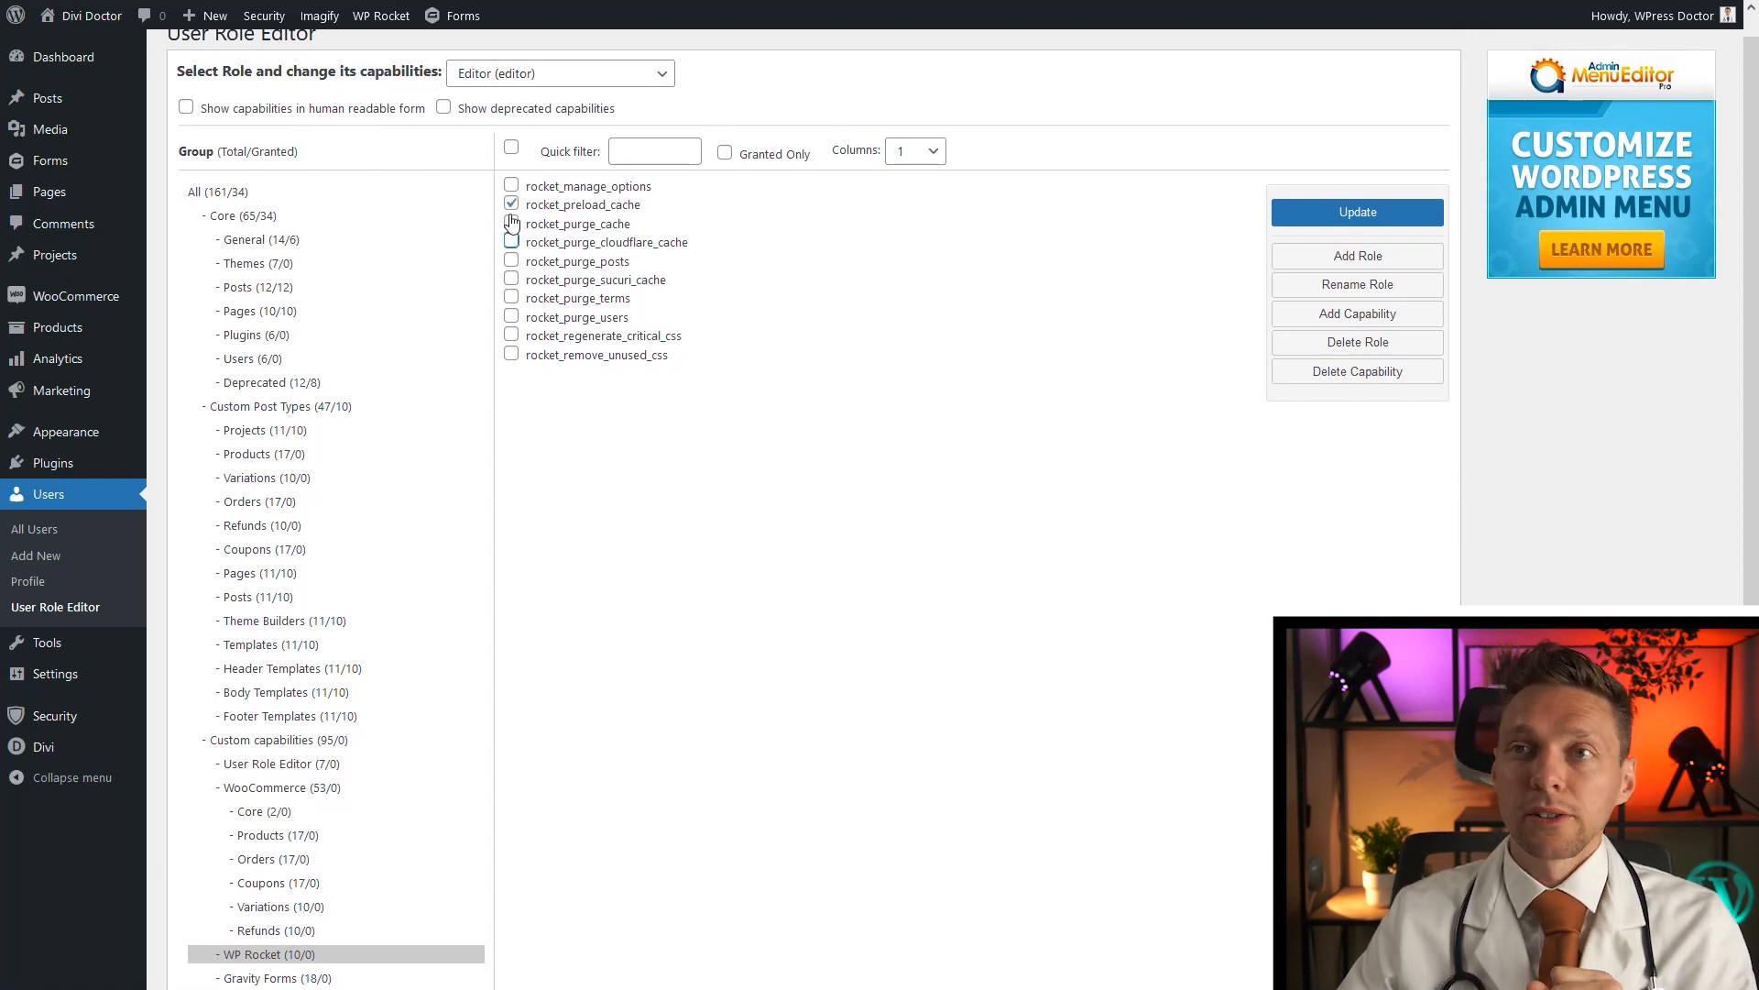
click(511, 204)
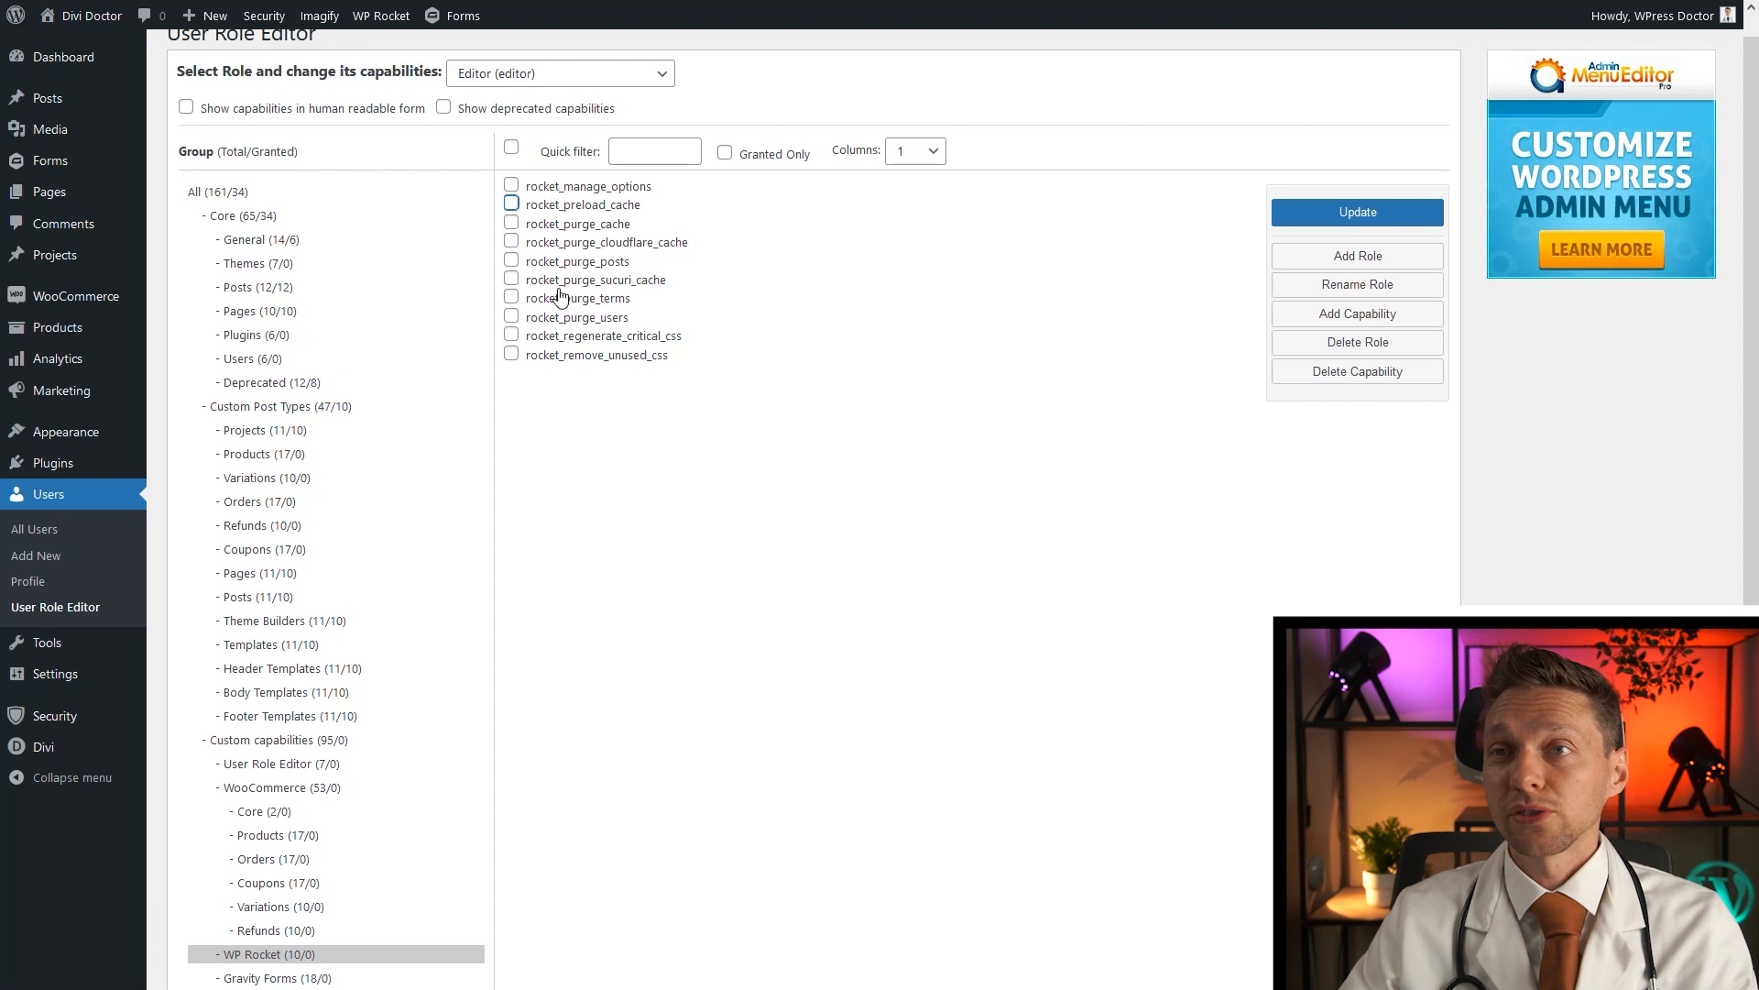
mouse_move(589, 356)
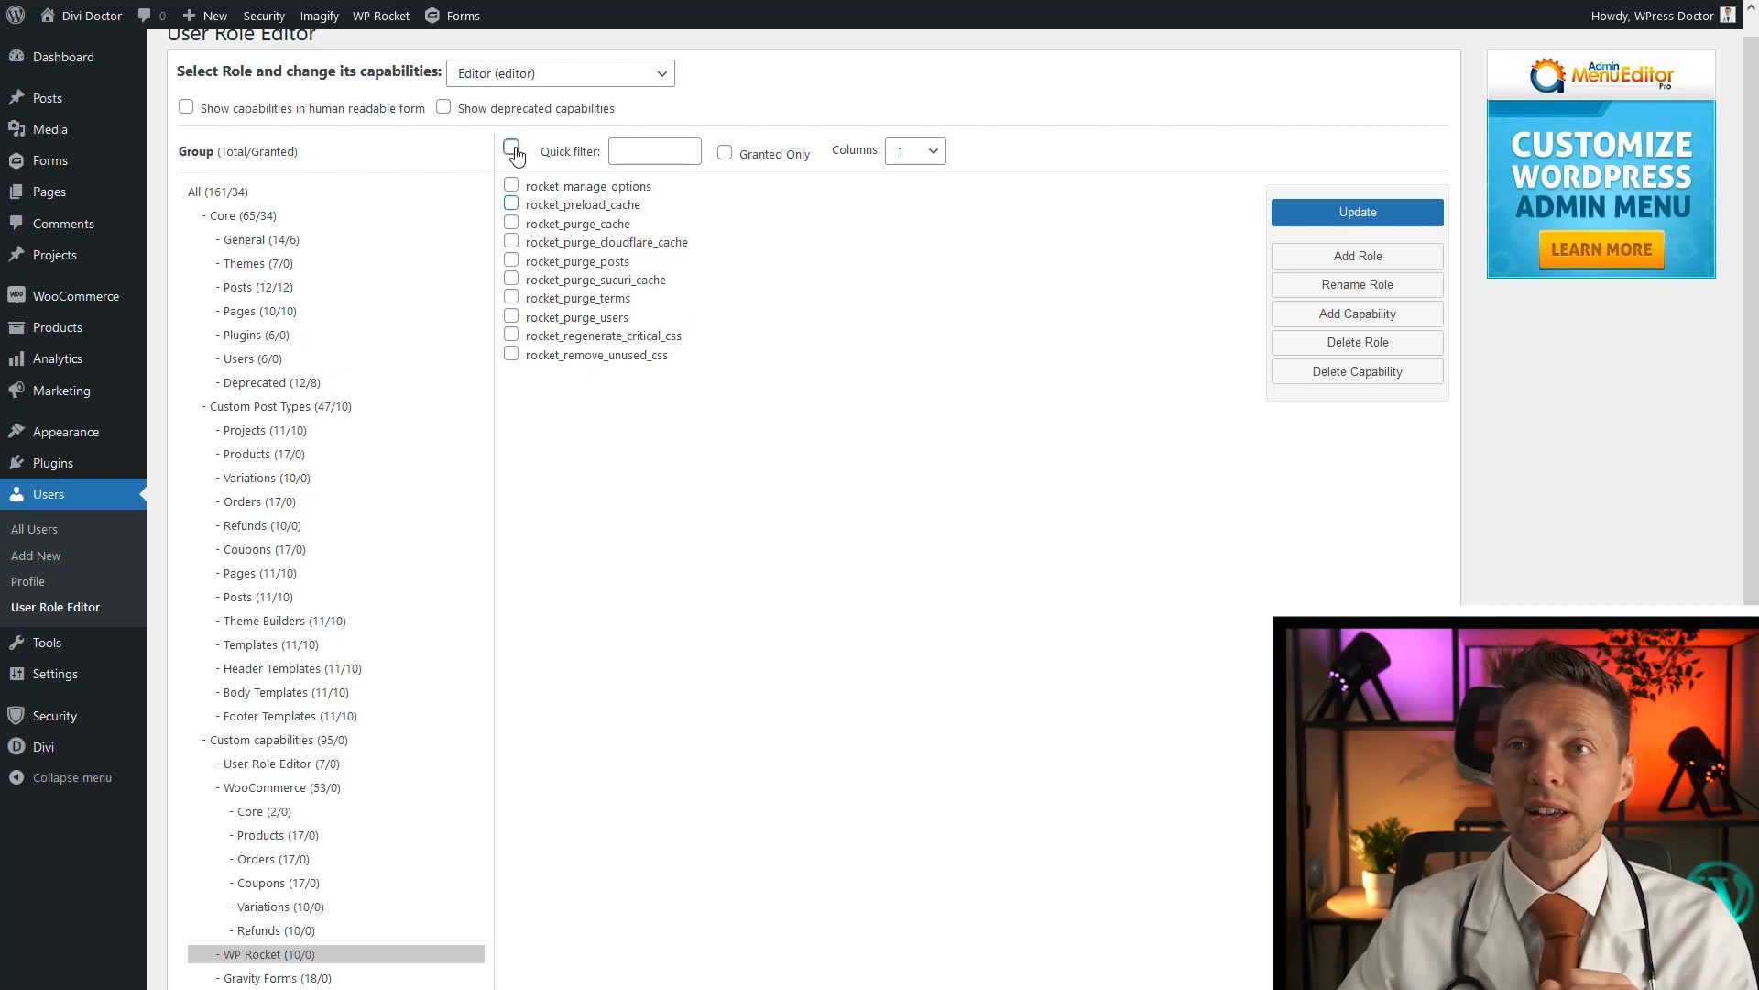
click(511, 149)
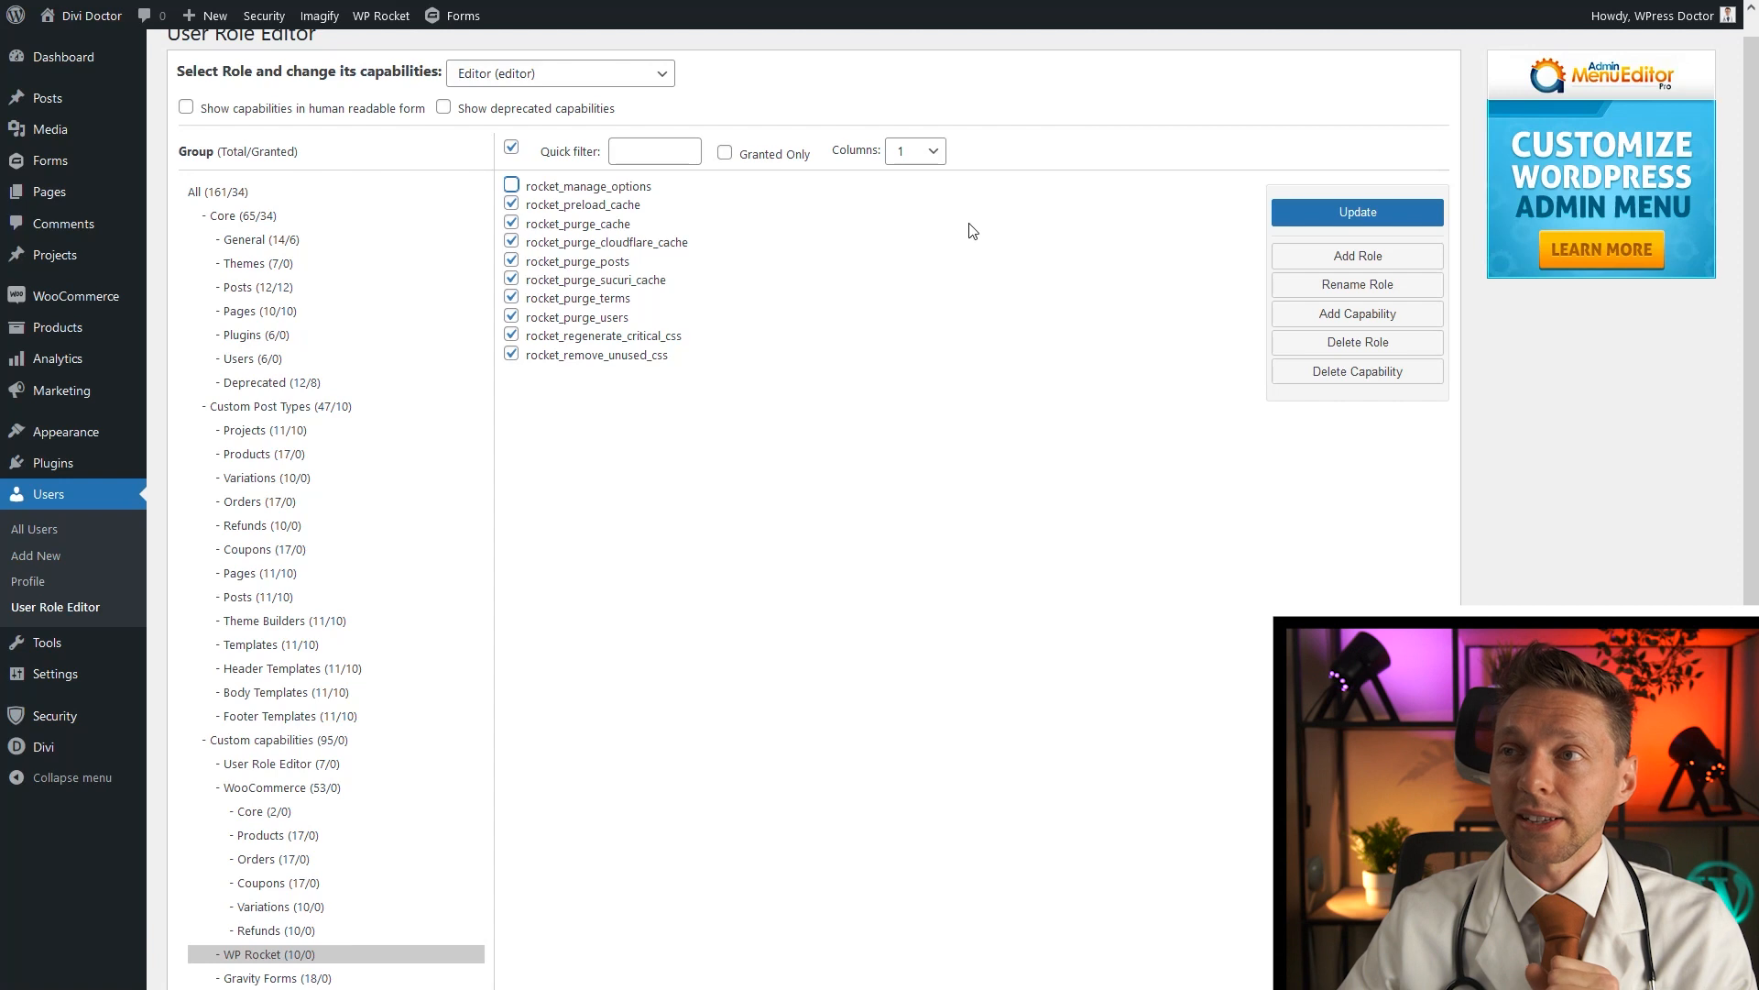
click(1356, 212)
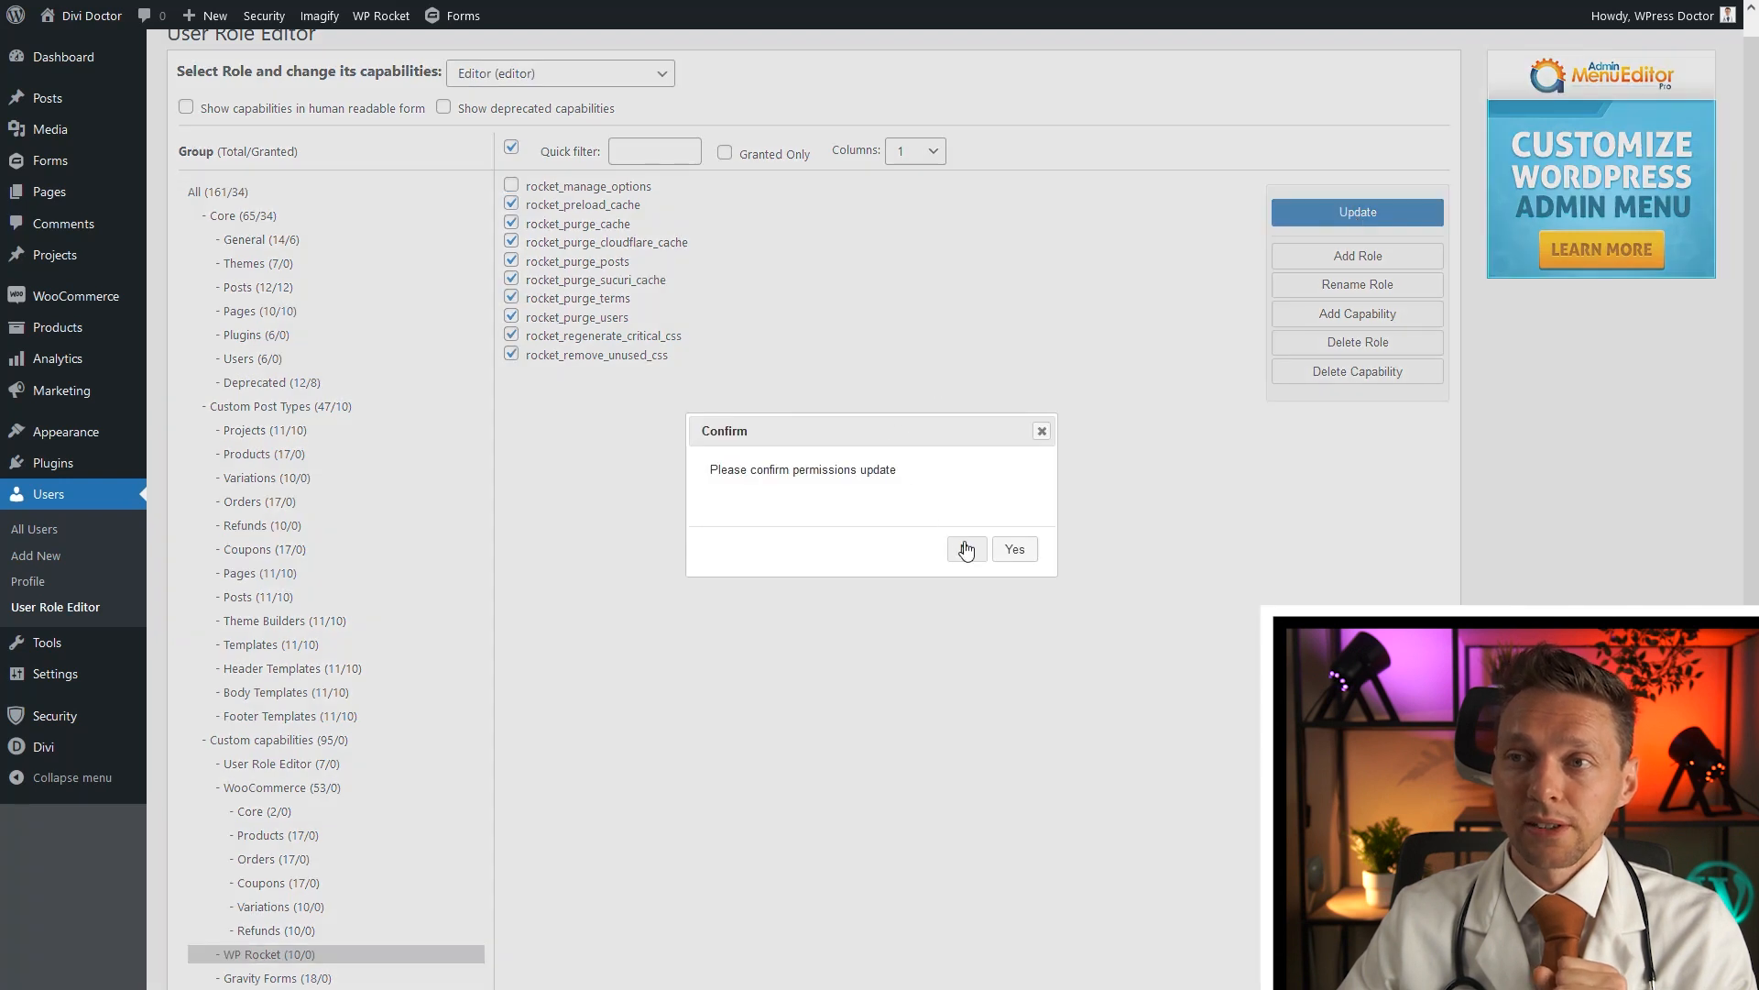
click(1013, 549)
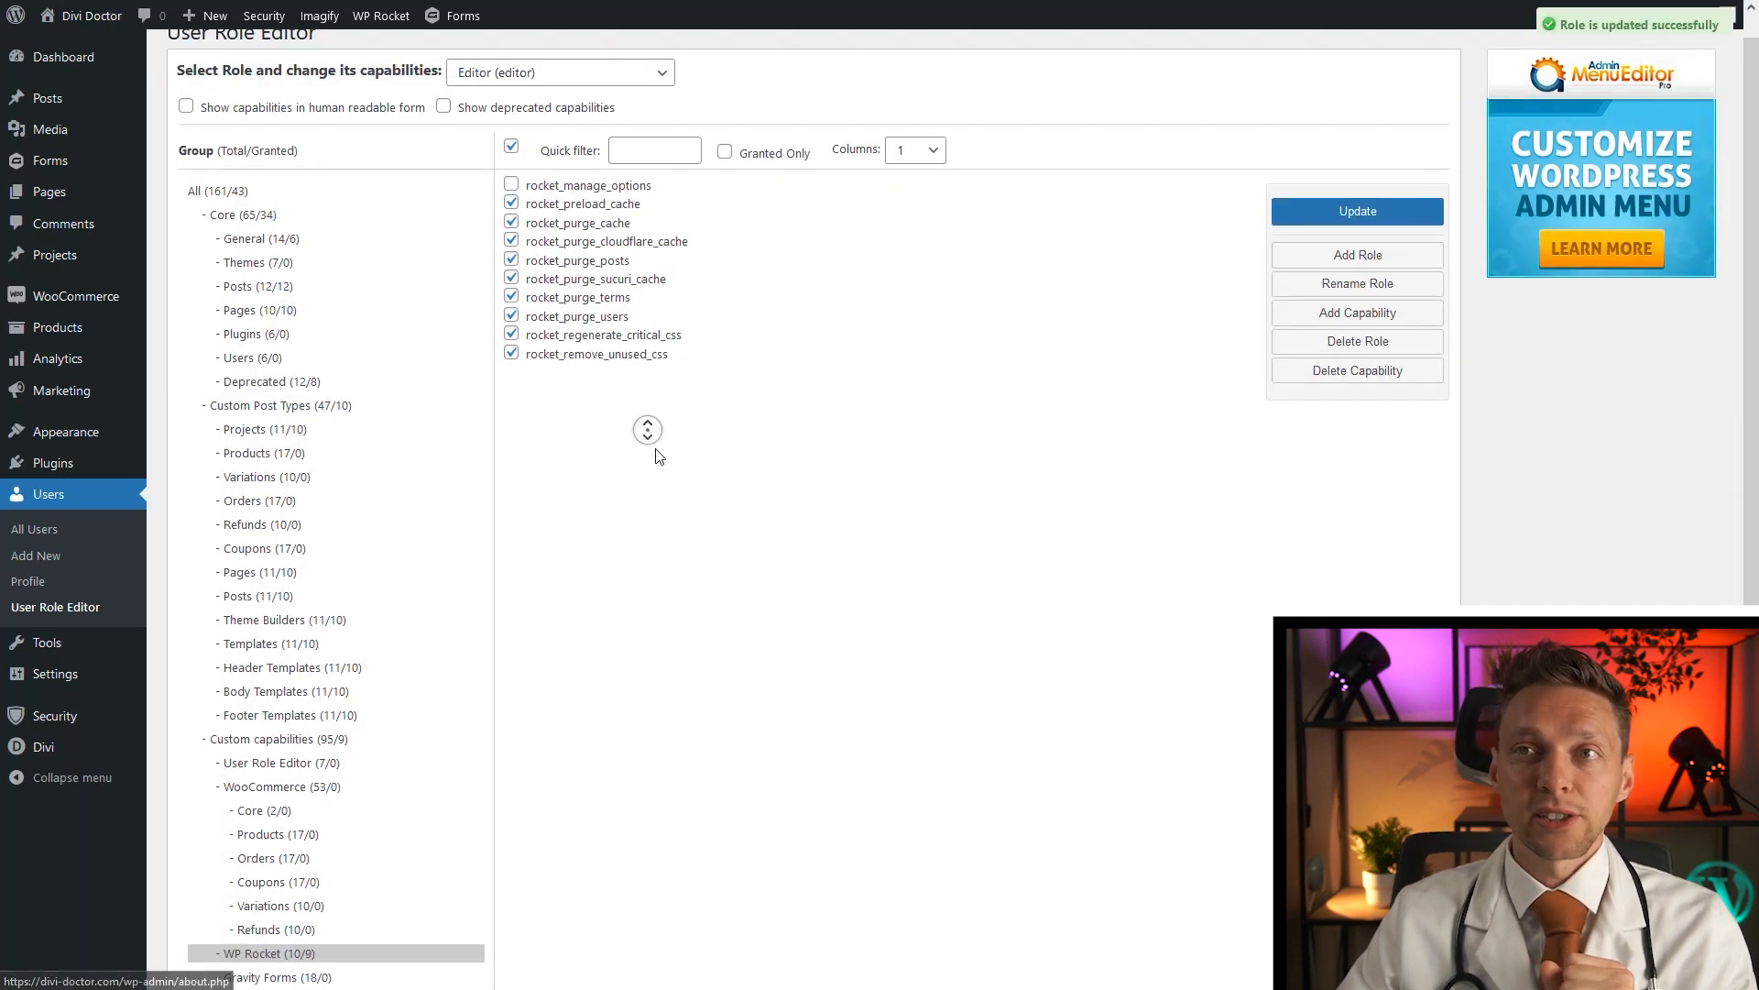
scroll(down, 3)
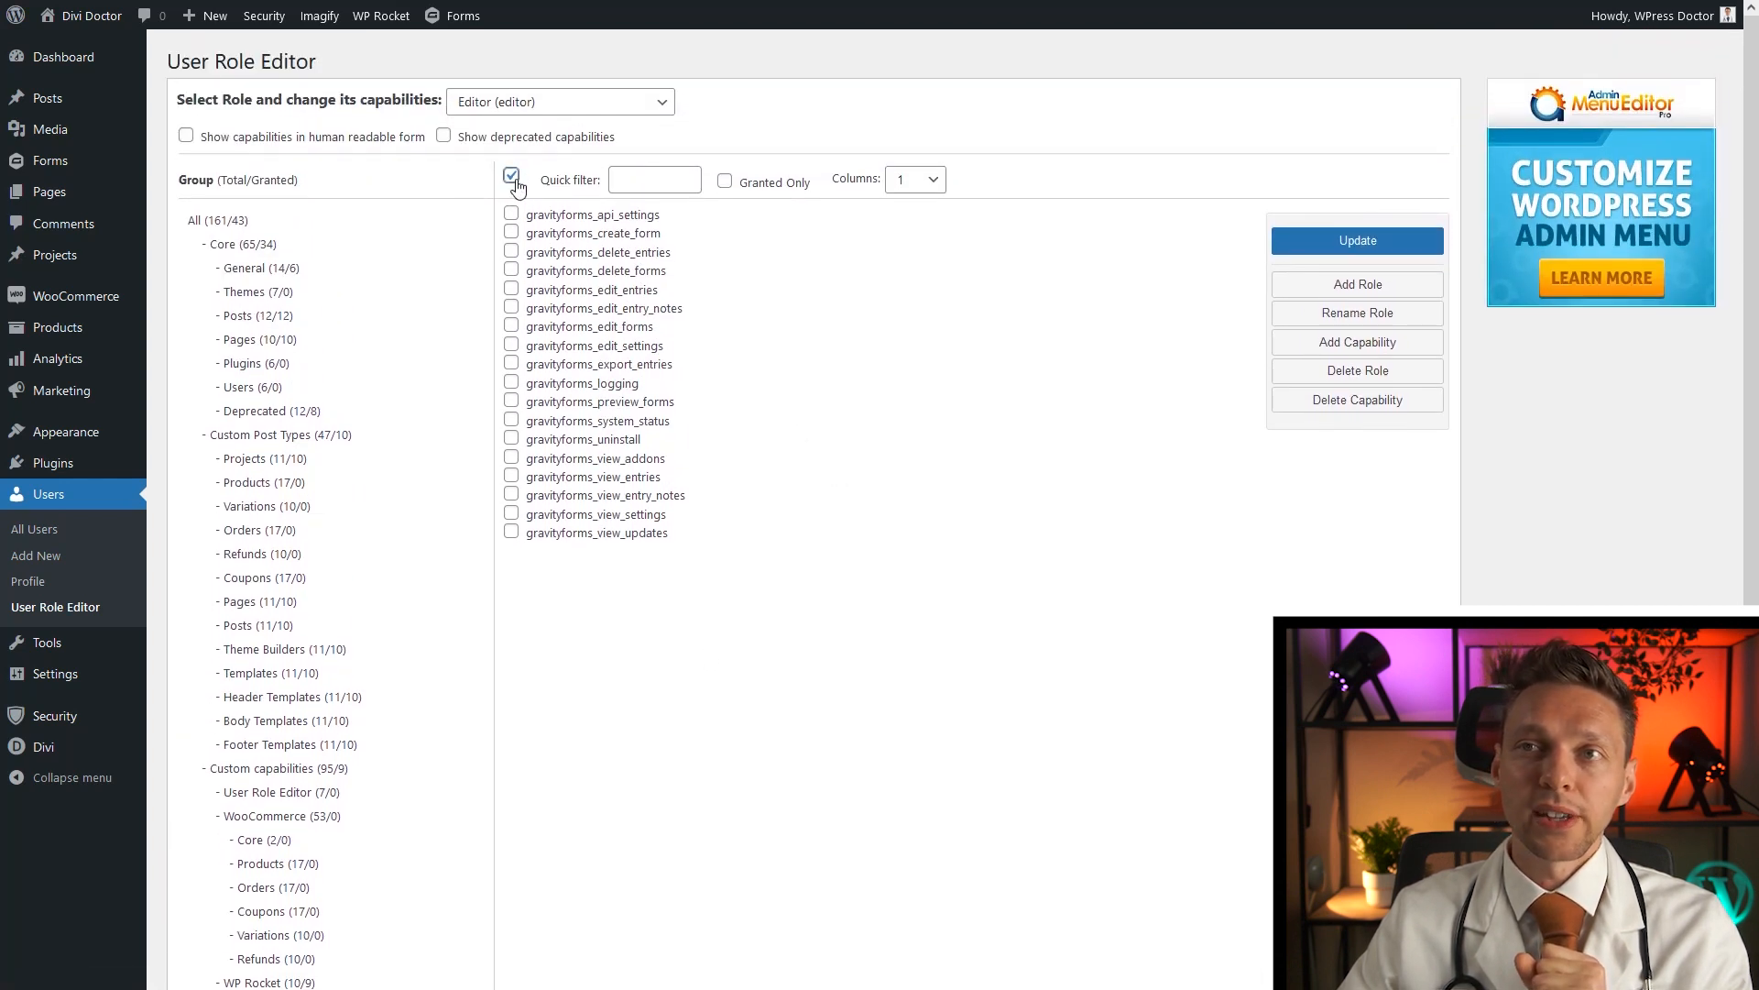
Step: Select all eighteen Gravity Forms capabilities for the Editor and confirm the update
click(512, 175)
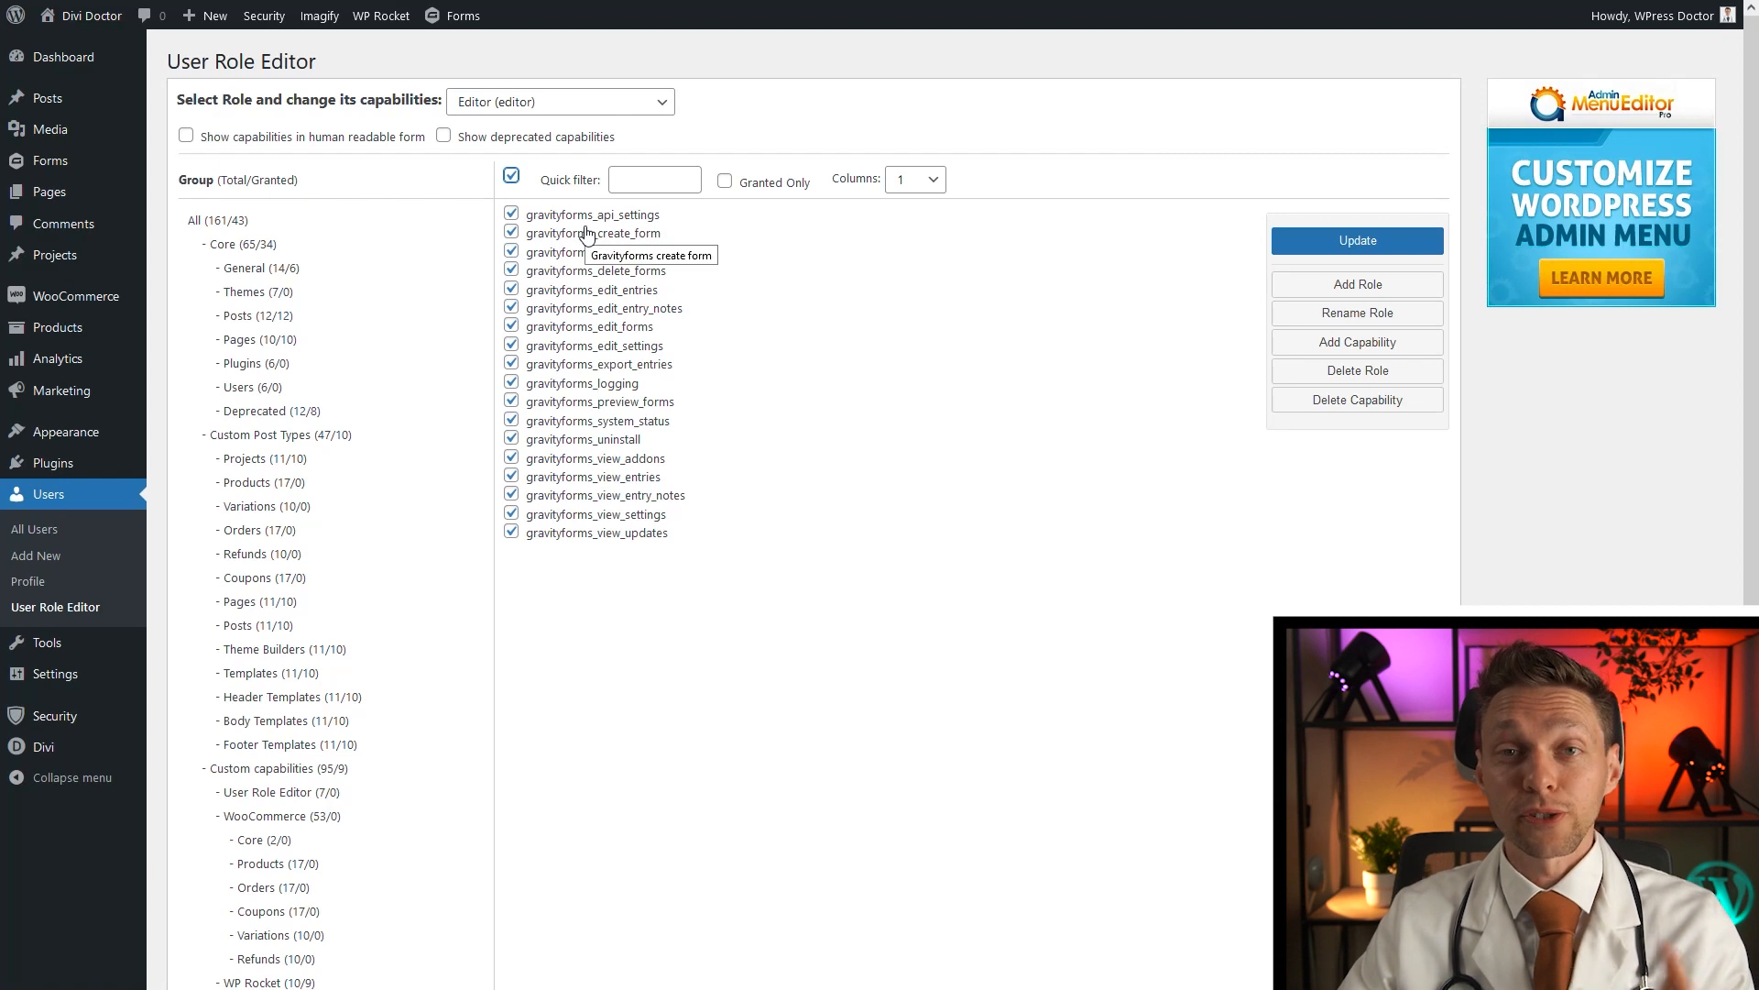
click(1357, 240)
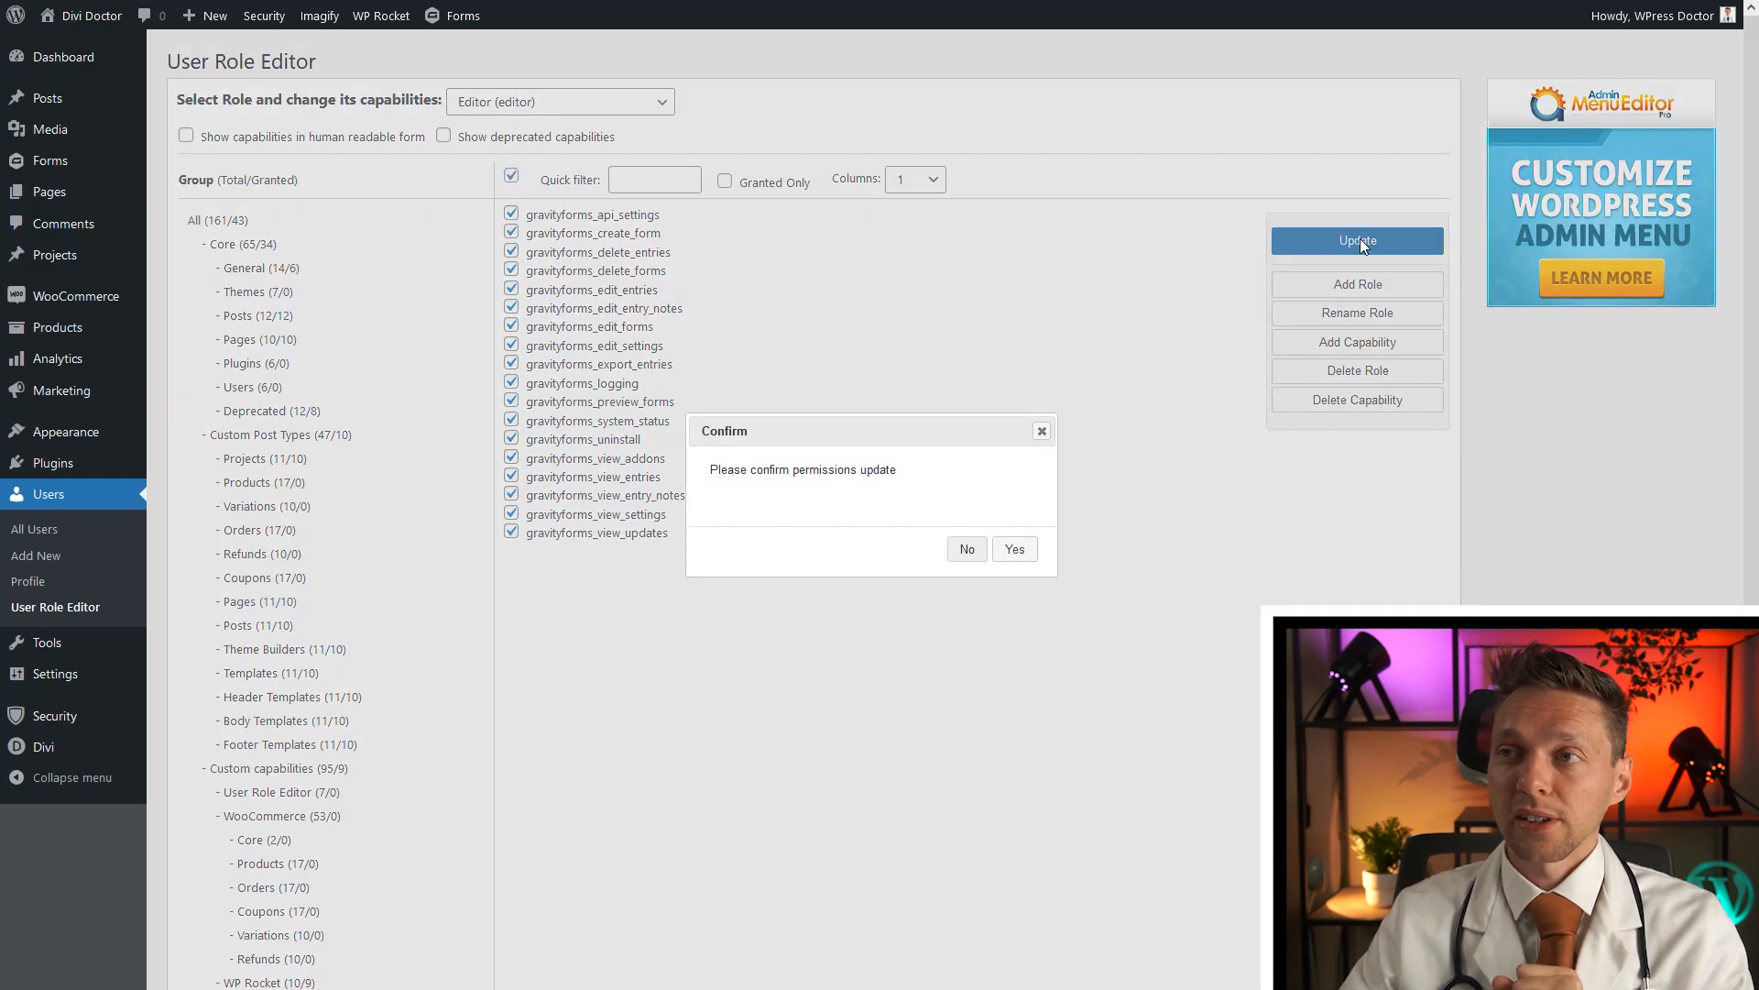
click(1014, 549)
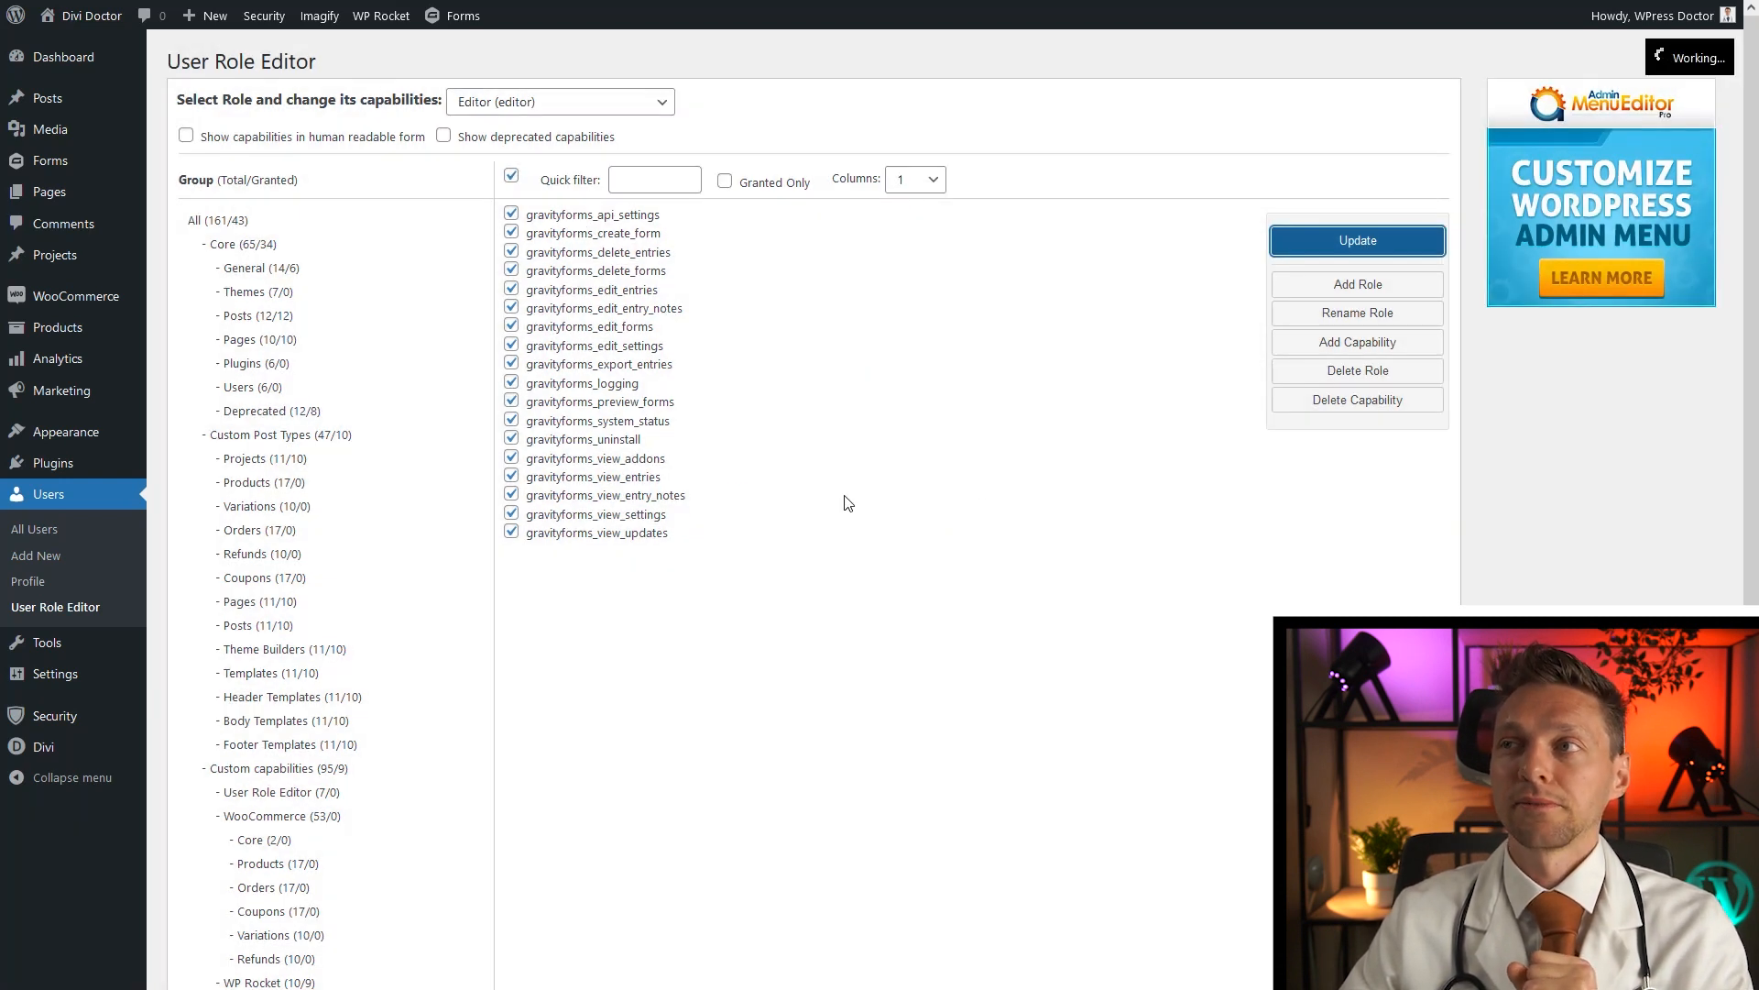
click(1356, 240)
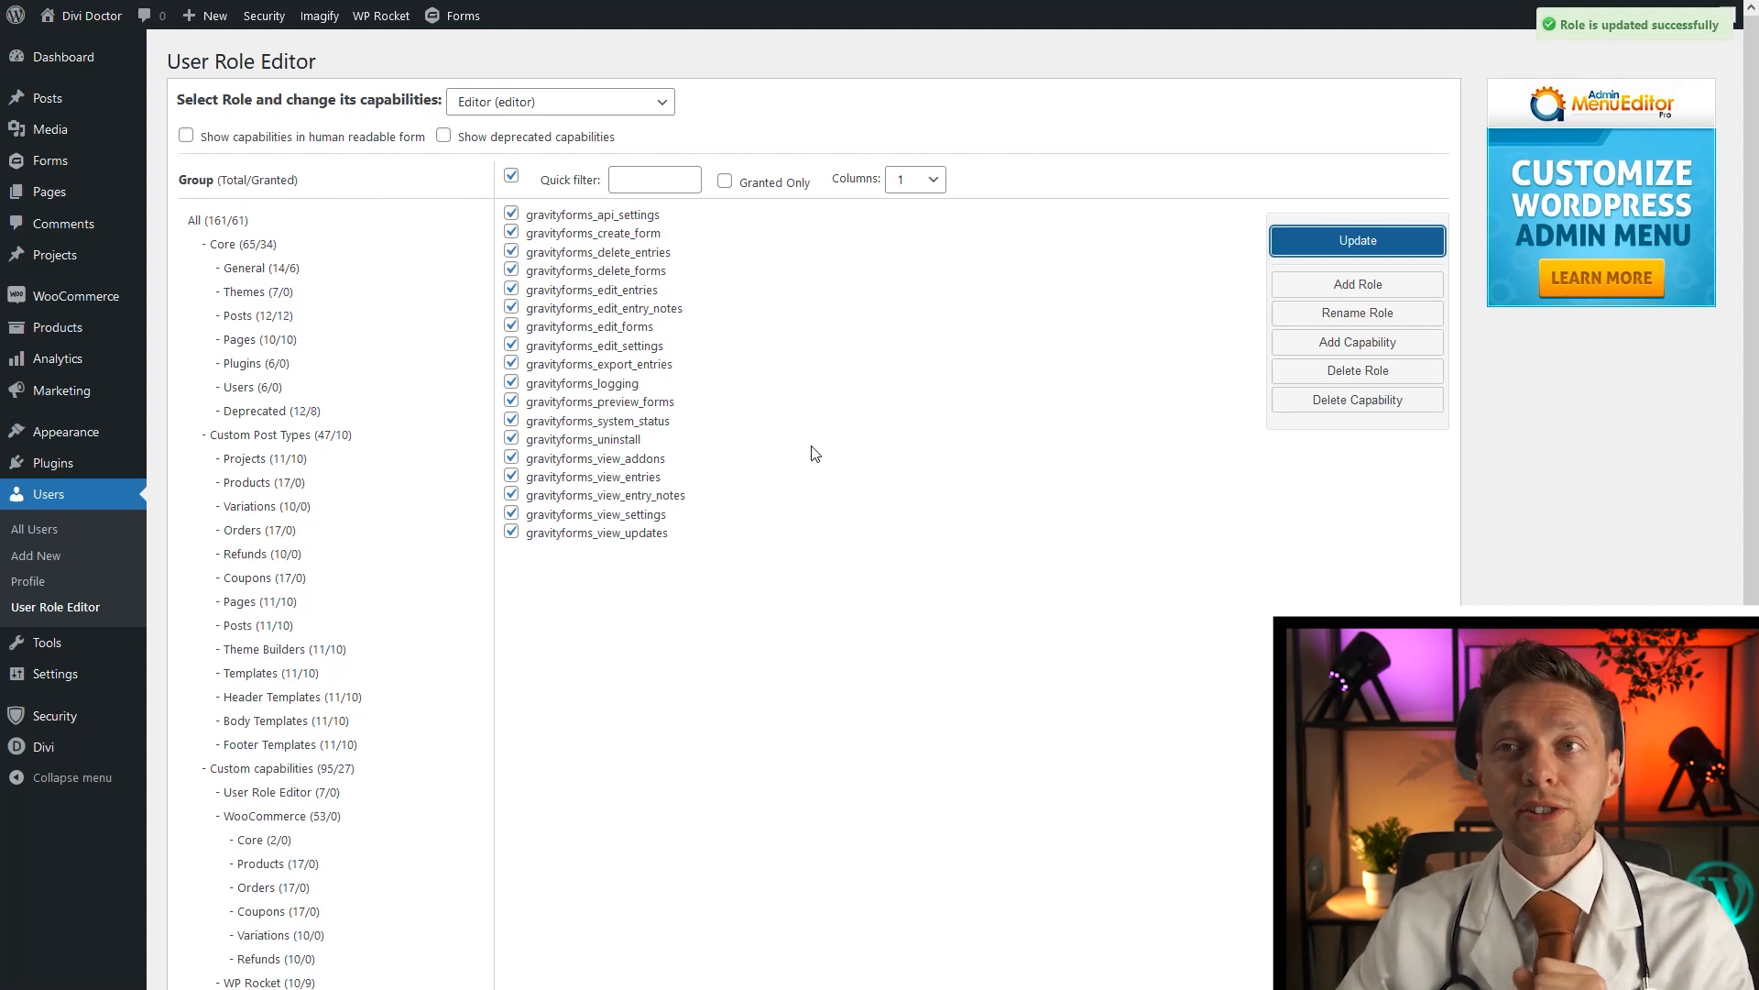
scroll(down, 3)
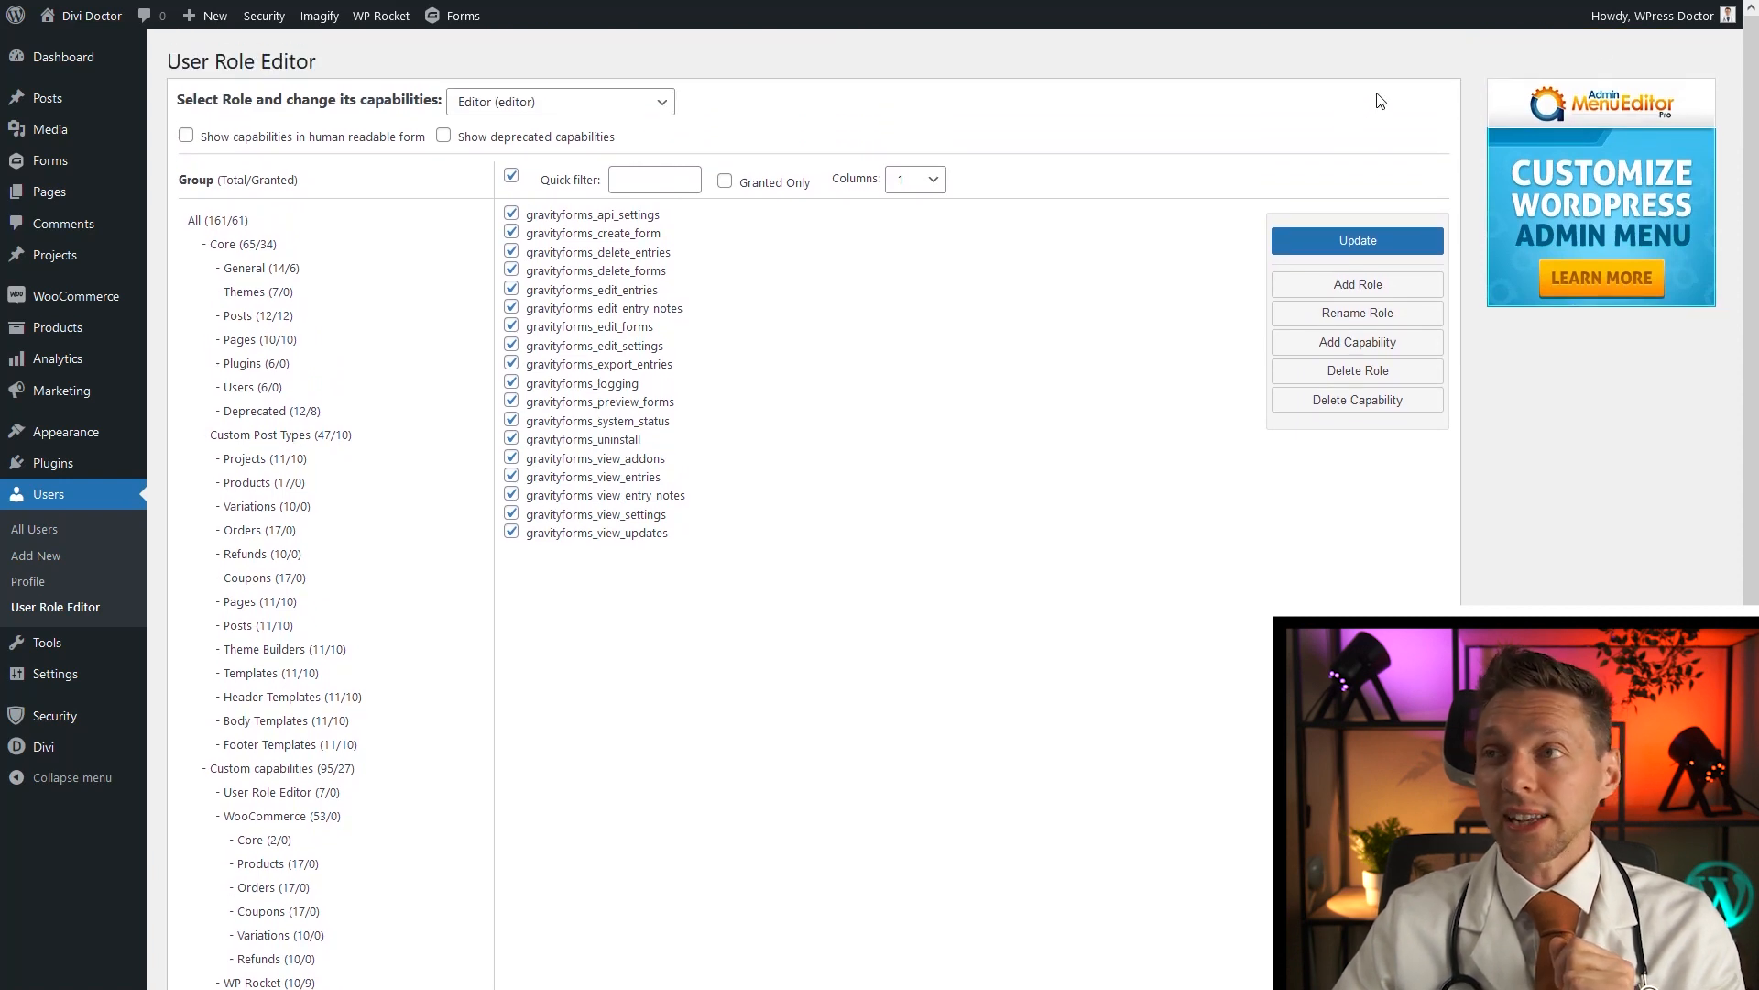
Step: As the Editor, view the Forms list (Contact form, Pay form) and WP Rocket cache menu
click(64, 56)
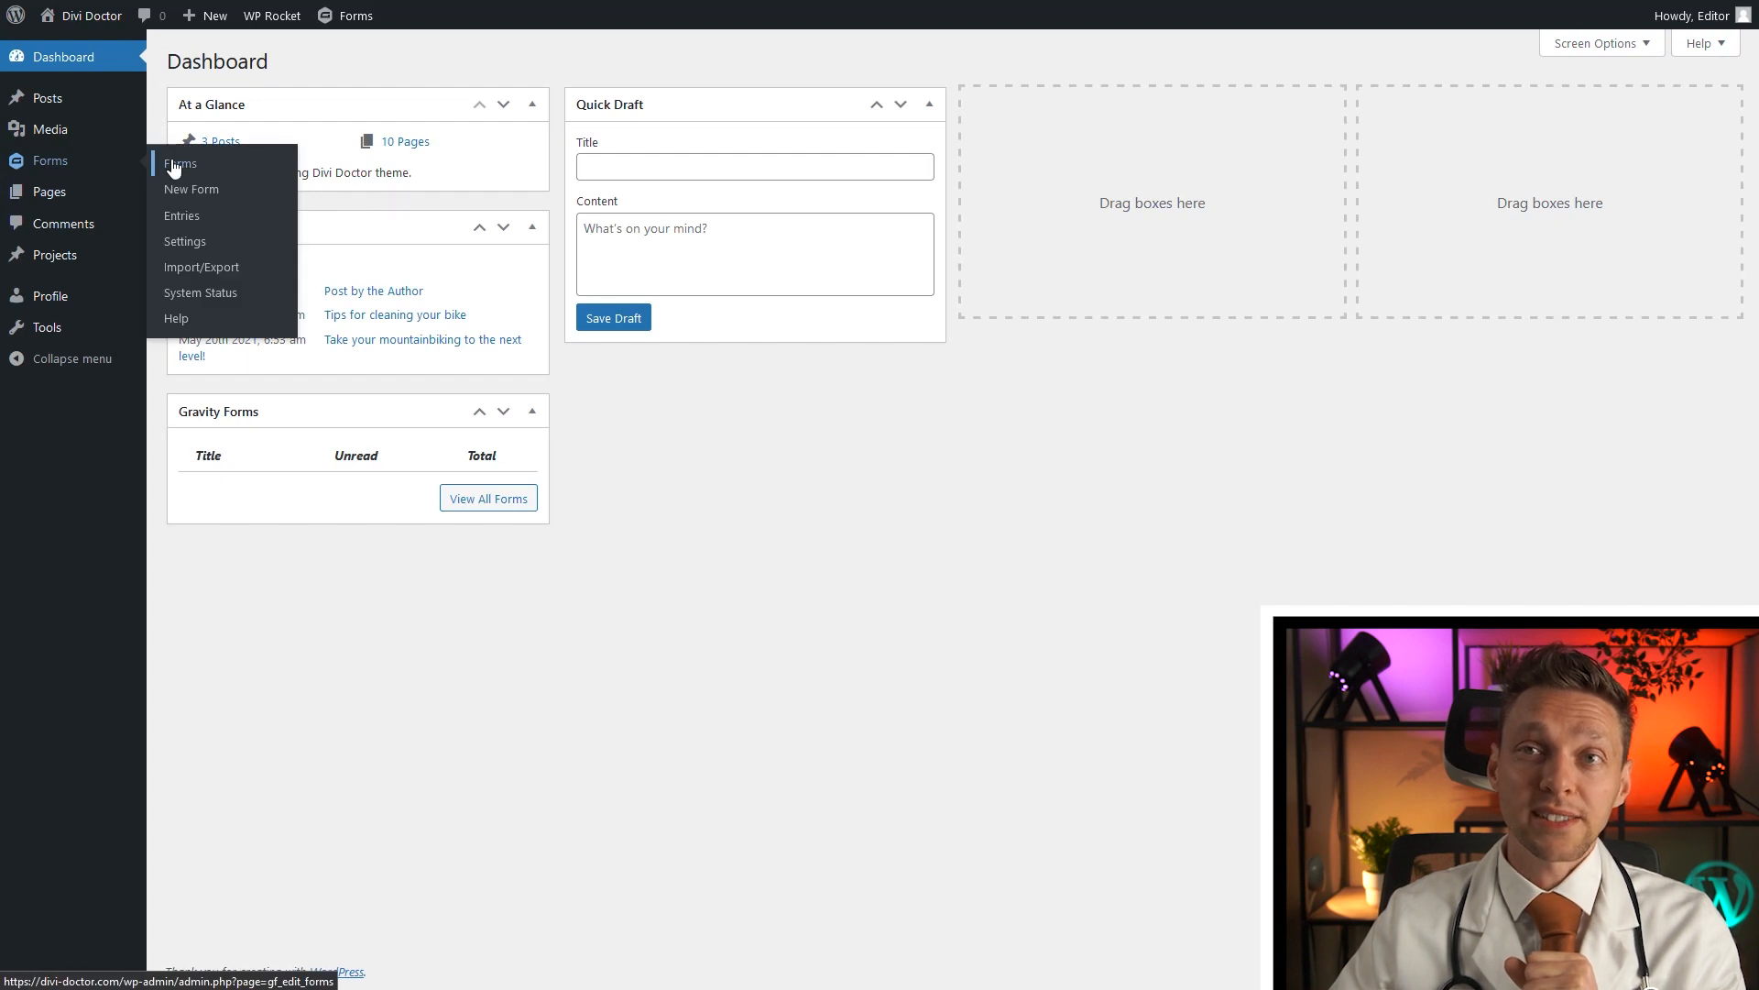
click(180, 164)
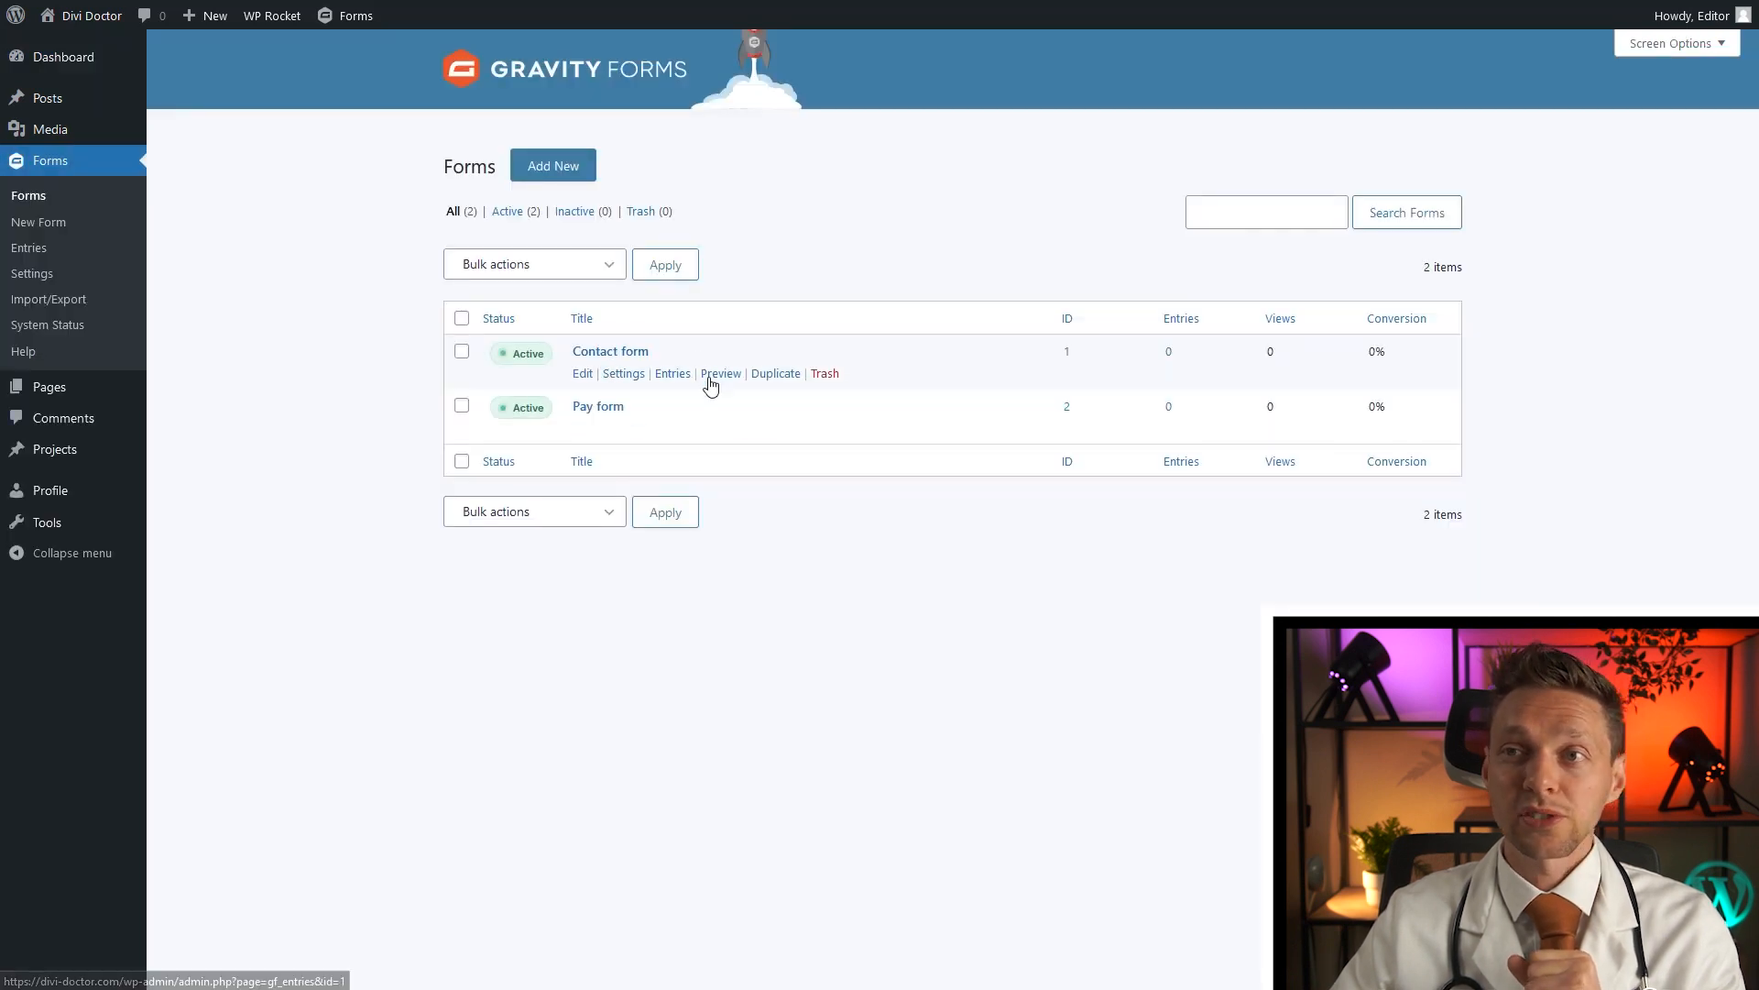
mouse_move(376, 441)
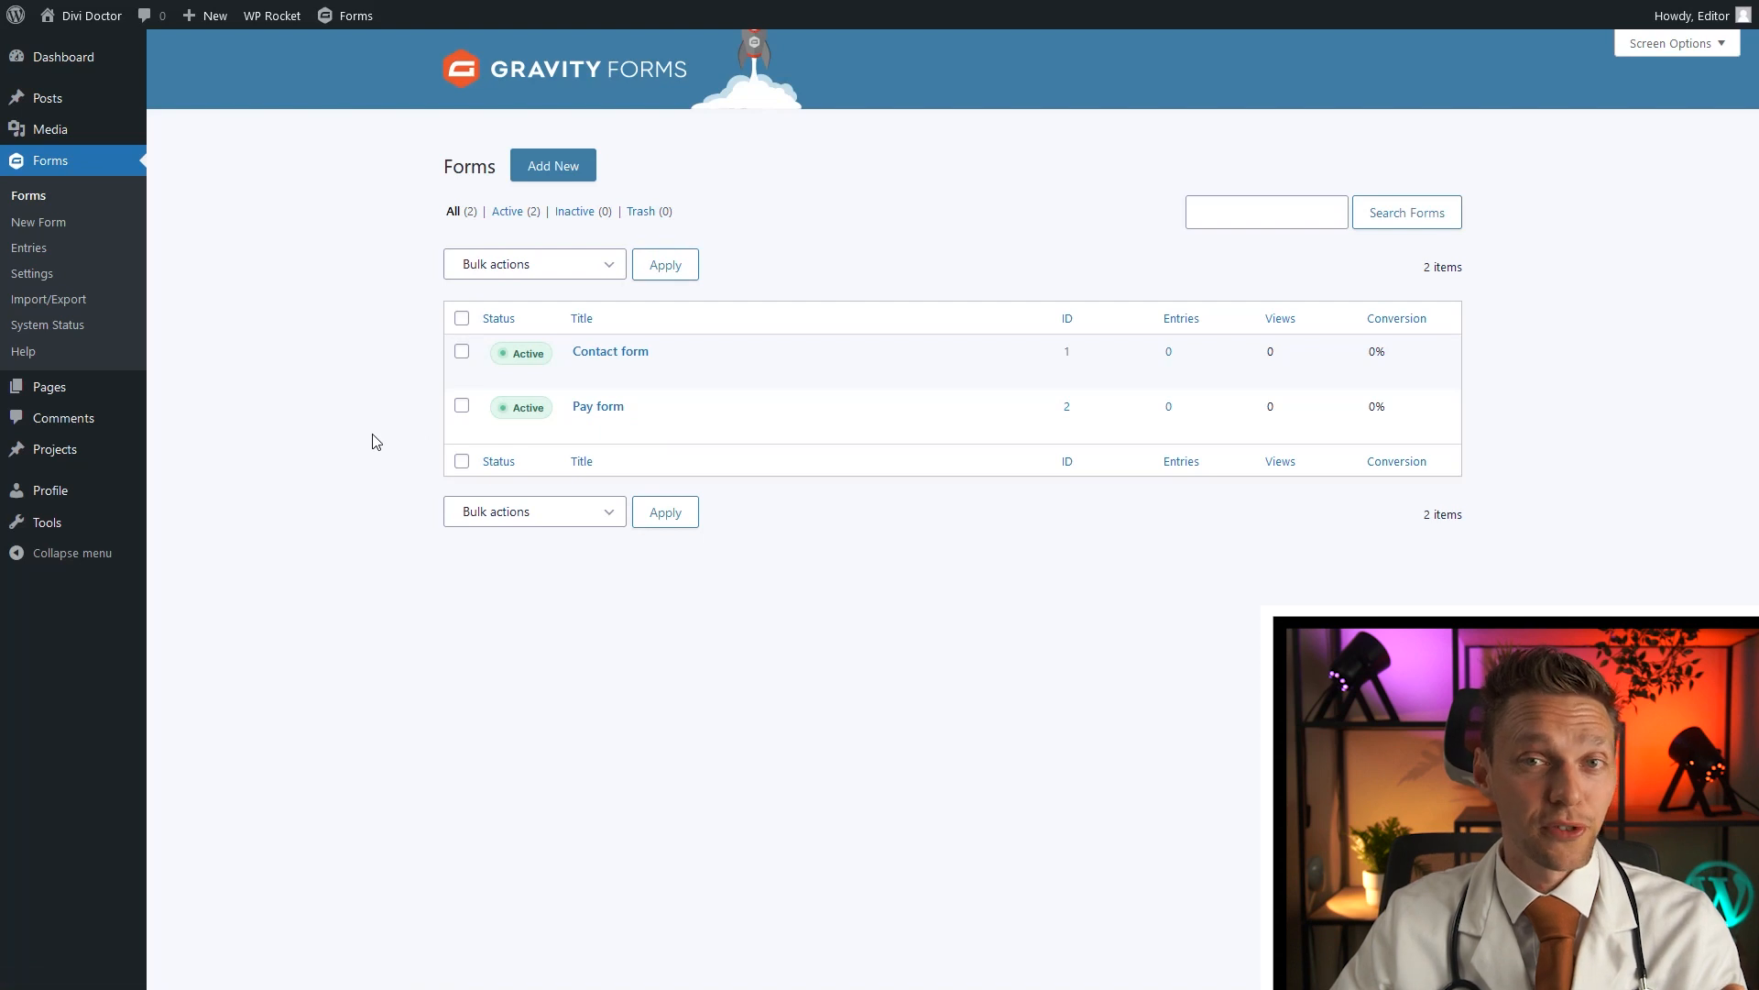
mouse_move(599, 406)
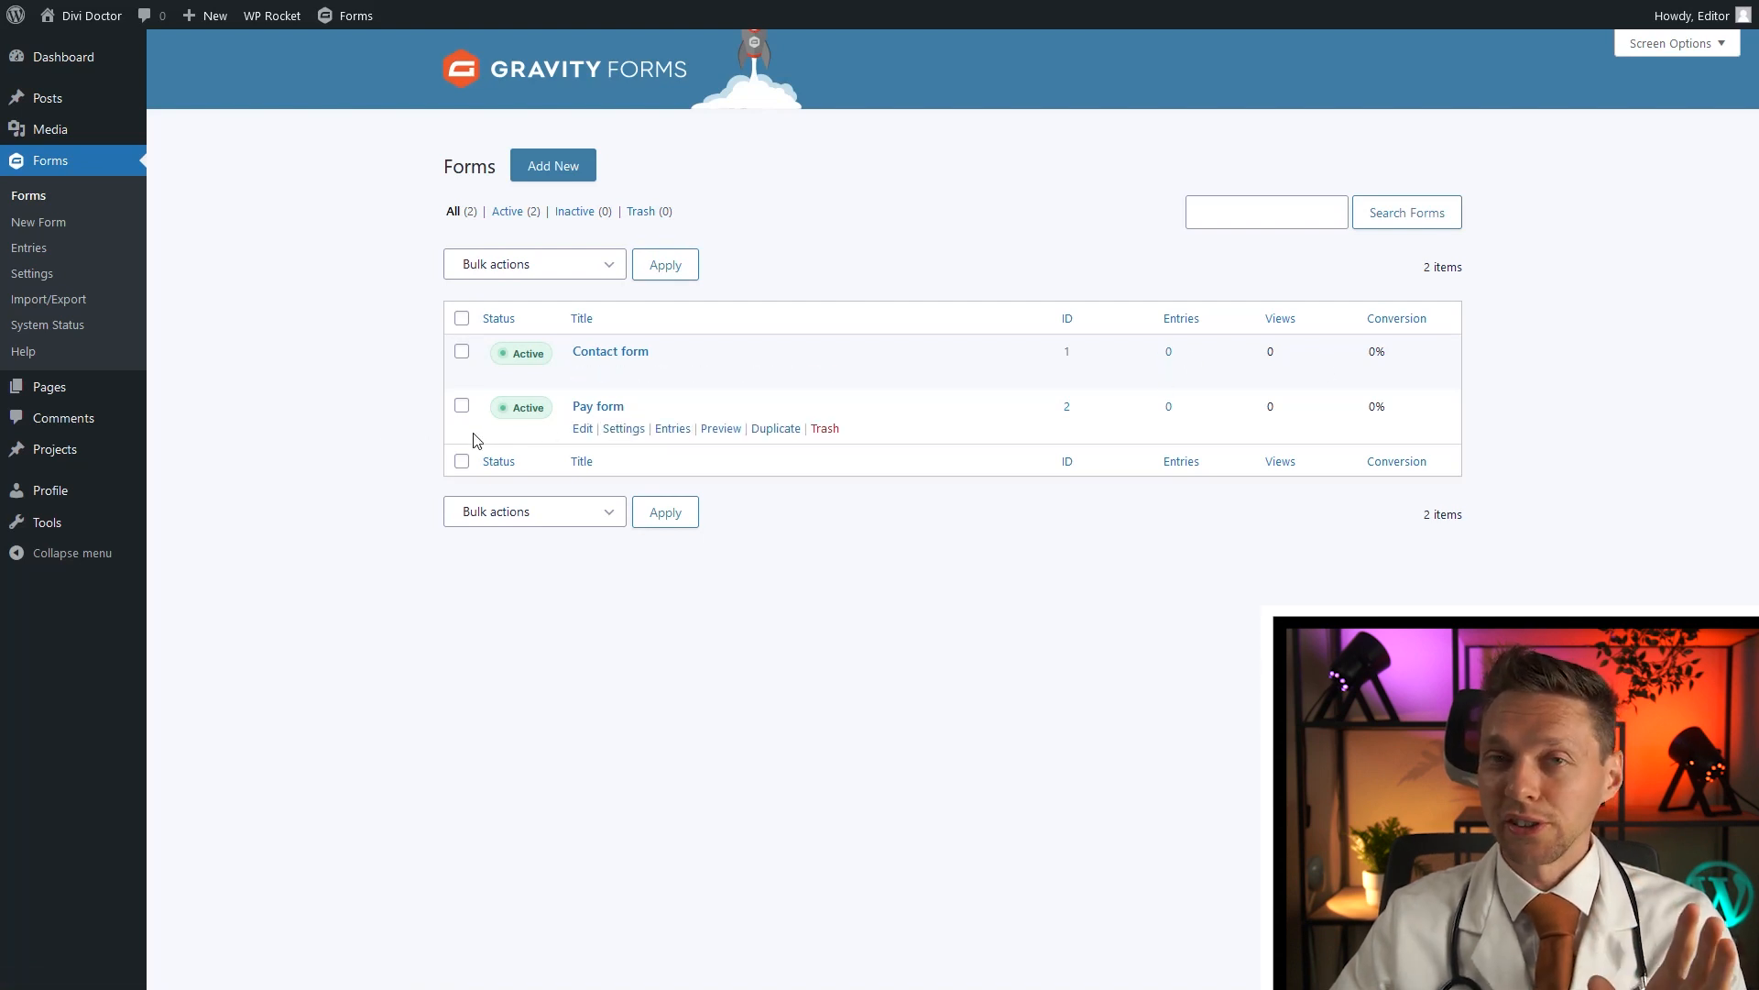
click(271, 14)
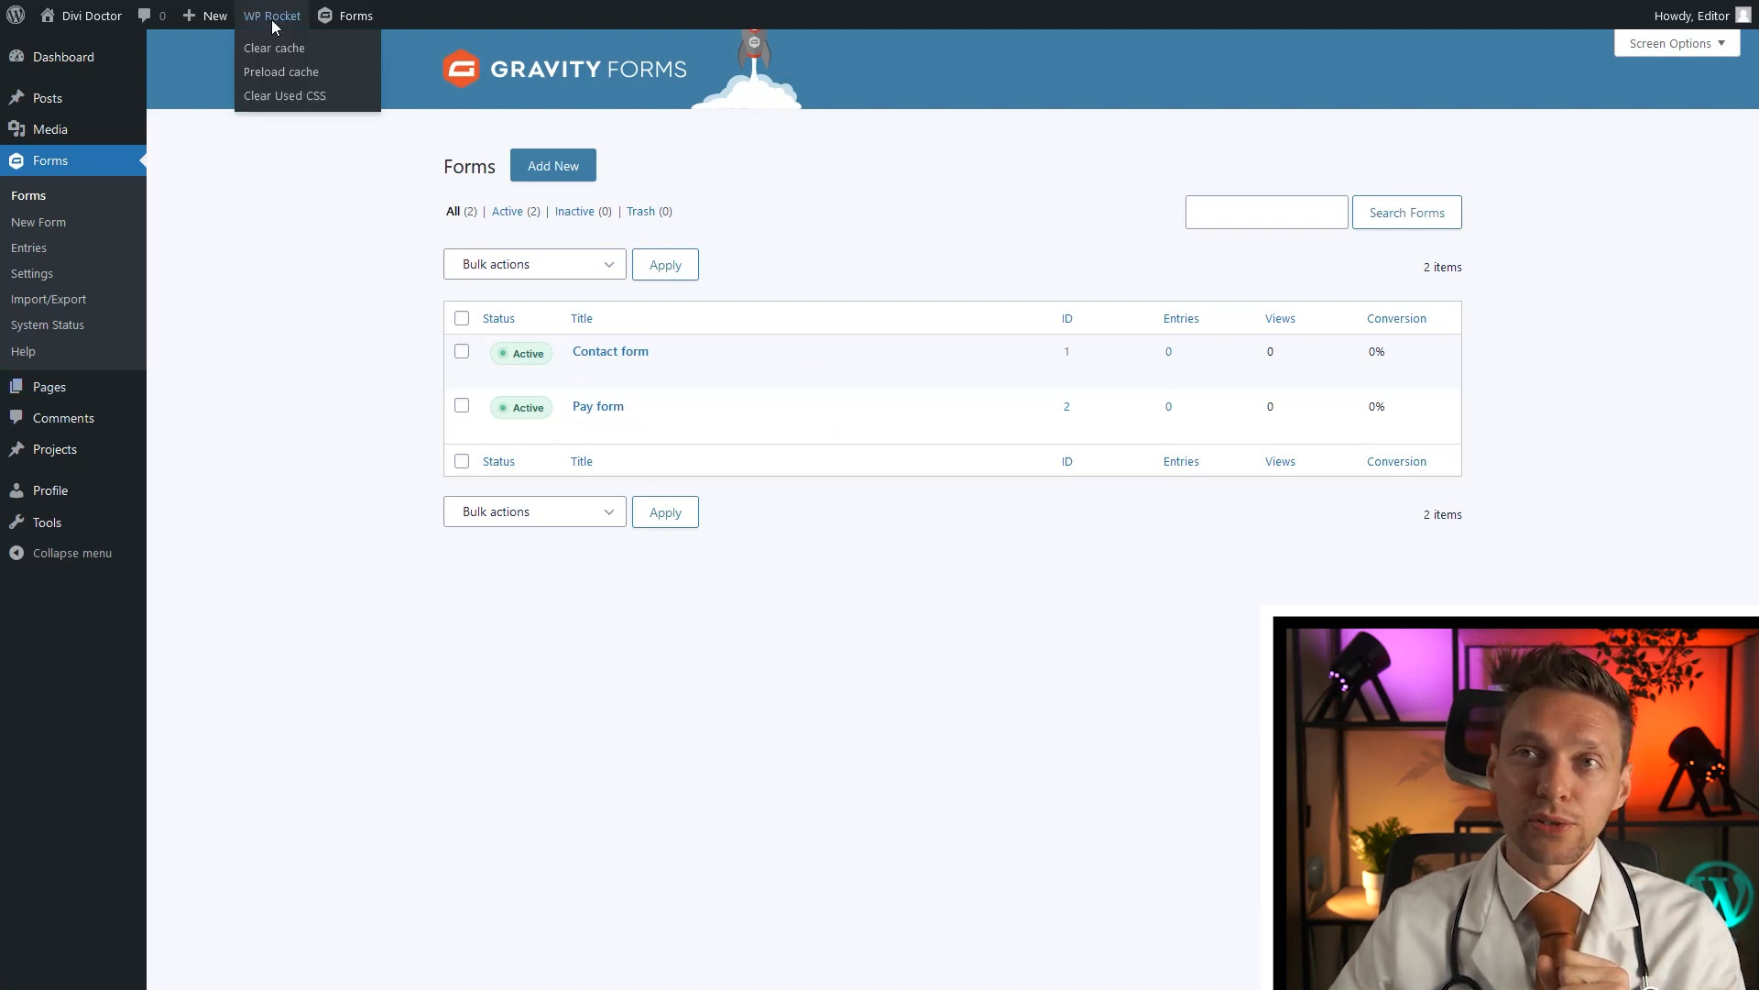